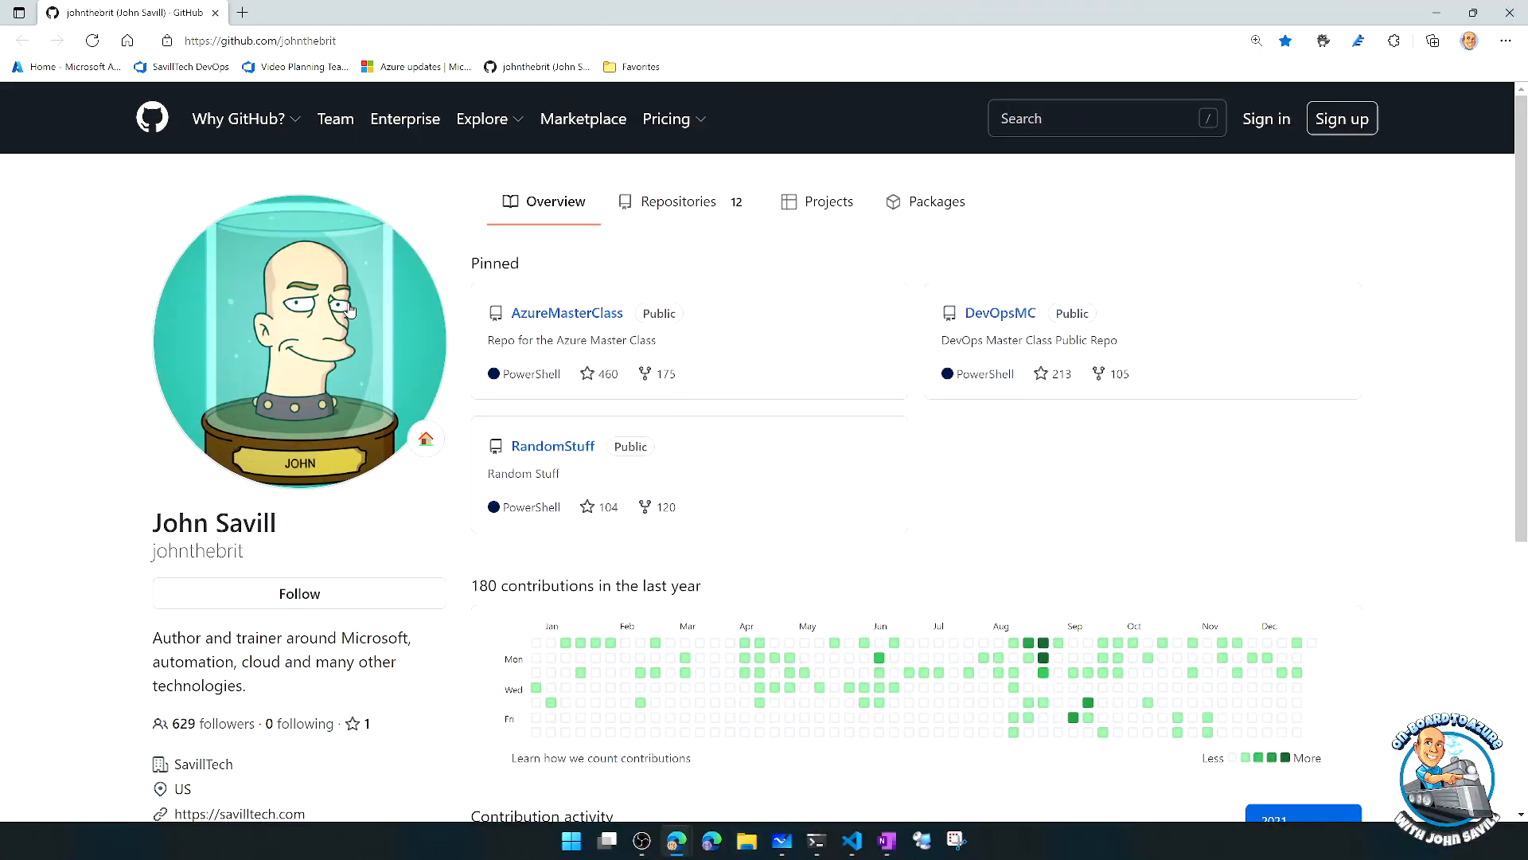
# - Navigate RandomStuff > AzBulkDelete and view the Start-AzureBulkShutdown.psm1 script's version notes
pyautogui.click(552, 446)
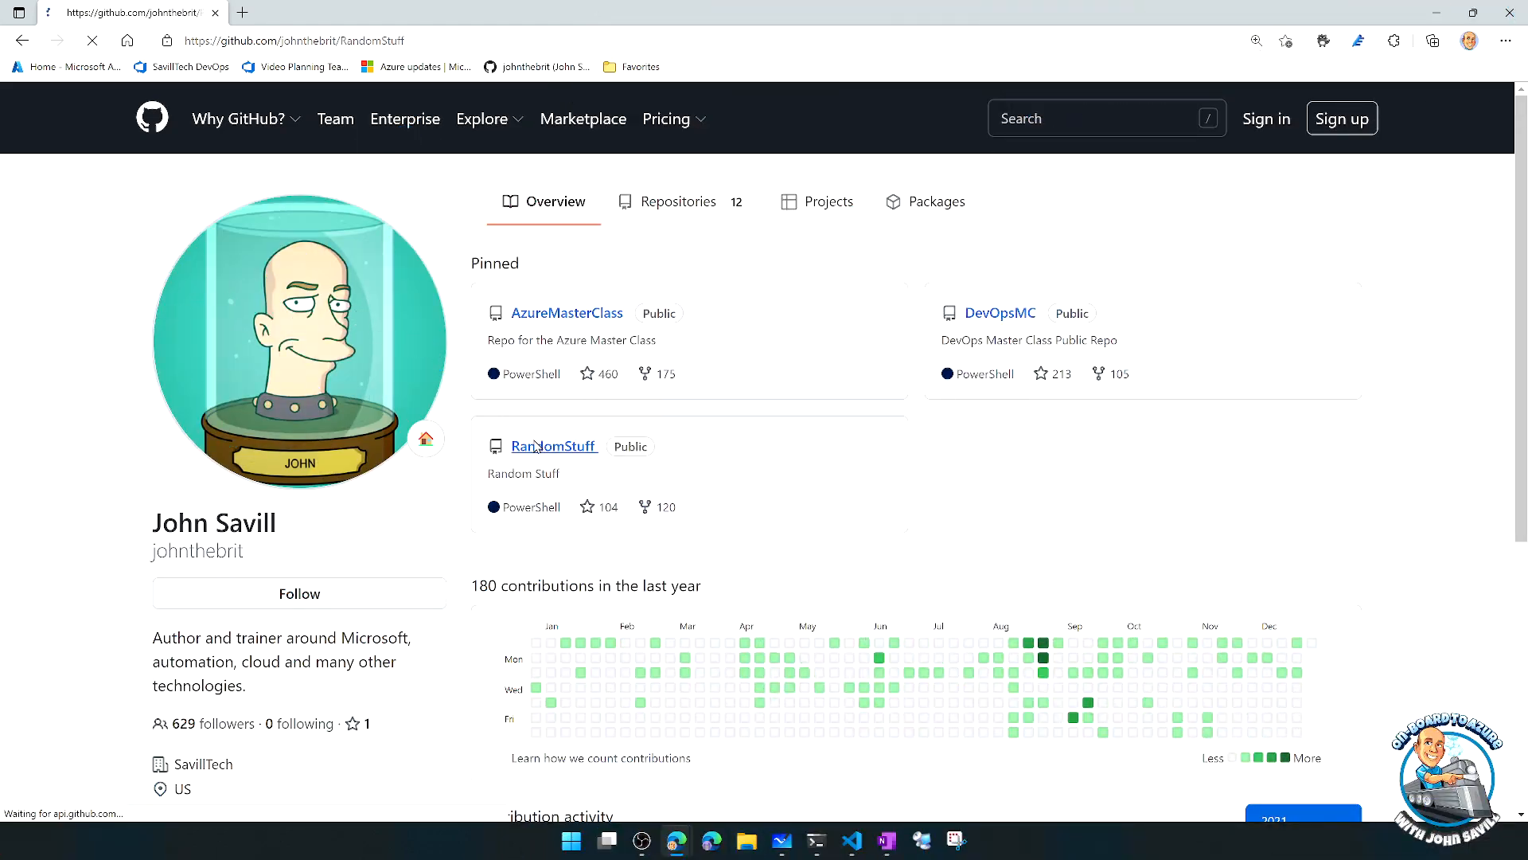
pyautogui.click(554, 445)
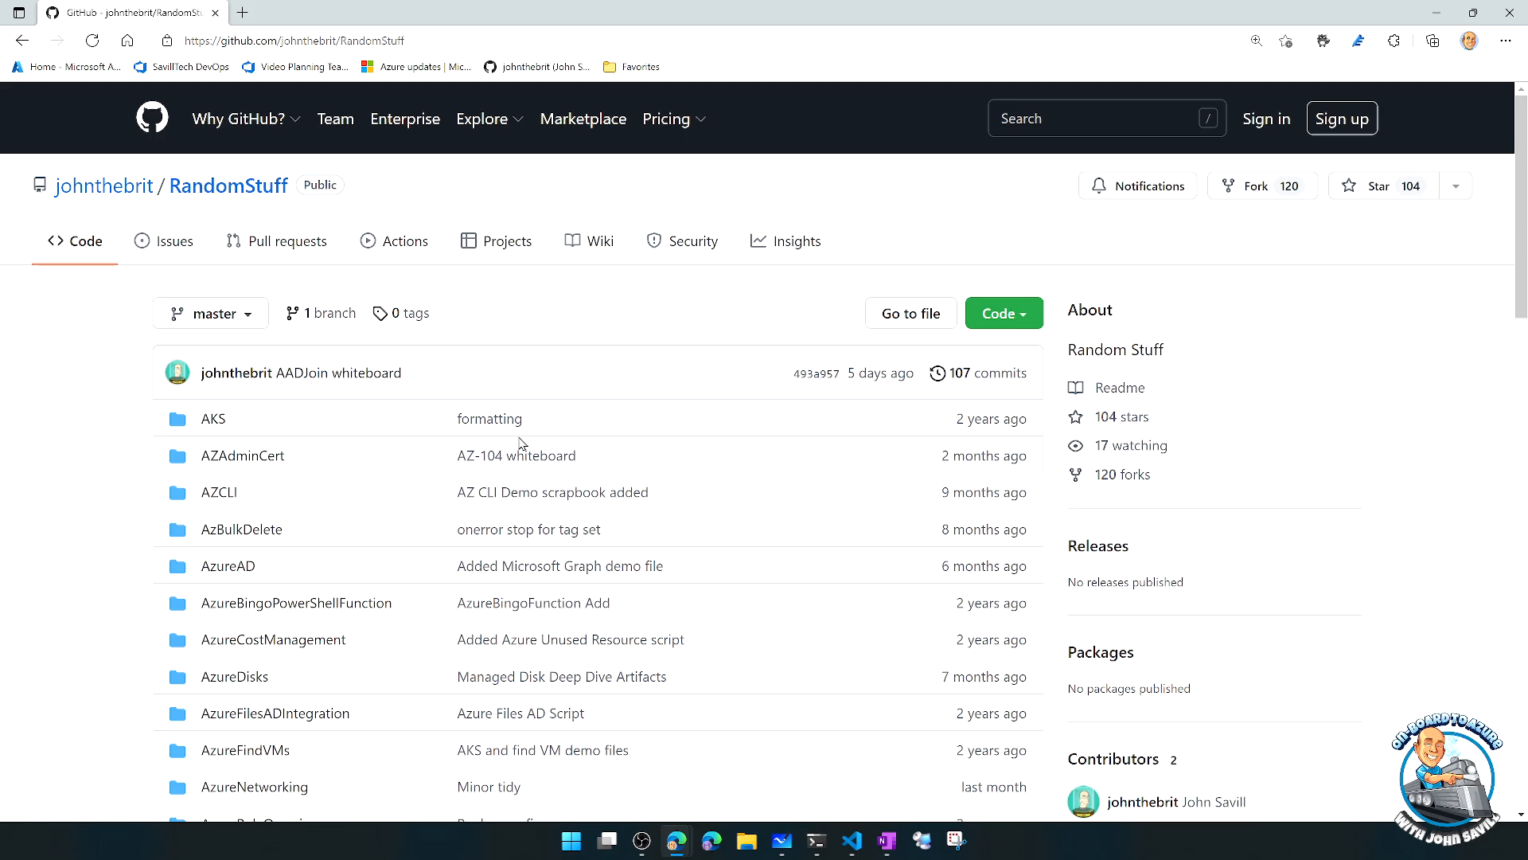
pyautogui.click(241, 529)
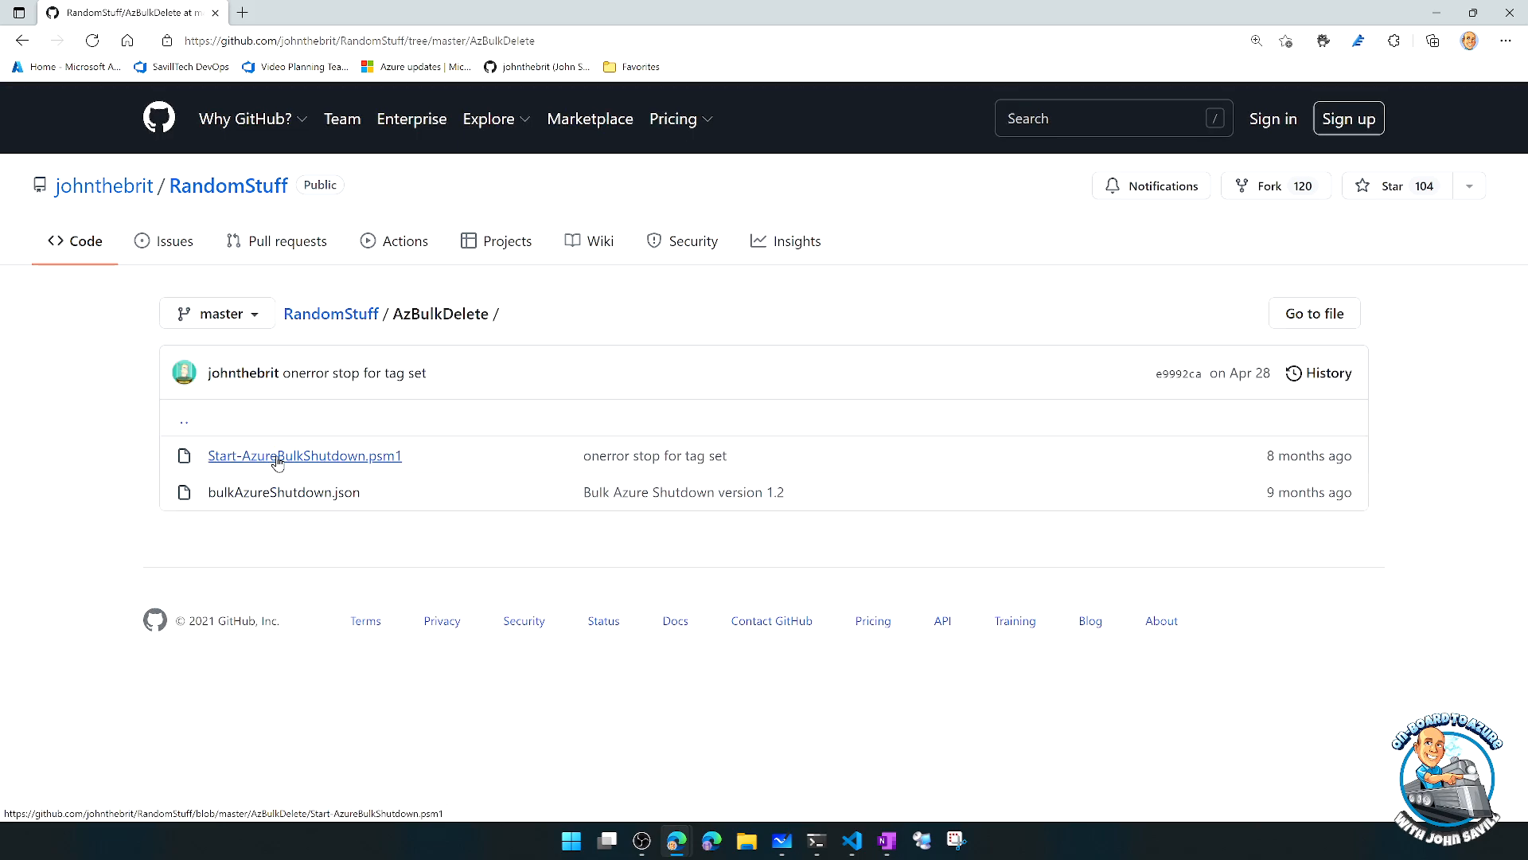
pyautogui.click(304, 456)
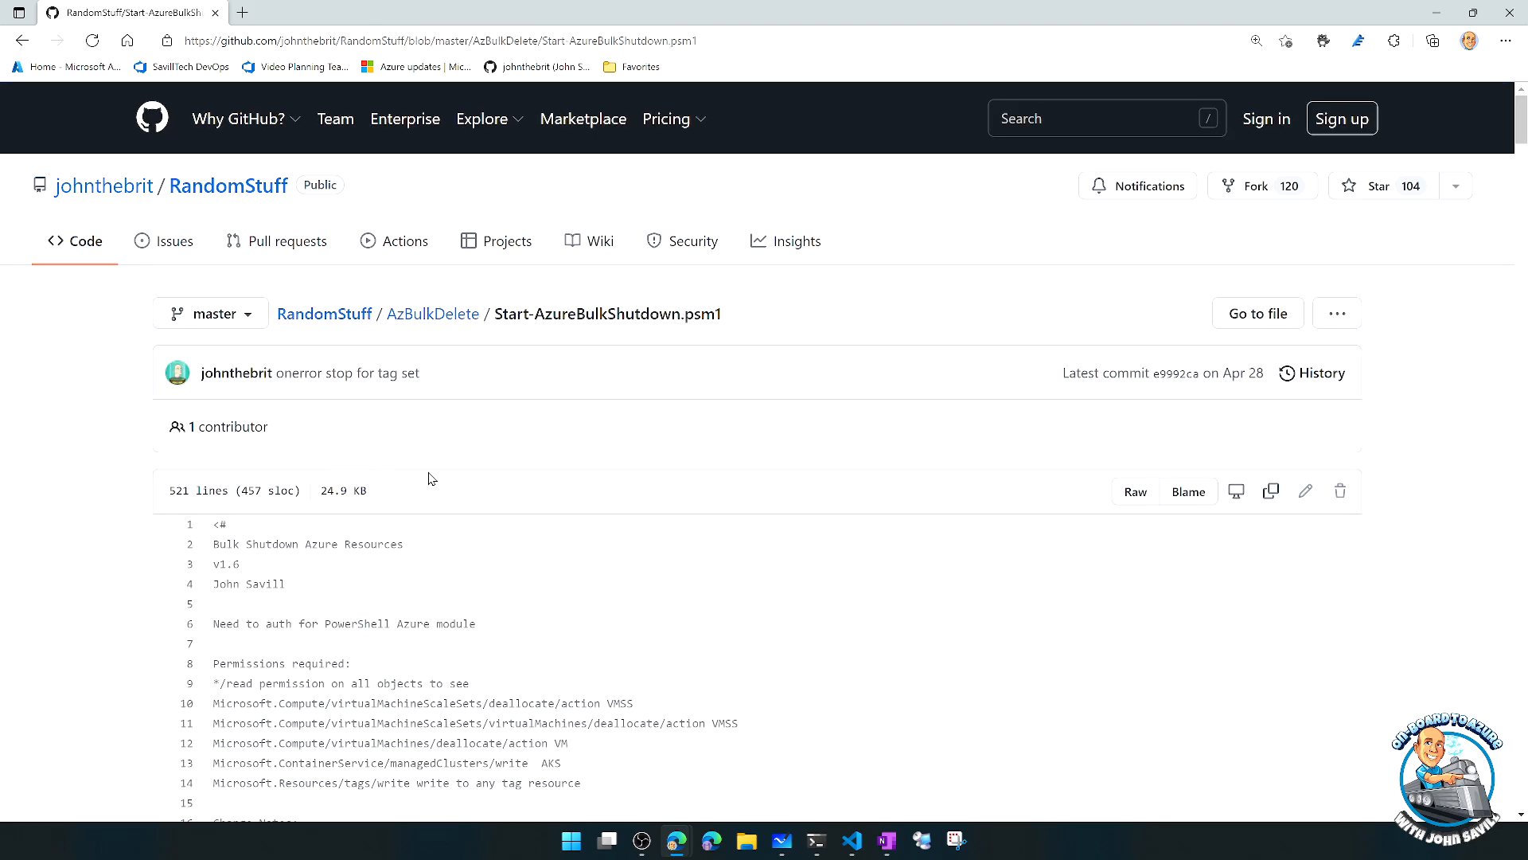
pyautogui.scroll(-3)
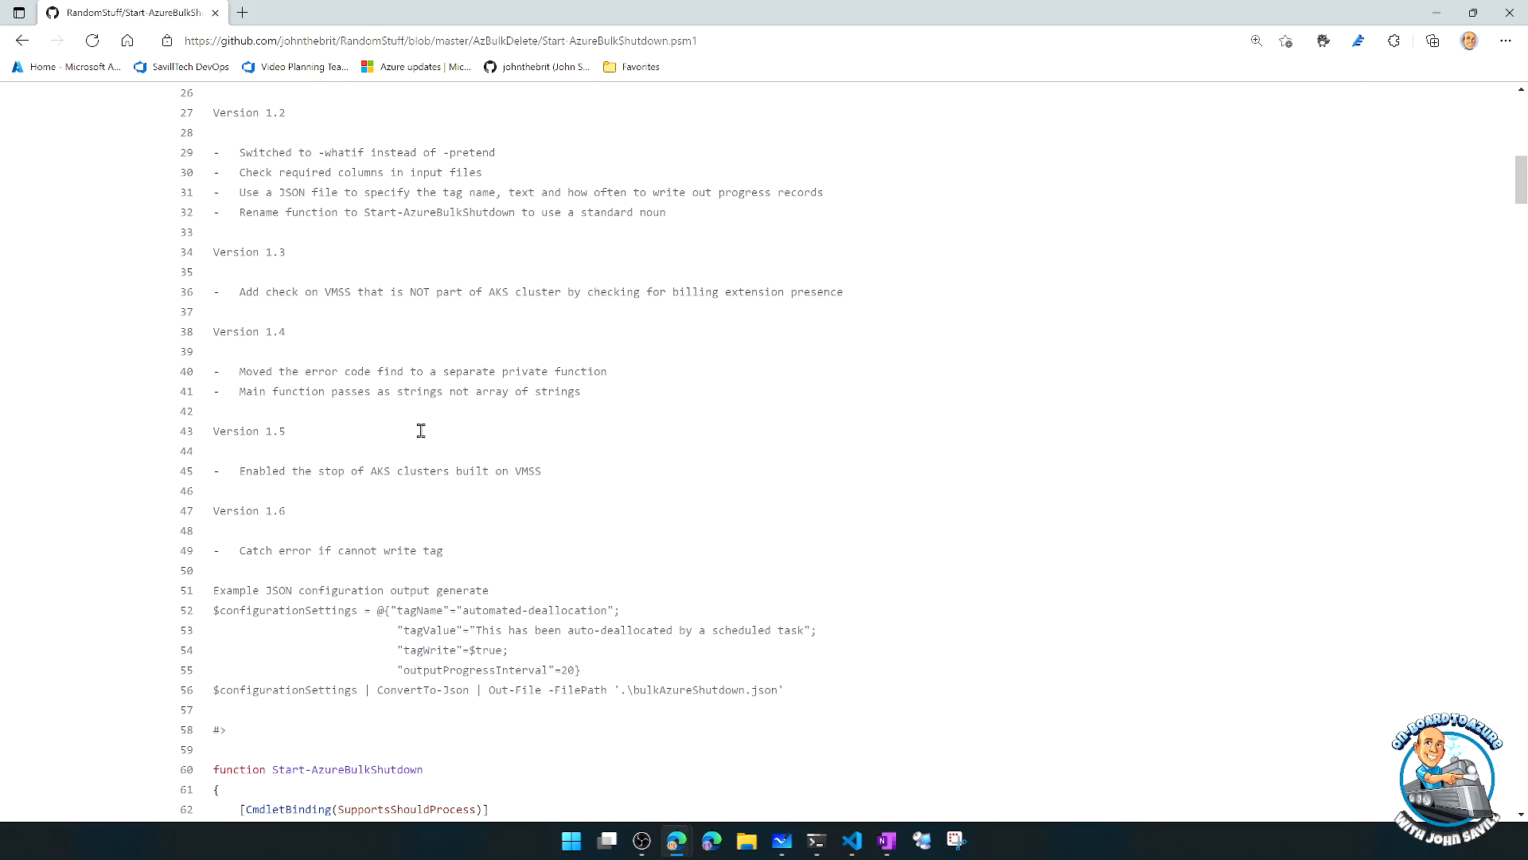
pyautogui.scroll(3)
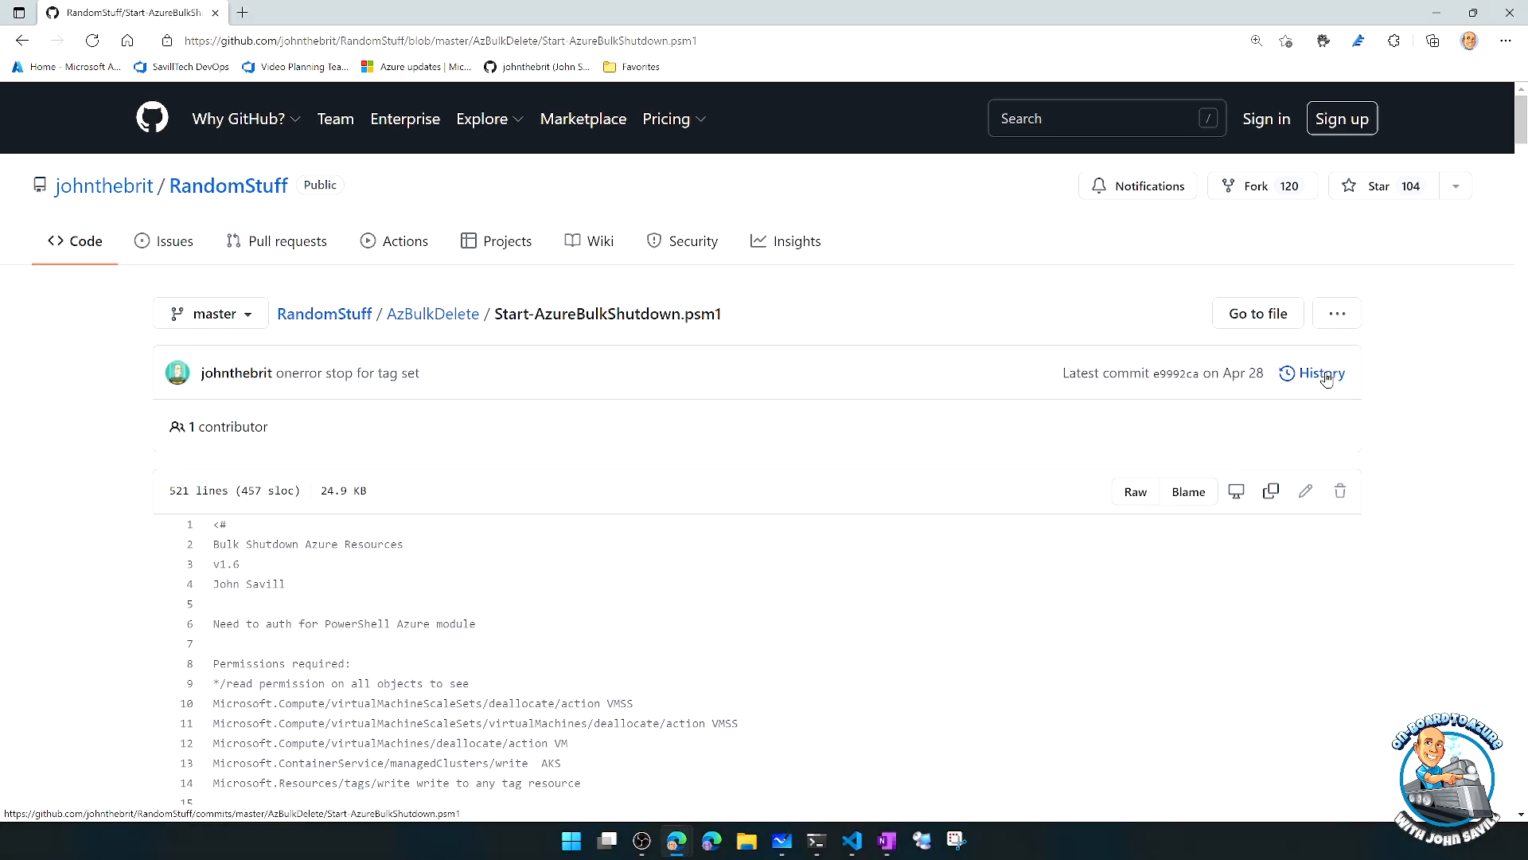
# - Browse the script's History and read the 'Bulk shutdown 1.3' commit diff adding the VMSS skip check
pyautogui.click(1322, 372)
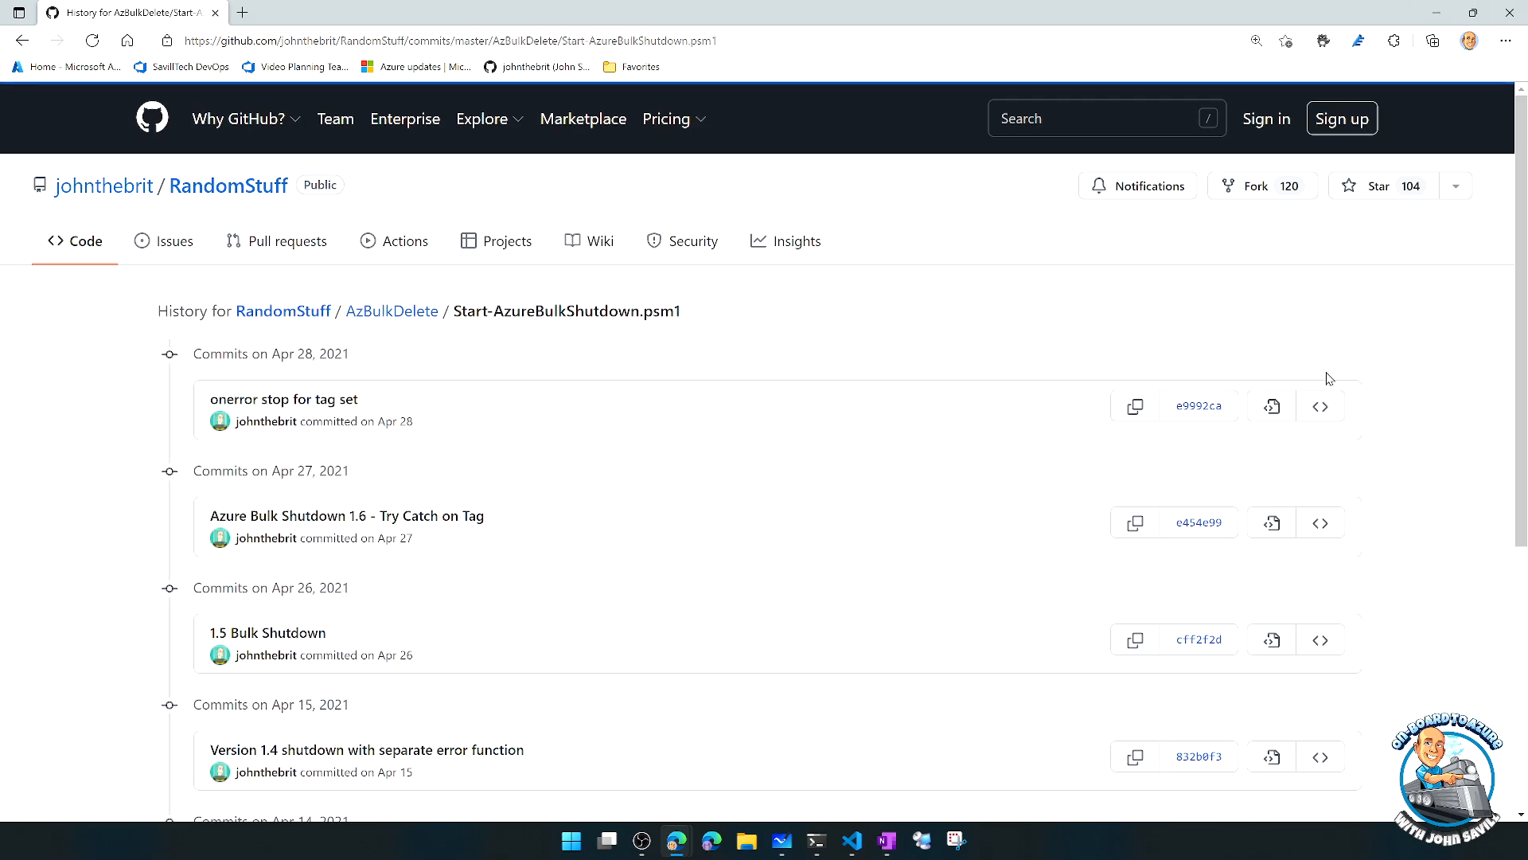
pyautogui.scroll(-3)
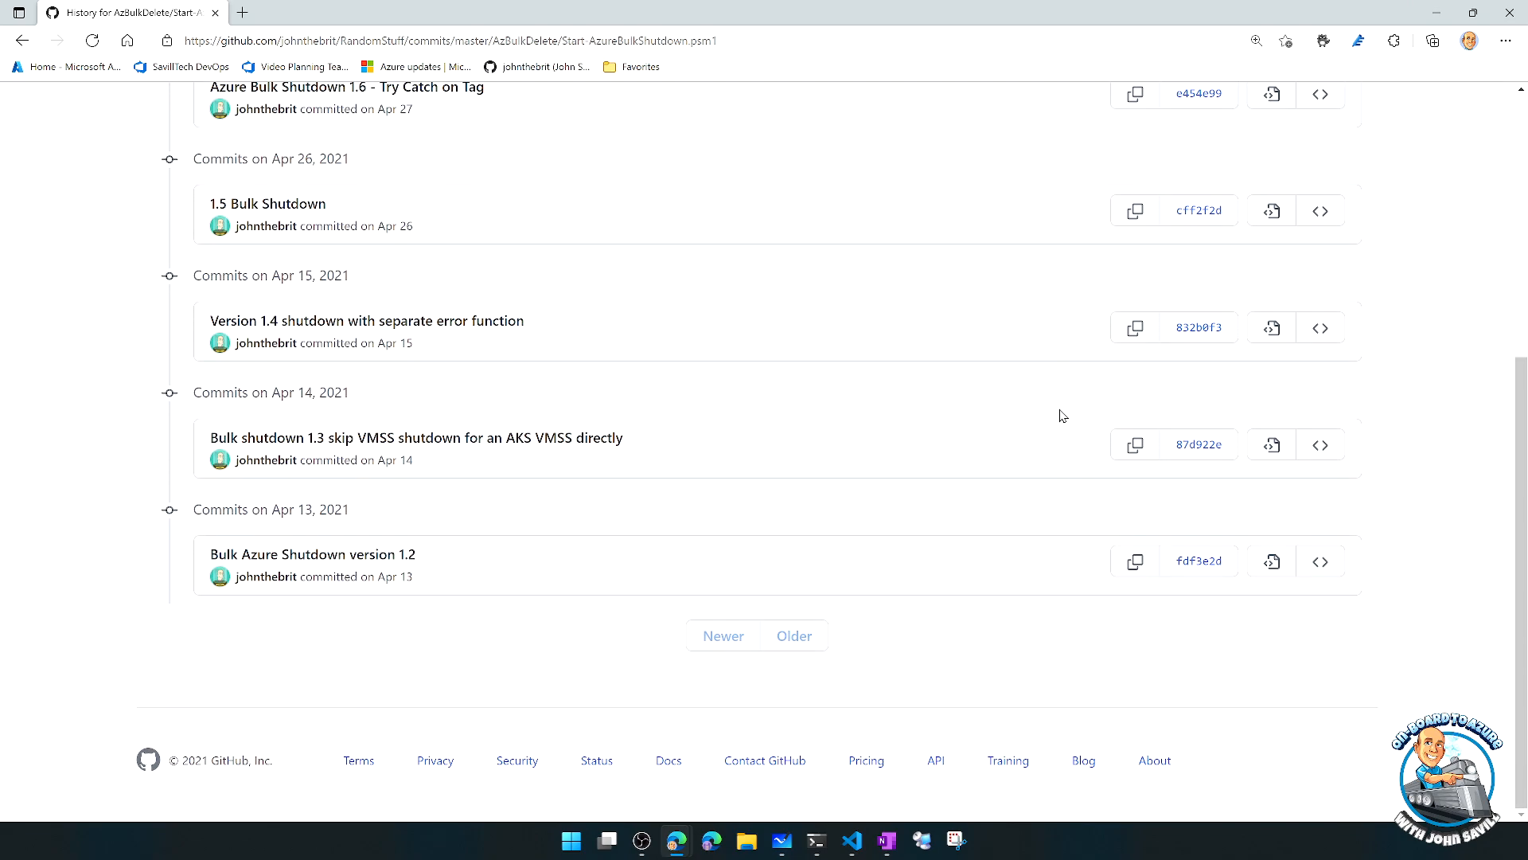
pyautogui.moveTo(532, 449)
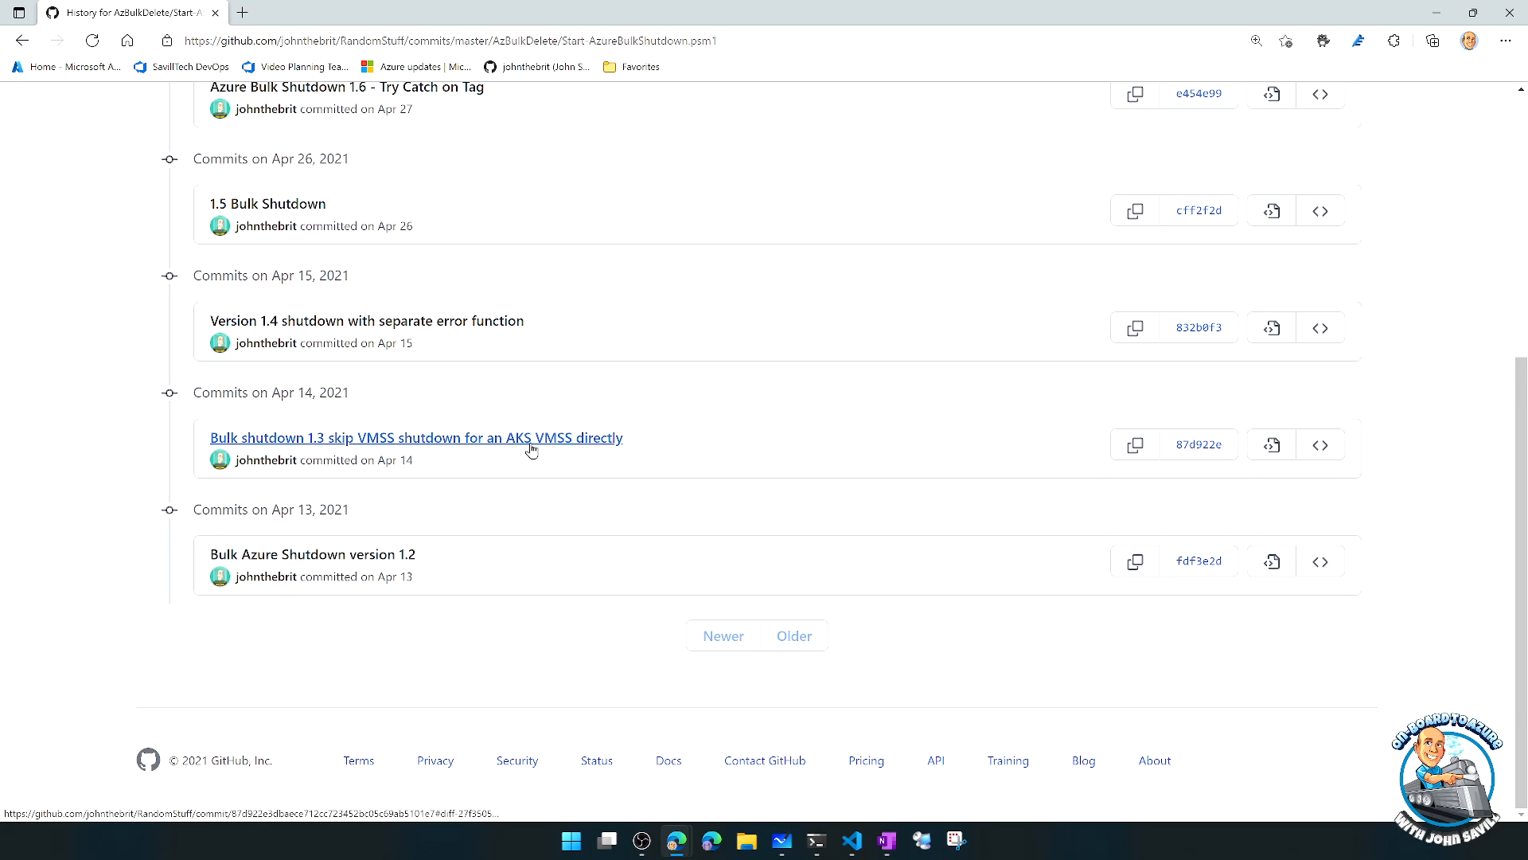
pyautogui.moveTo(1065, 441)
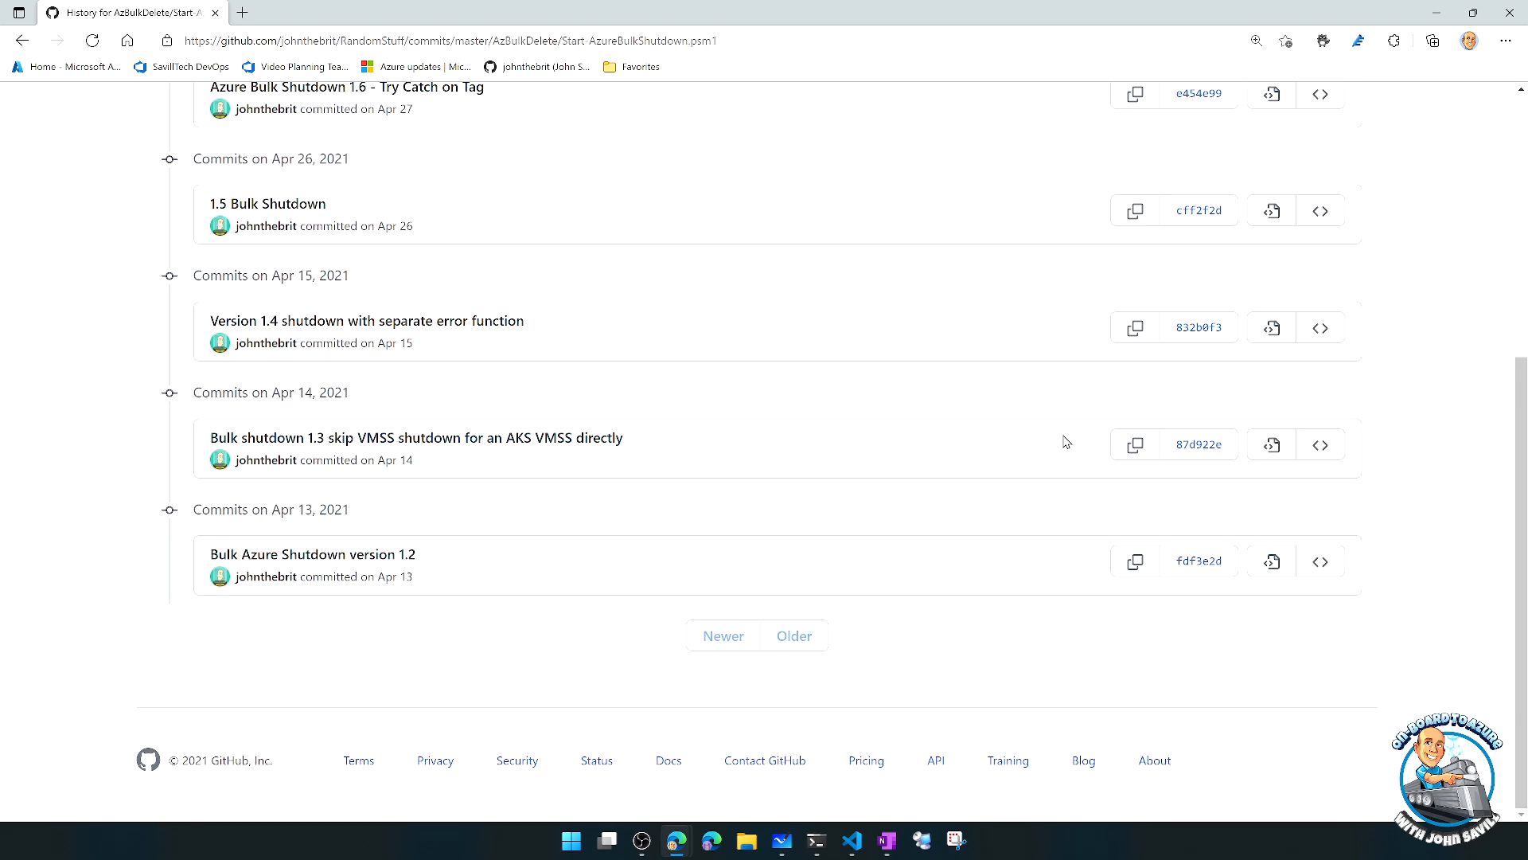
pyautogui.moveTo(1134, 445)
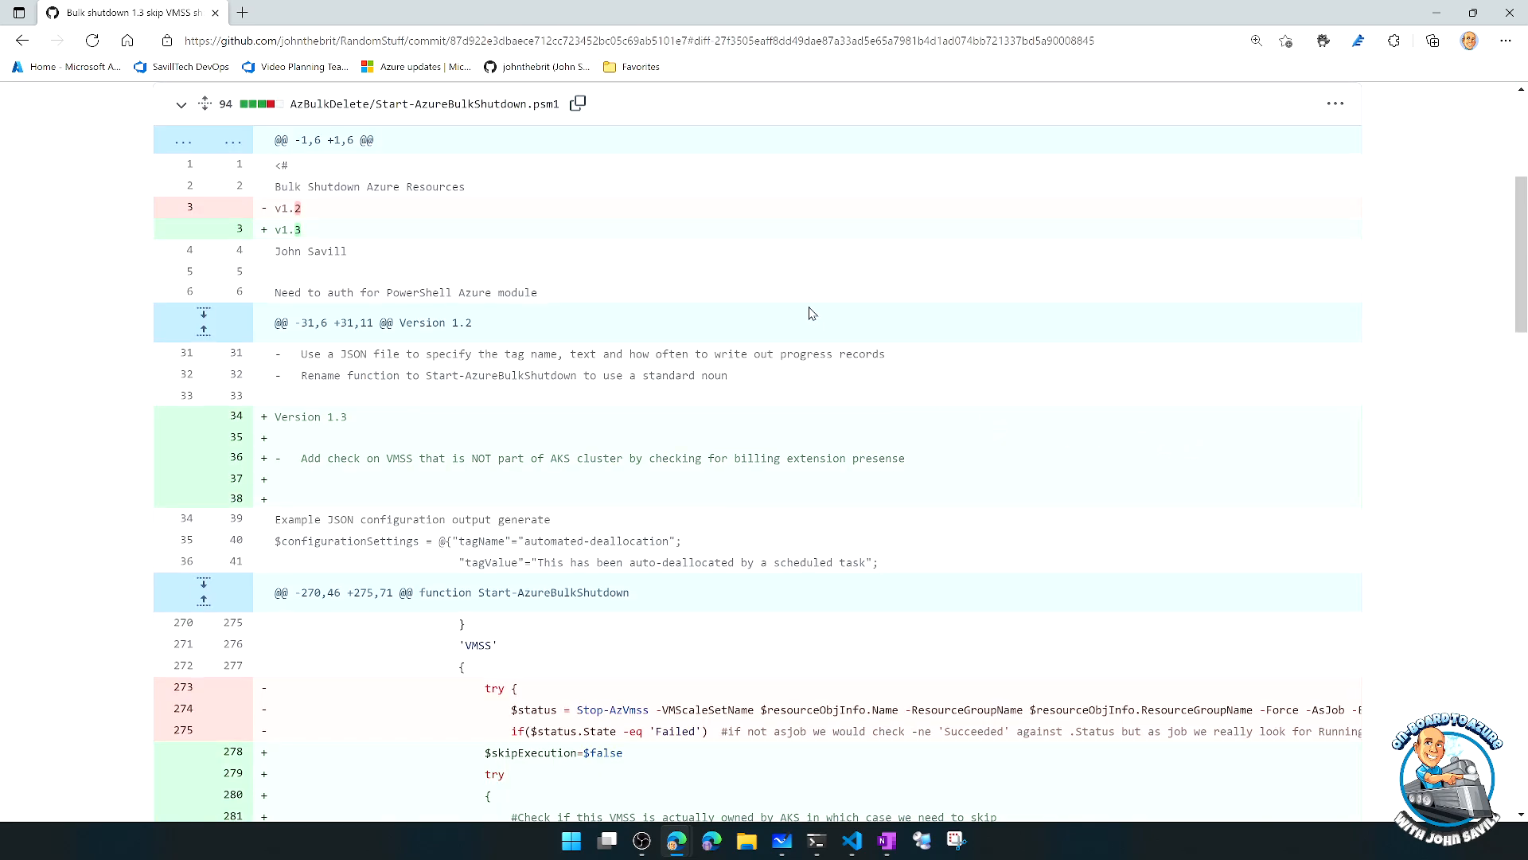
pyautogui.scroll(-3)
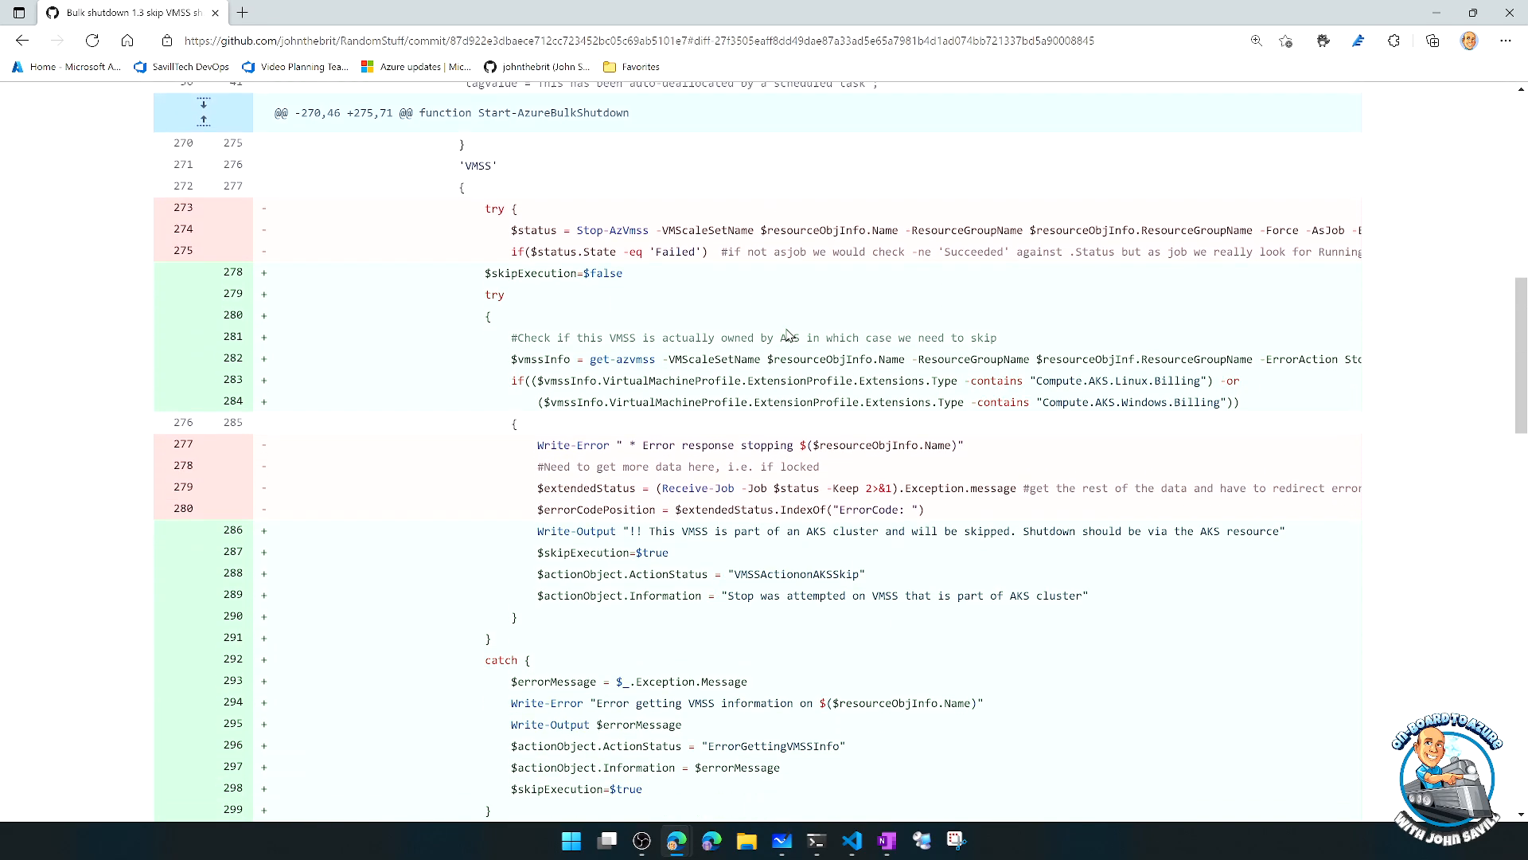
pyautogui.scroll(3)
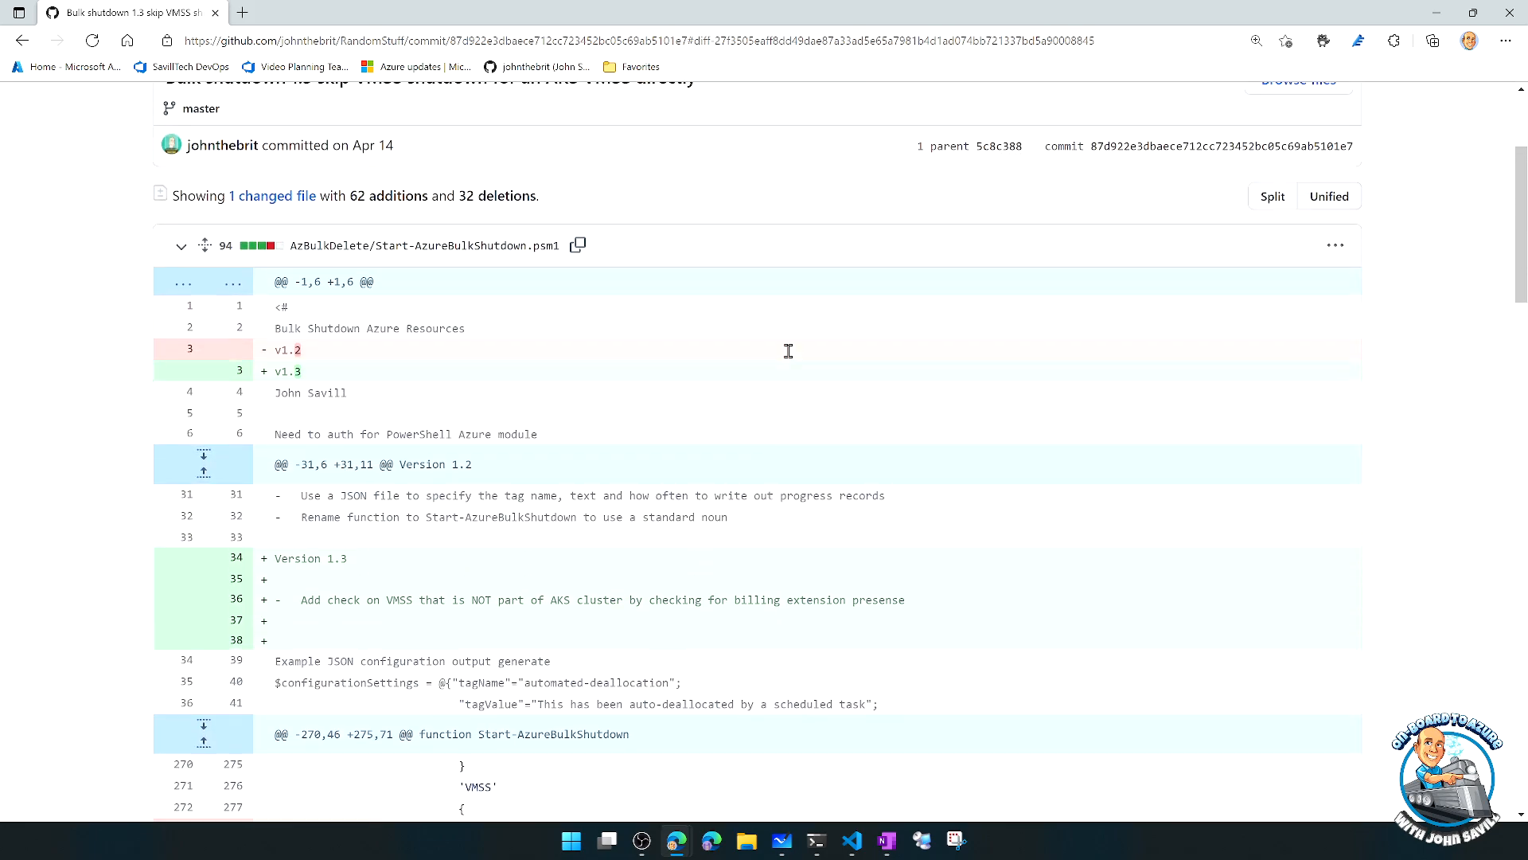
pyautogui.scroll(3)
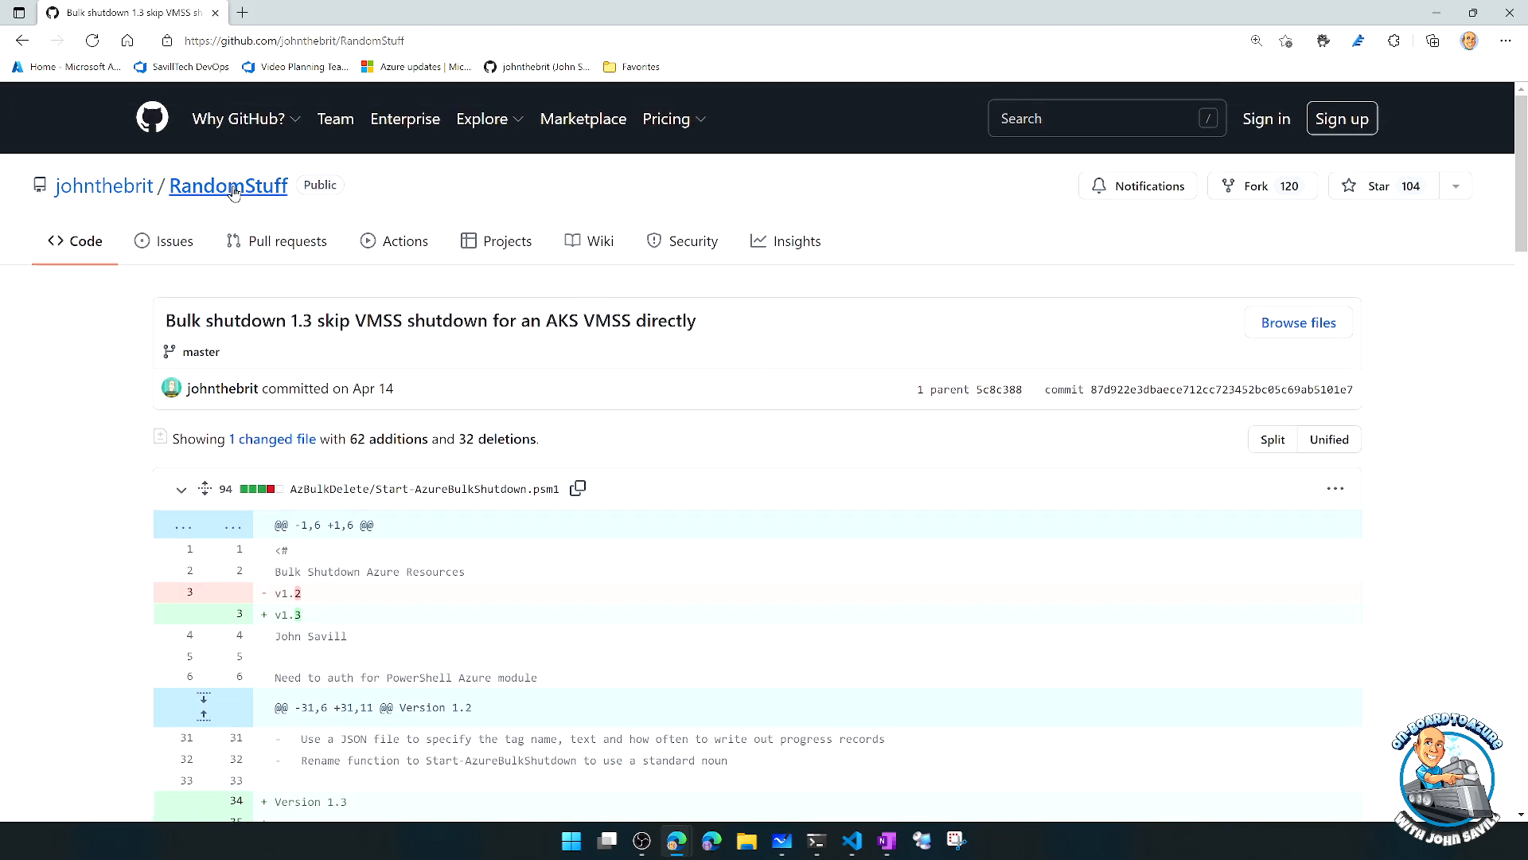
# - Return to the RandomStuff repository main page via the breadcrumb
pyautogui.click(228, 185)
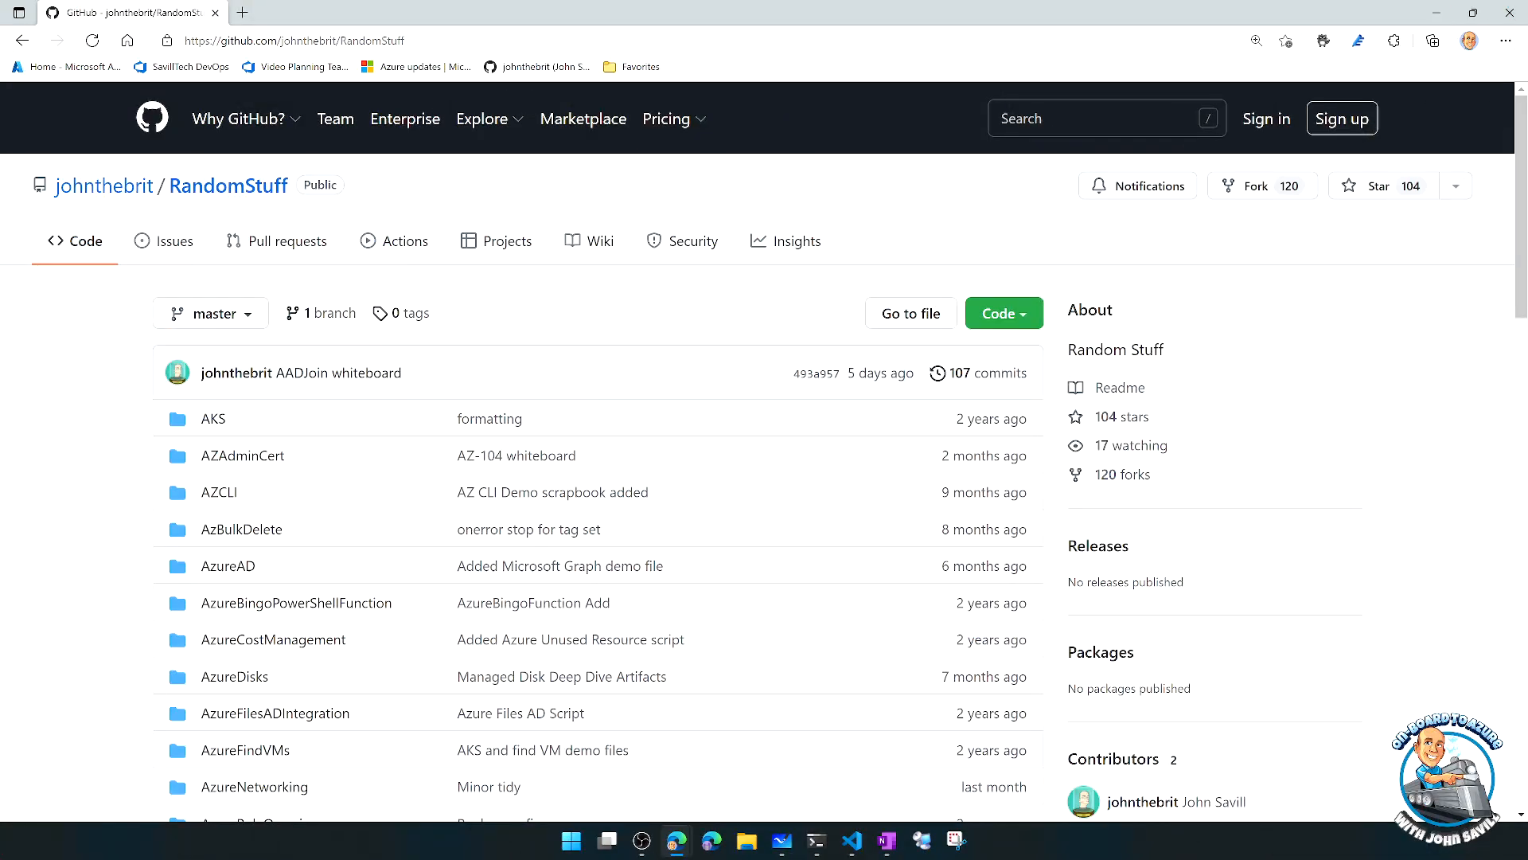
pyautogui.moveTo(228, 184)
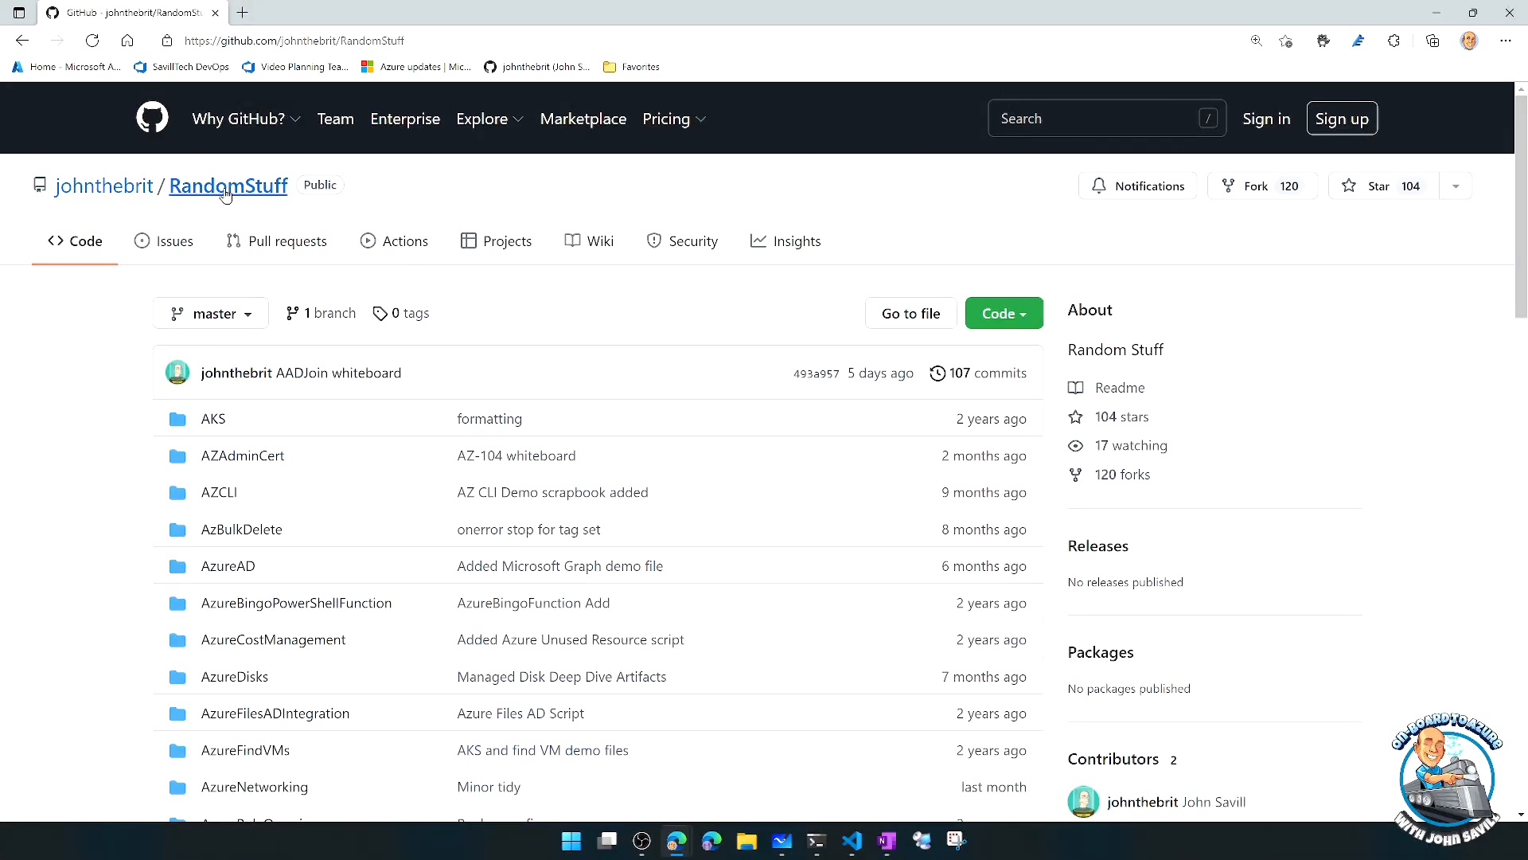
# - Reopen AzBulkDelete/Start-AzureBulkShutdown.psm1 and zoom in on its header and permissions notes
pyautogui.scroll(-3)
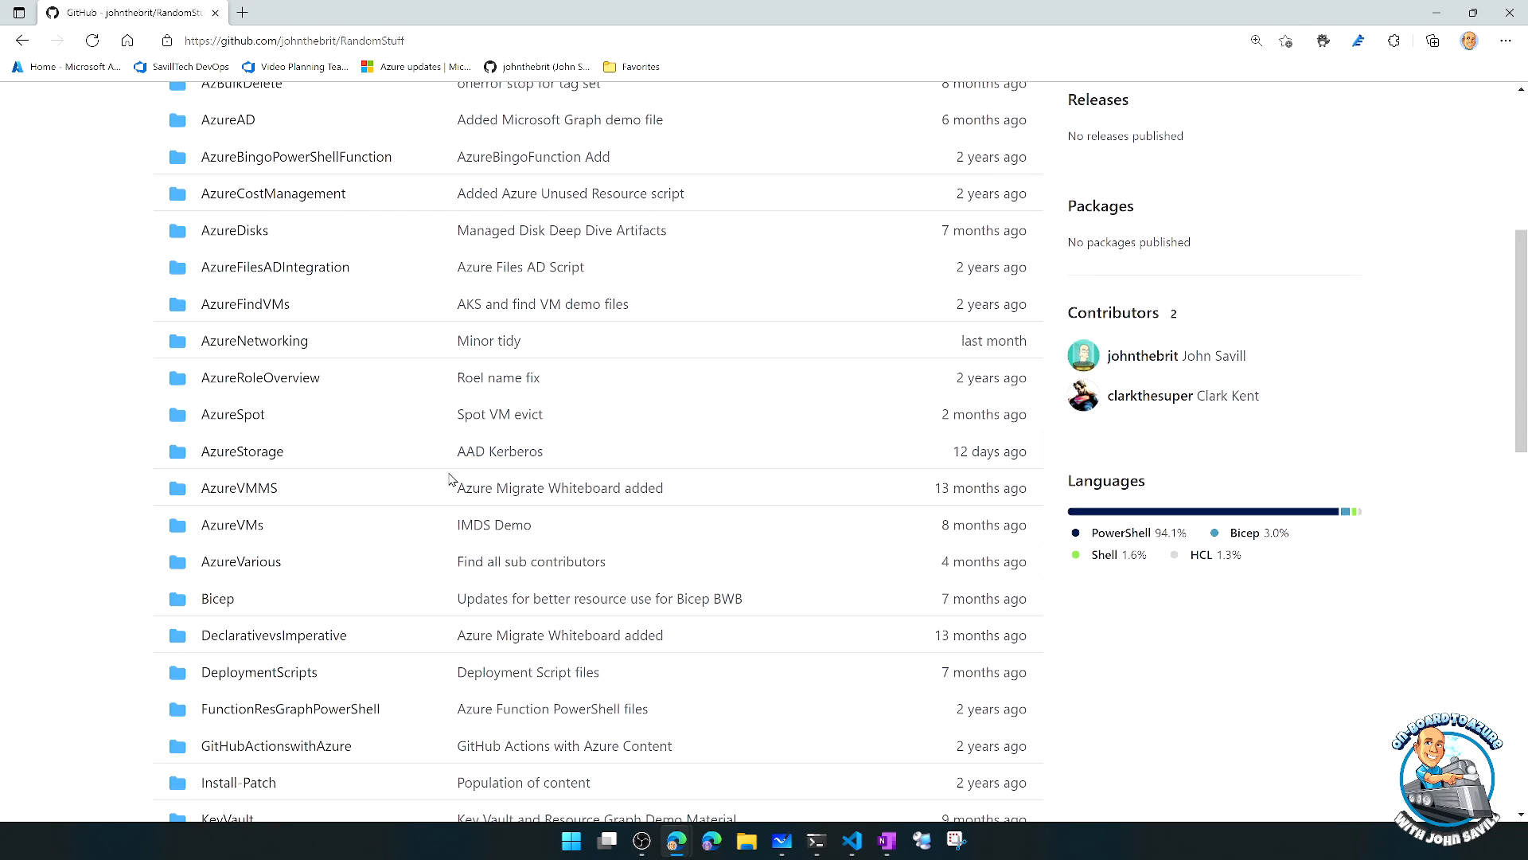
pyautogui.scroll(-3)
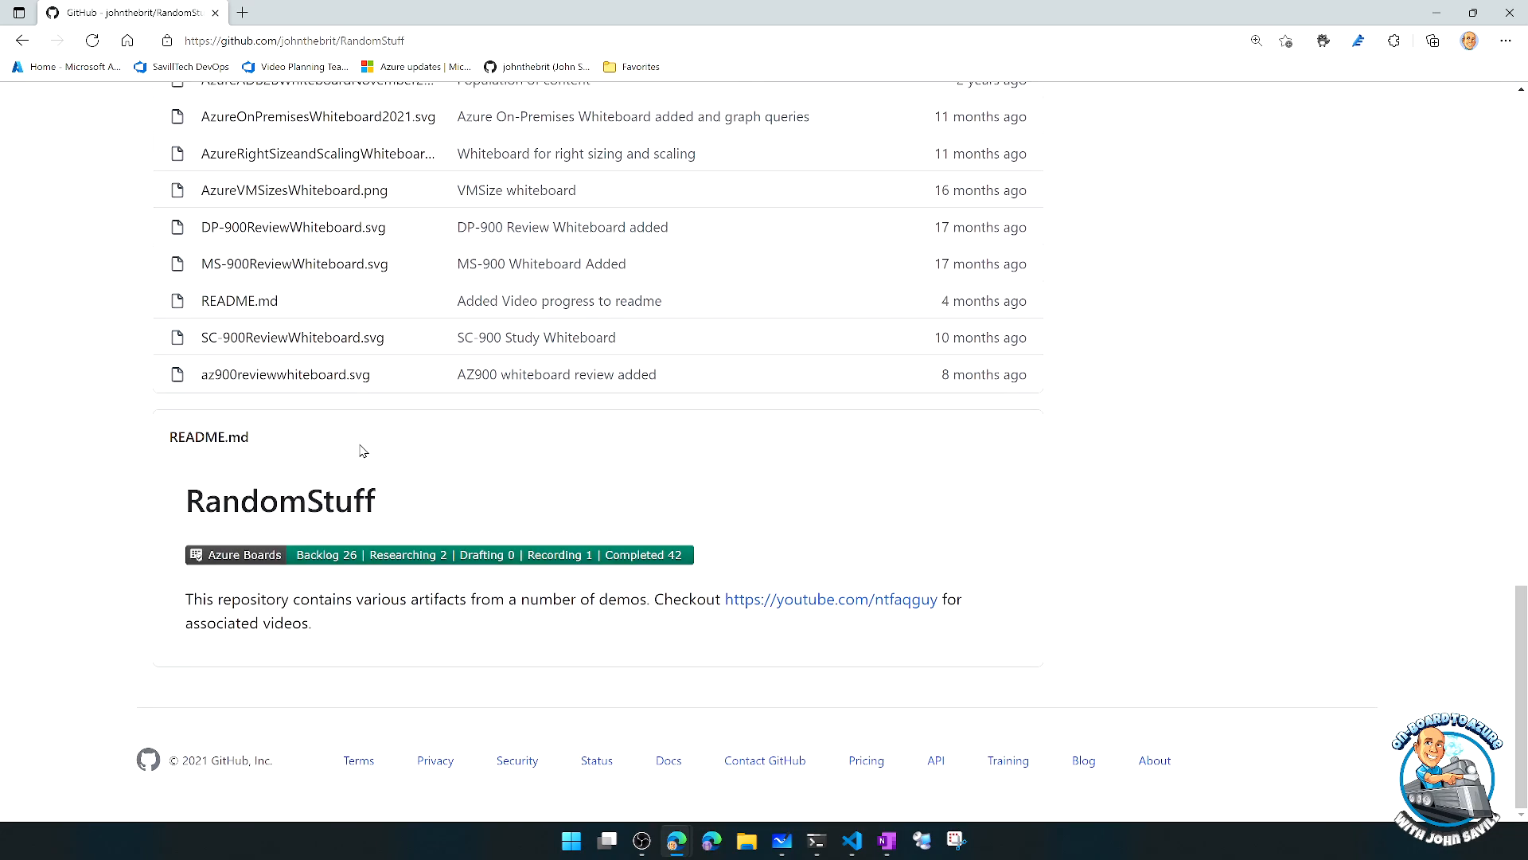
pyautogui.scroll(3)
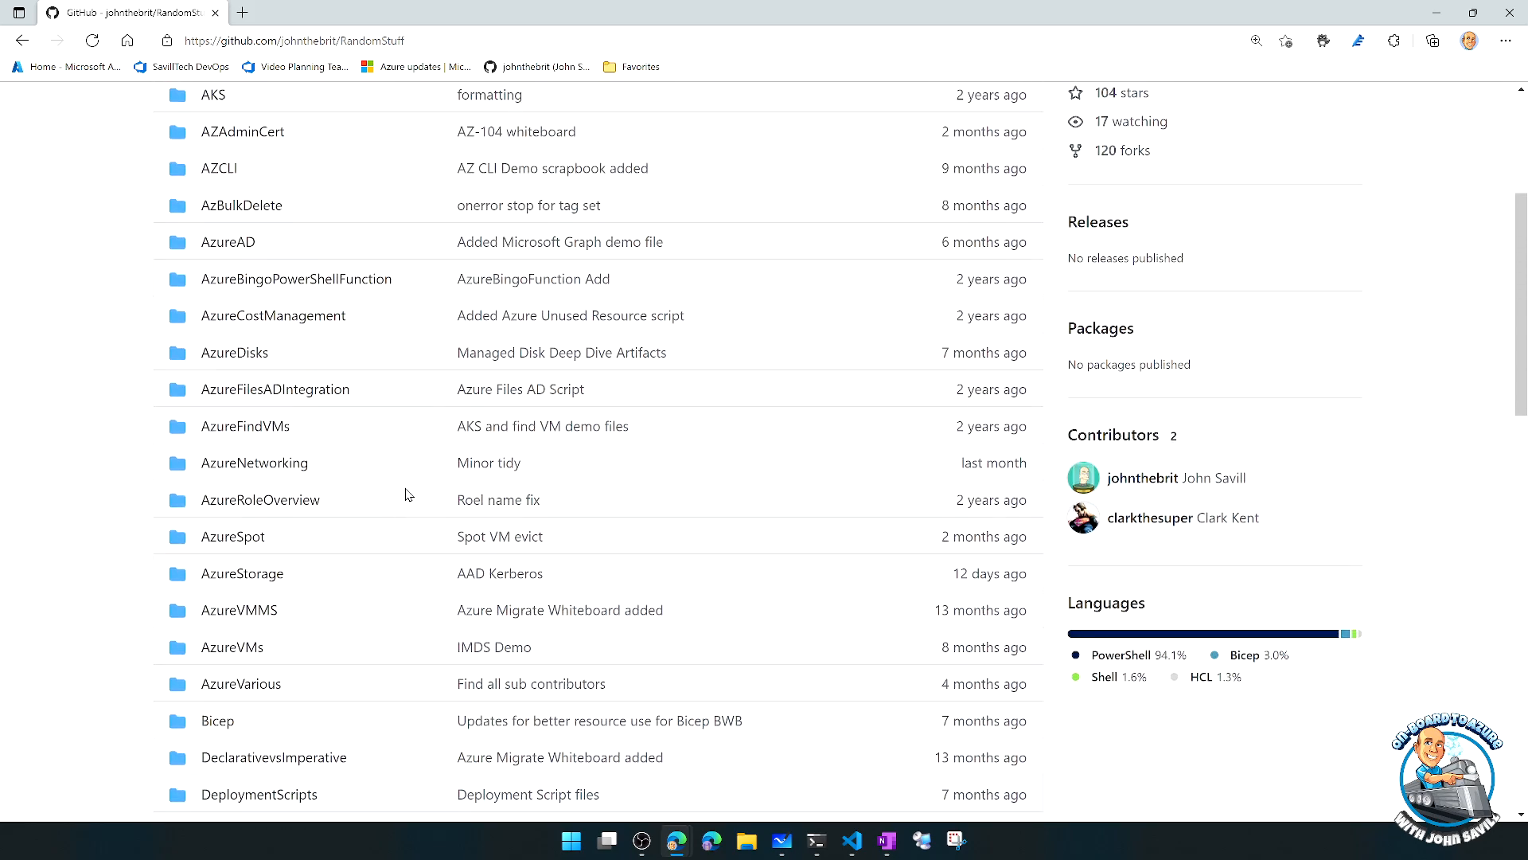
pyautogui.scroll(3)
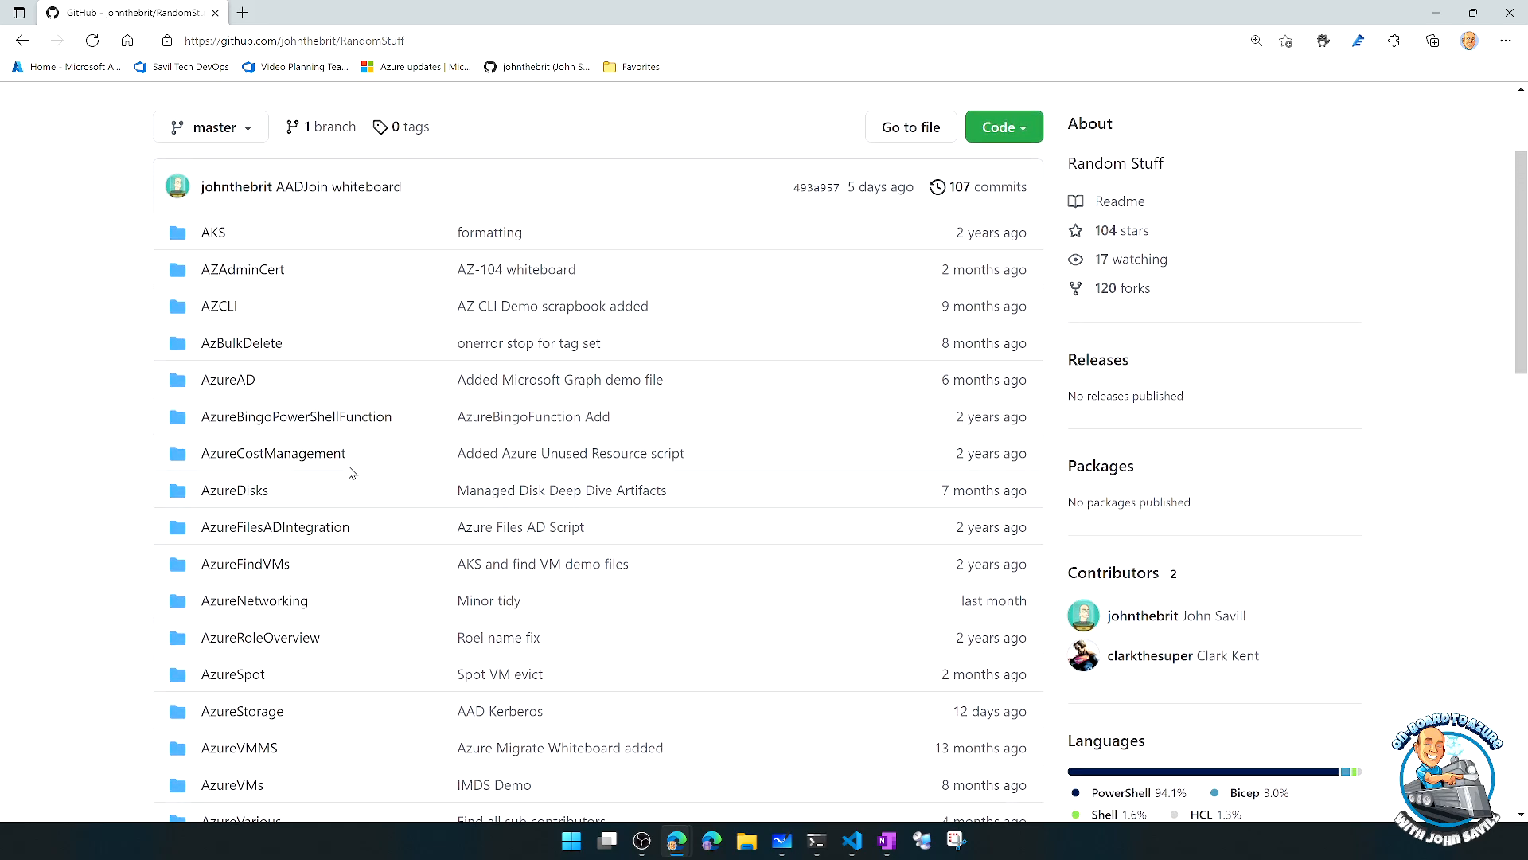
pyautogui.moveTo(240, 342)
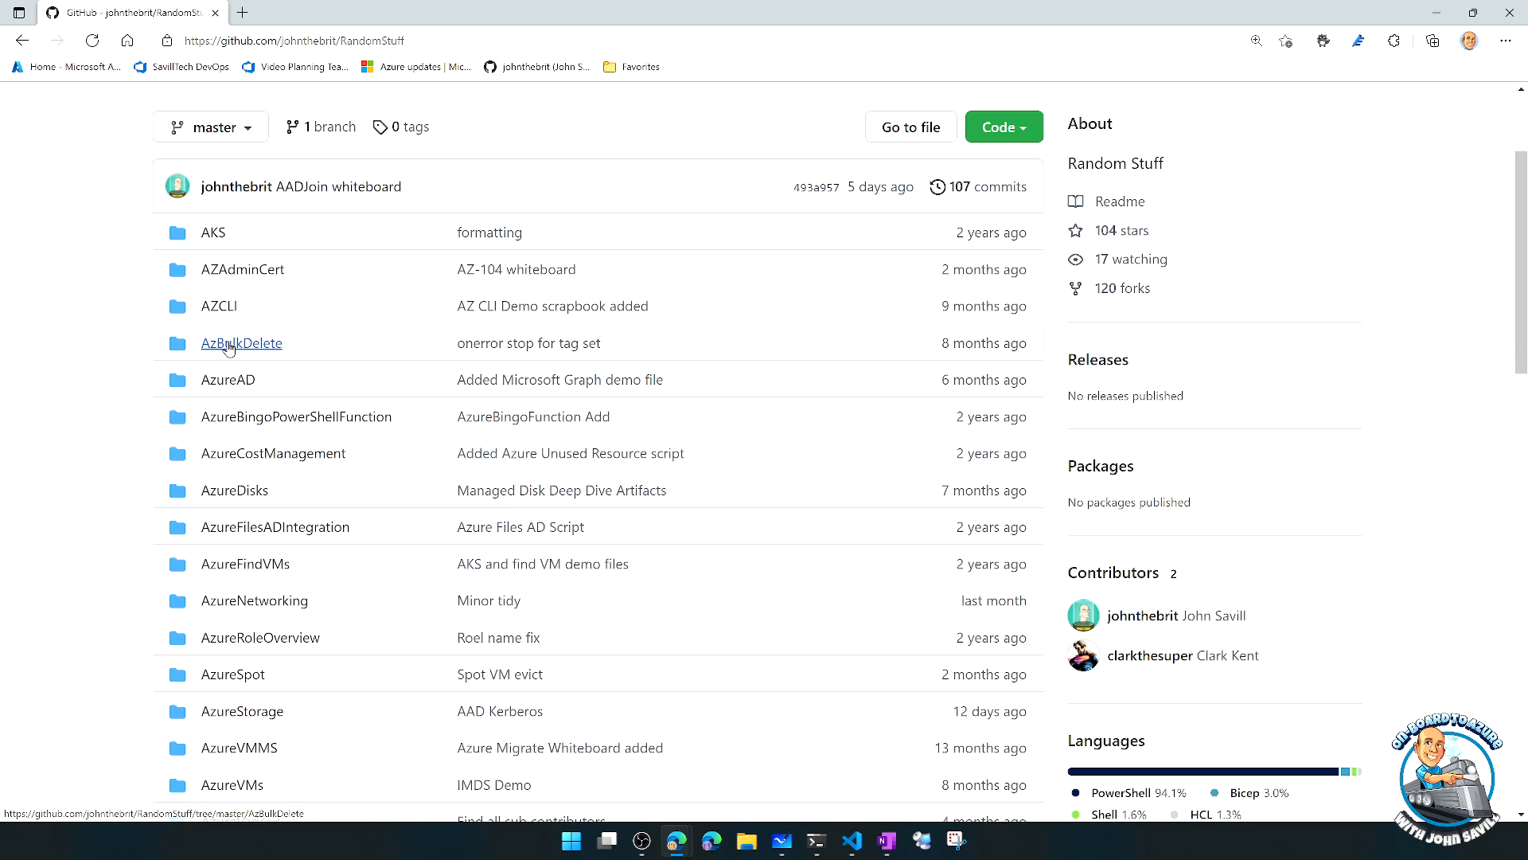
pyautogui.click(240, 342)
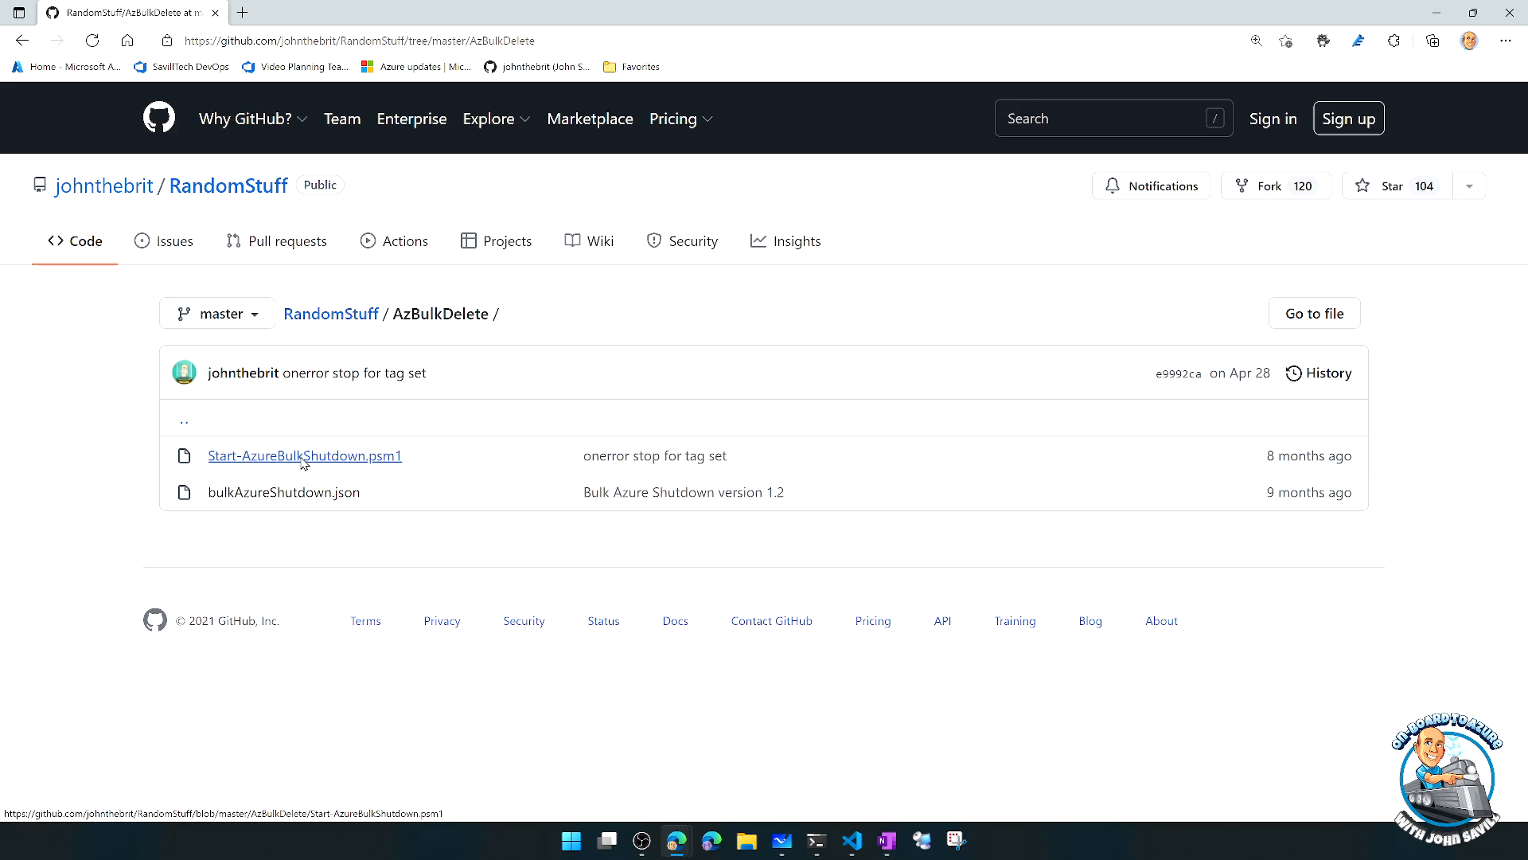
pyautogui.click(304, 455)
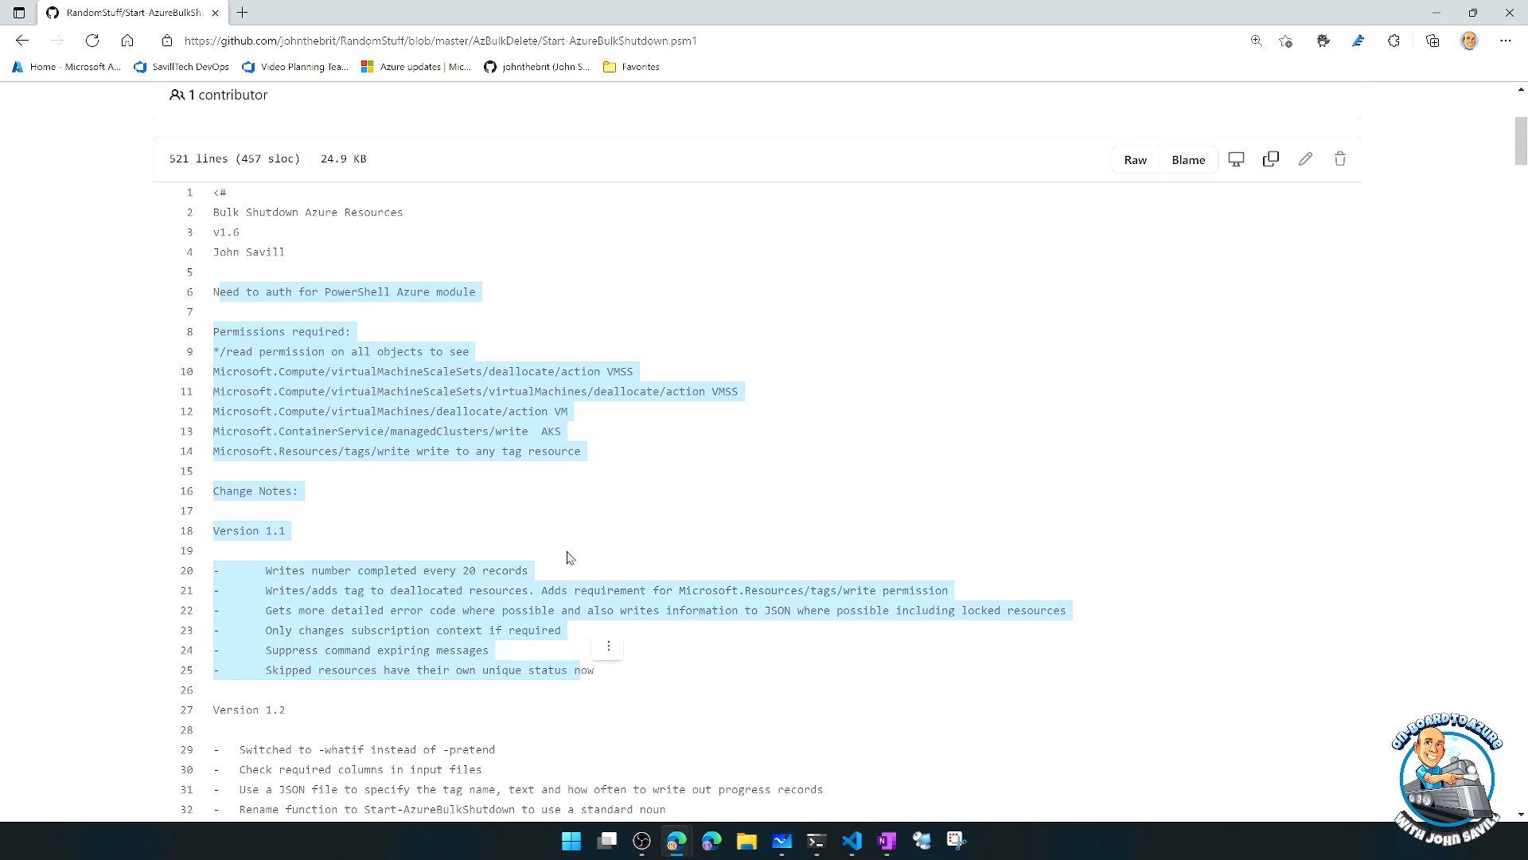
pyautogui.scroll(3)
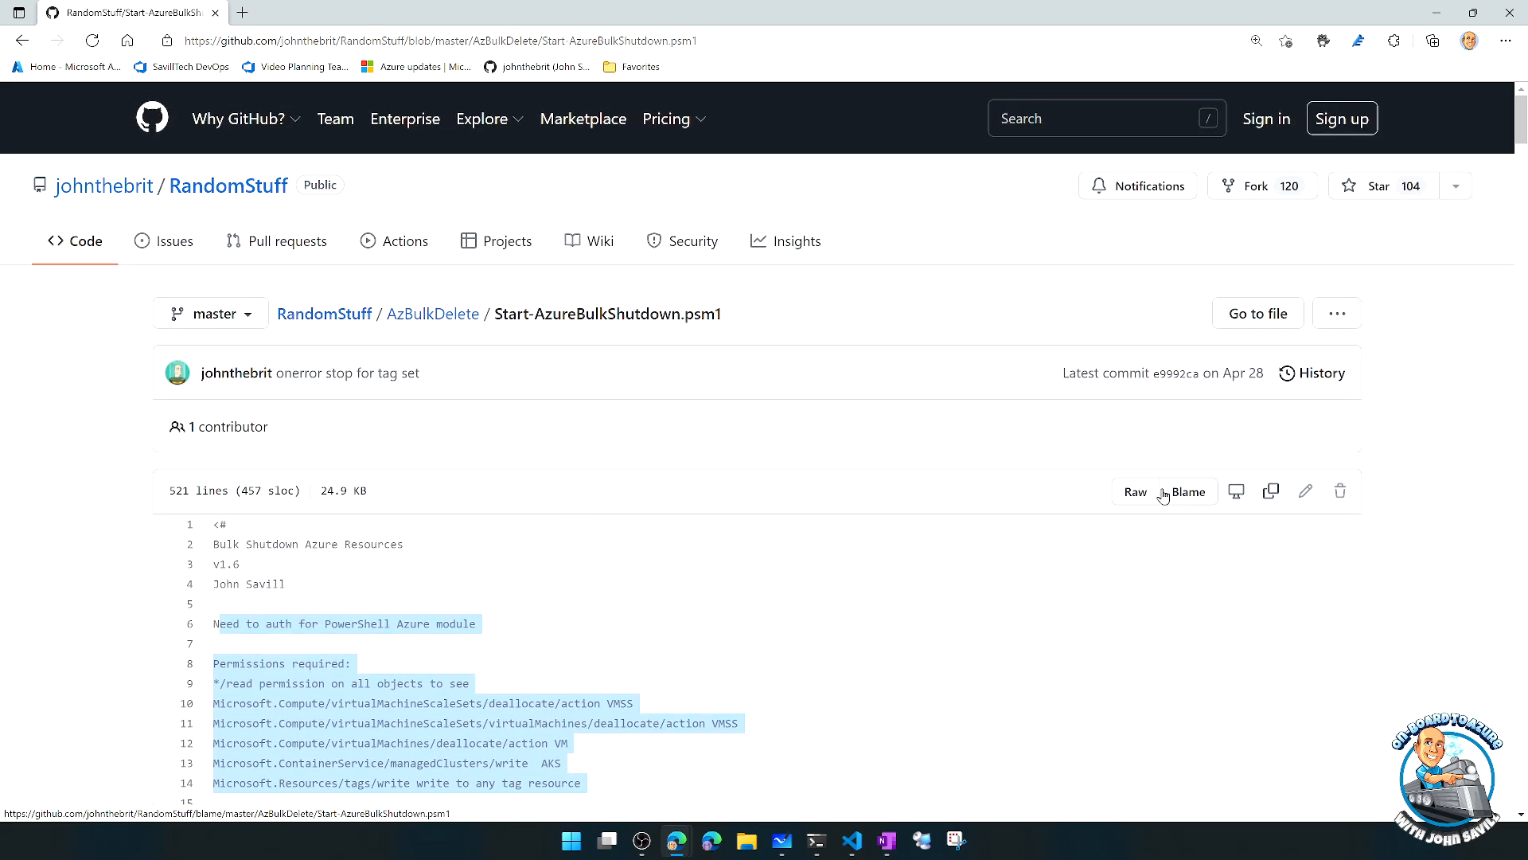
pyautogui.press('ctrl+plus')
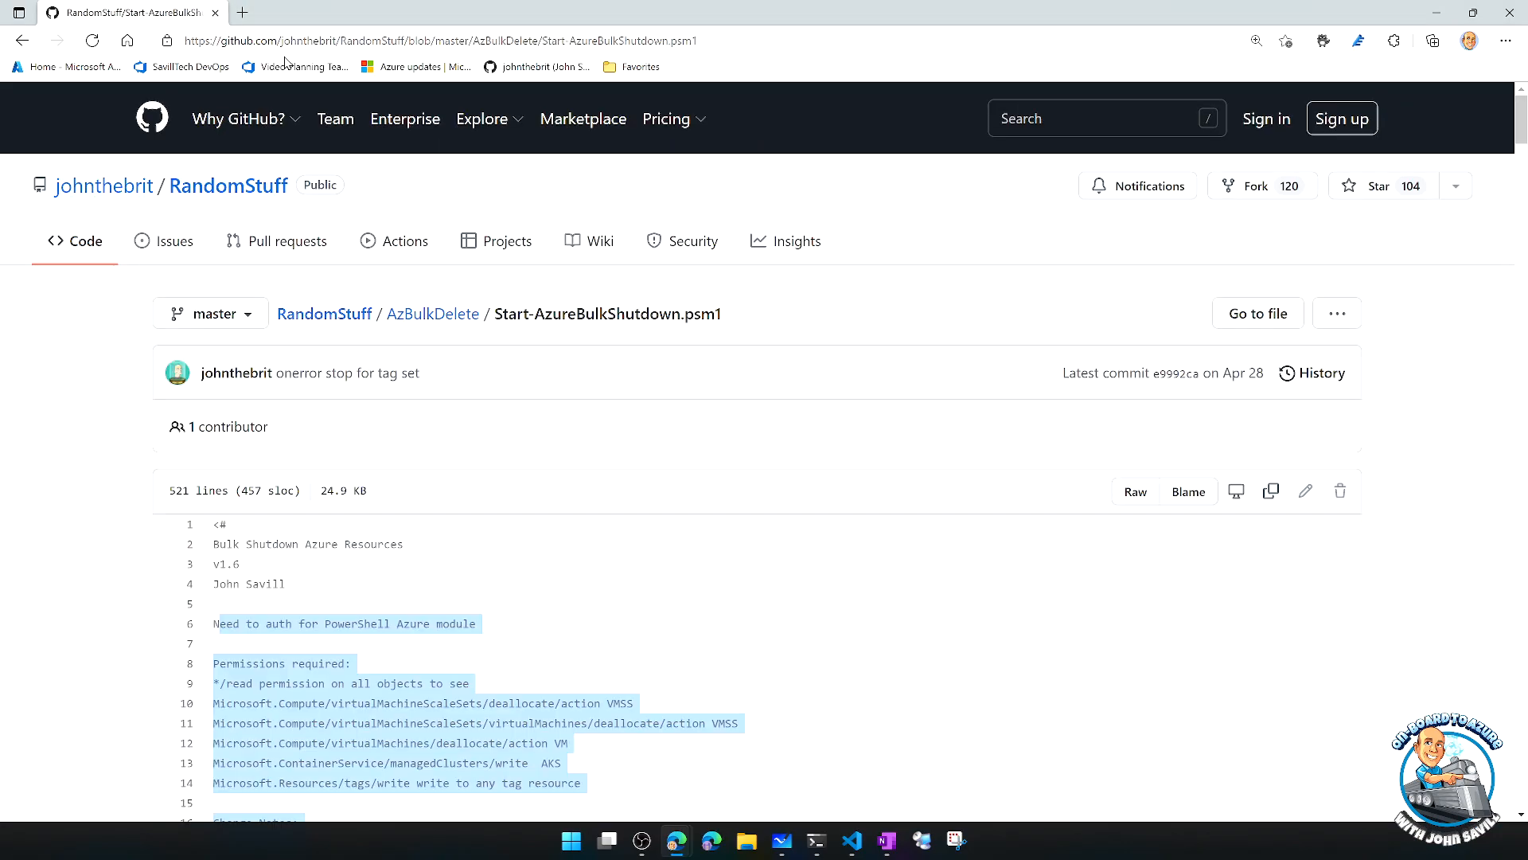
# - Show the script as raw plain text in the browser
pyautogui.click(1133, 491)
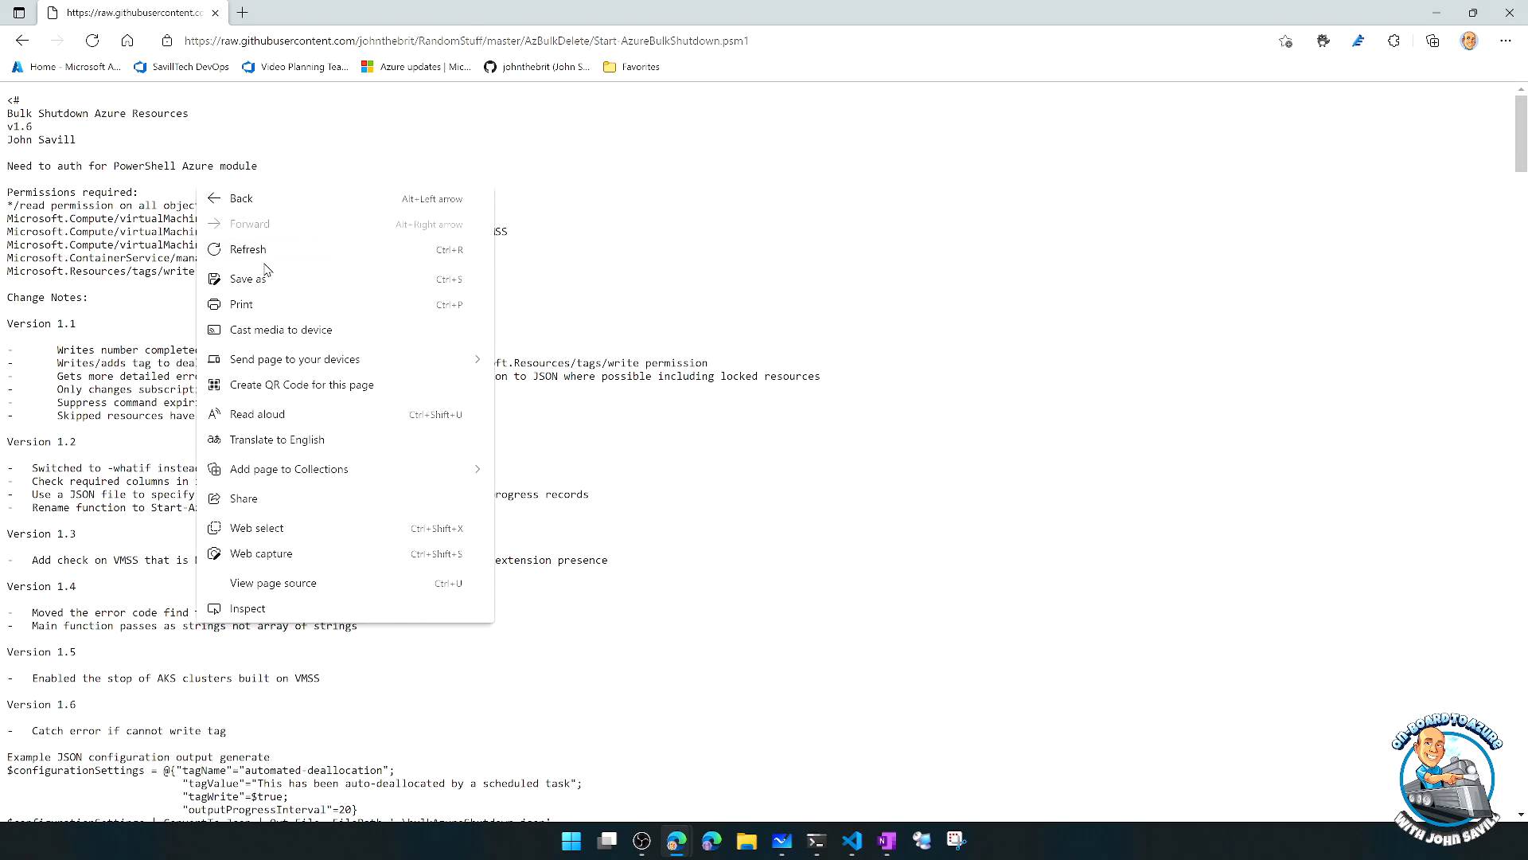
pyautogui.moveTo(273, 290)
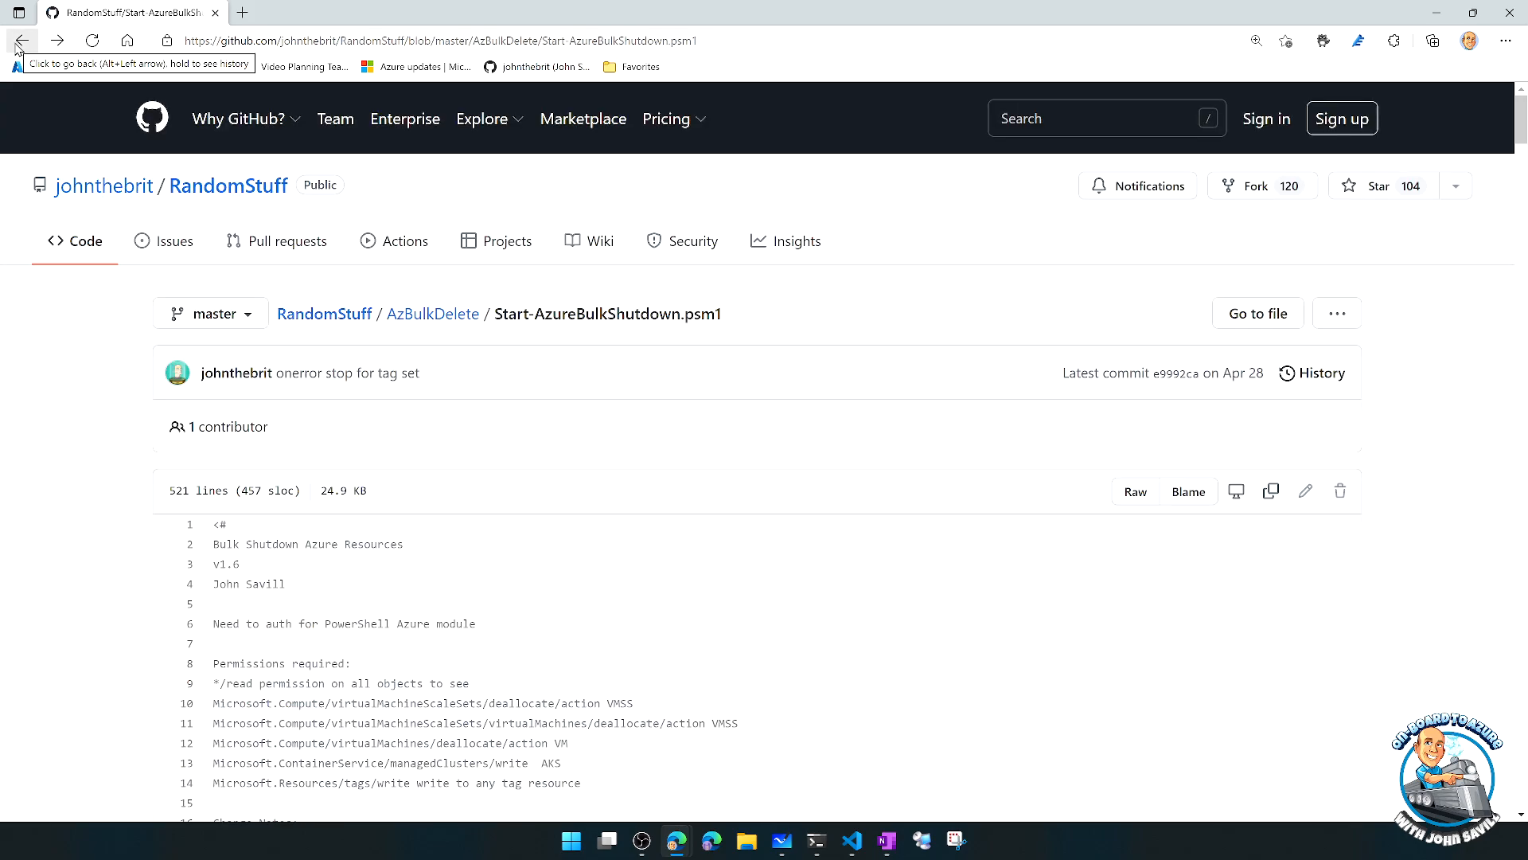
pyautogui.moveTo(582, 587)
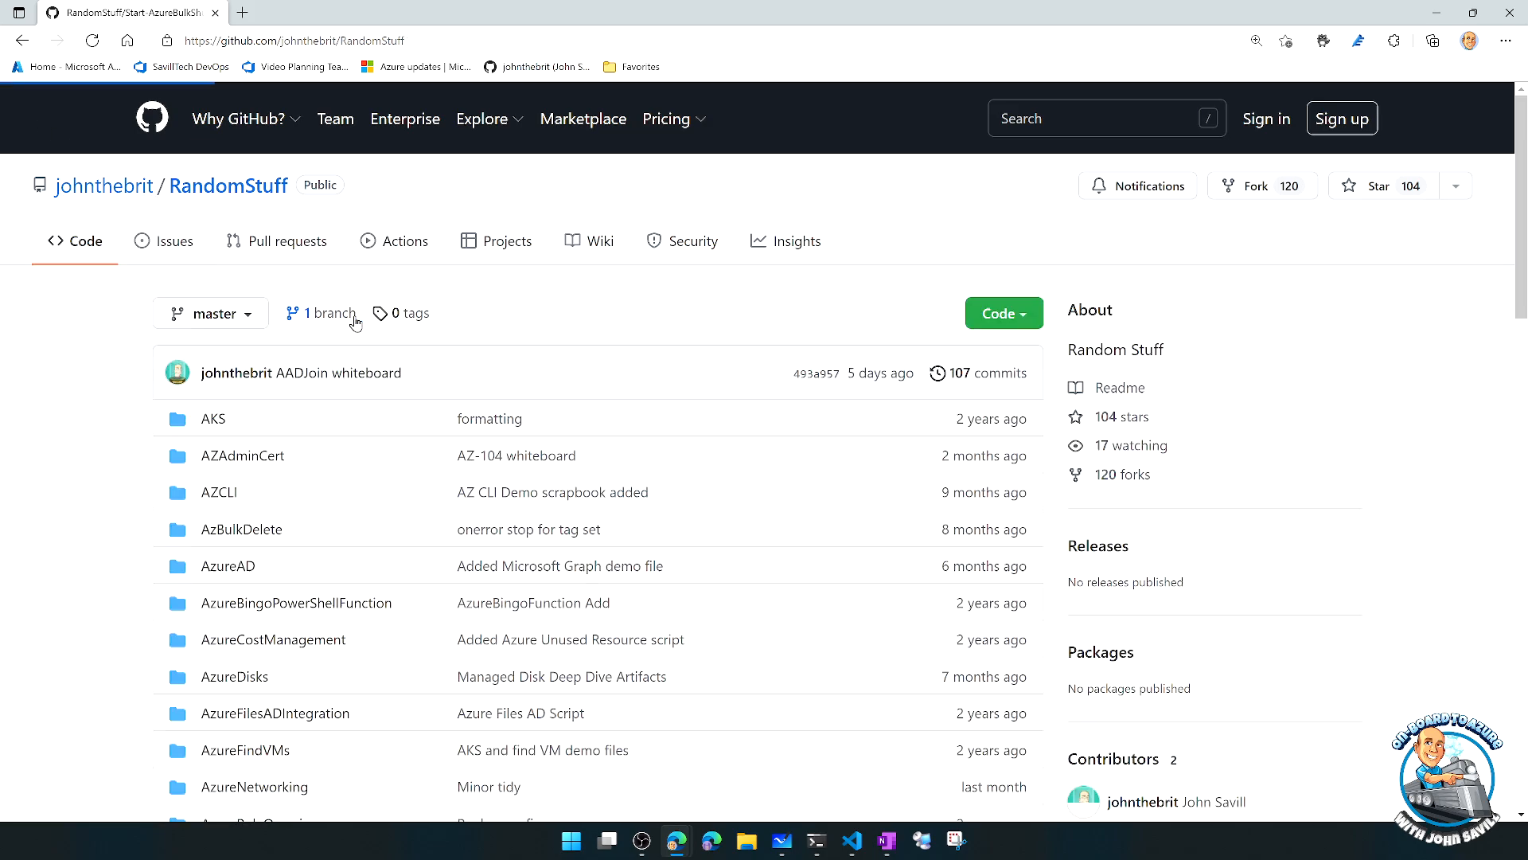
# - Navigate into the Whiteboards folder and display the AADResiliency.svg whiteboard image
pyautogui.scroll(-3)
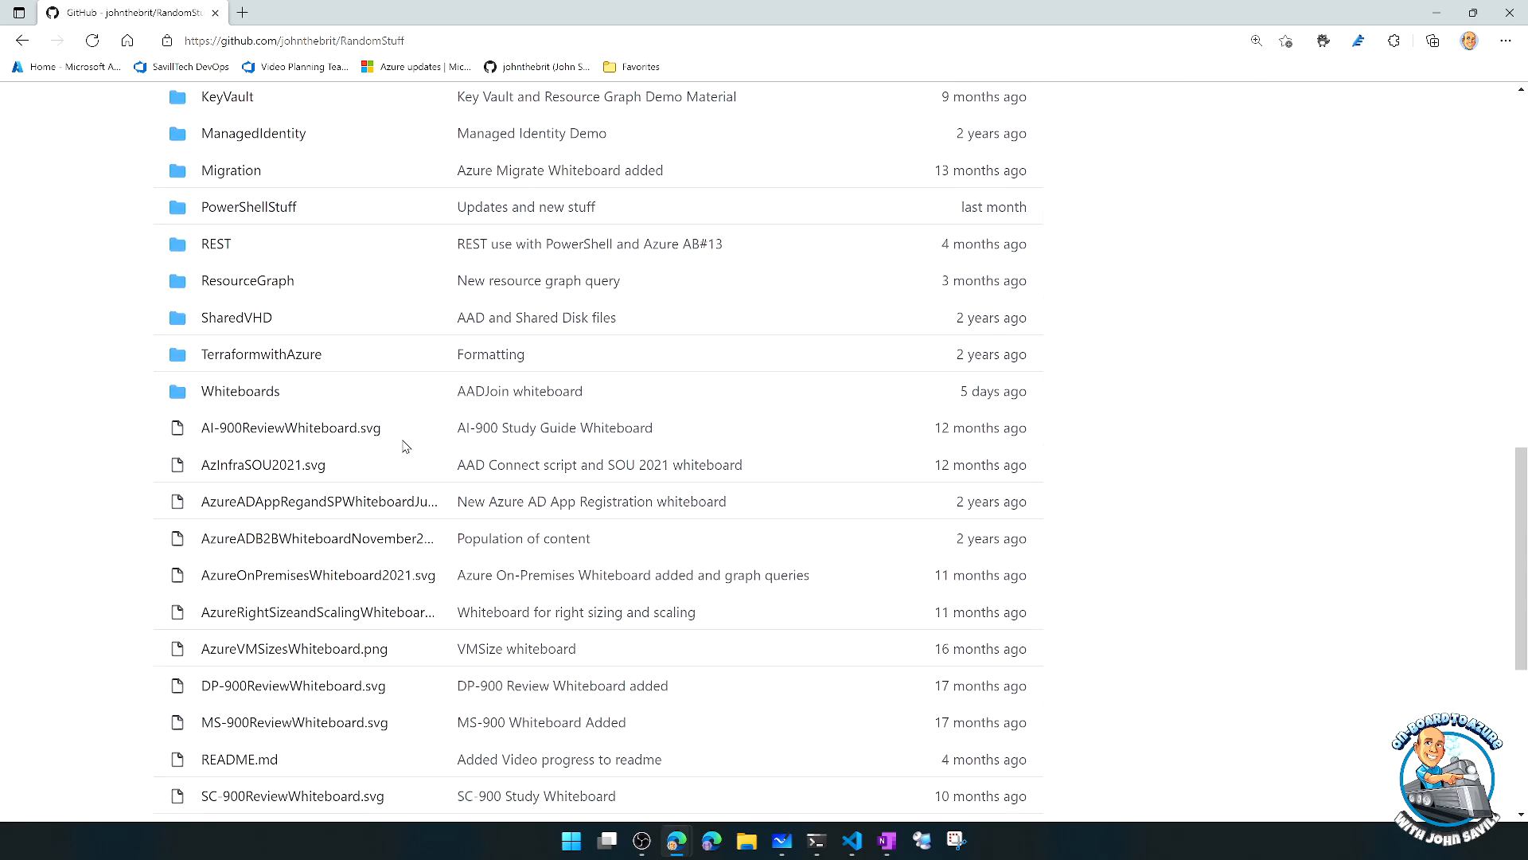
pyautogui.click(240, 392)
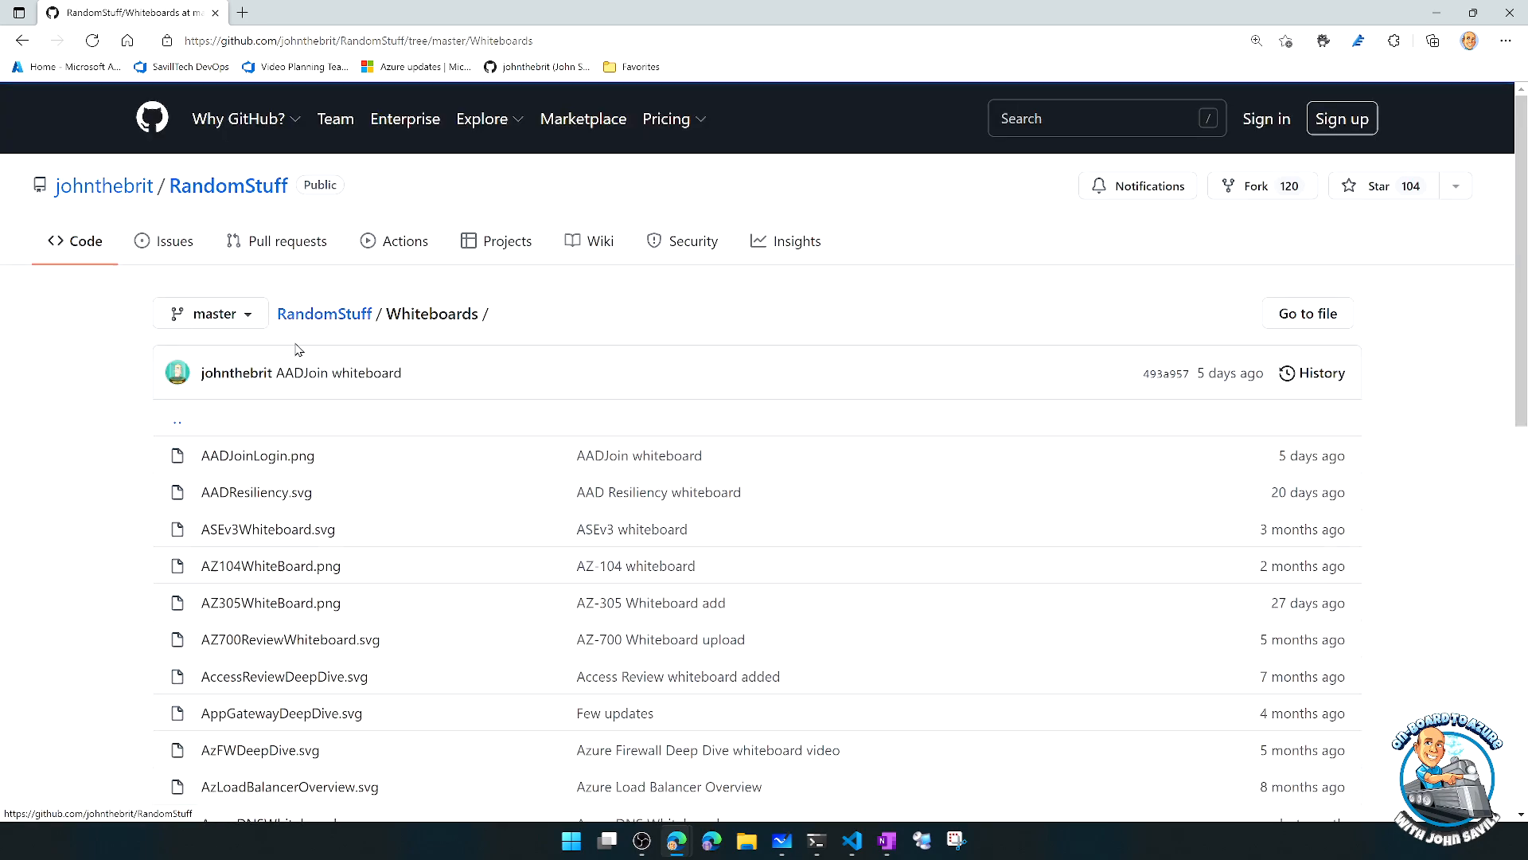
pyautogui.scroll(-3)
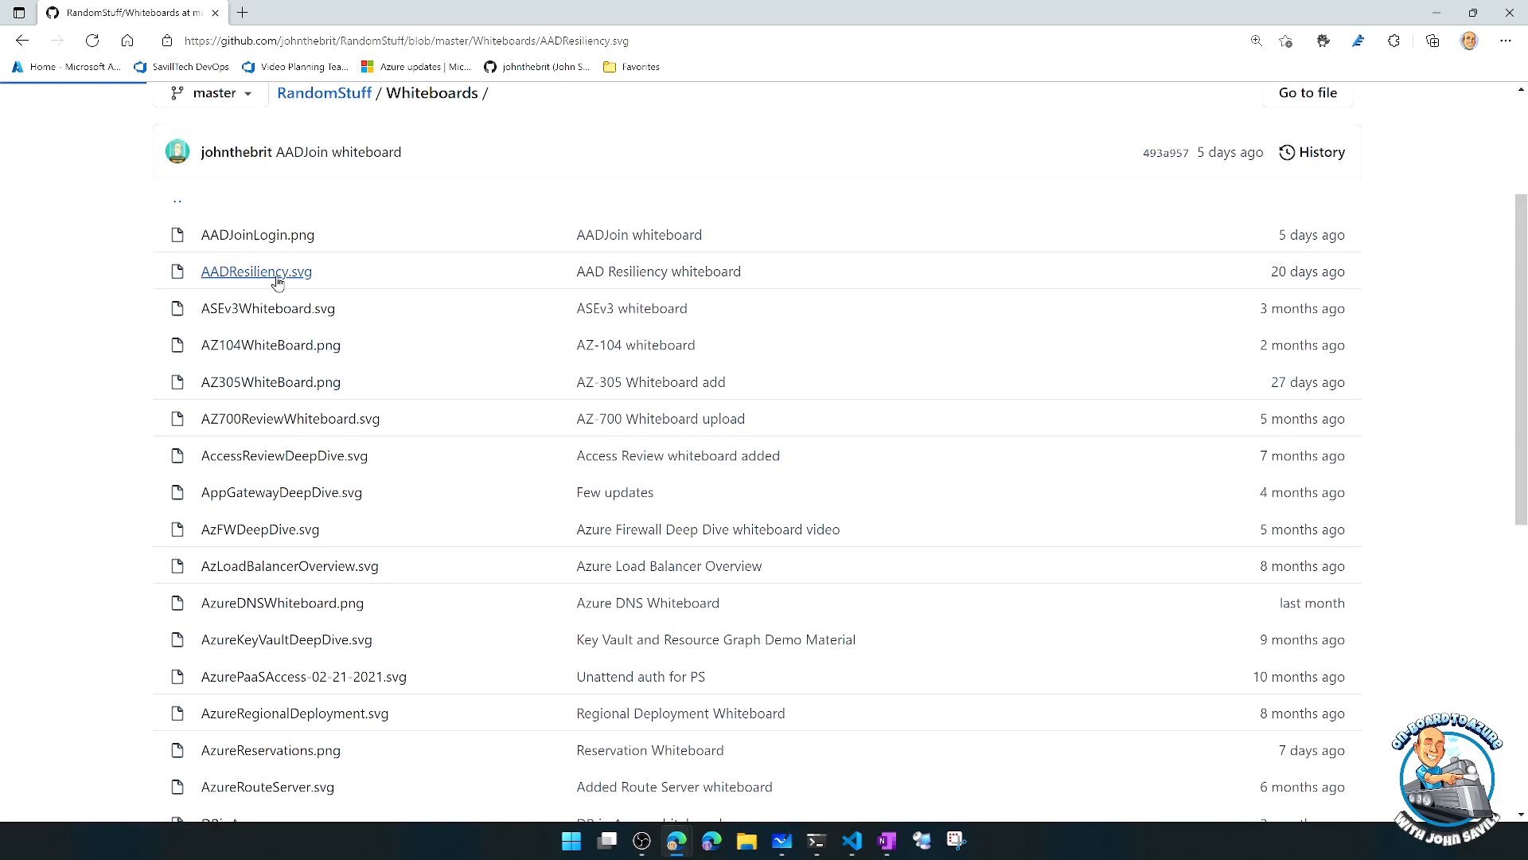
pyautogui.click(255, 270)
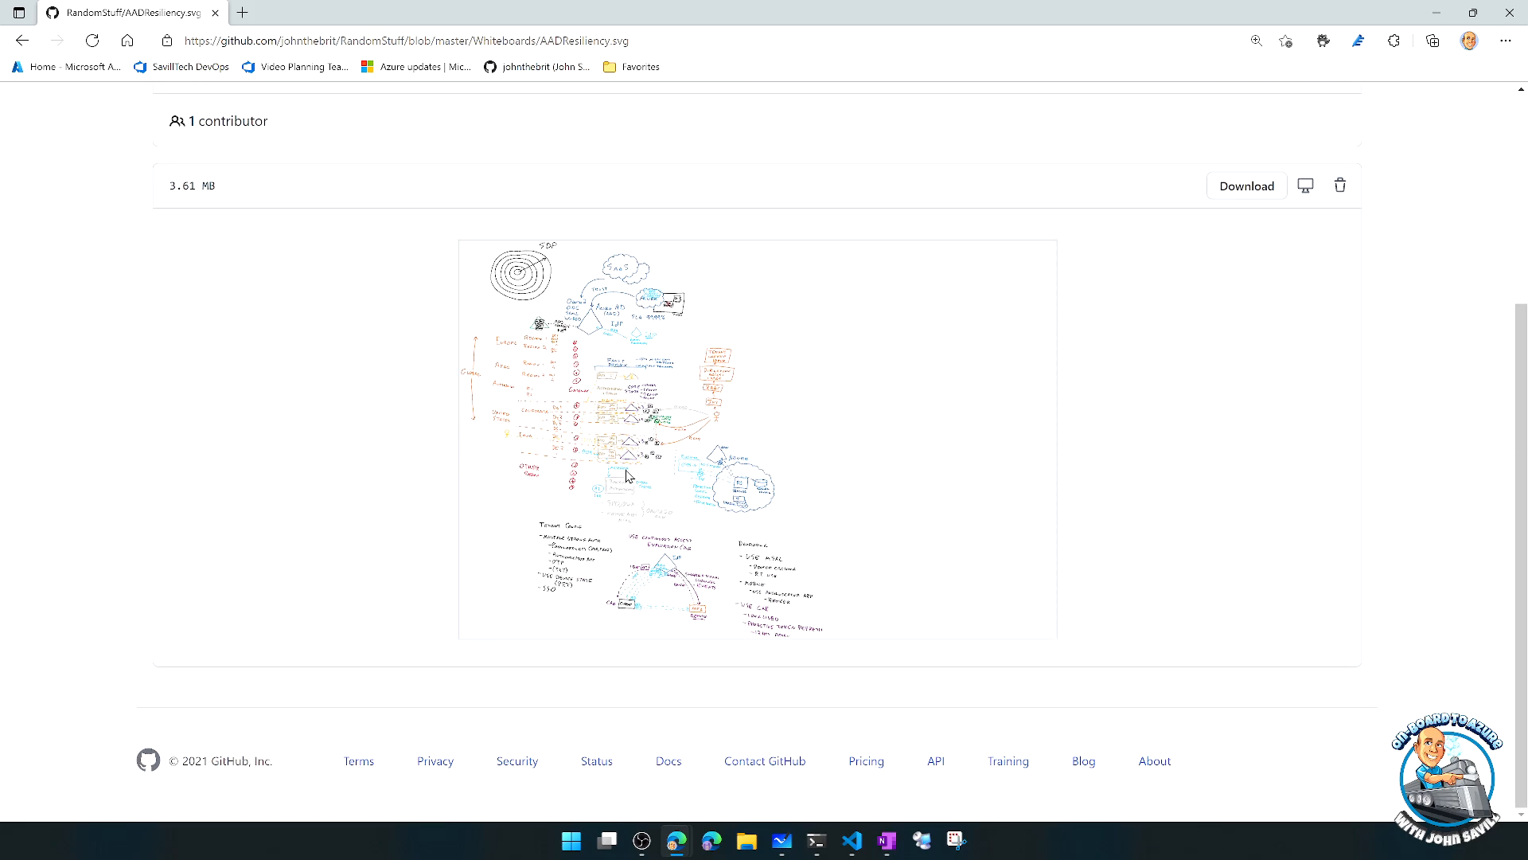
pyautogui.scroll(3)
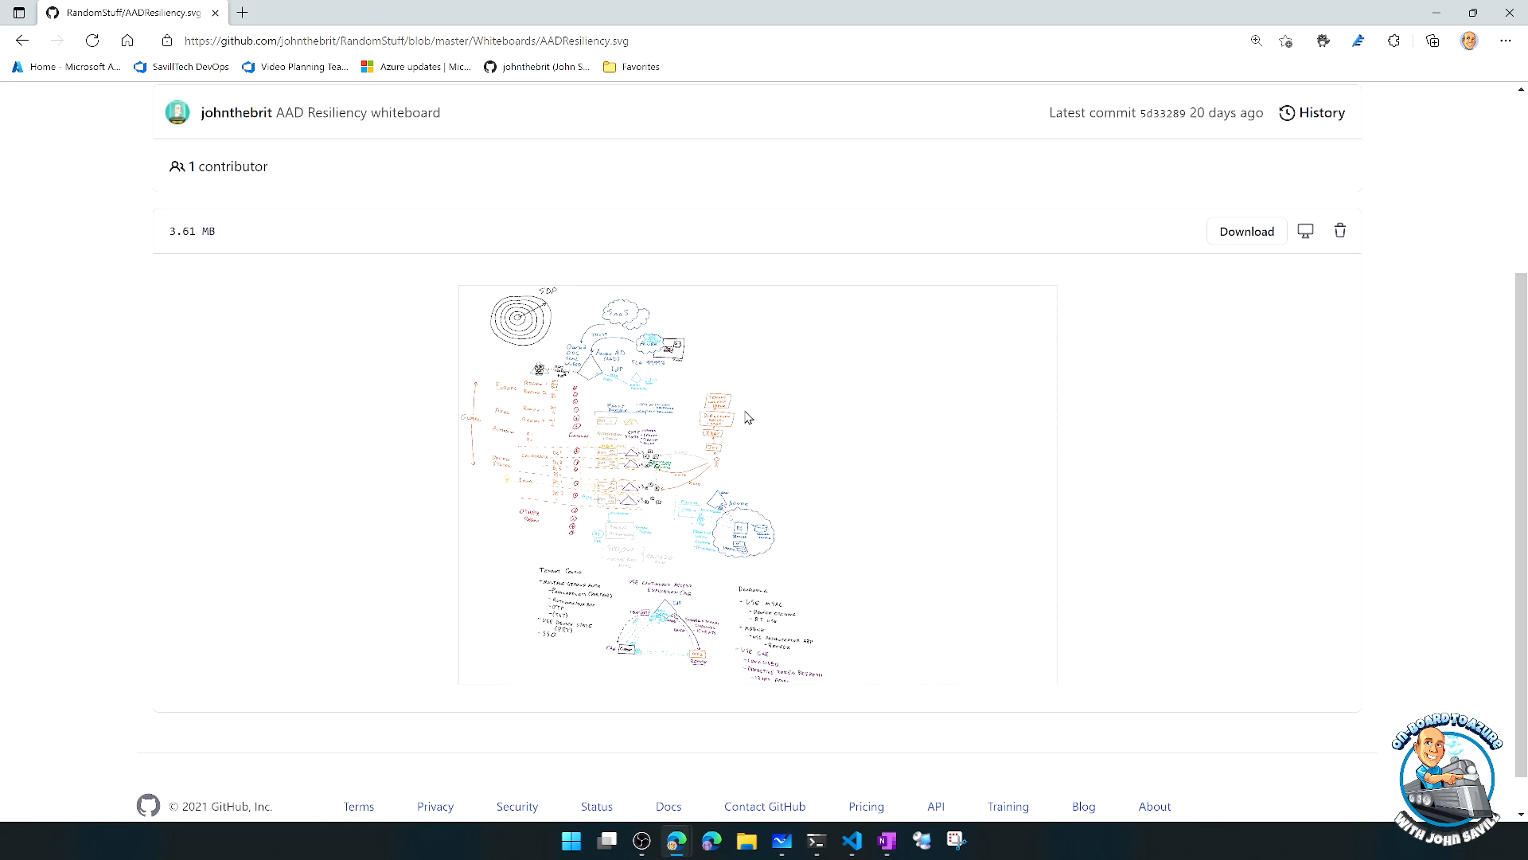
pyautogui.scroll(3)
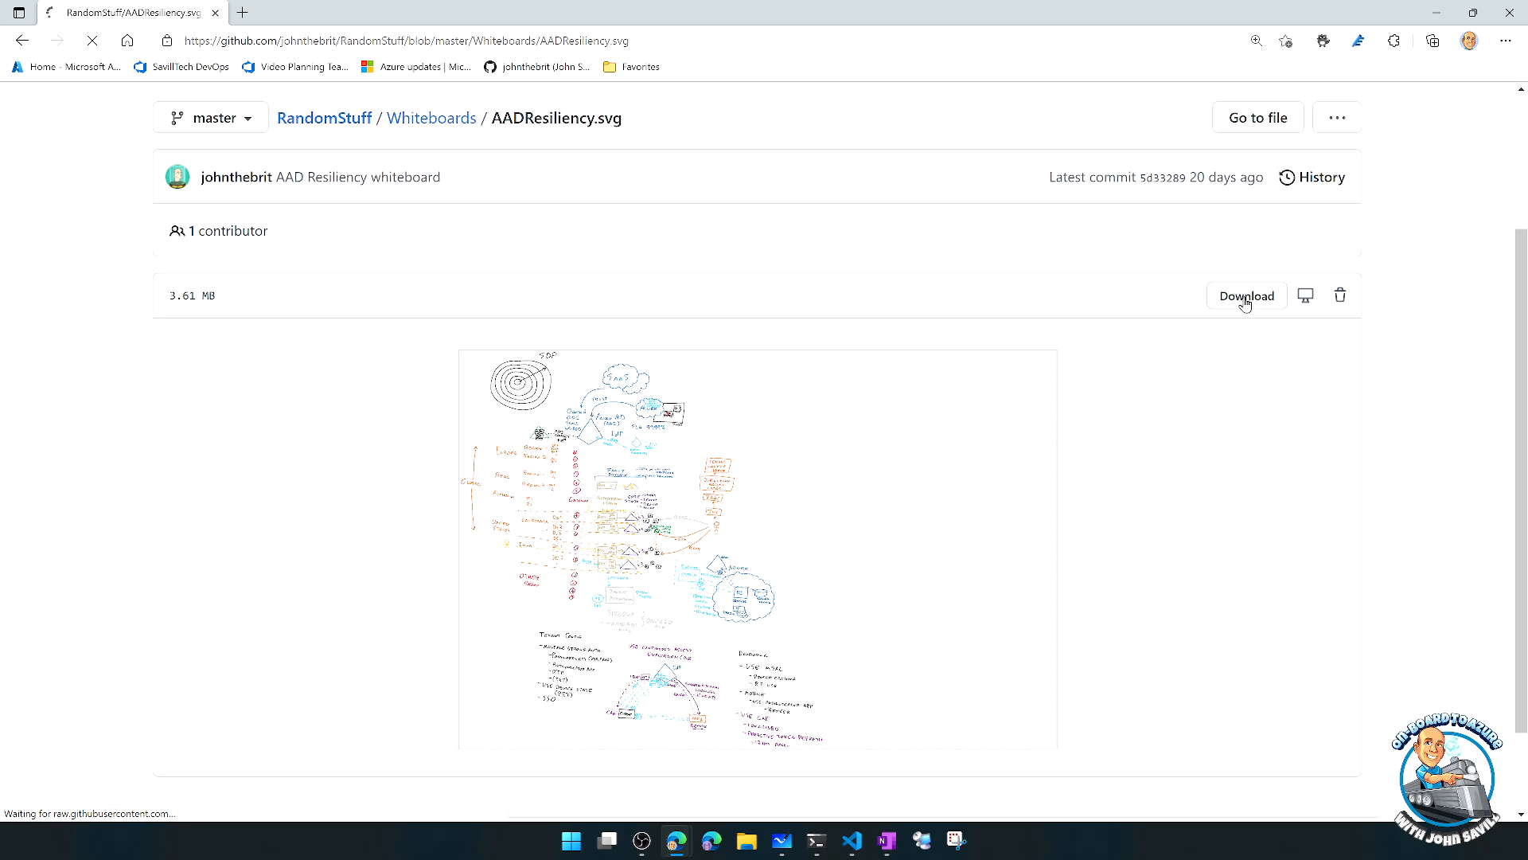
pyautogui.click(1247, 296)
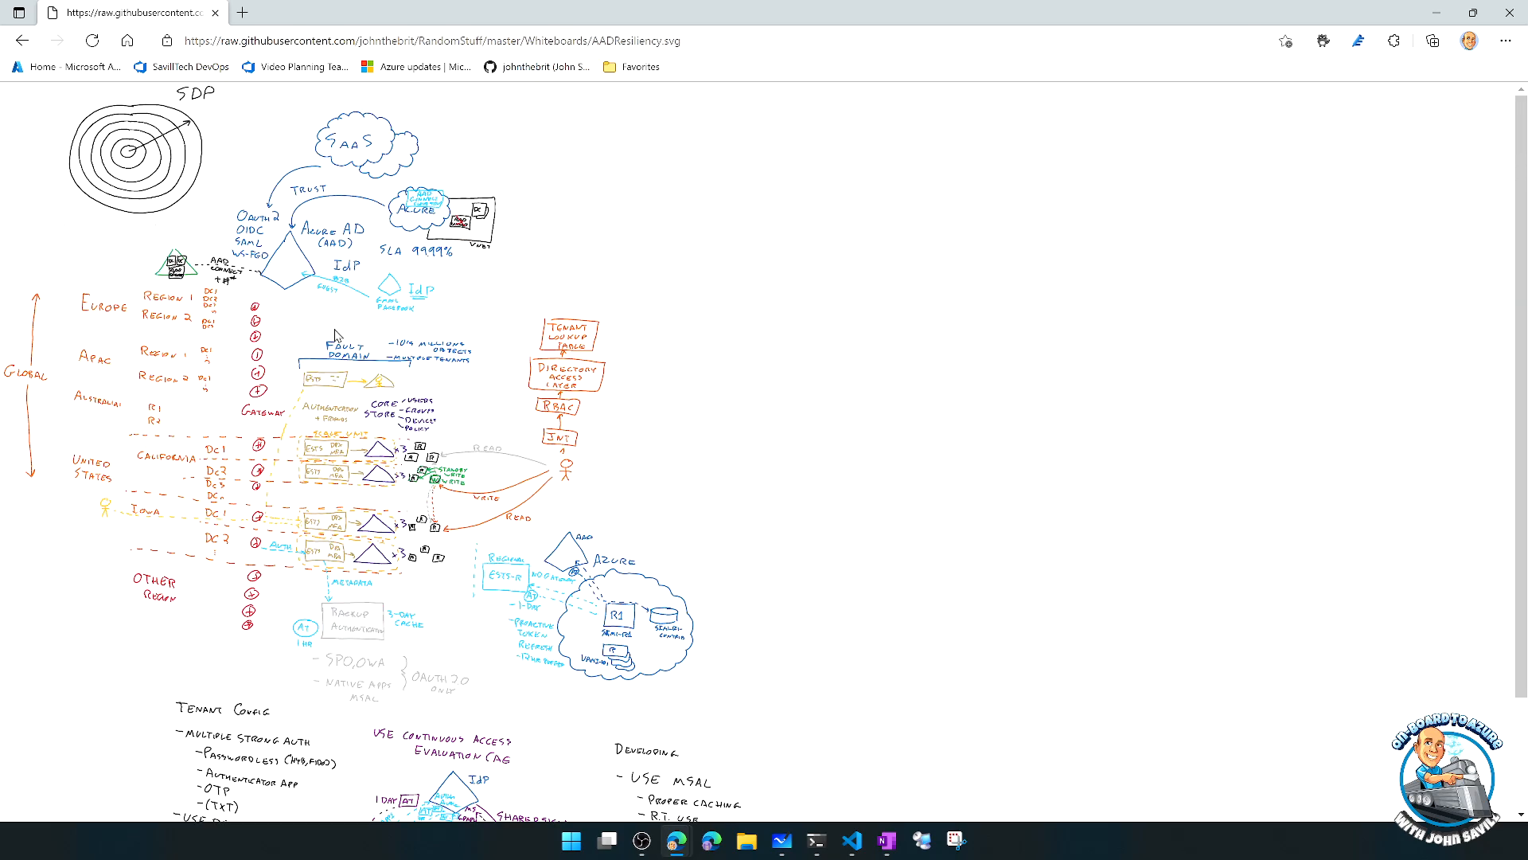
pyautogui.moveTo(683, 69)
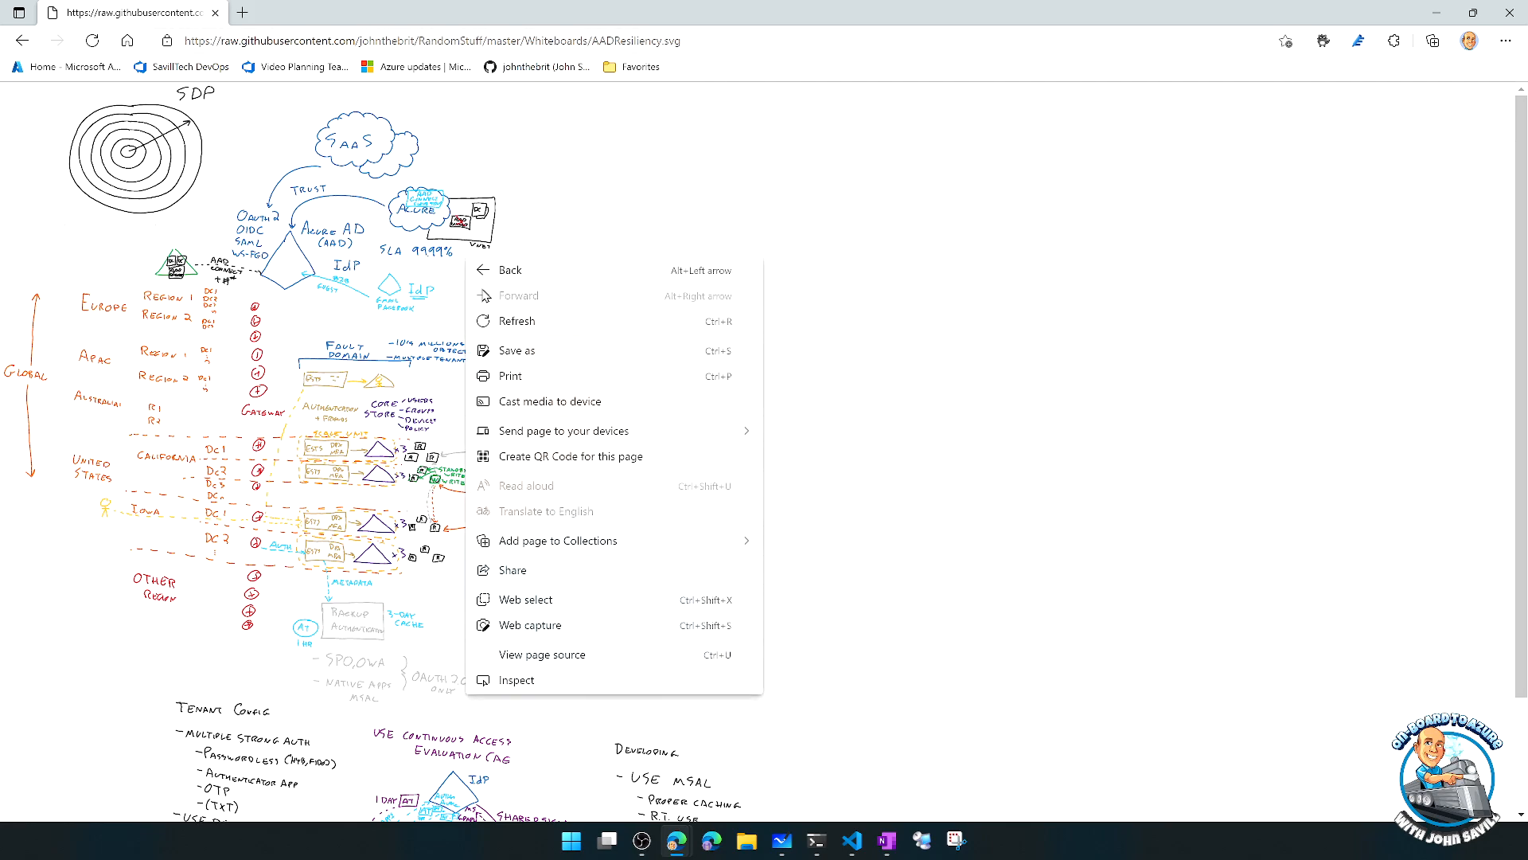
pyautogui.moveTo(527, 353)
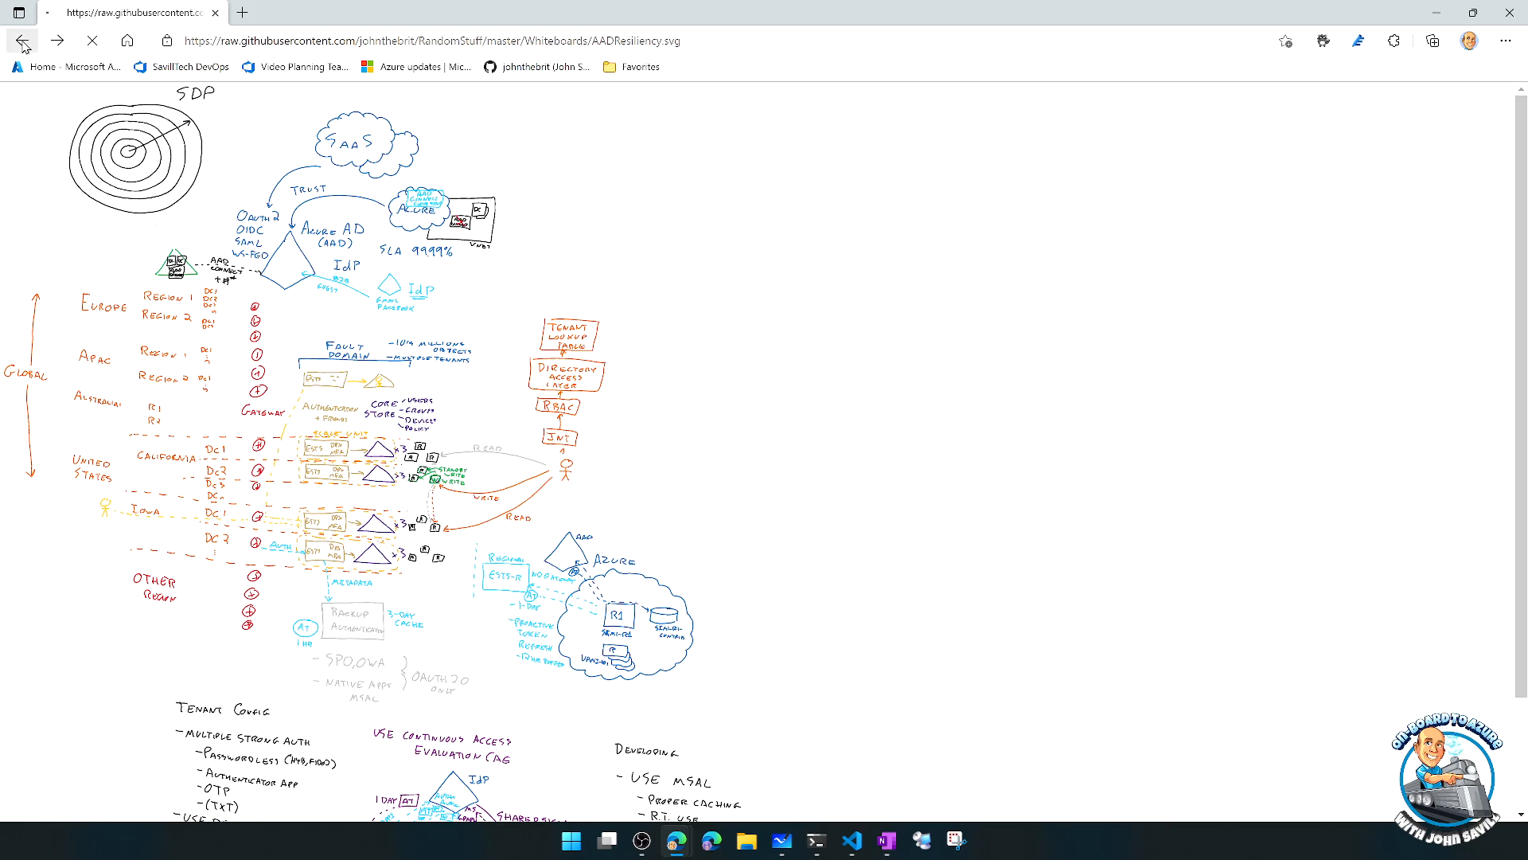
pyautogui.click(21, 42)
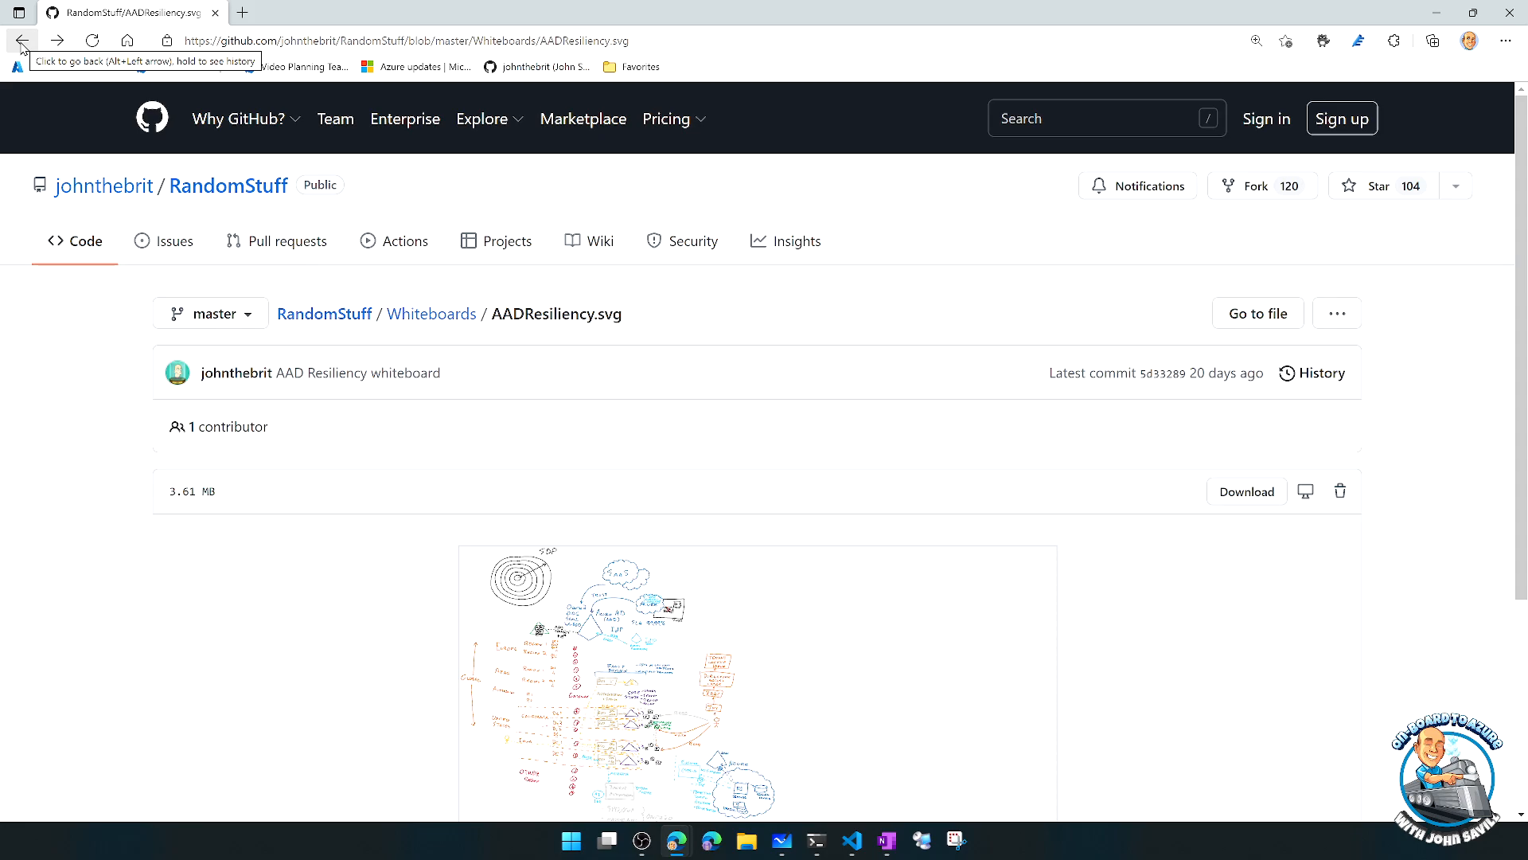
# - Go to johnthebrit's profile and enter the pinned DevOpsMC repository showing its Part01-Part08 folders
pyautogui.click(21, 40)
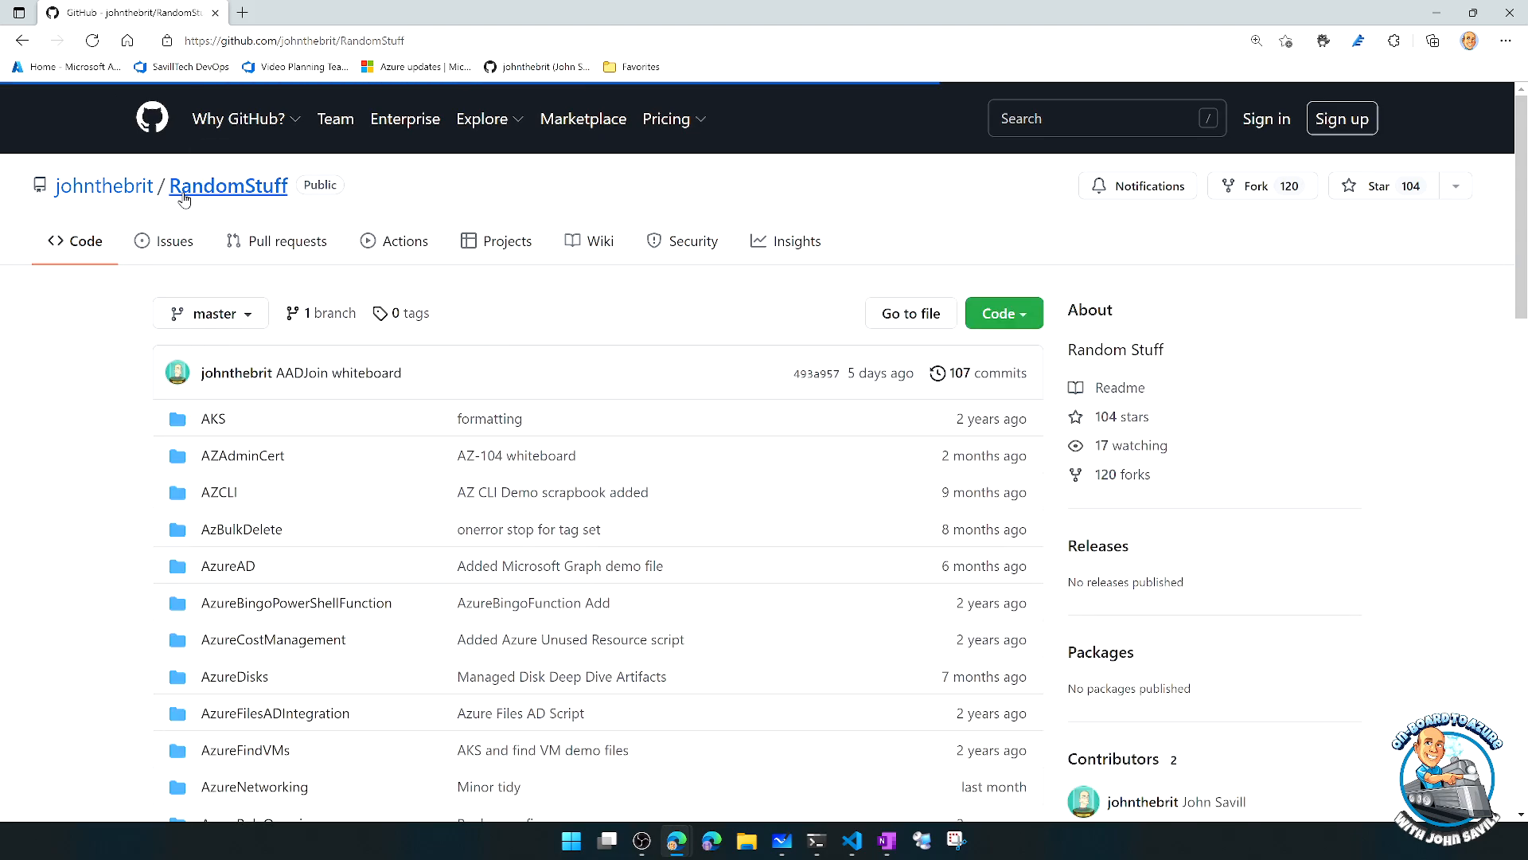
pyautogui.click(105, 185)
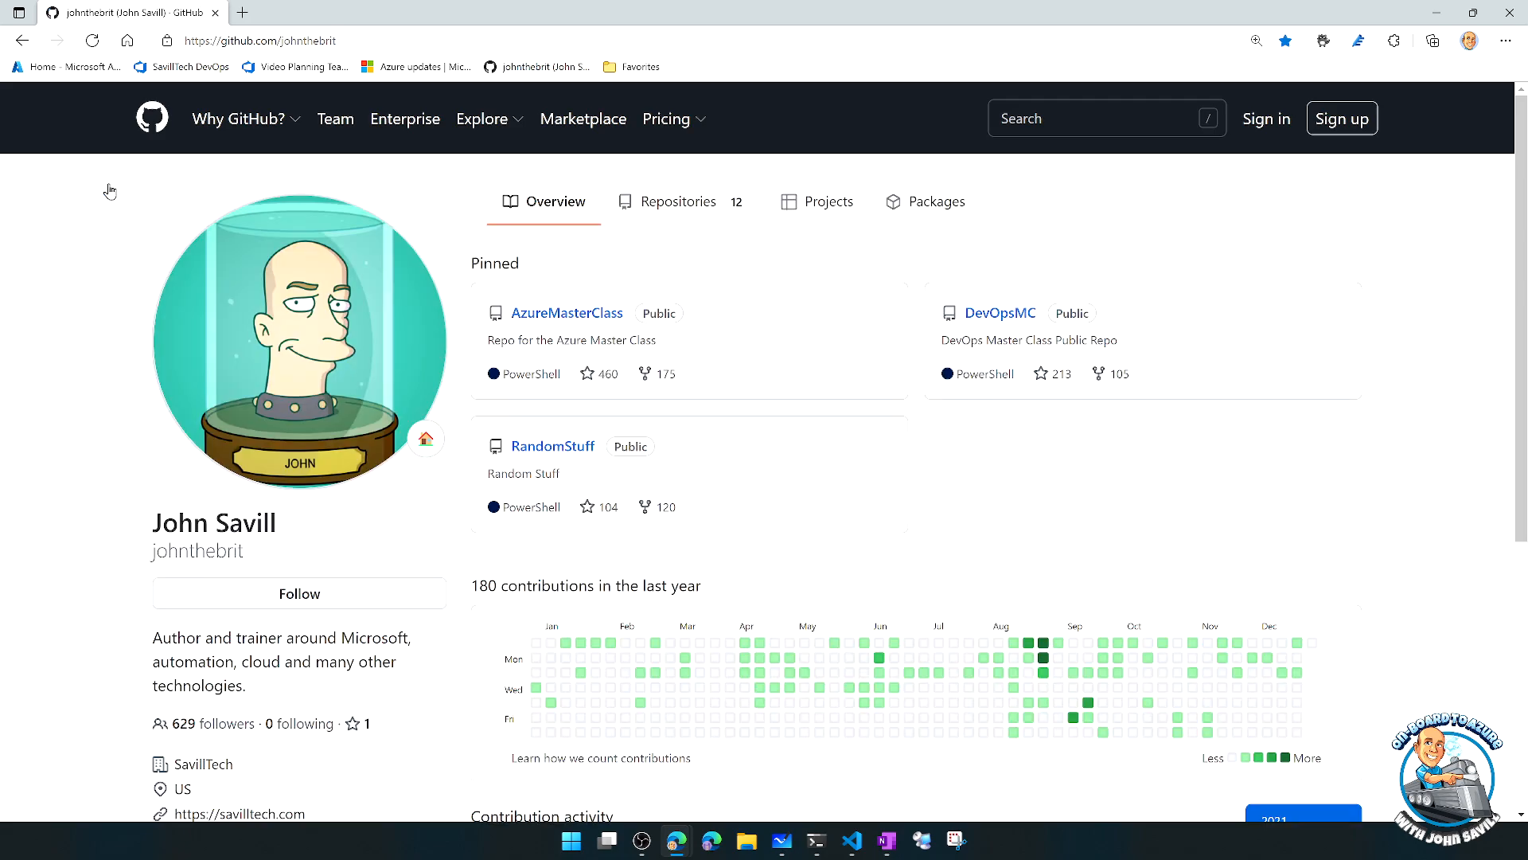
pyautogui.moveTo(570, 313)
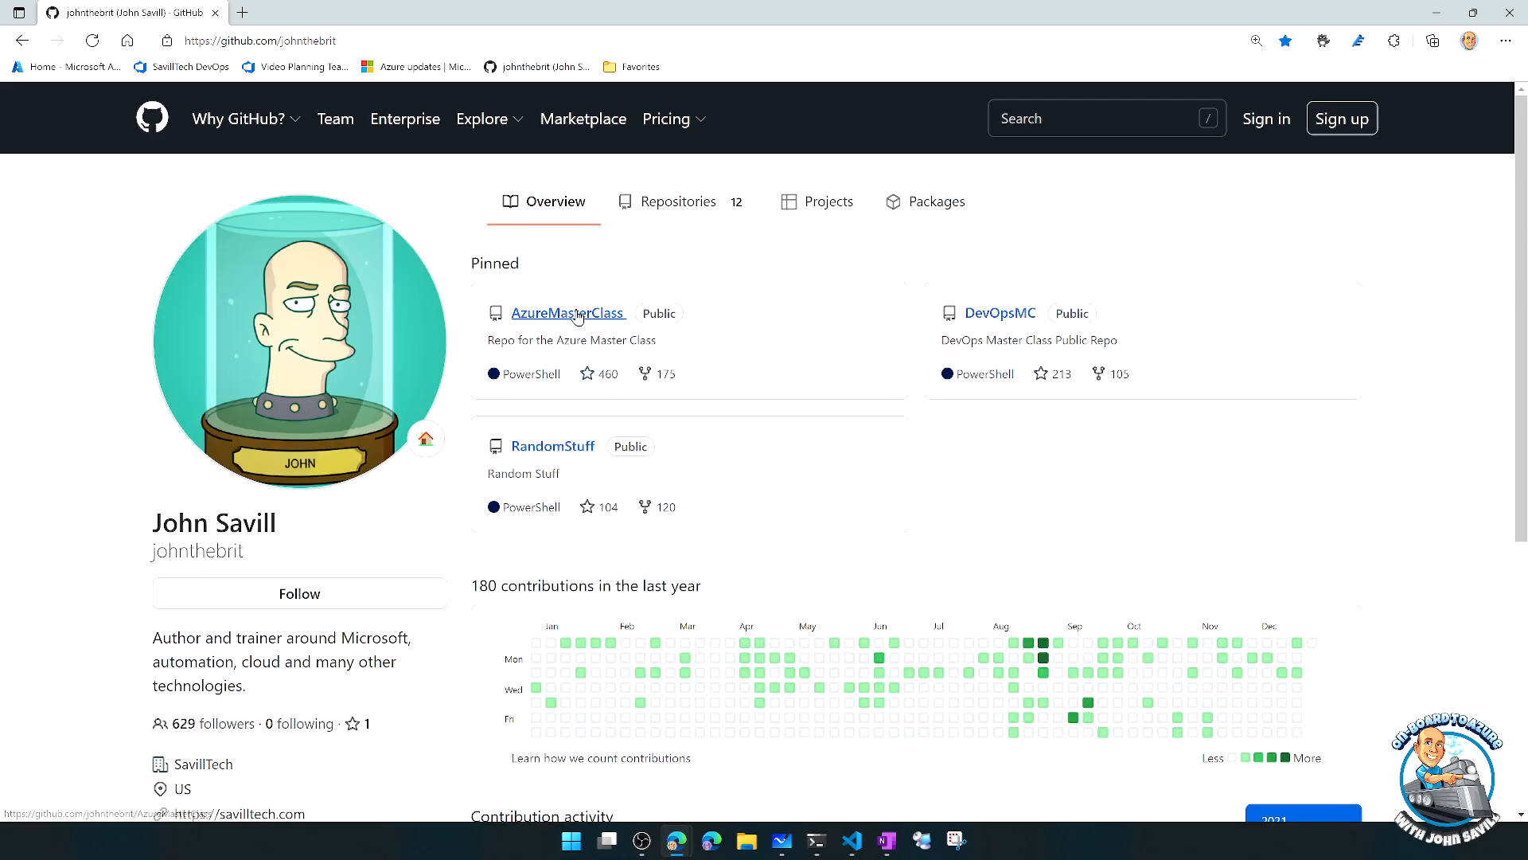
pyautogui.click(998, 314)
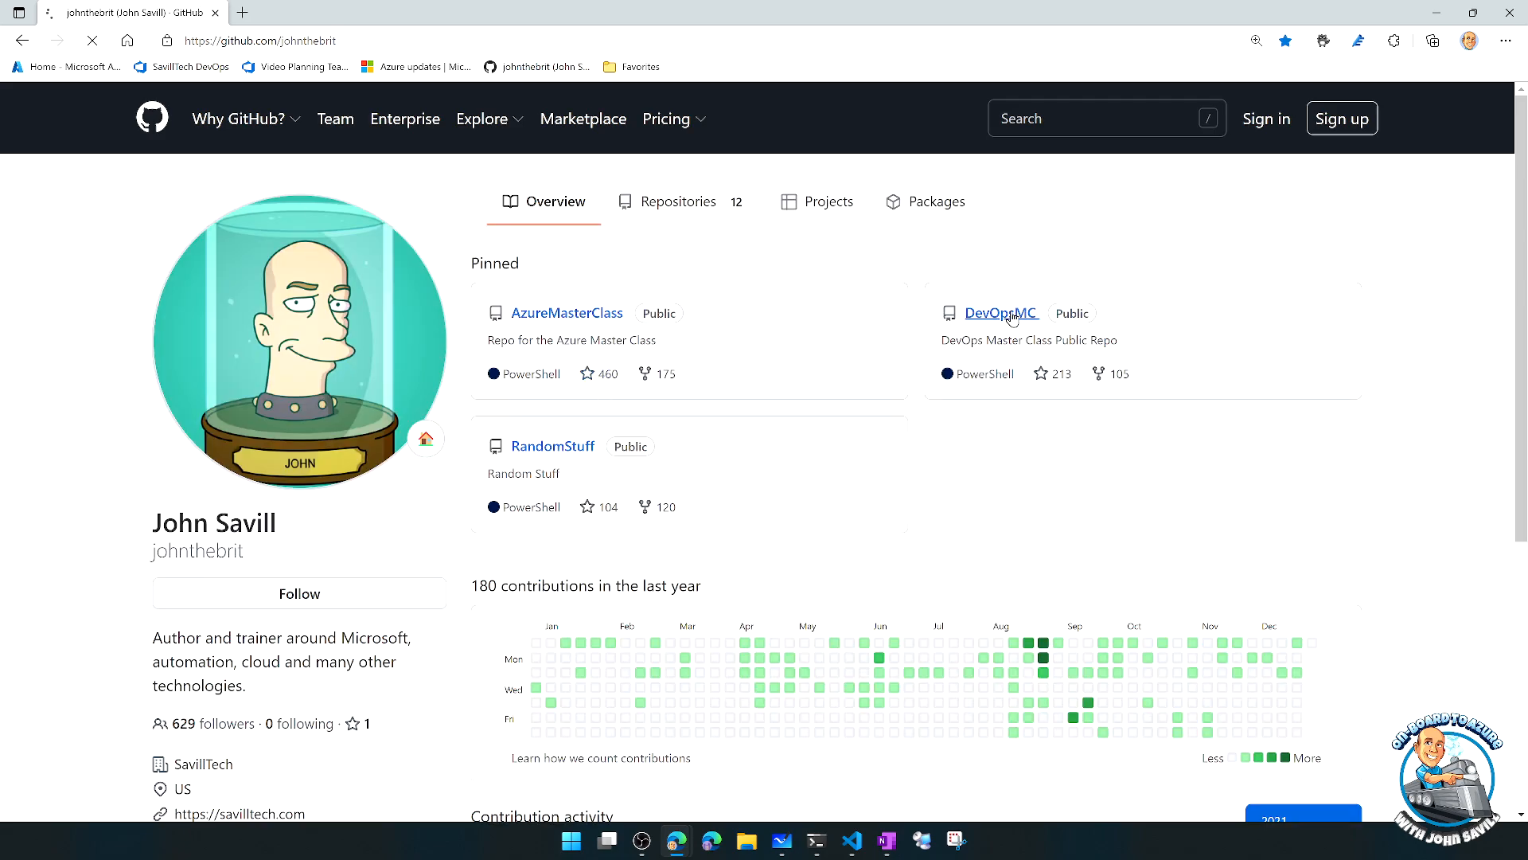
pyautogui.click(1000, 313)
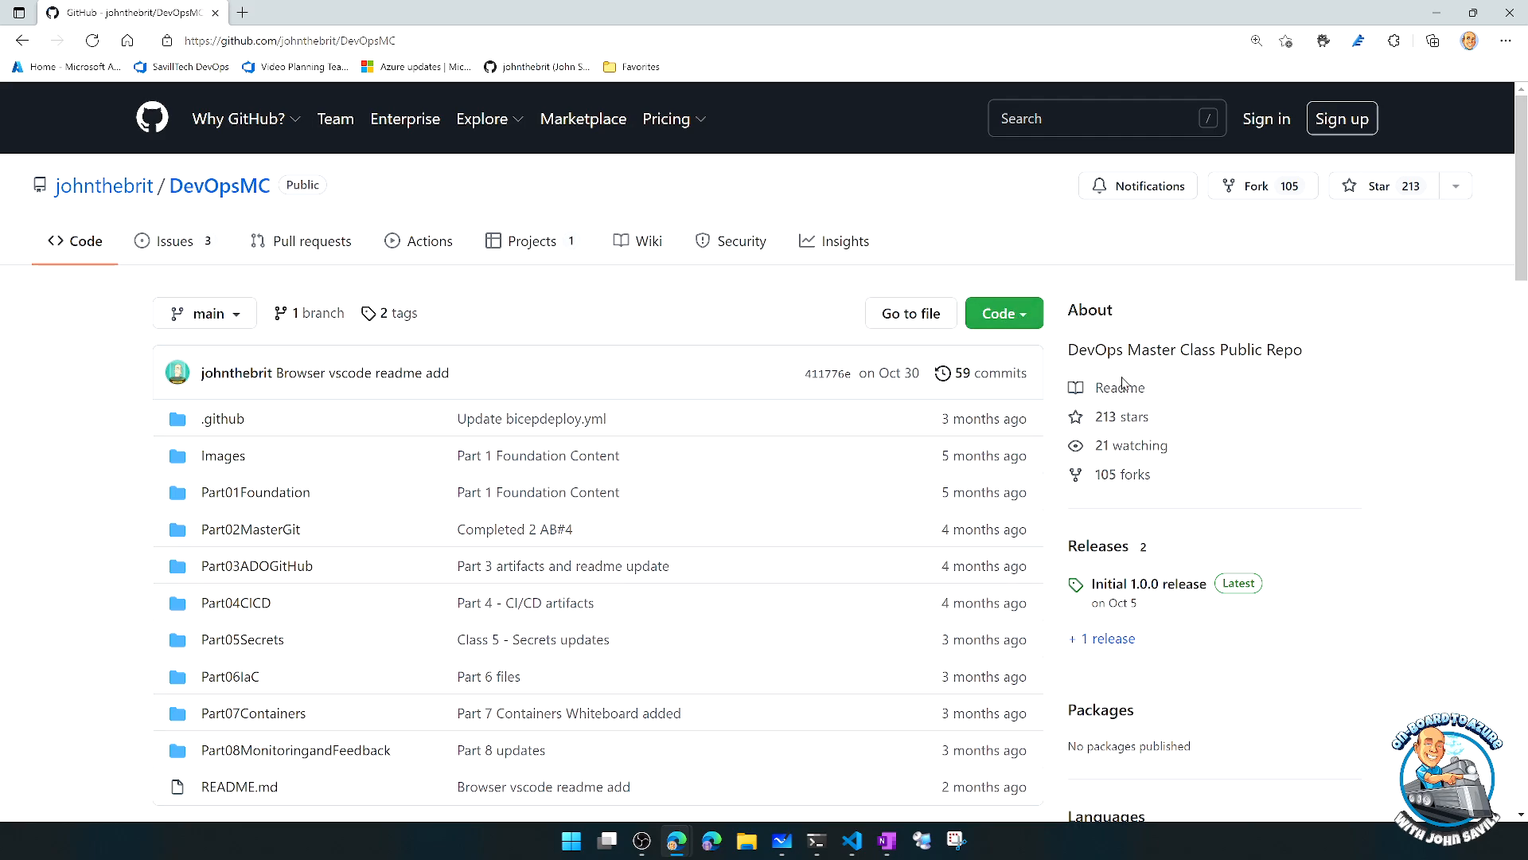
pyautogui.moveTo(1212, 554)
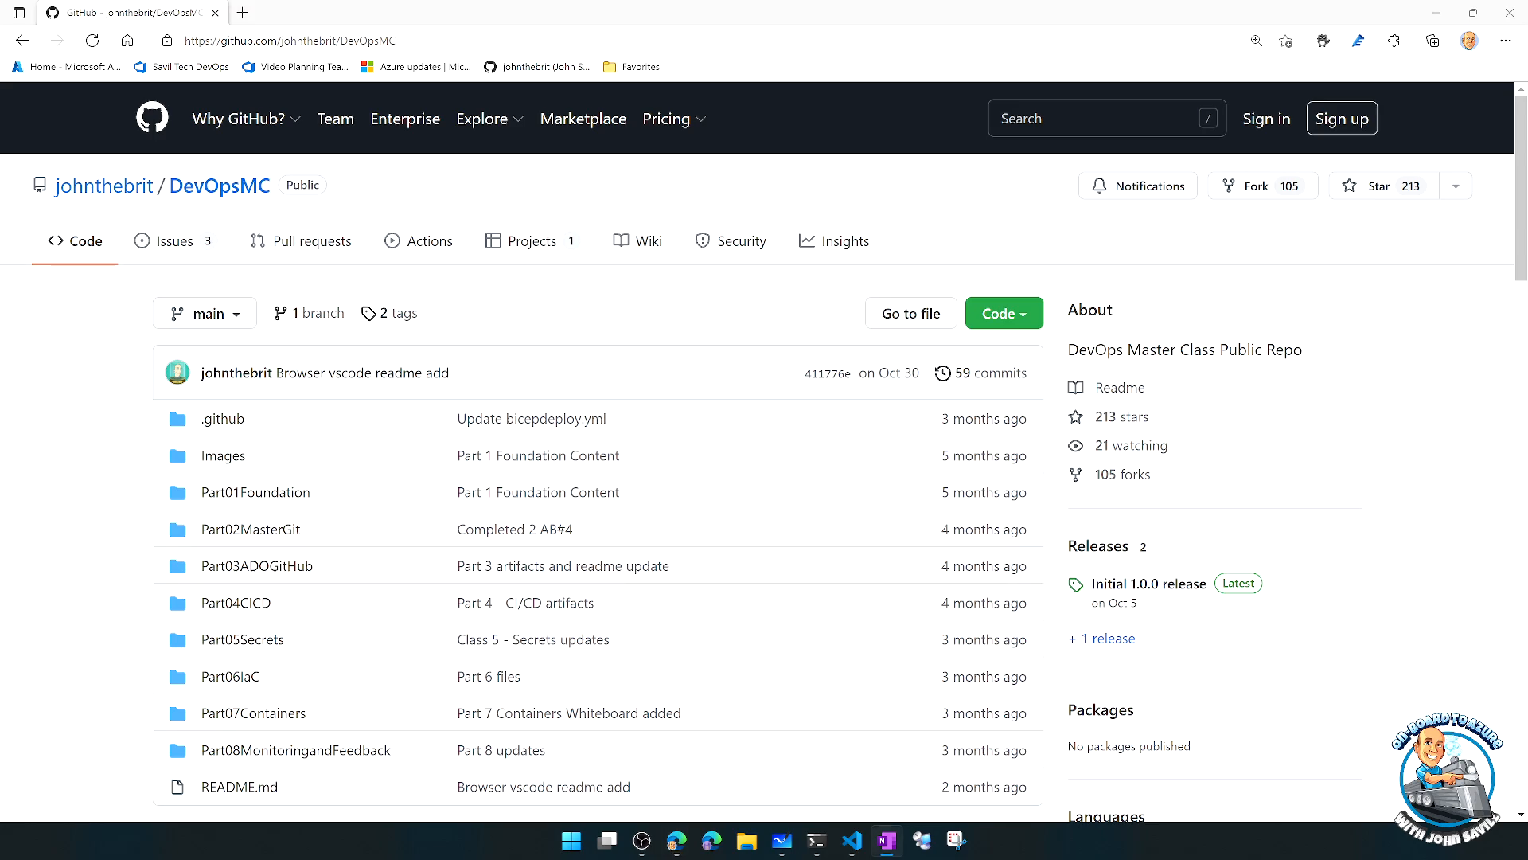
pyautogui.moveTo(1175, 564)
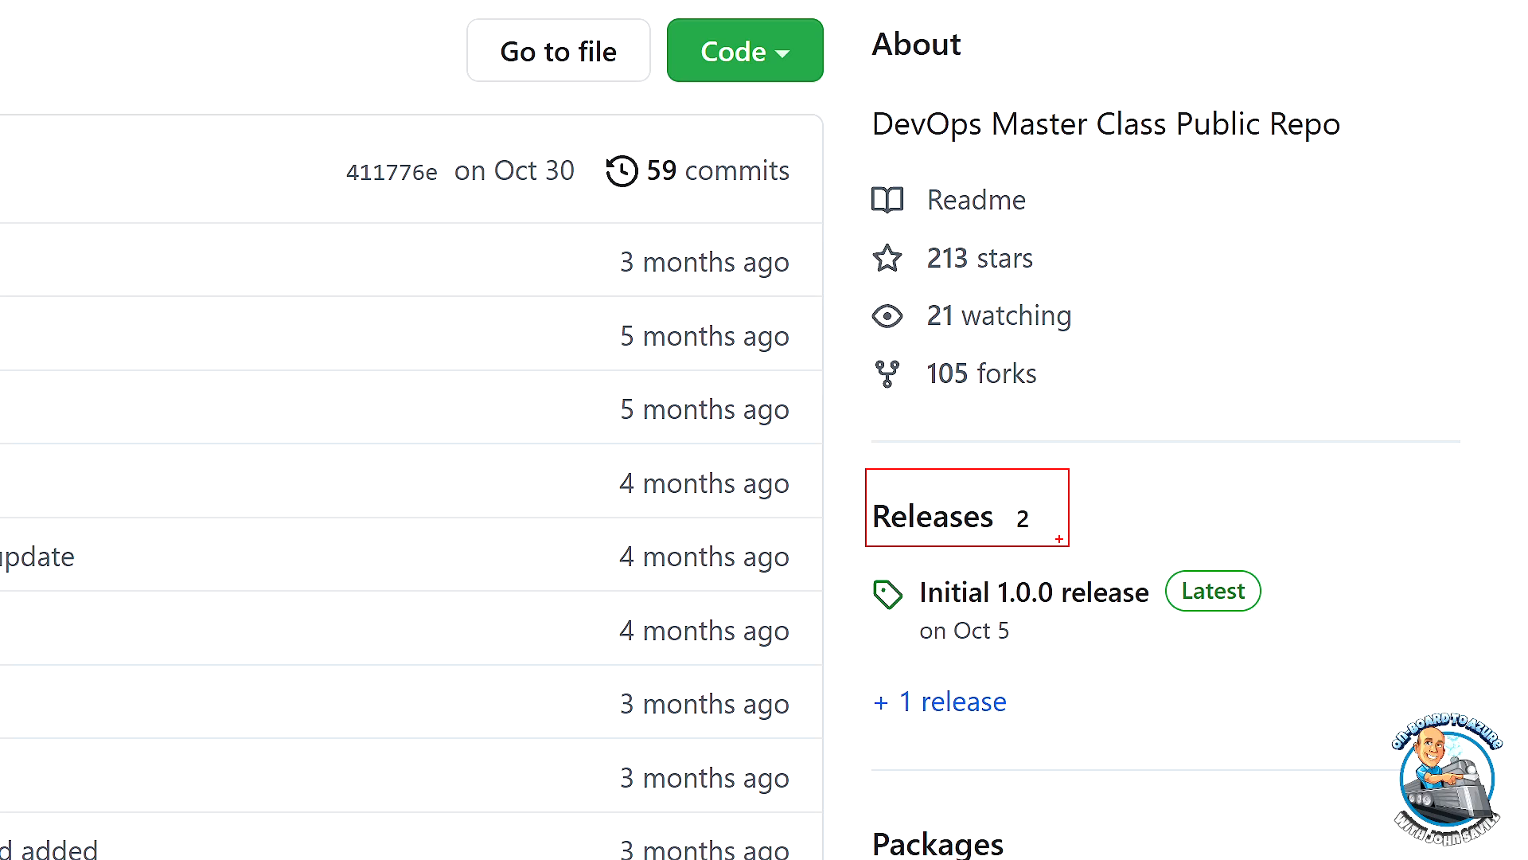
pyautogui.click(1033, 593)
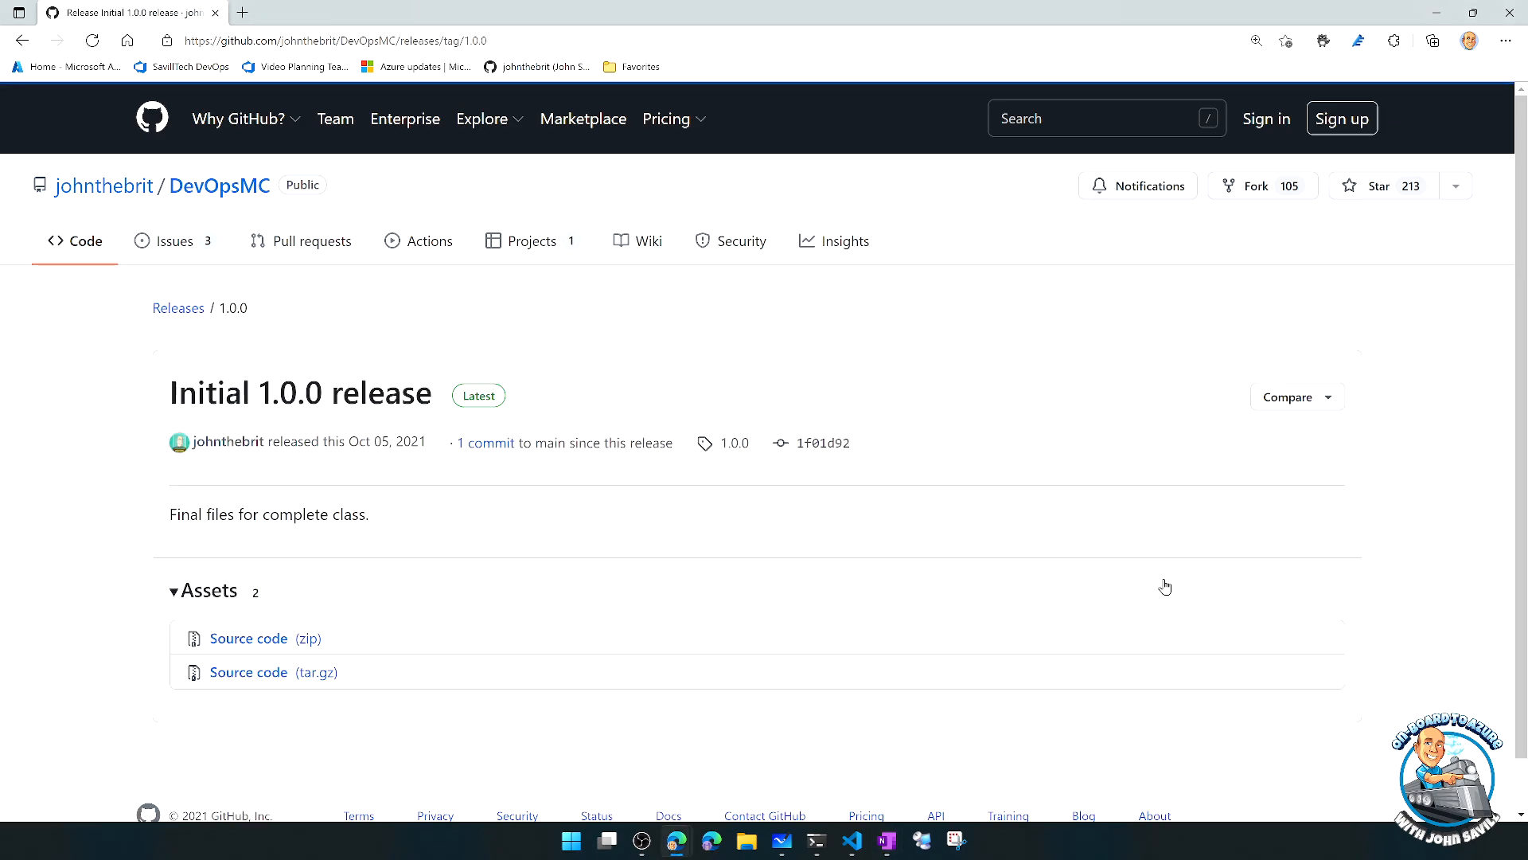
pyautogui.moveTo(249, 639)
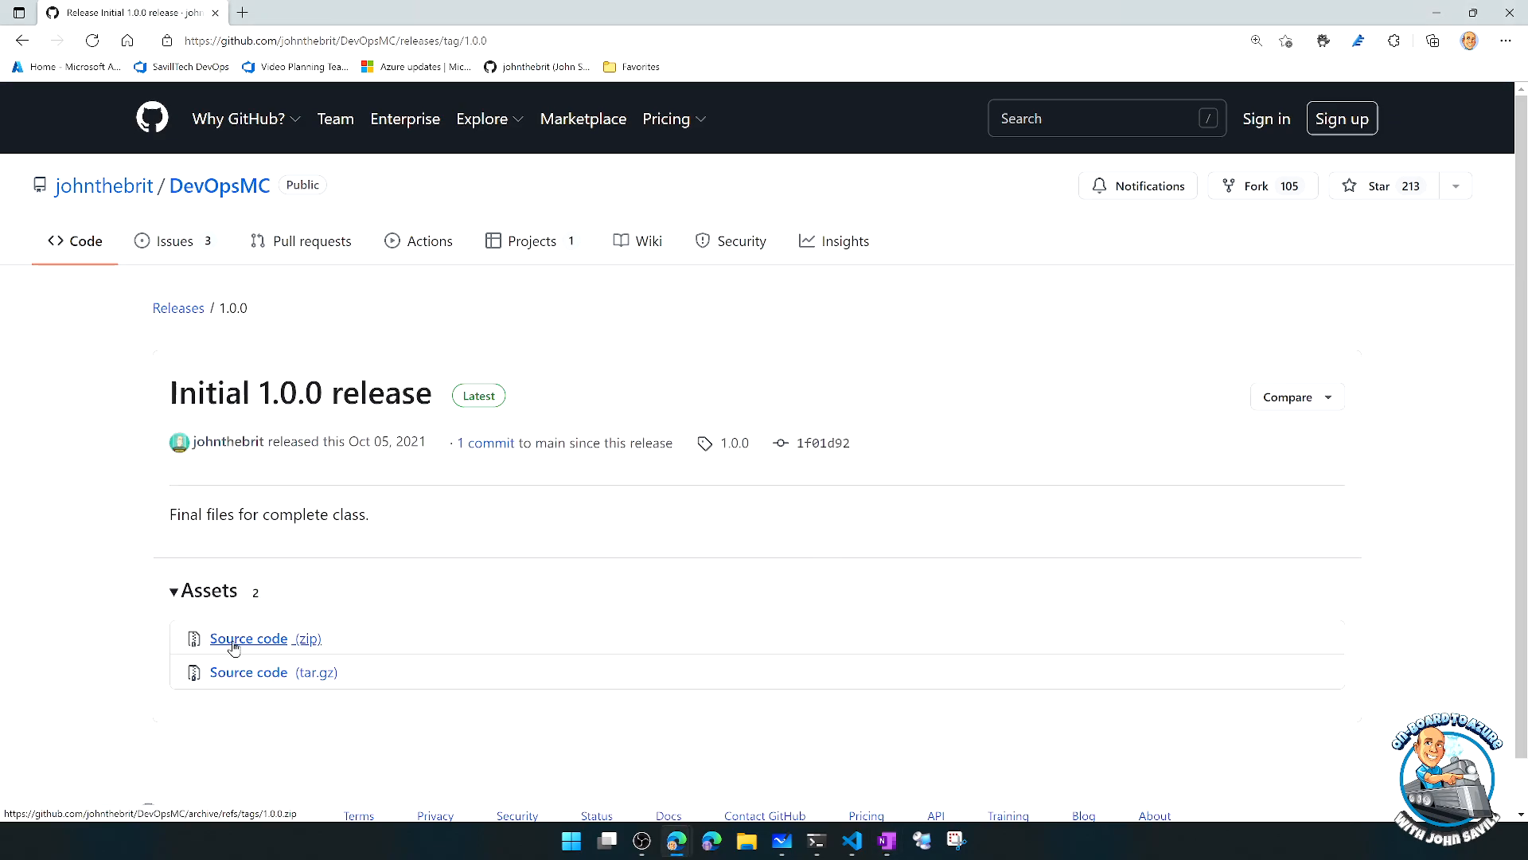
pyautogui.moveTo(248, 672)
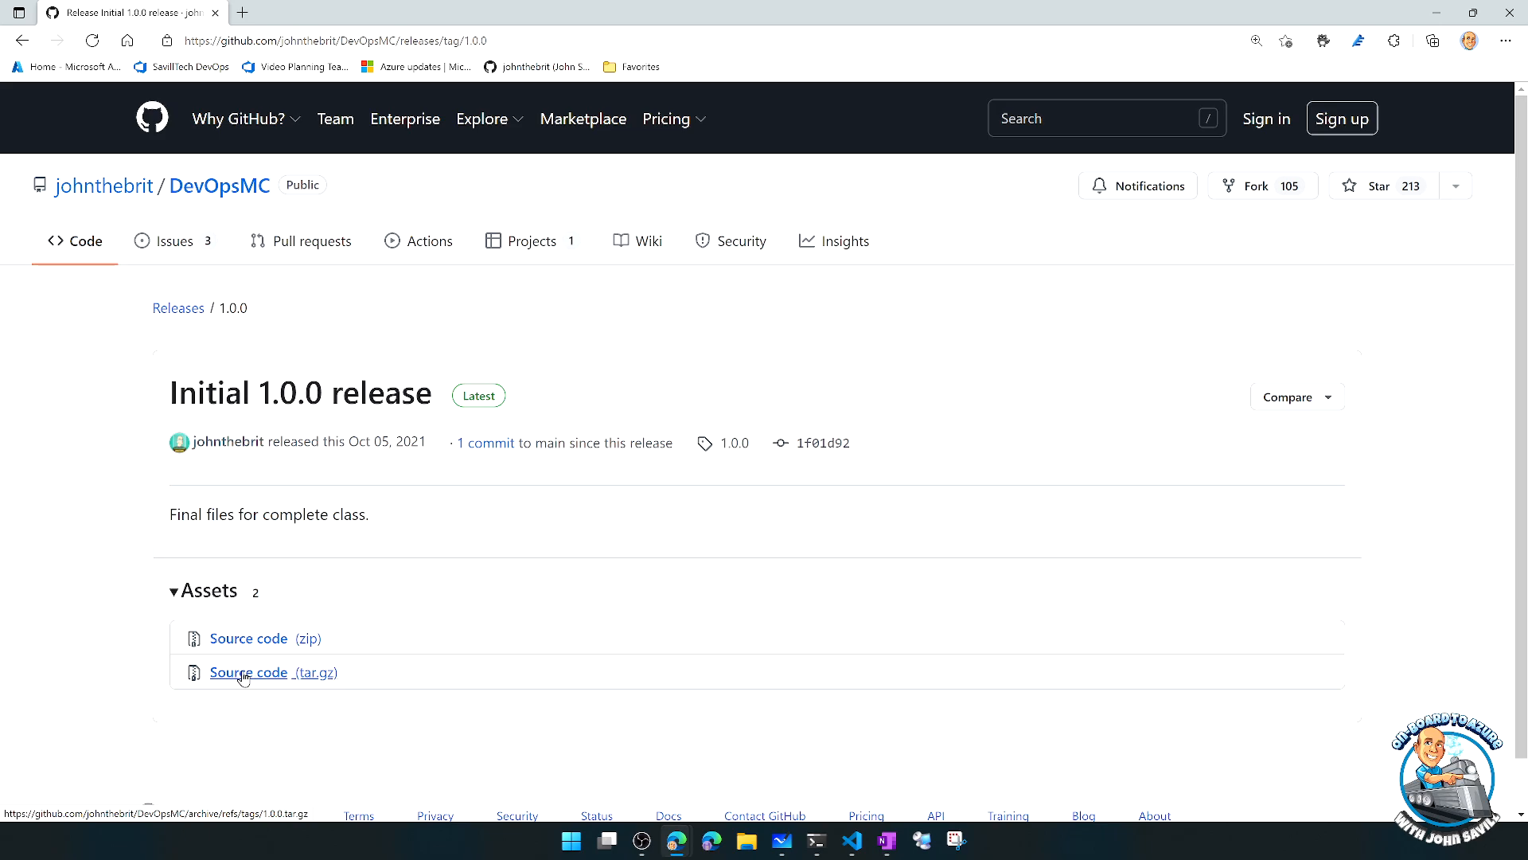
pyautogui.moveTo(178, 307)
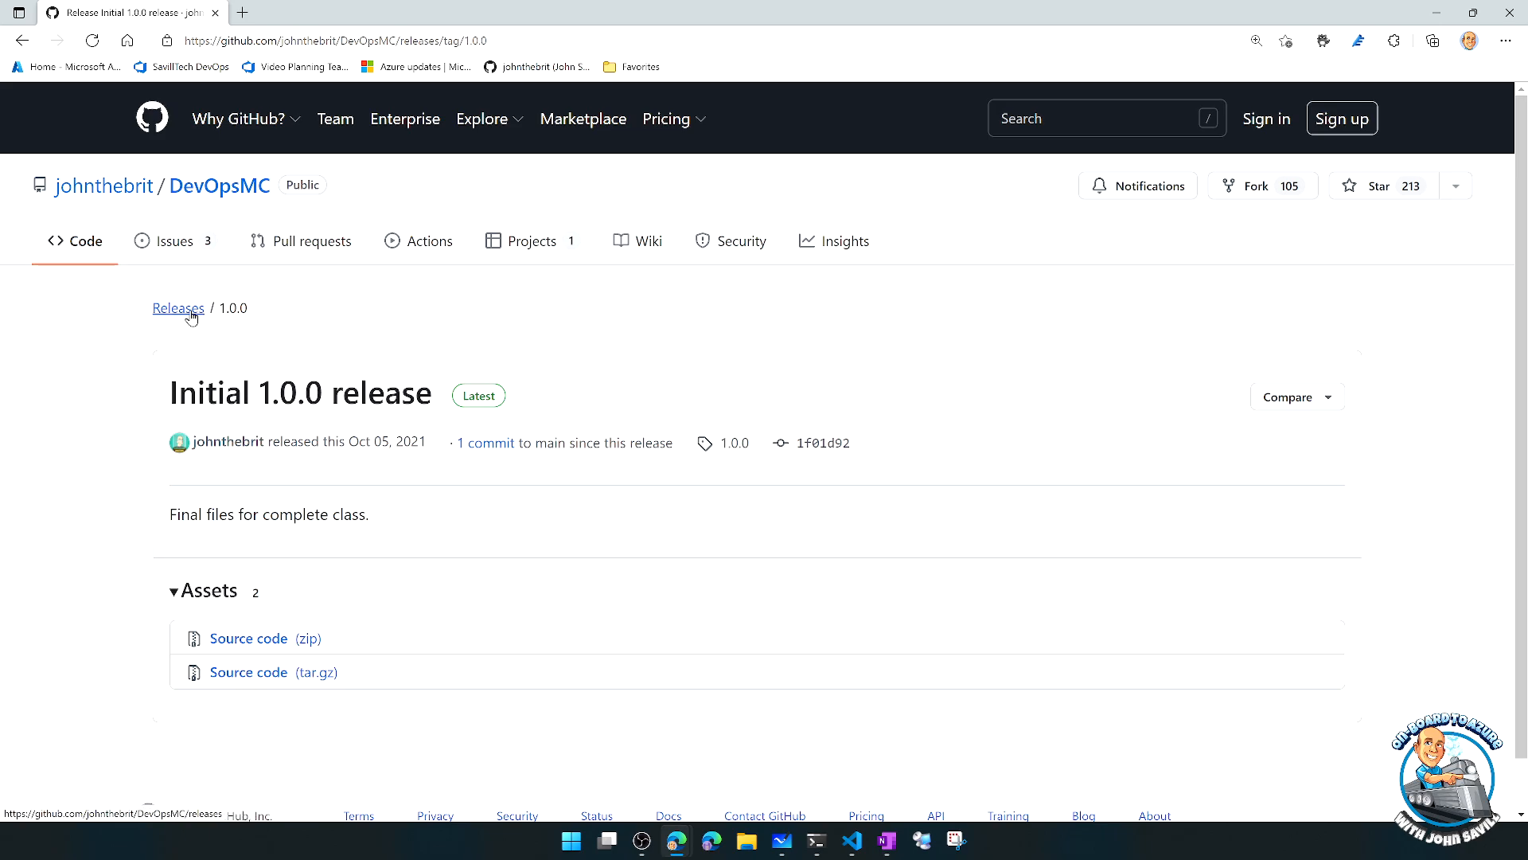
pyautogui.moveTo(220, 186)
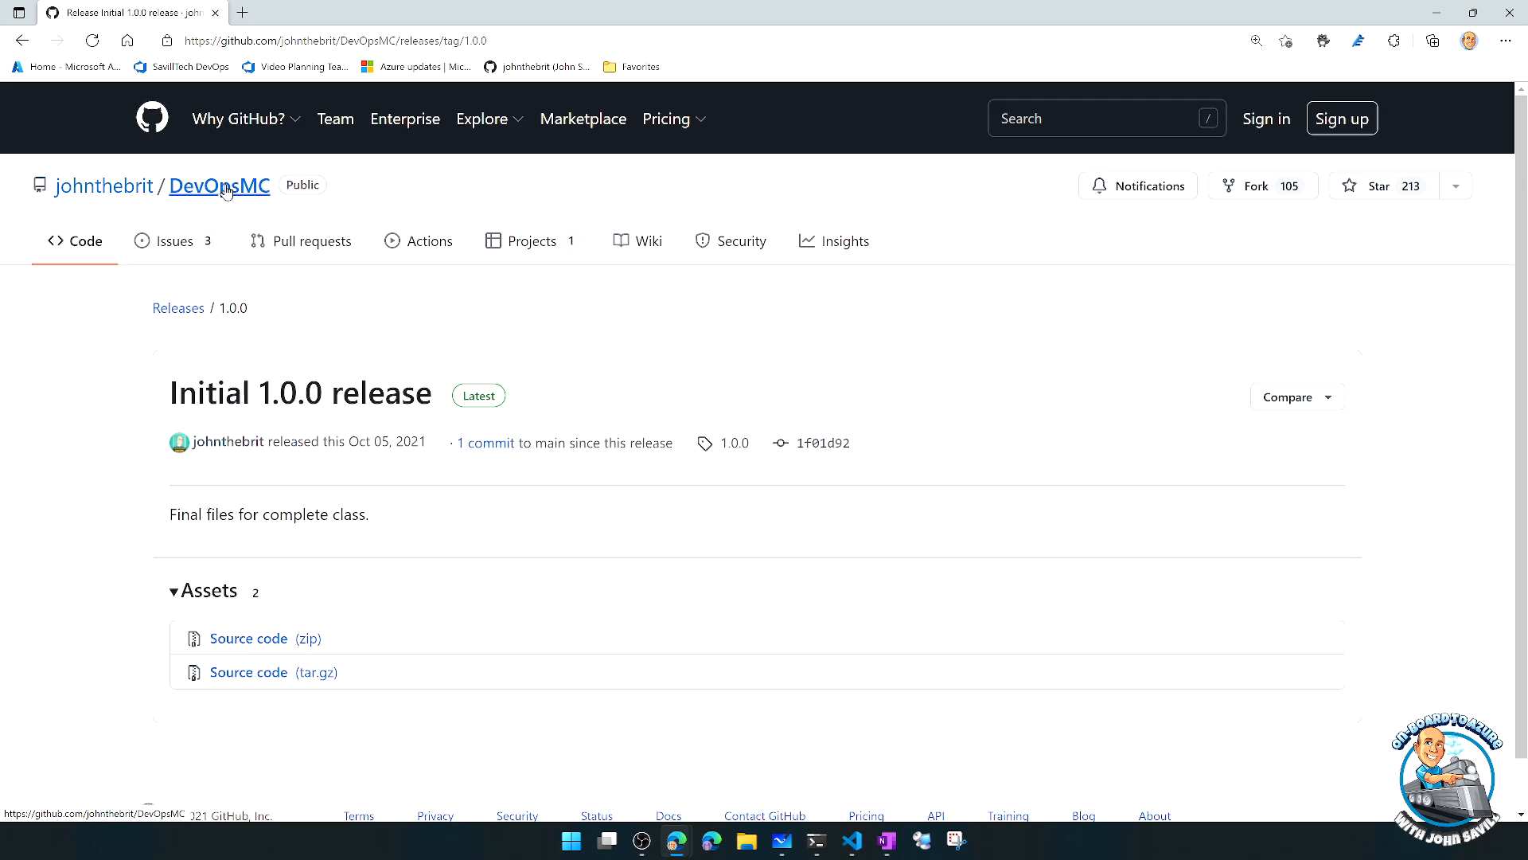
pyautogui.click(218, 186)
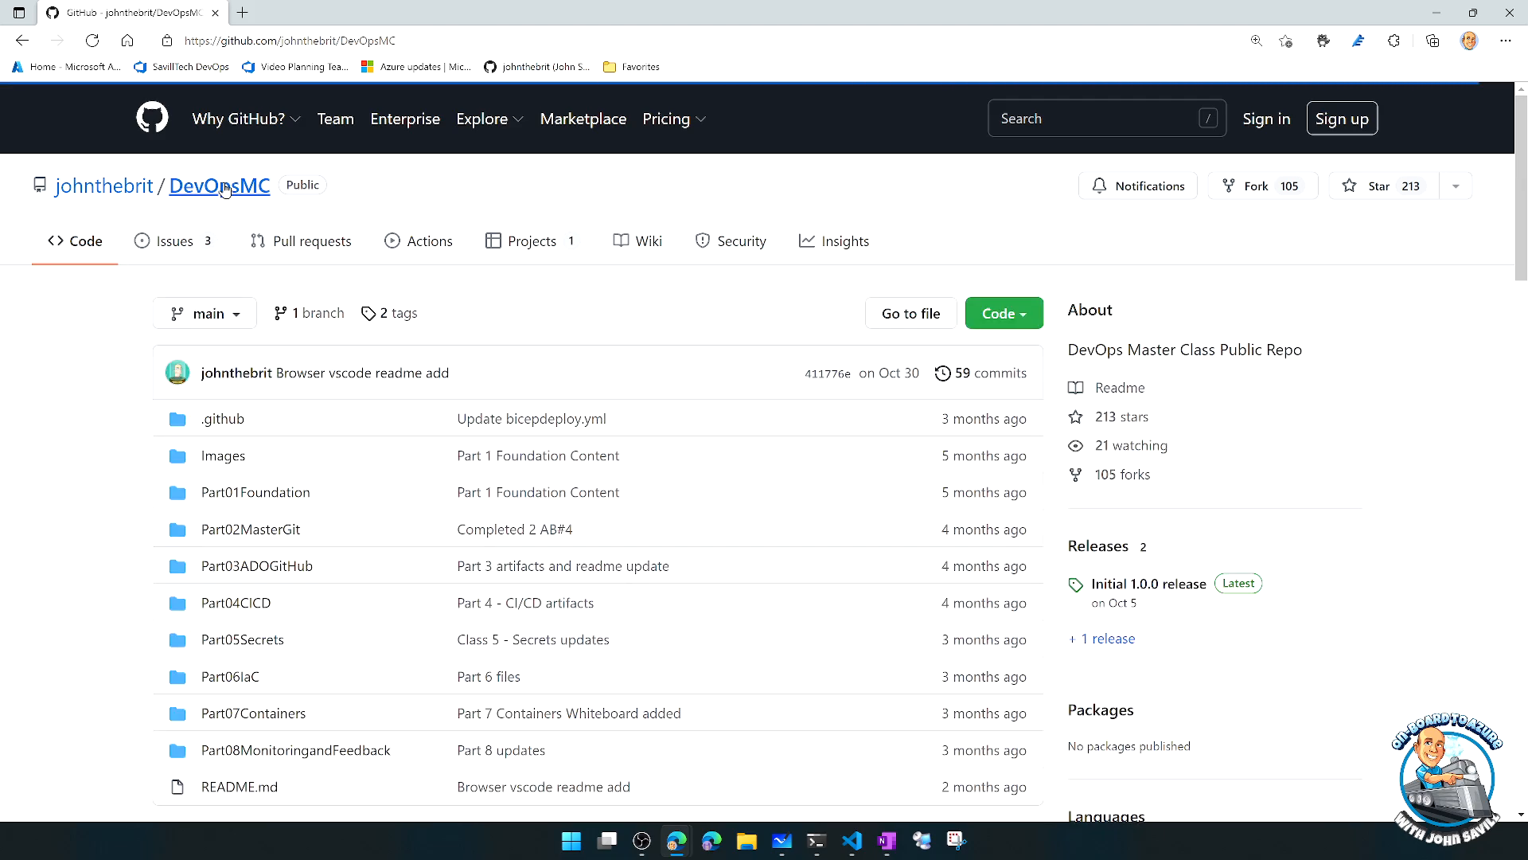
pyautogui.moveTo(628, 260)
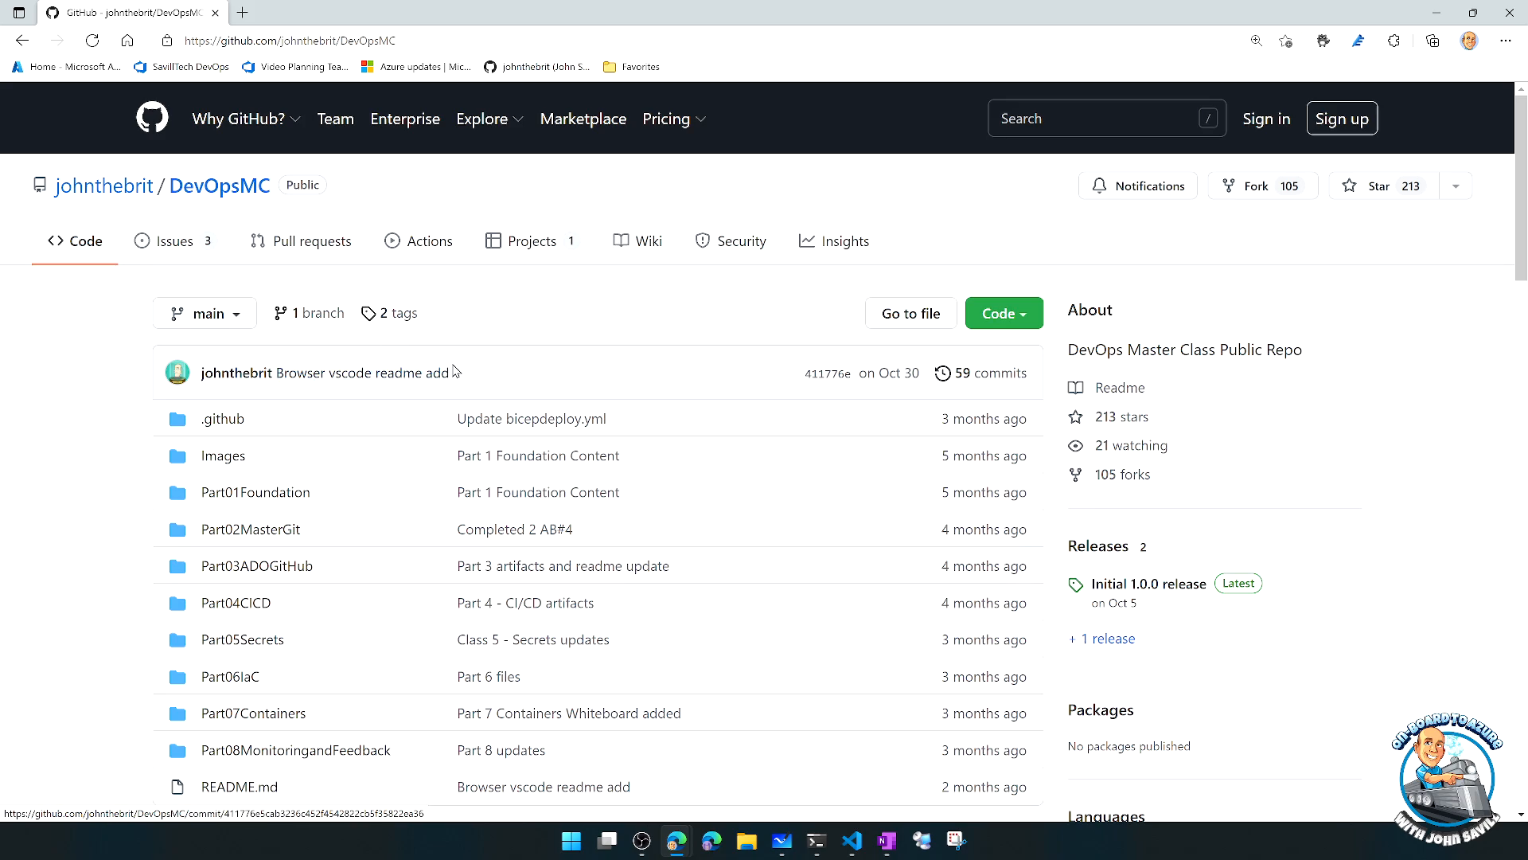
# - Show DevOpsMC's Code menu with the HTTPS clone URL and the Download ZIP option
pyautogui.click(996, 313)
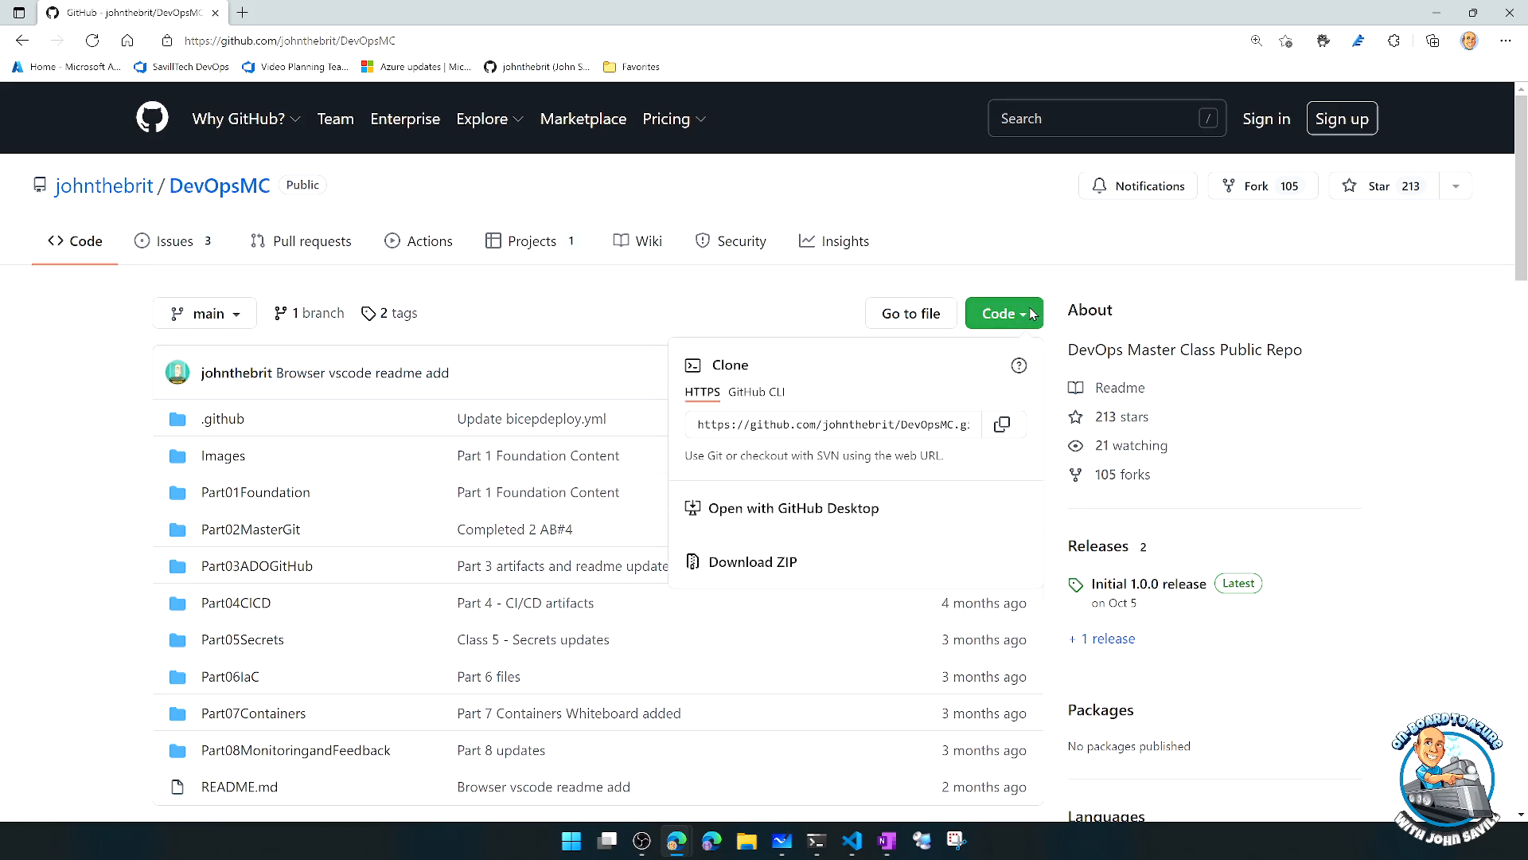
pyautogui.moveTo(813, 574)
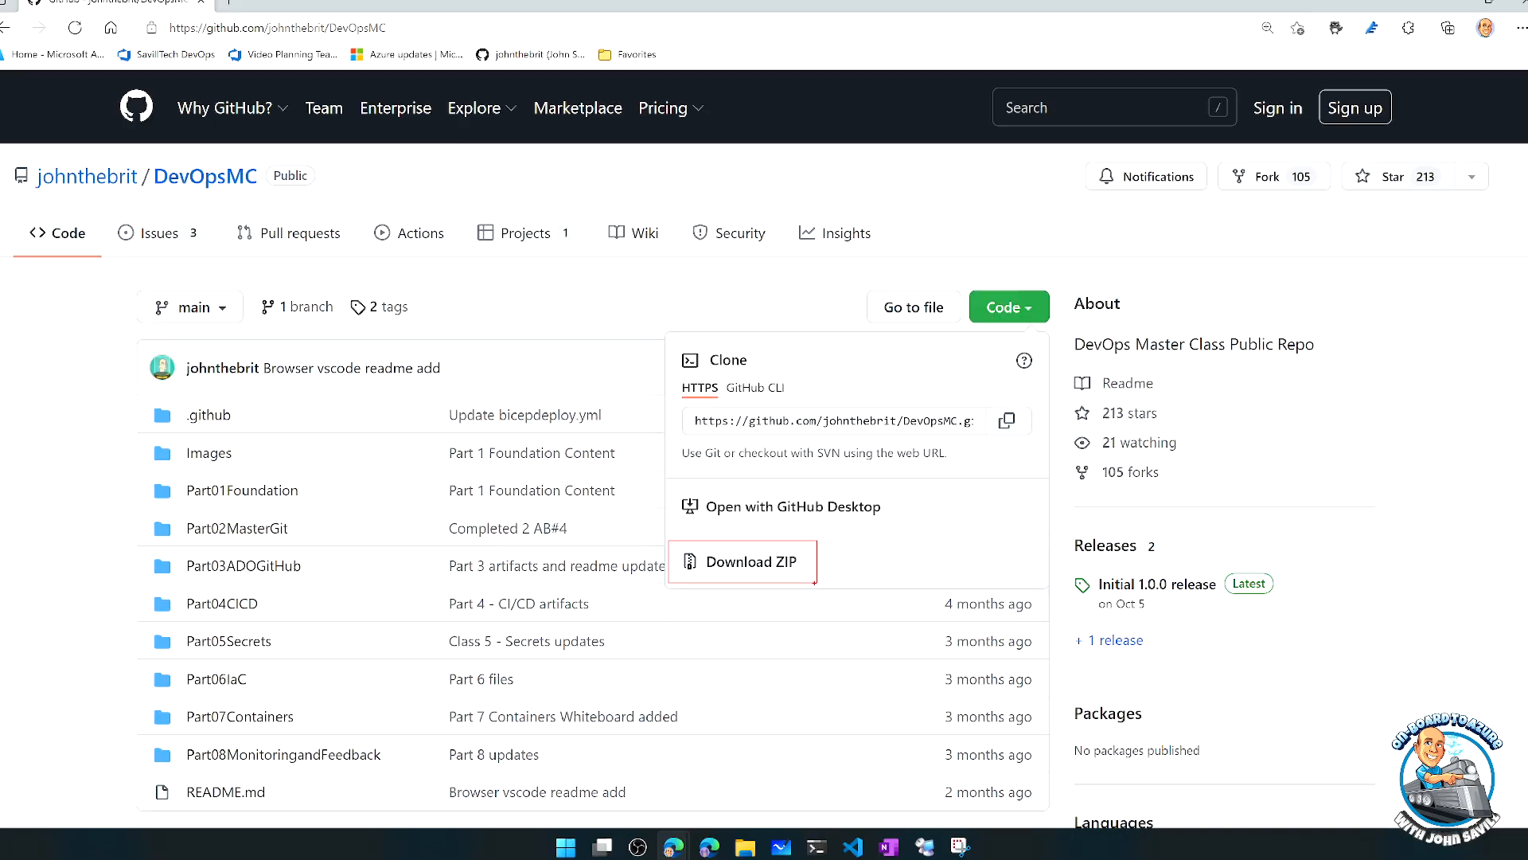
pyautogui.click(753, 561)
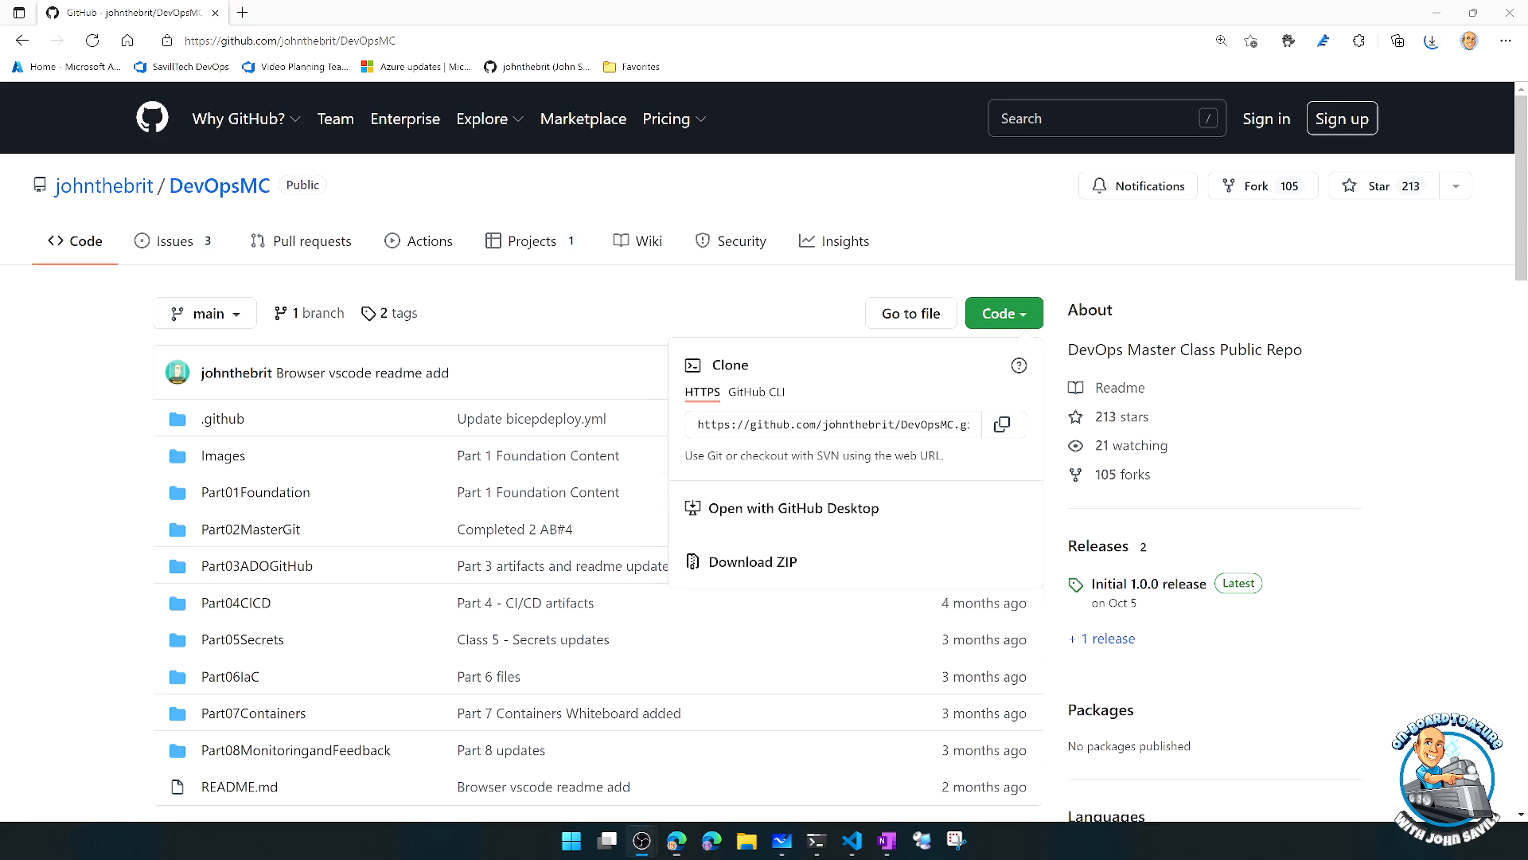
pyautogui.moveTo(917, 446)
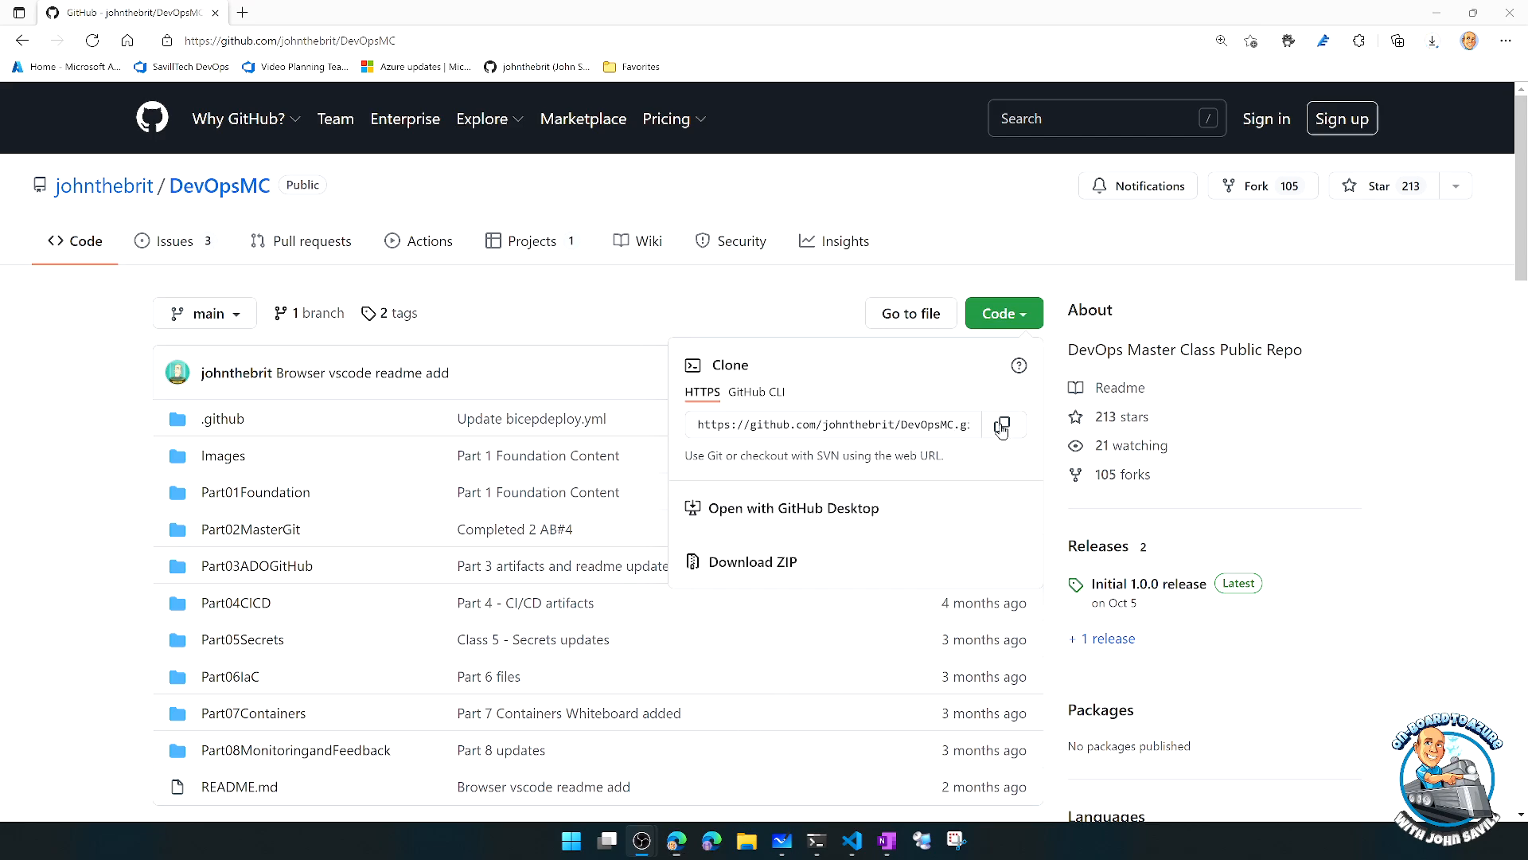
# - Copy the DevOpsMC repository's HTTPS clone URL
pyautogui.click(1003, 425)
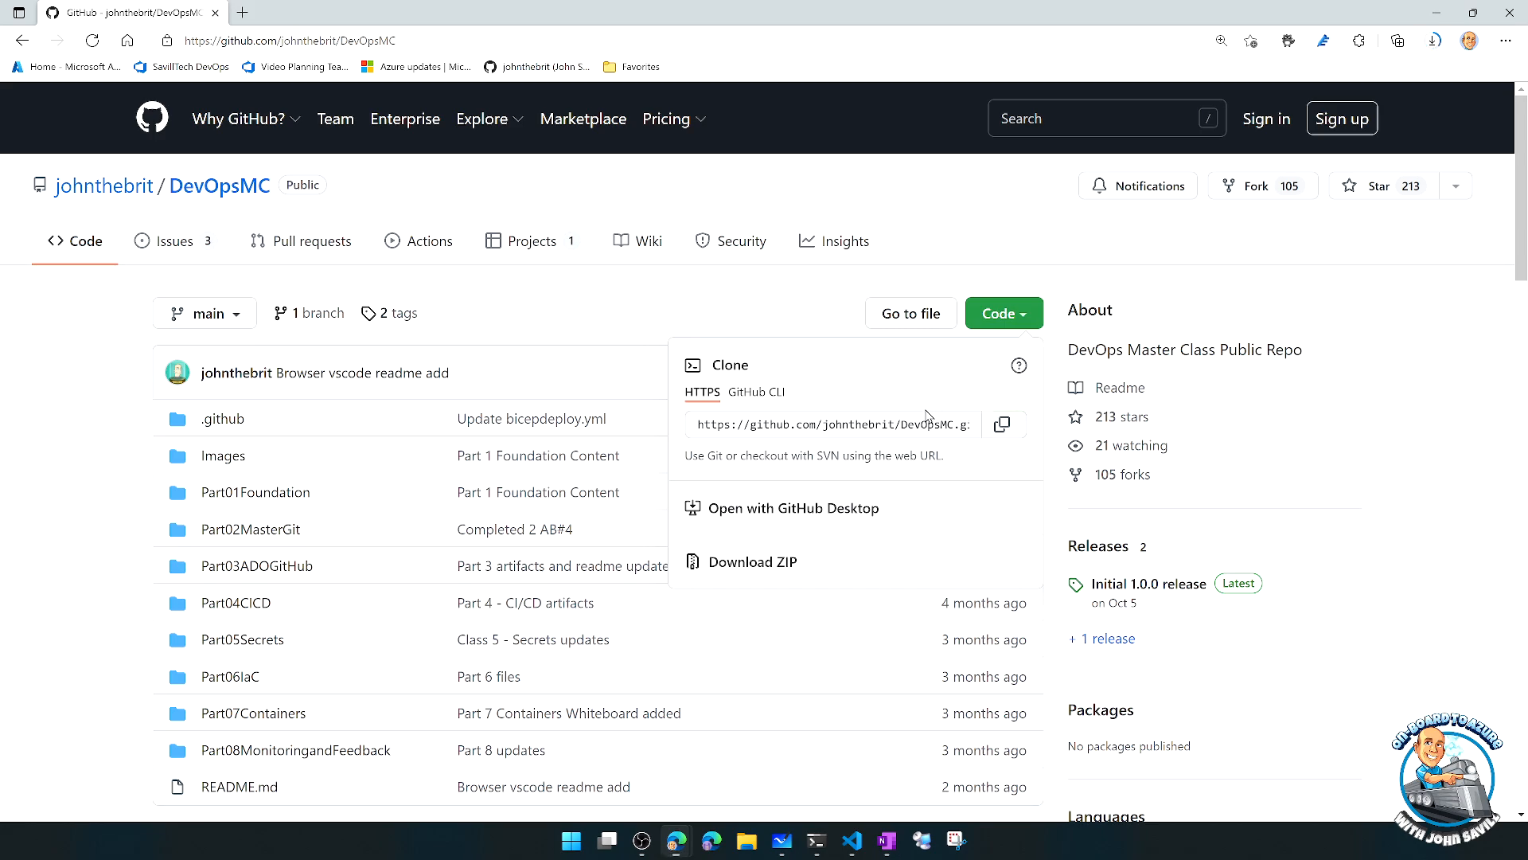
pyautogui.moveTo(932, 346)
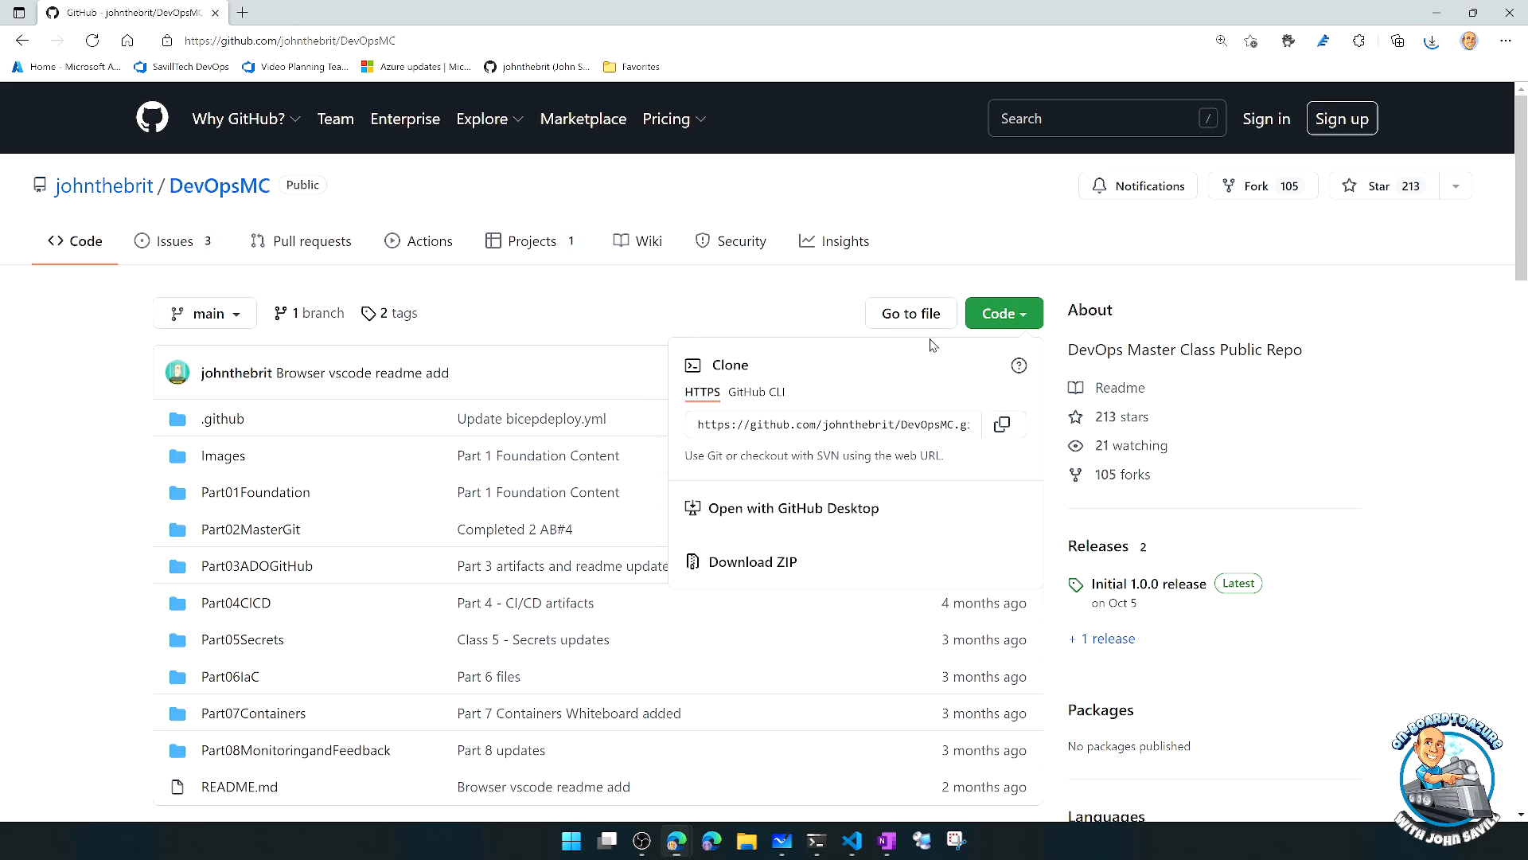
pyautogui.moveTo(643, 234)
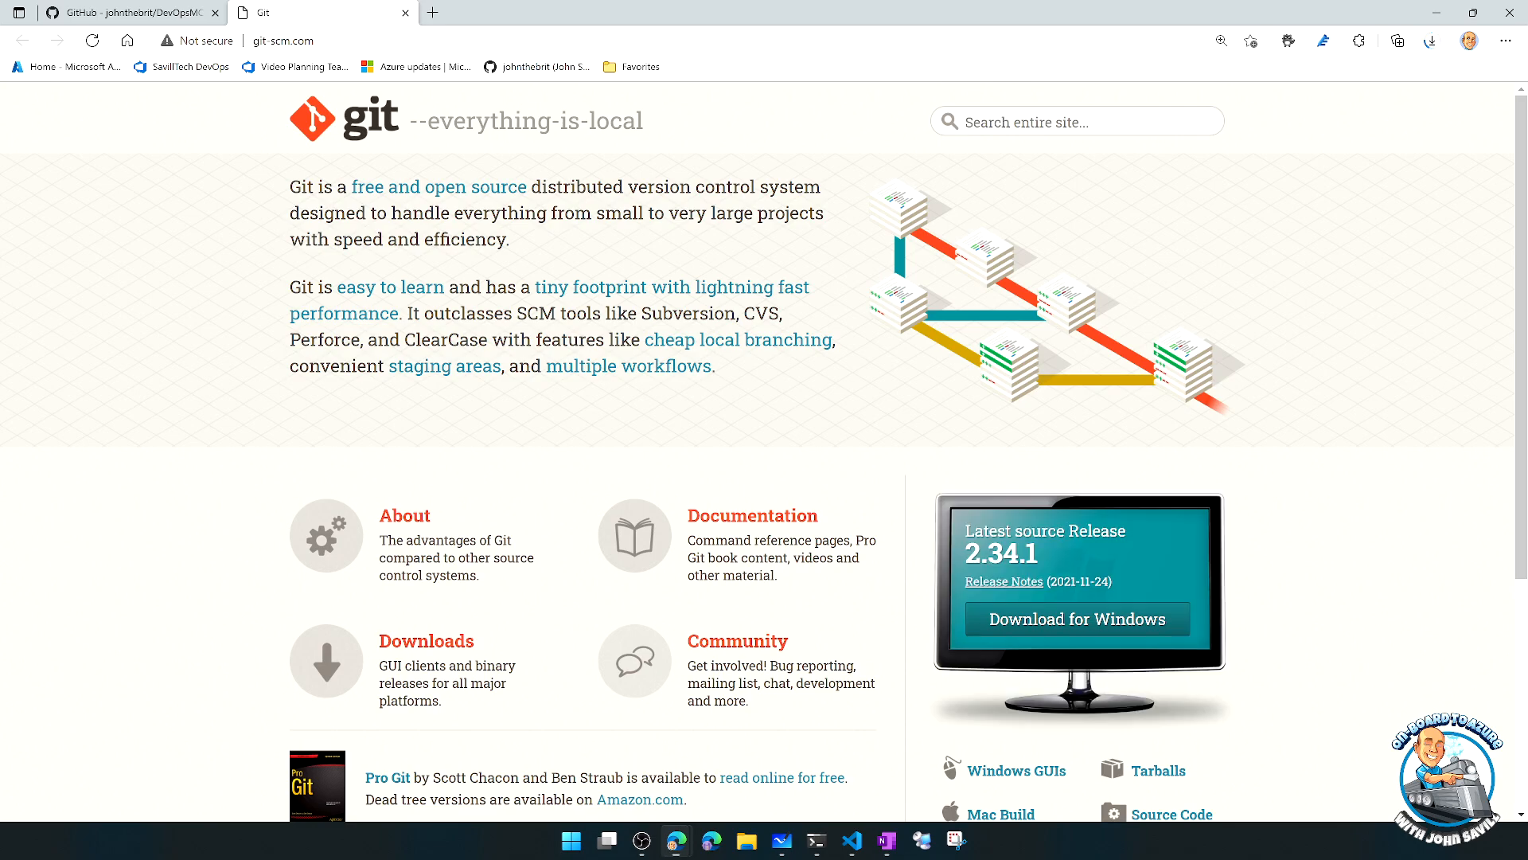
pyautogui.moveTo(530, 371)
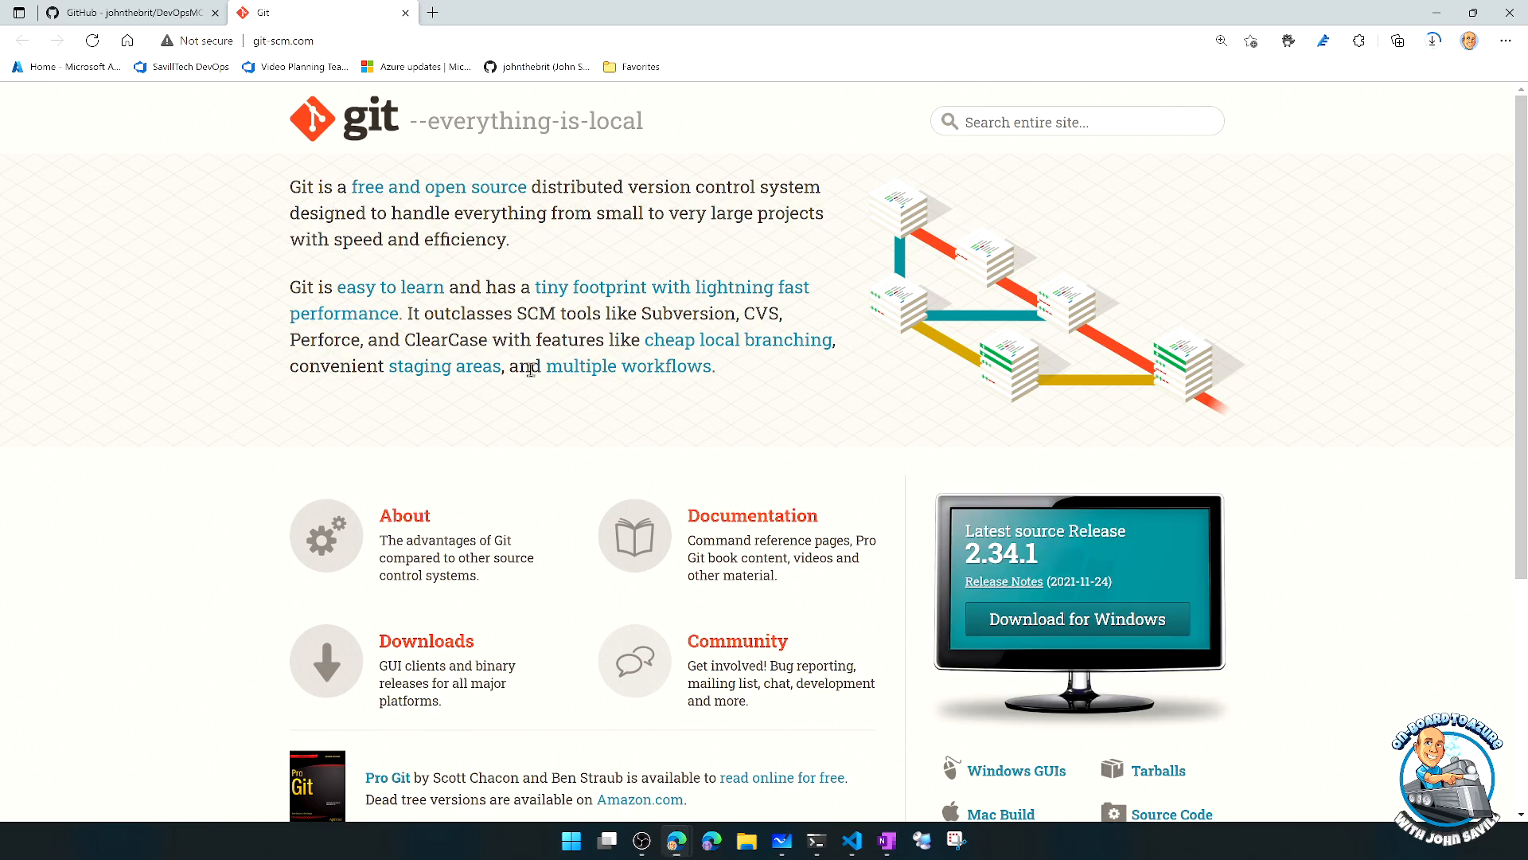
# - Review the git-scm.com Downloads page, then close it to return to DevOpsMC on GitHub
pyautogui.click(427, 640)
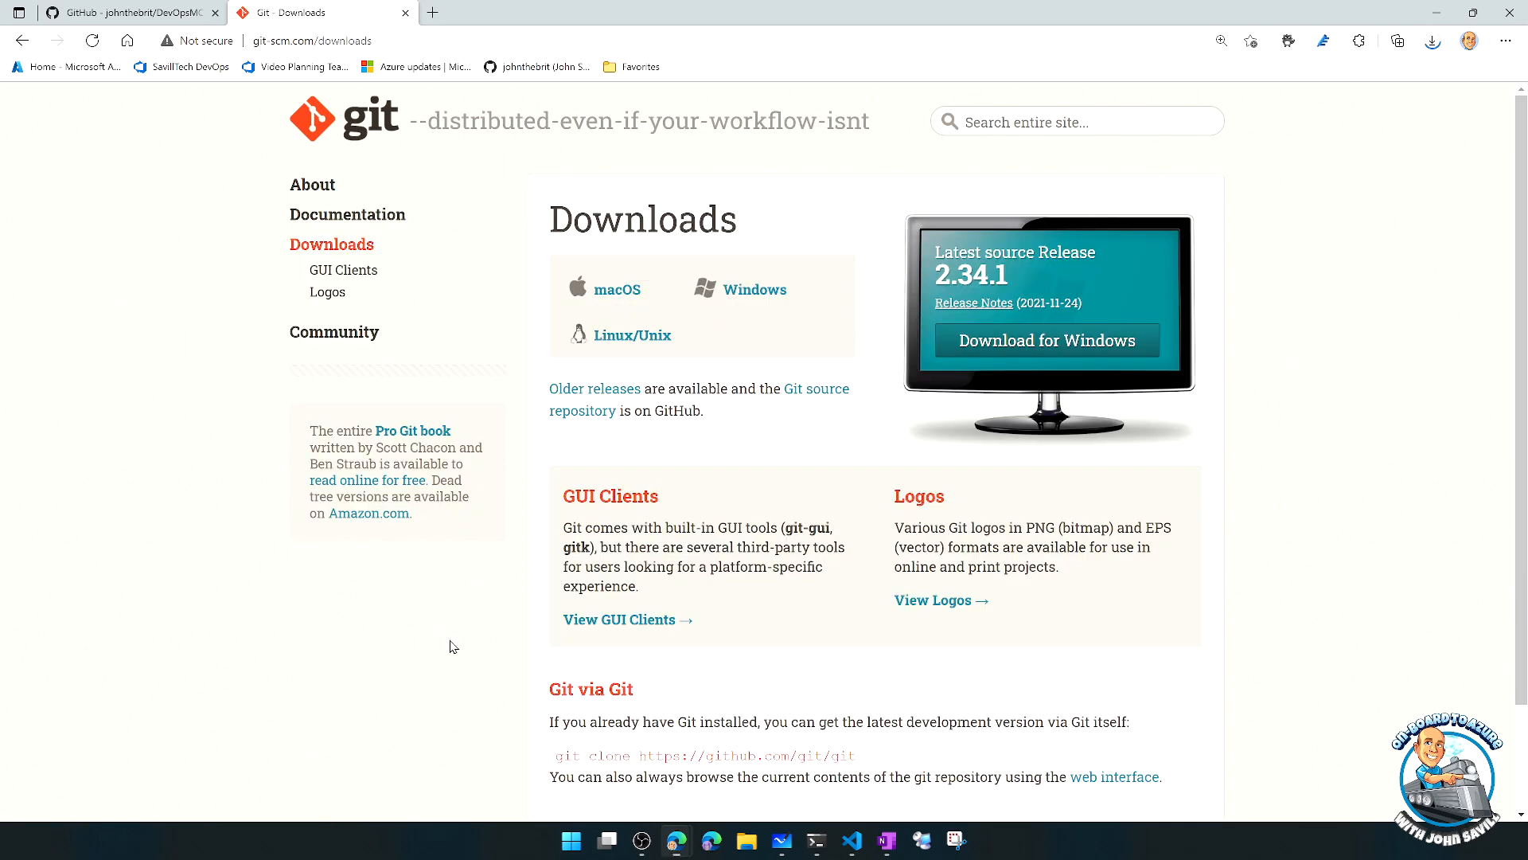
pyautogui.moveTo(749, 288)
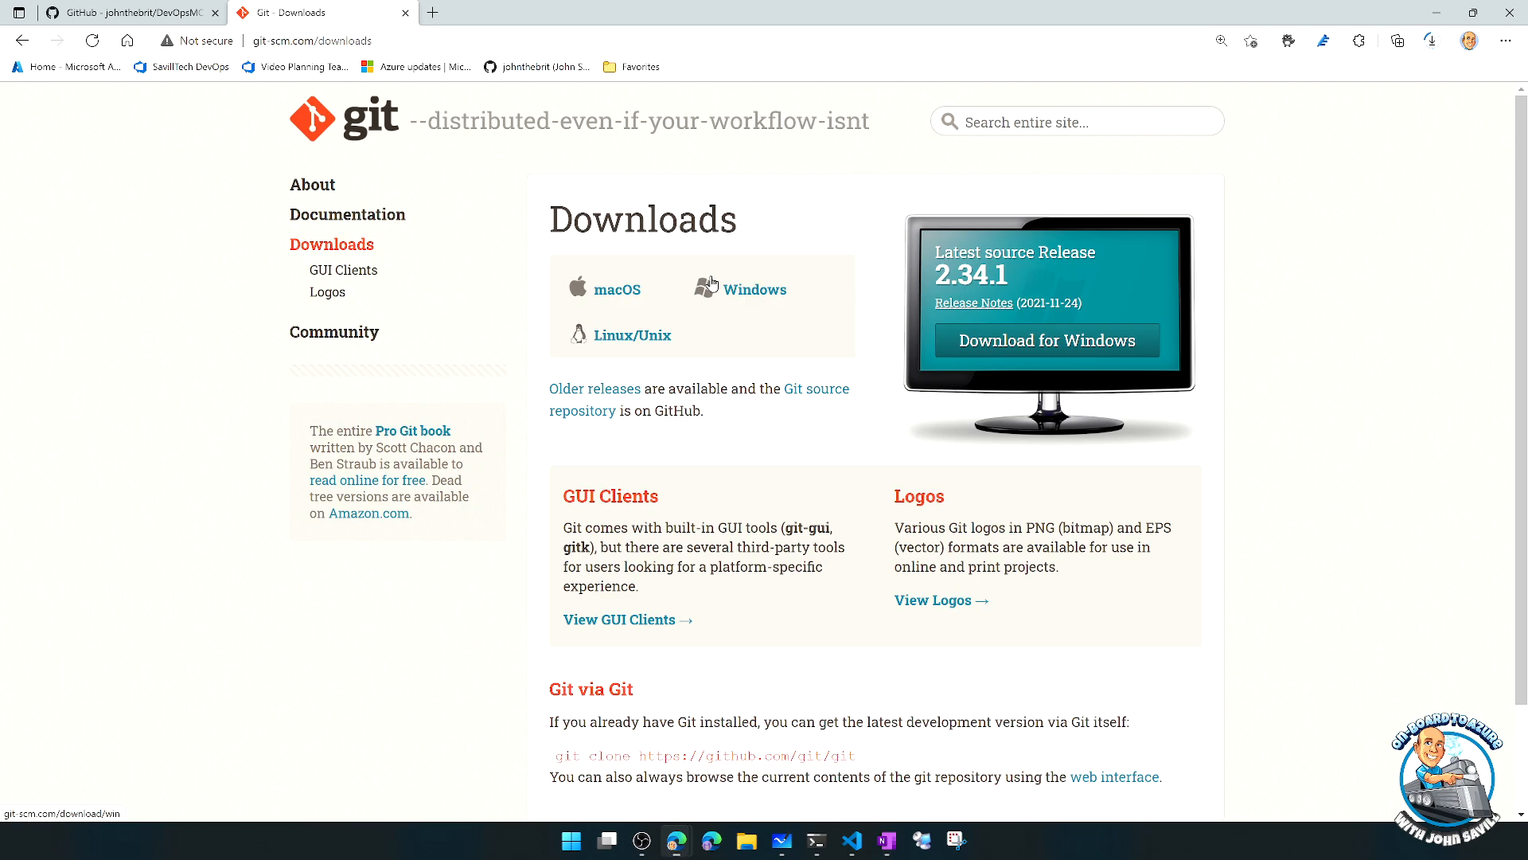
pyautogui.moveTo(672, 258)
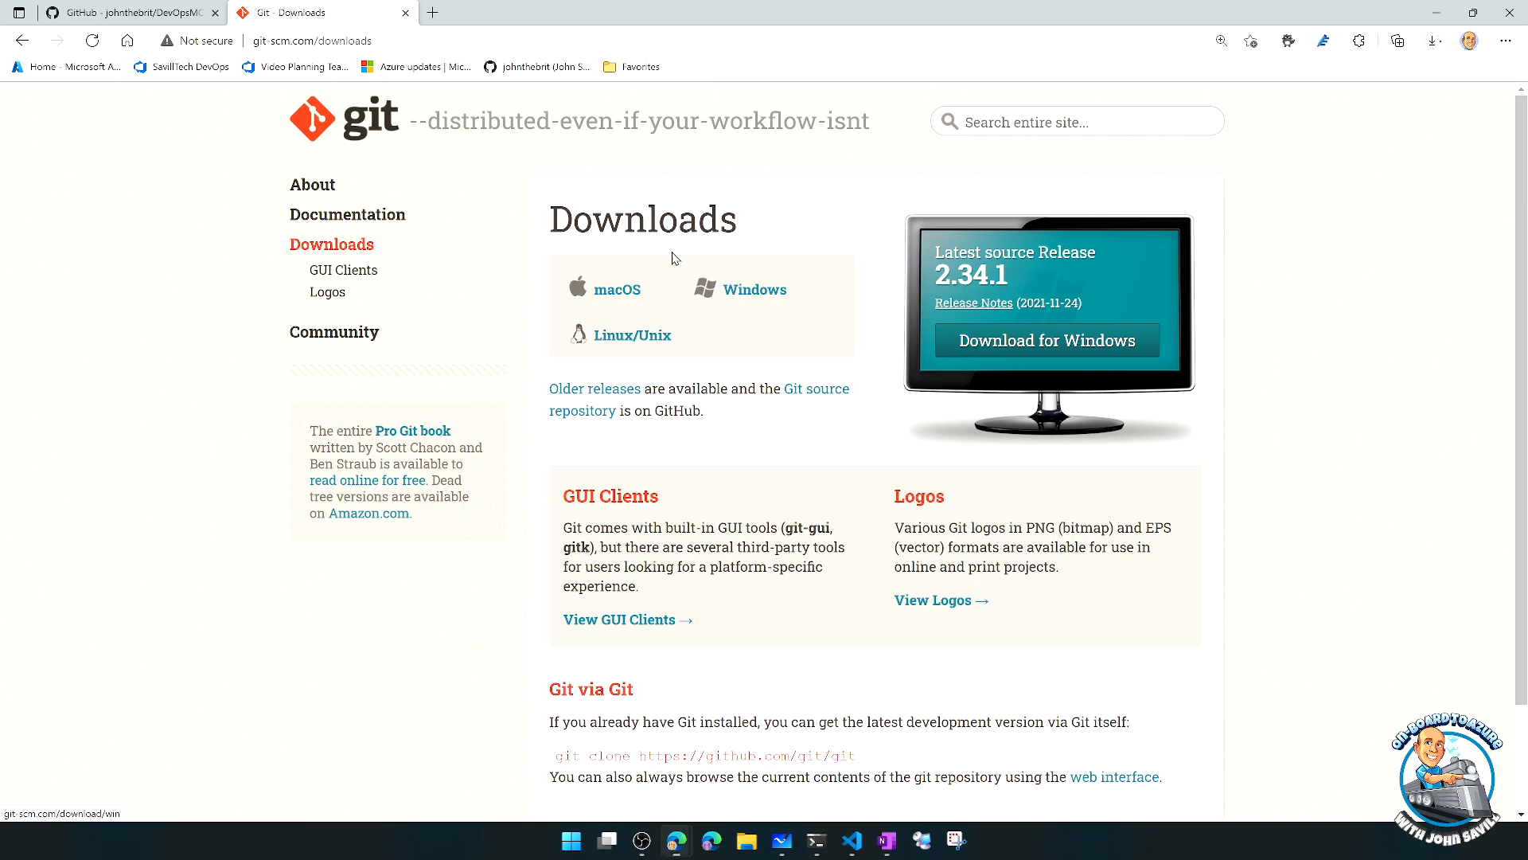
pyautogui.moveTo(404, 13)
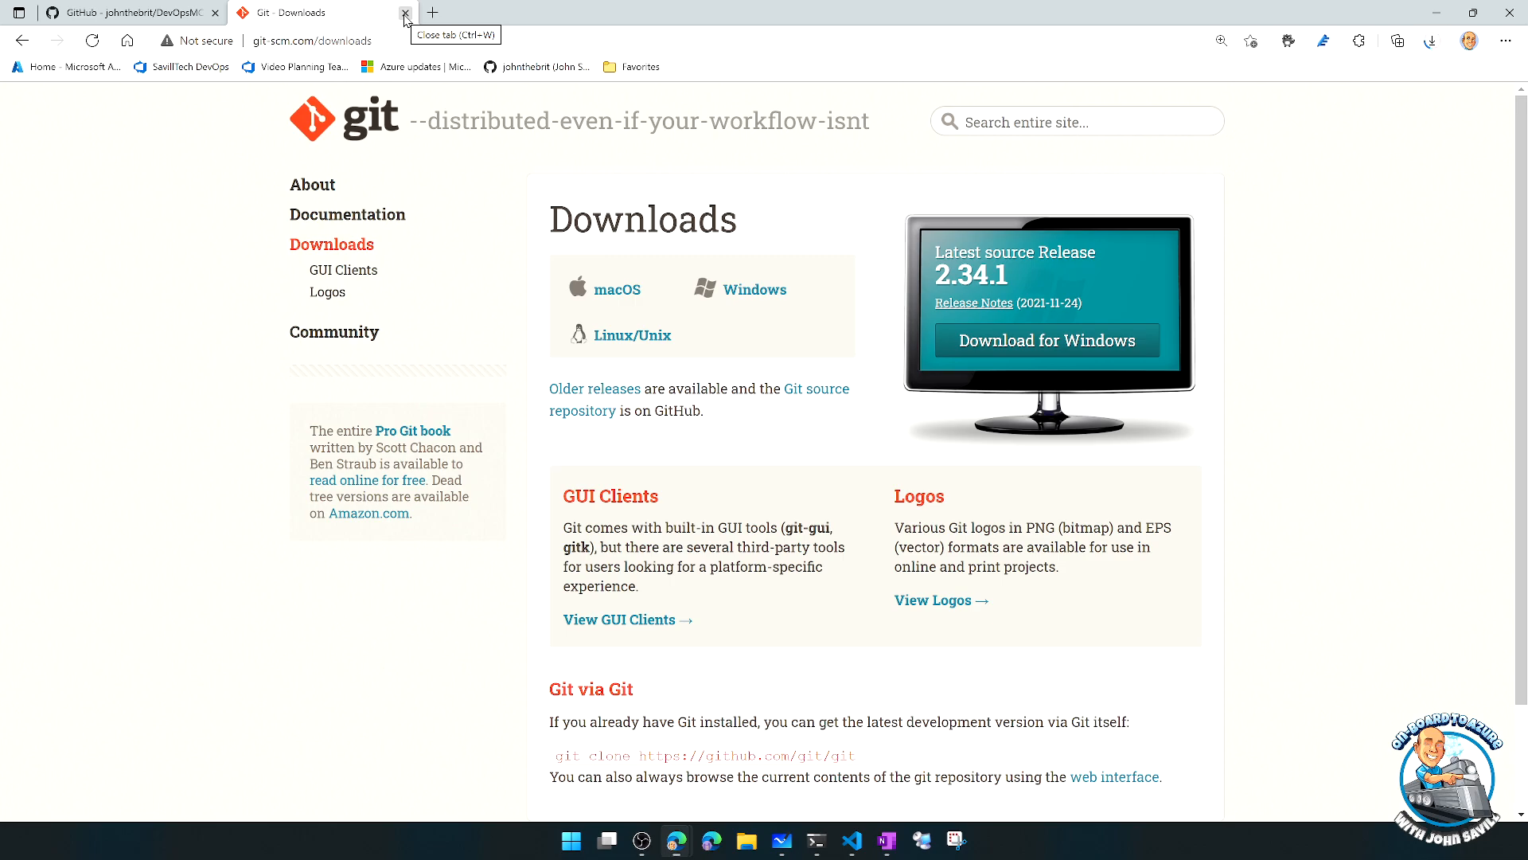
pyautogui.click(404, 19)
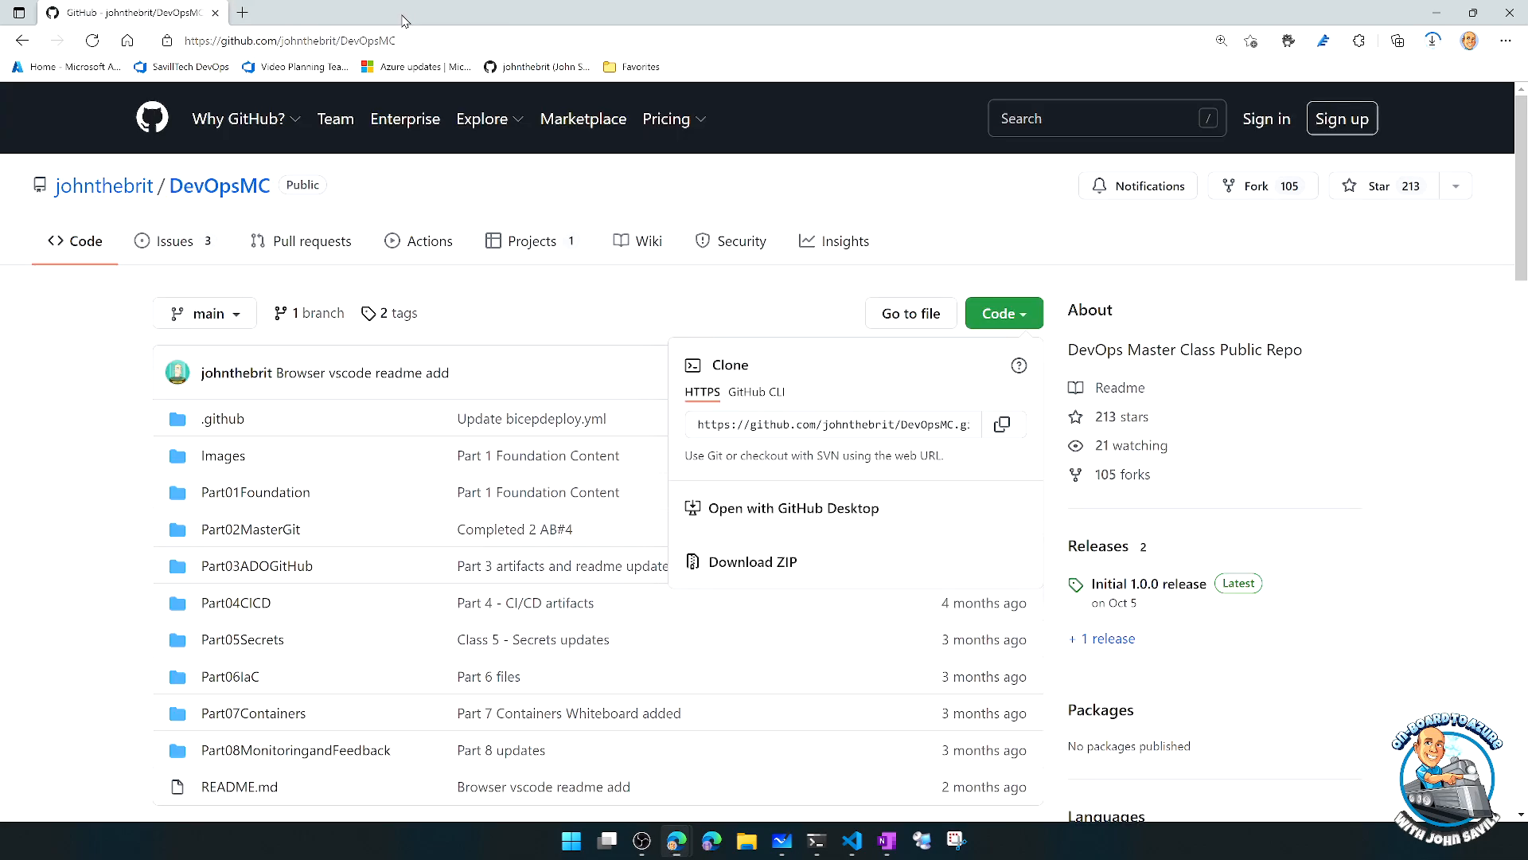
pyautogui.moveTo(808, 648)
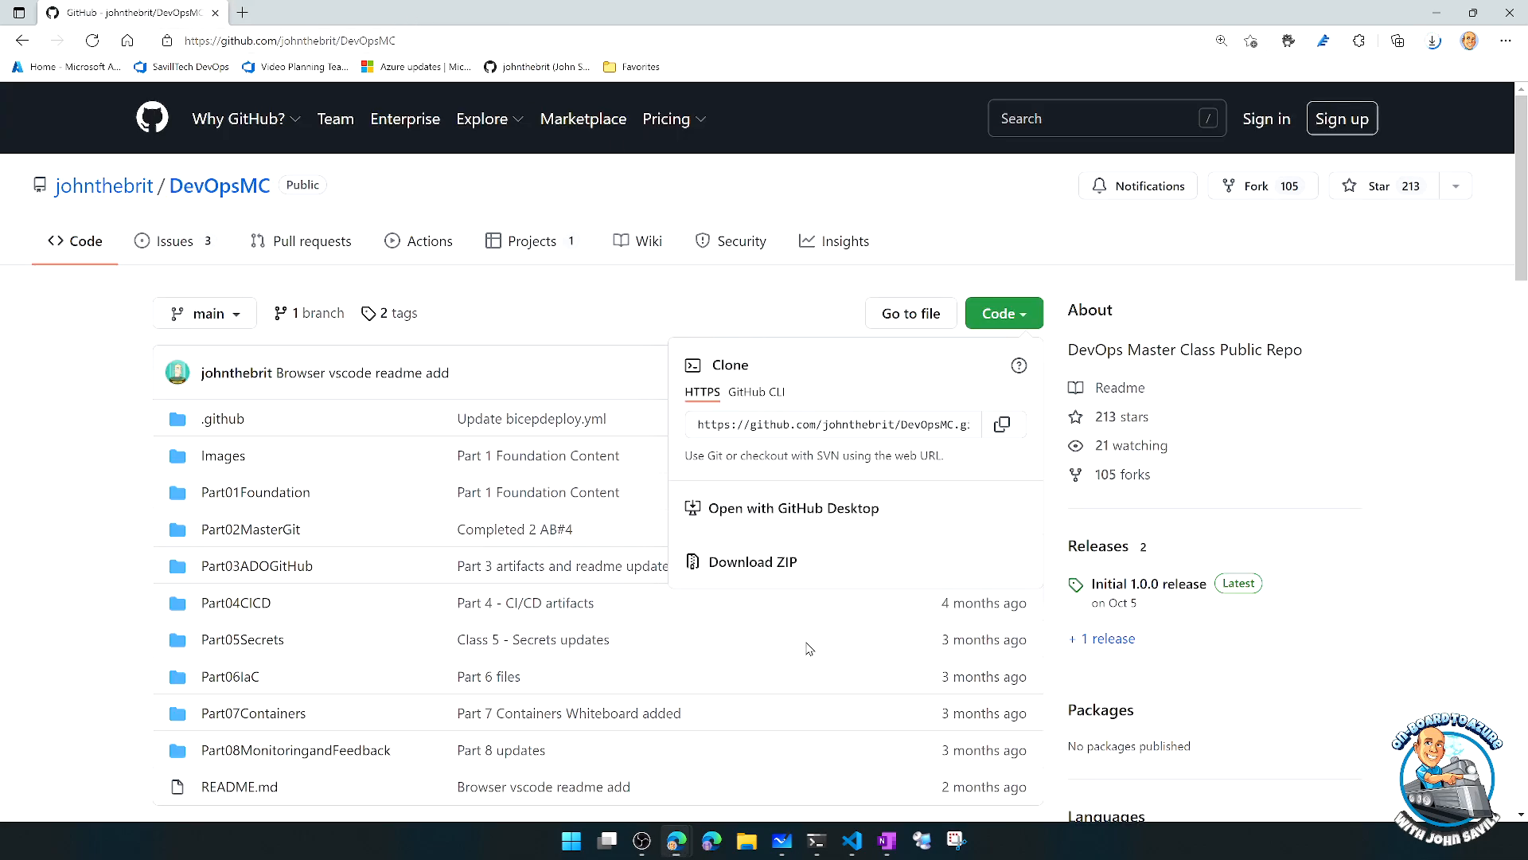
# - Switch from the browser to the Command Prompt window sitting in D:\Scratch
pyautogui.click(815, 840)
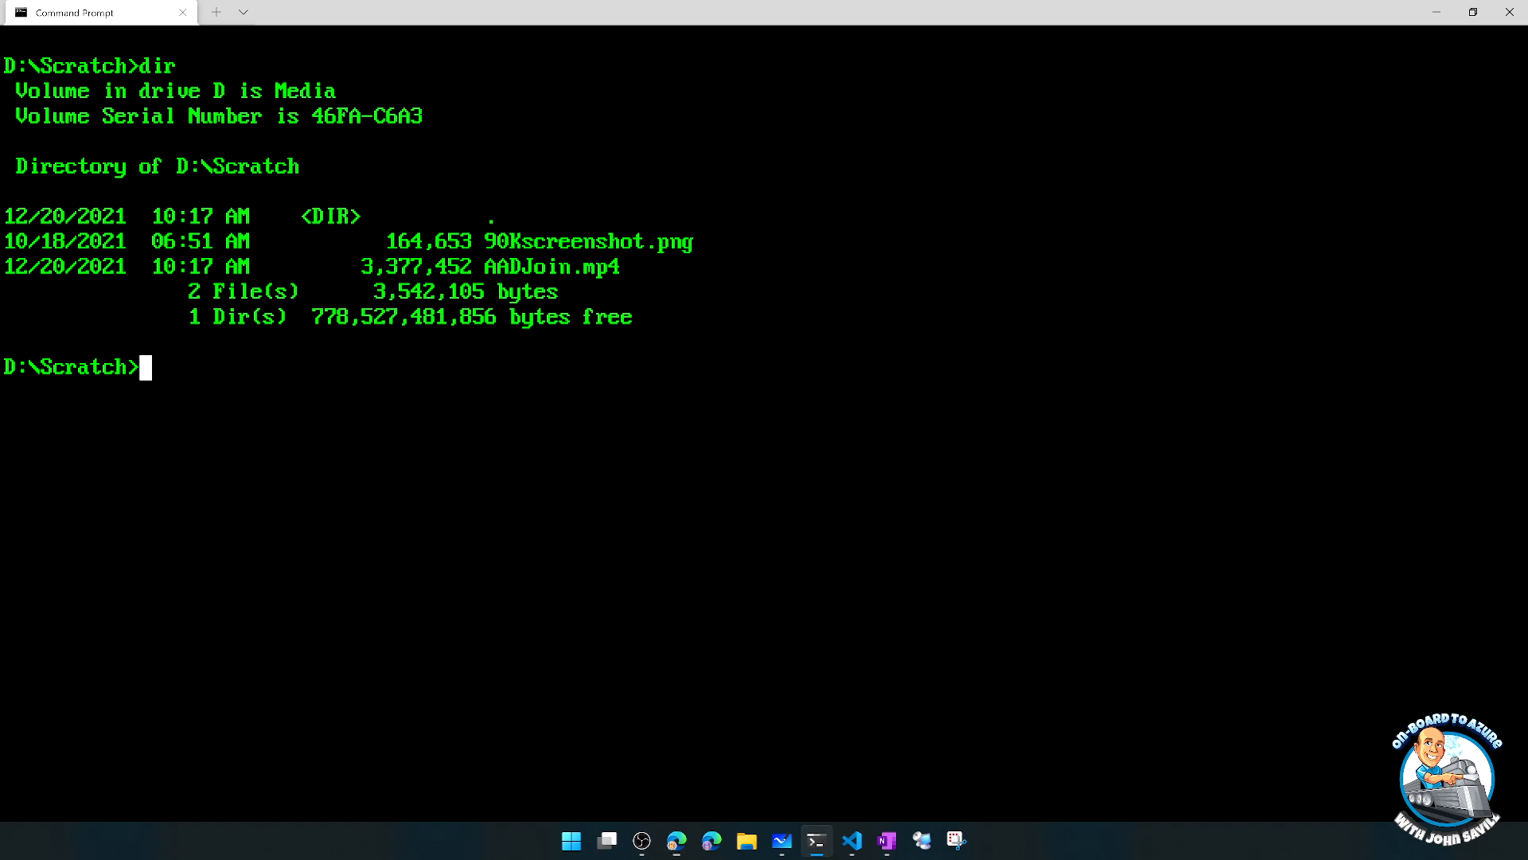
pyautogui.write('git clone')
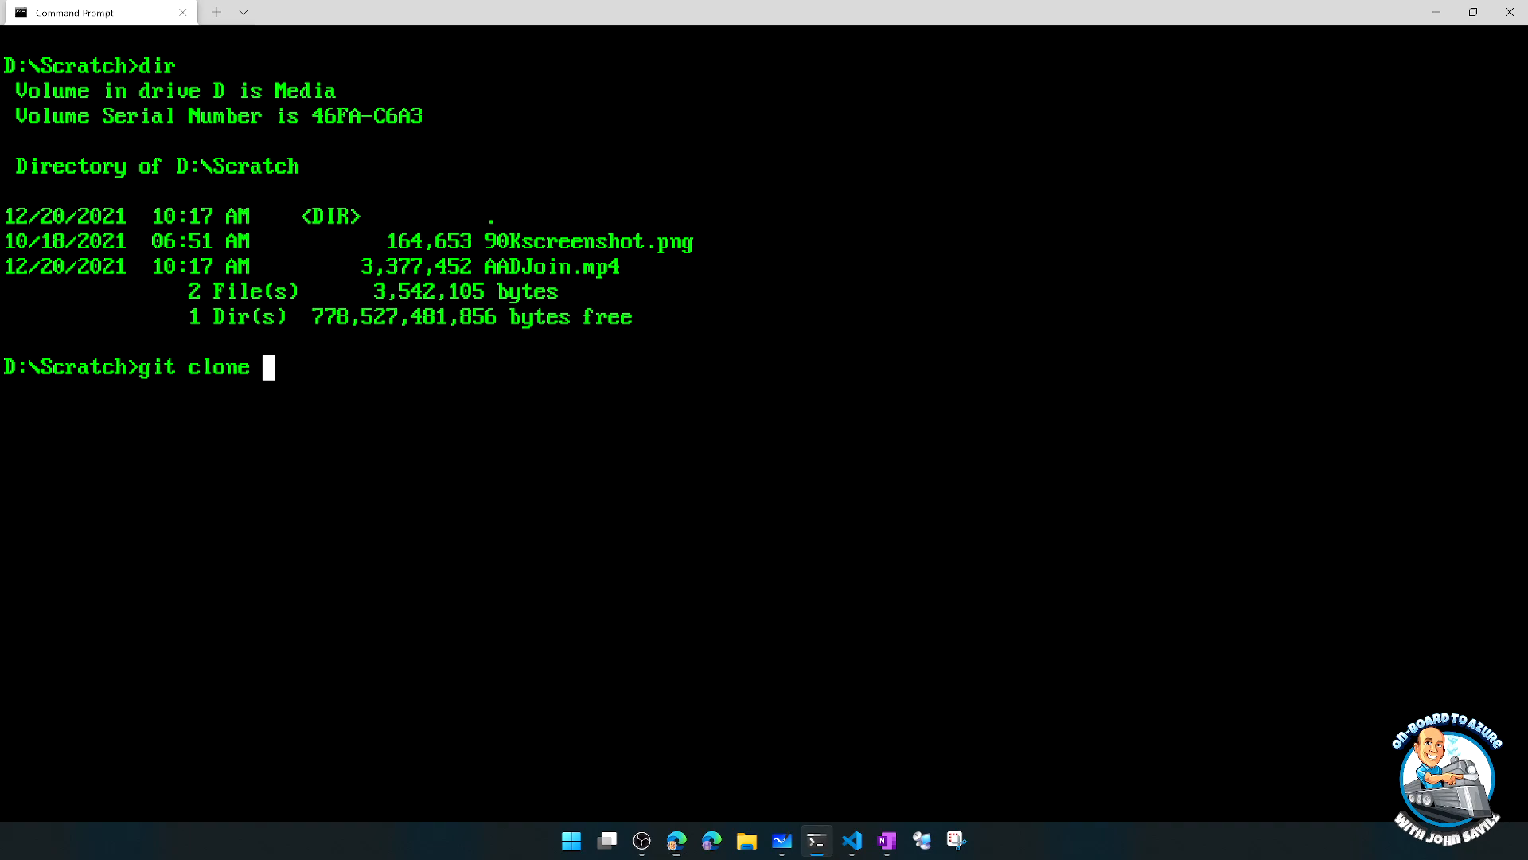
pyautogui.write('https://github.com/johnthebrit/DevOpsMC.git')
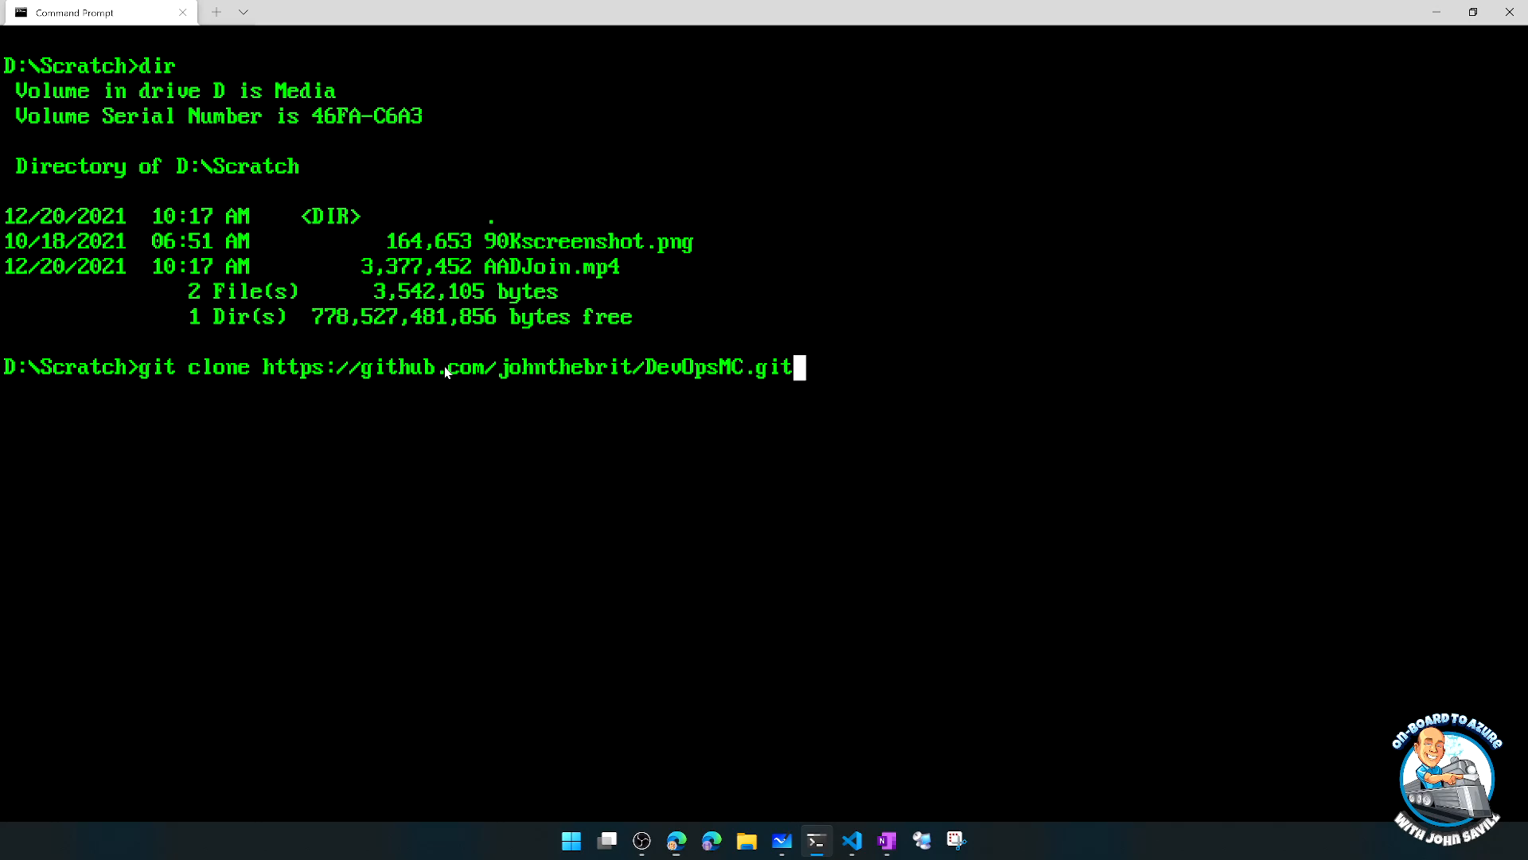
pyautogui.moveTo(425, 333)
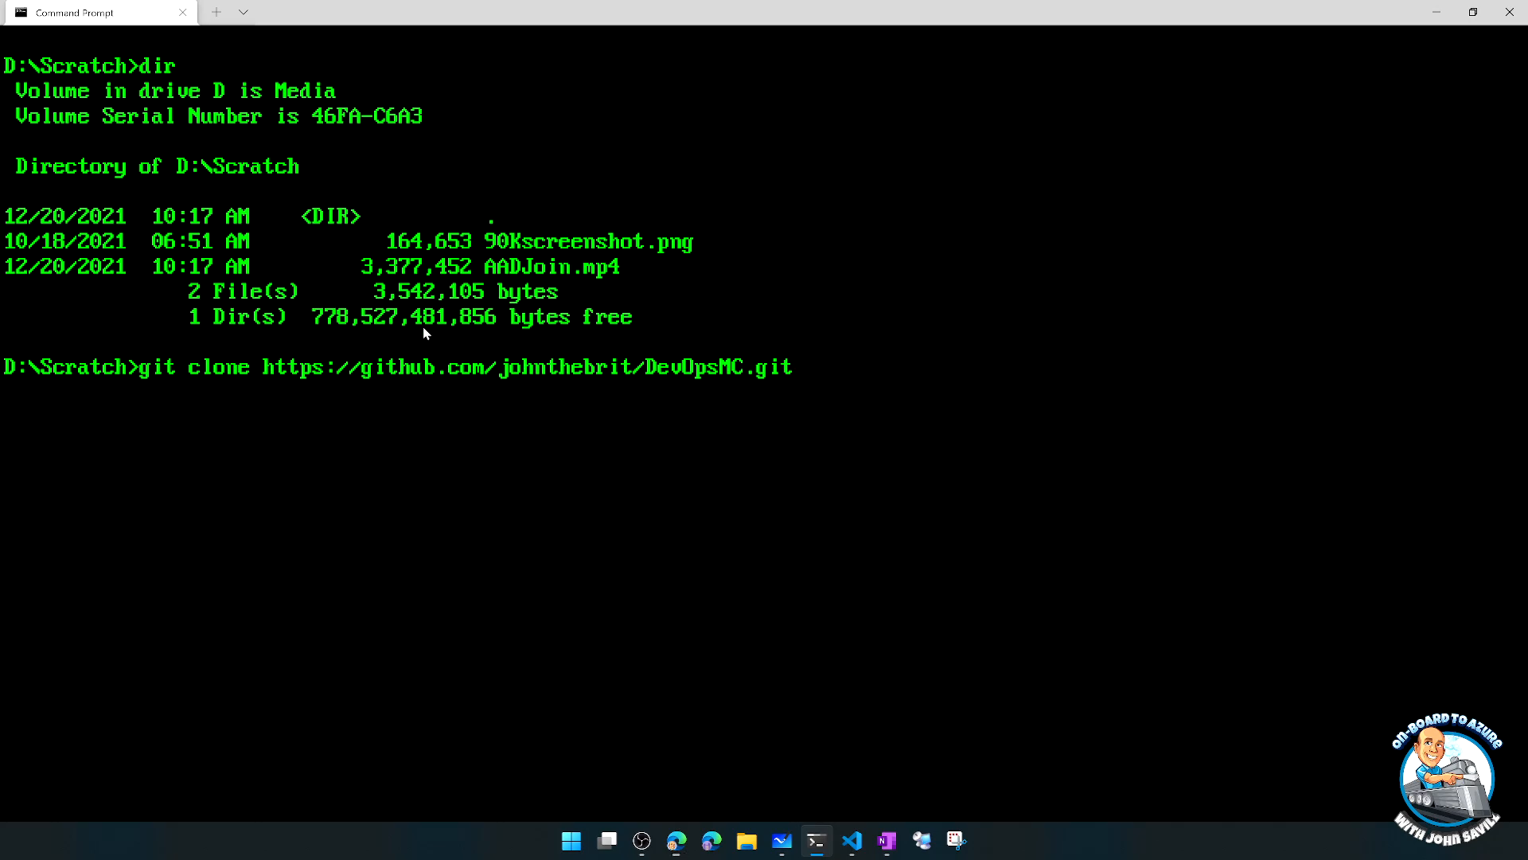
pyautogui.moveTo(711, 839)
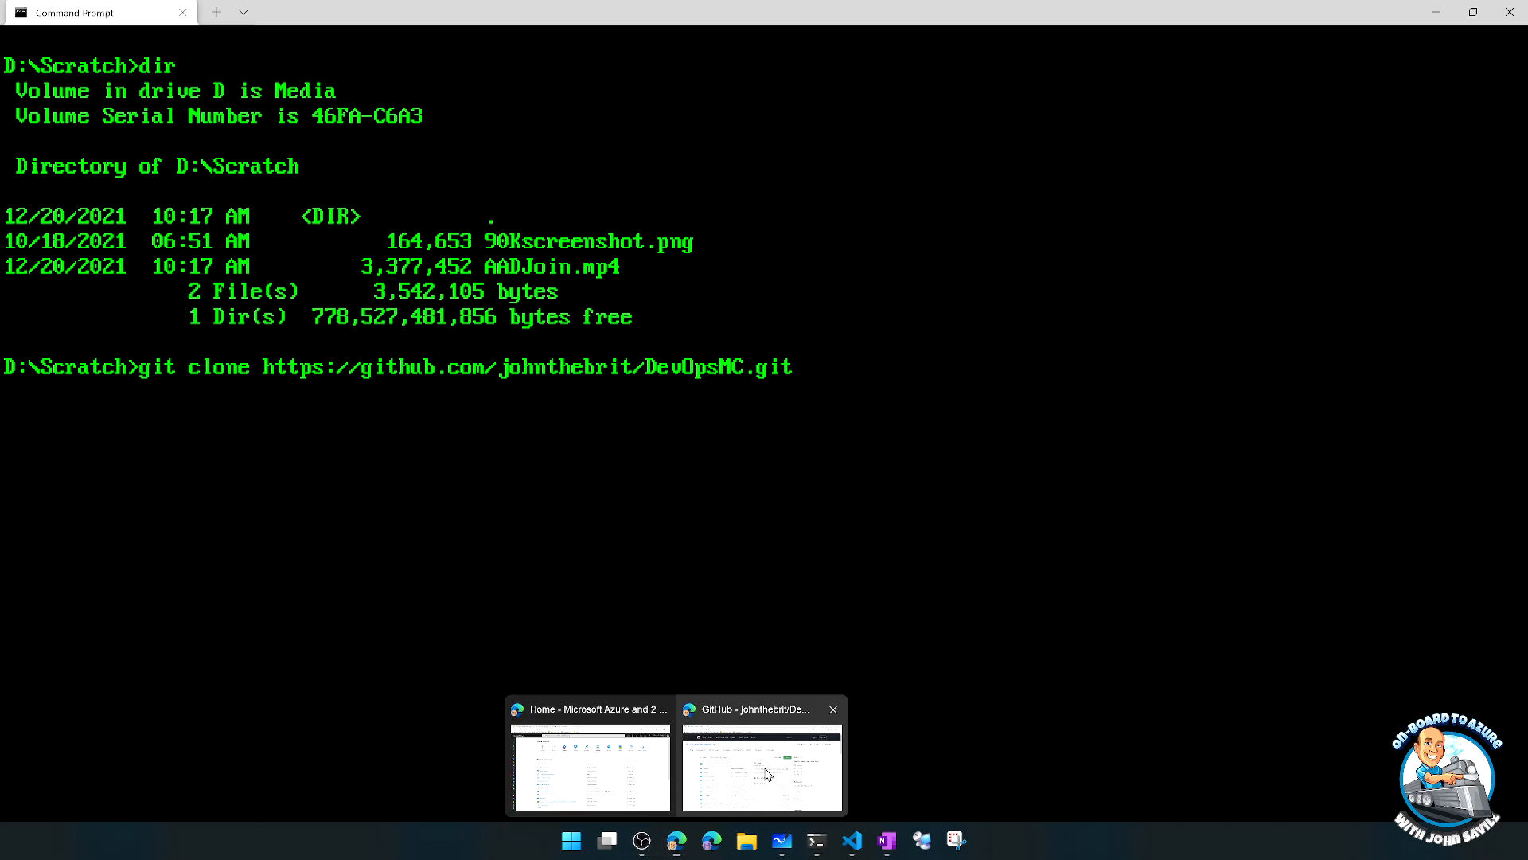
pyautogui.click(761, 766)
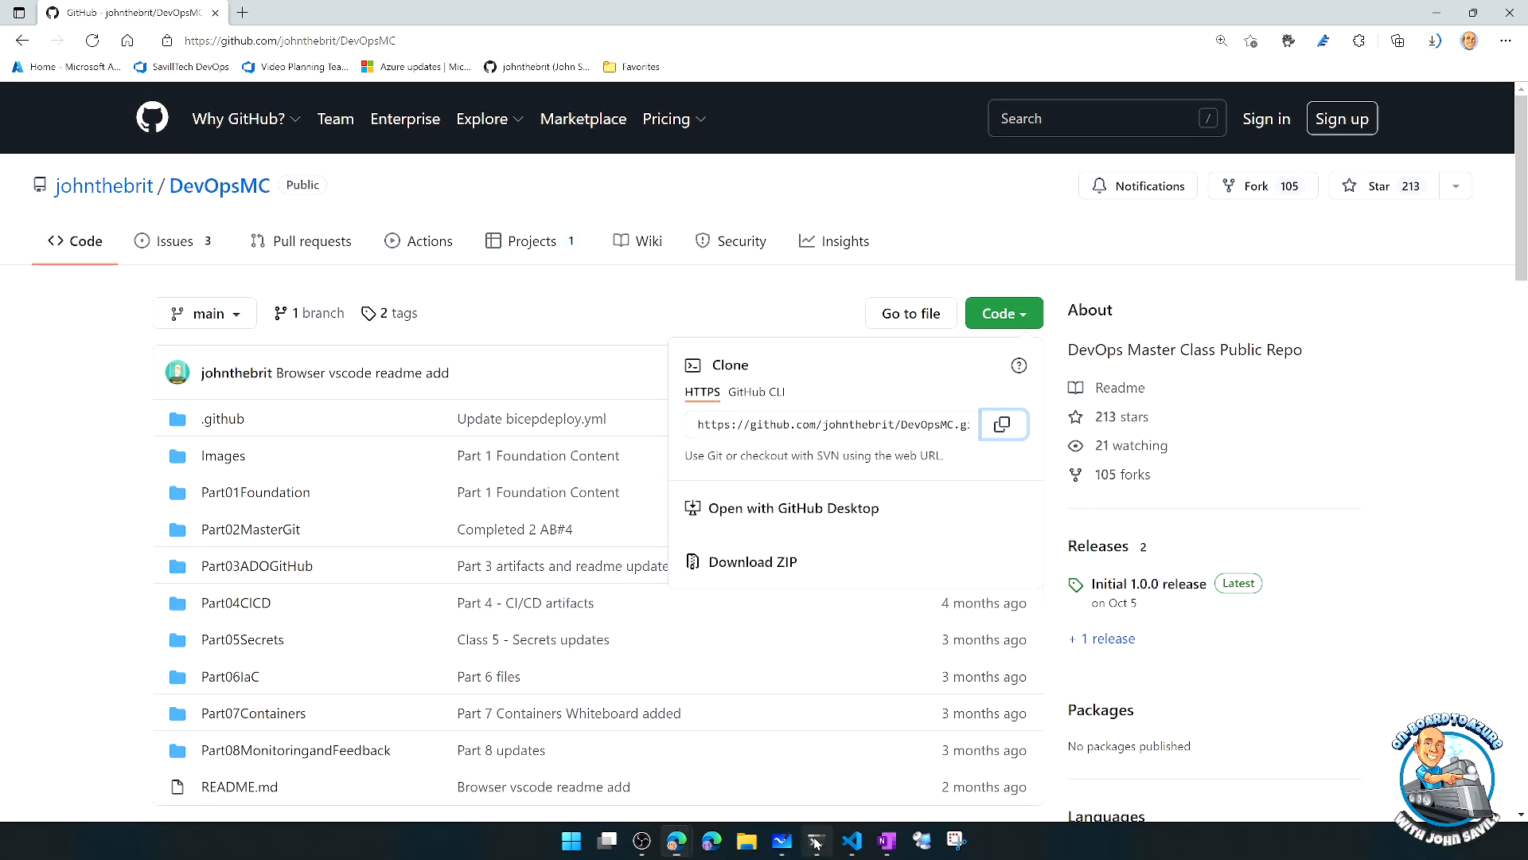
pyautogui.click(816, 840)
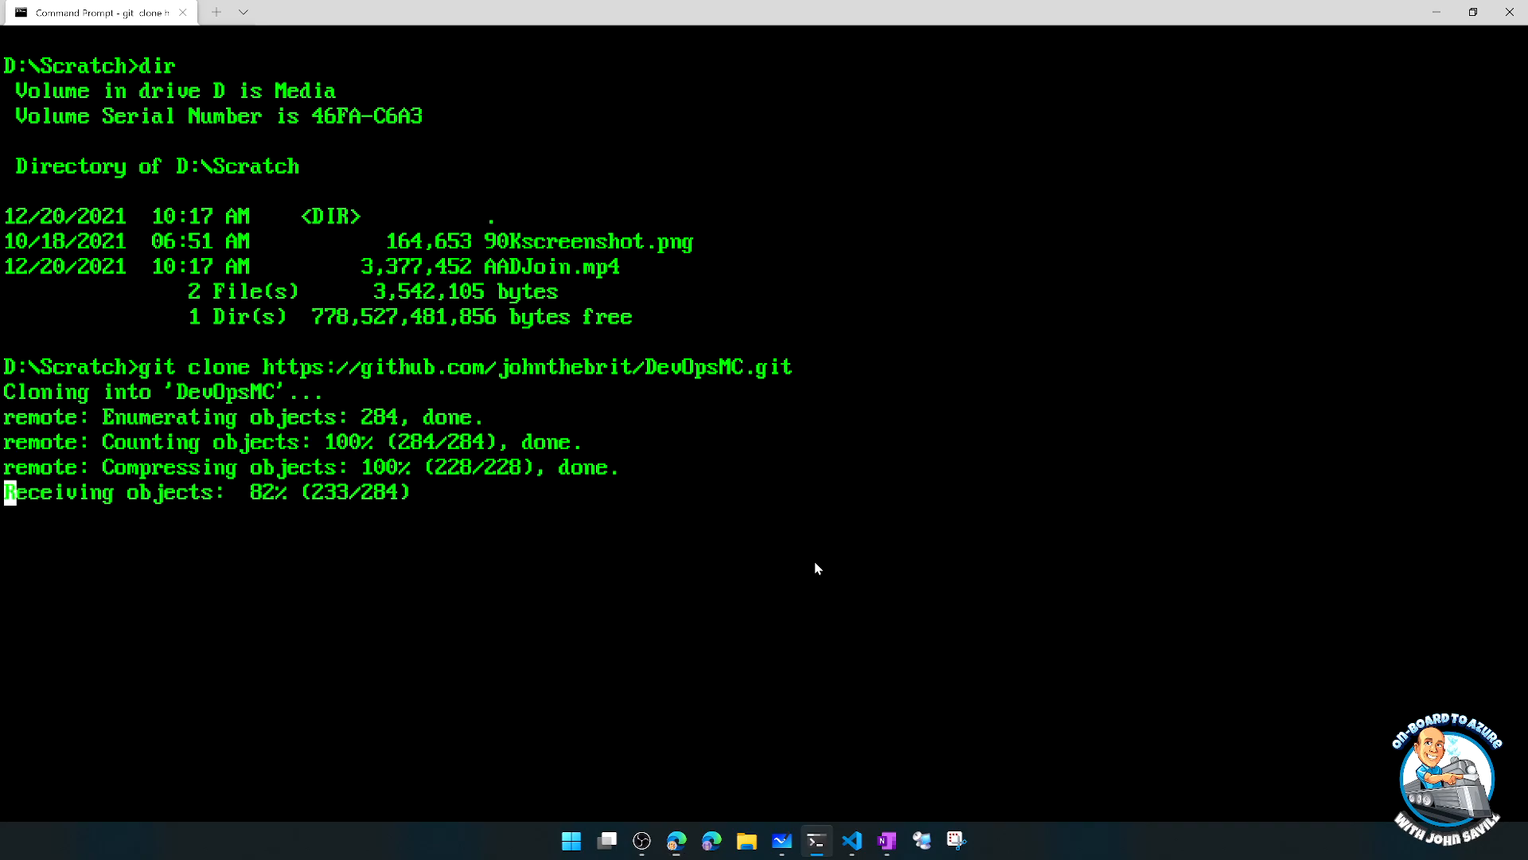
# - List D:\Scratch to confirm the new DevOpsMC folder and change into it
pyautogui.write('d')
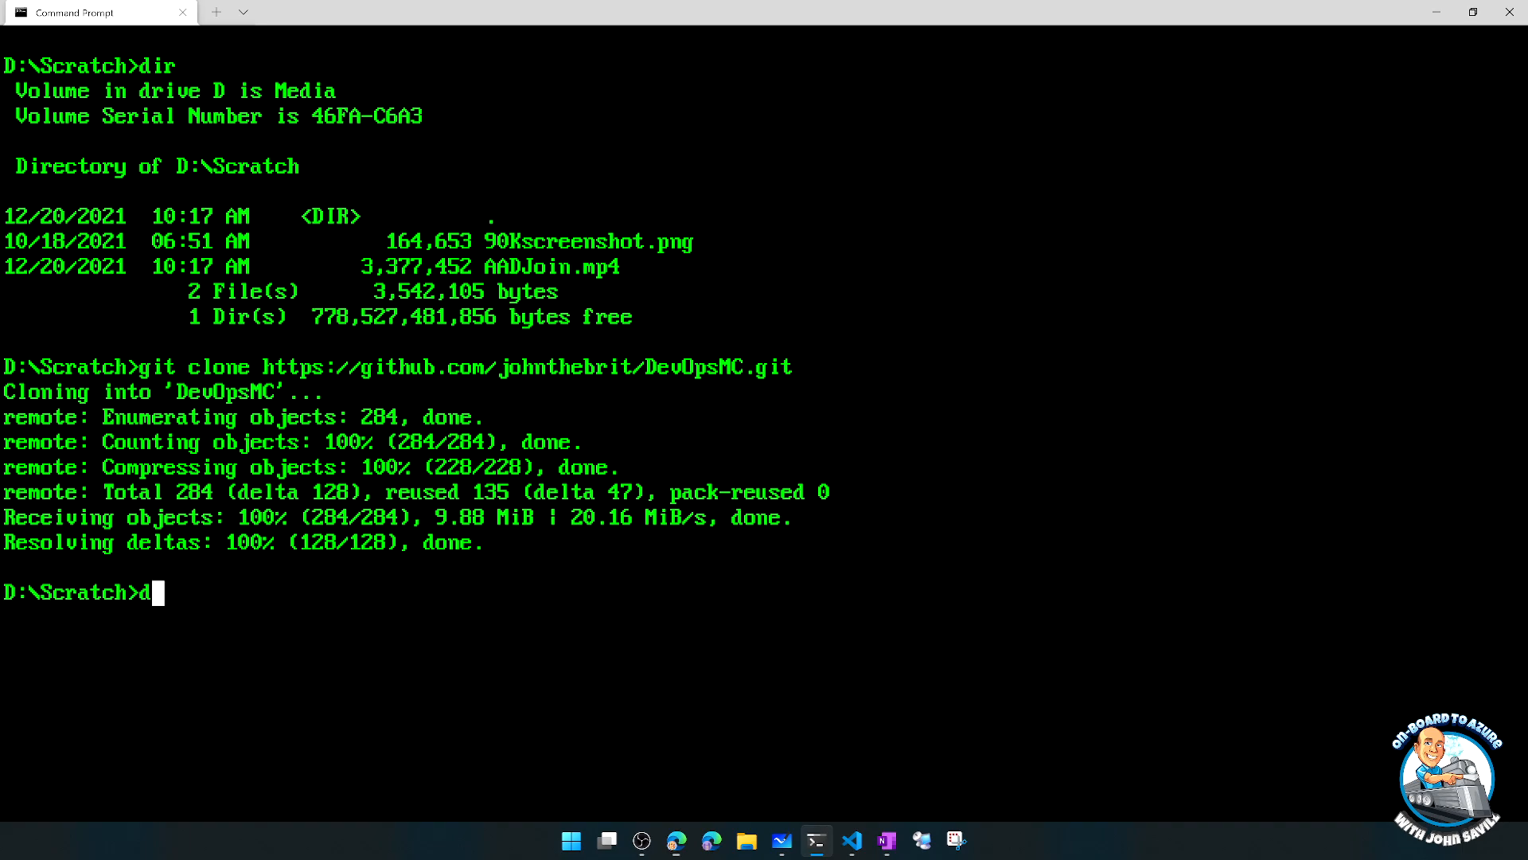
pyautogui.press('Return')
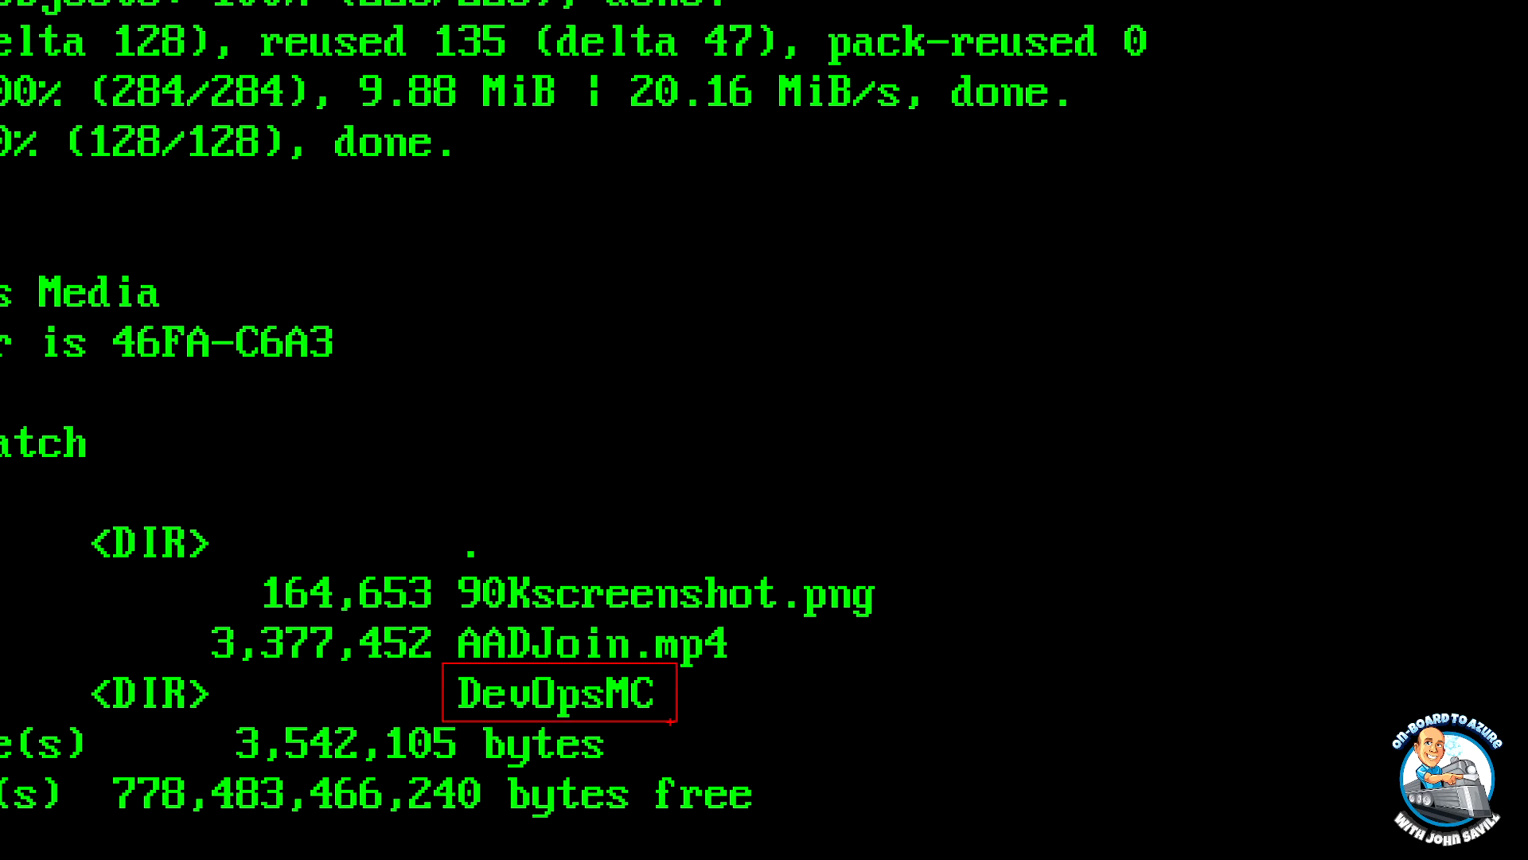
pyautogui.write('cd devOpsMC')
pyautogui.write('dir')
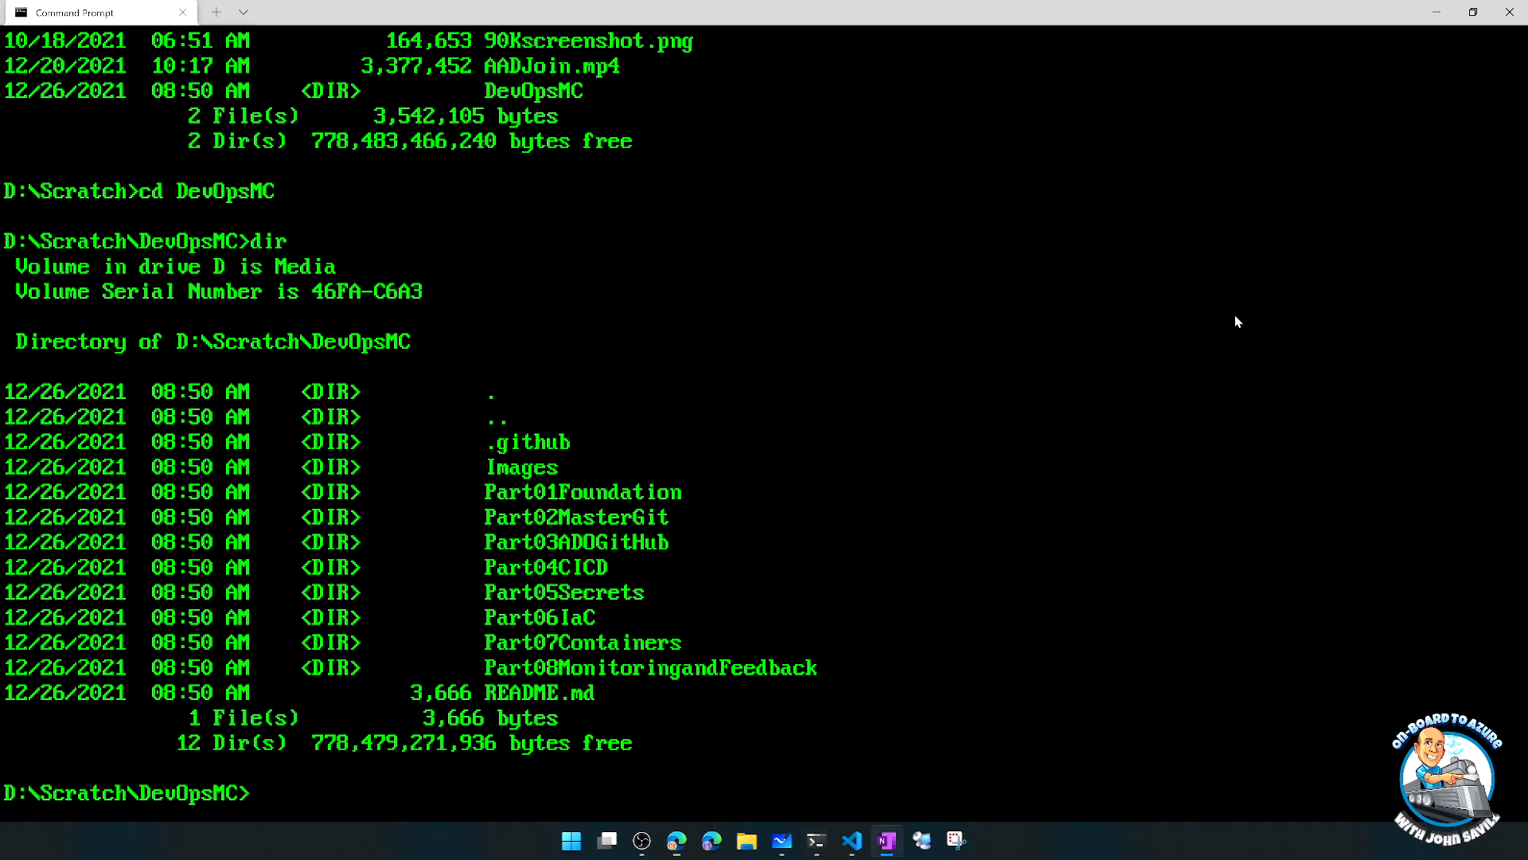
# - Run git pull (already up to date) and git remote -v to show the DevOpsMC origin
pyautogui.write('g')
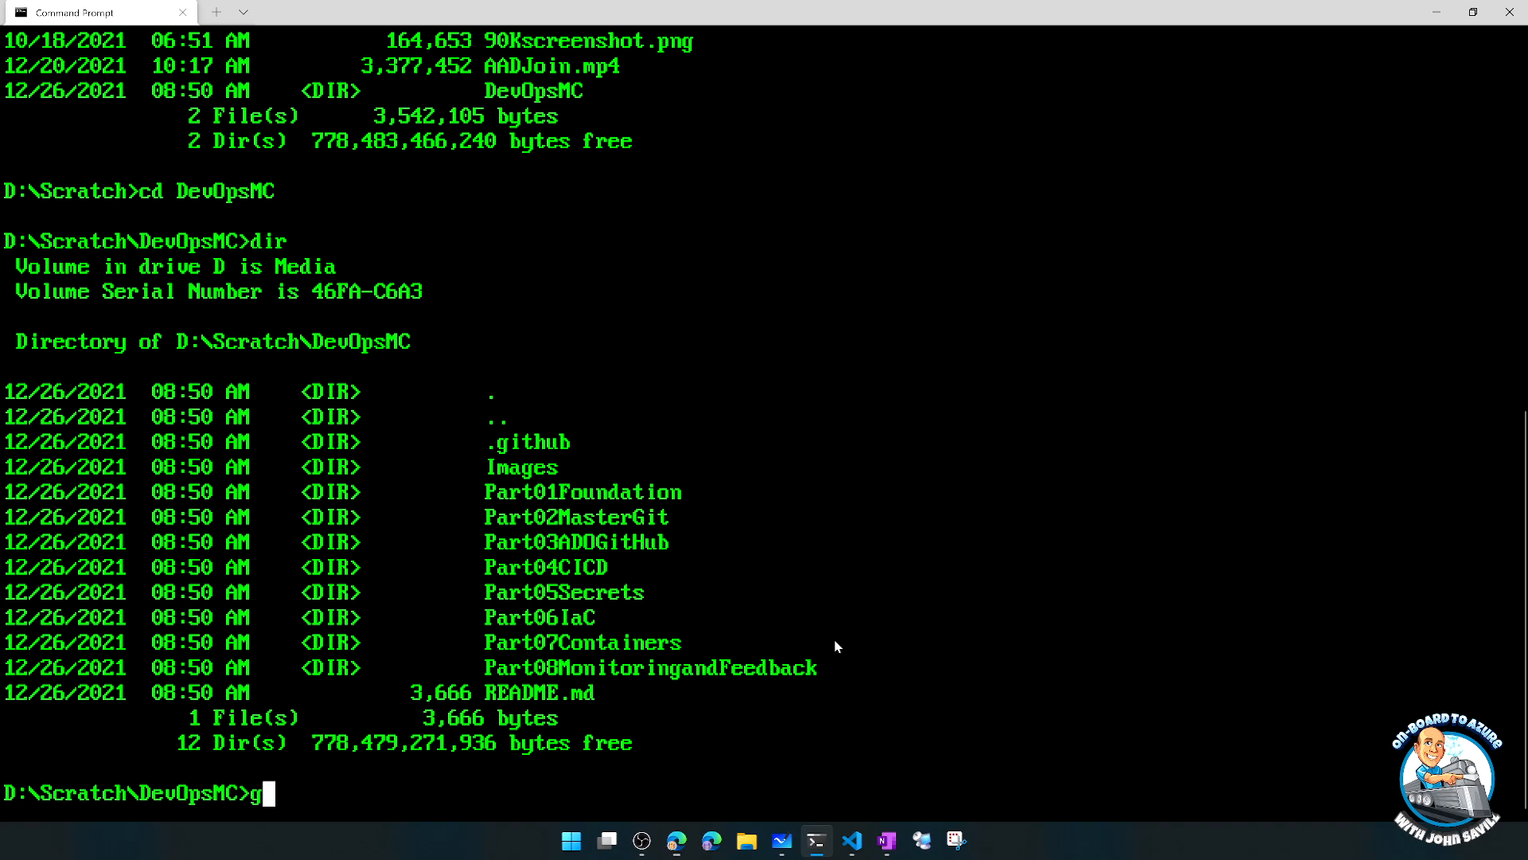
pyautogui.write('it pull')
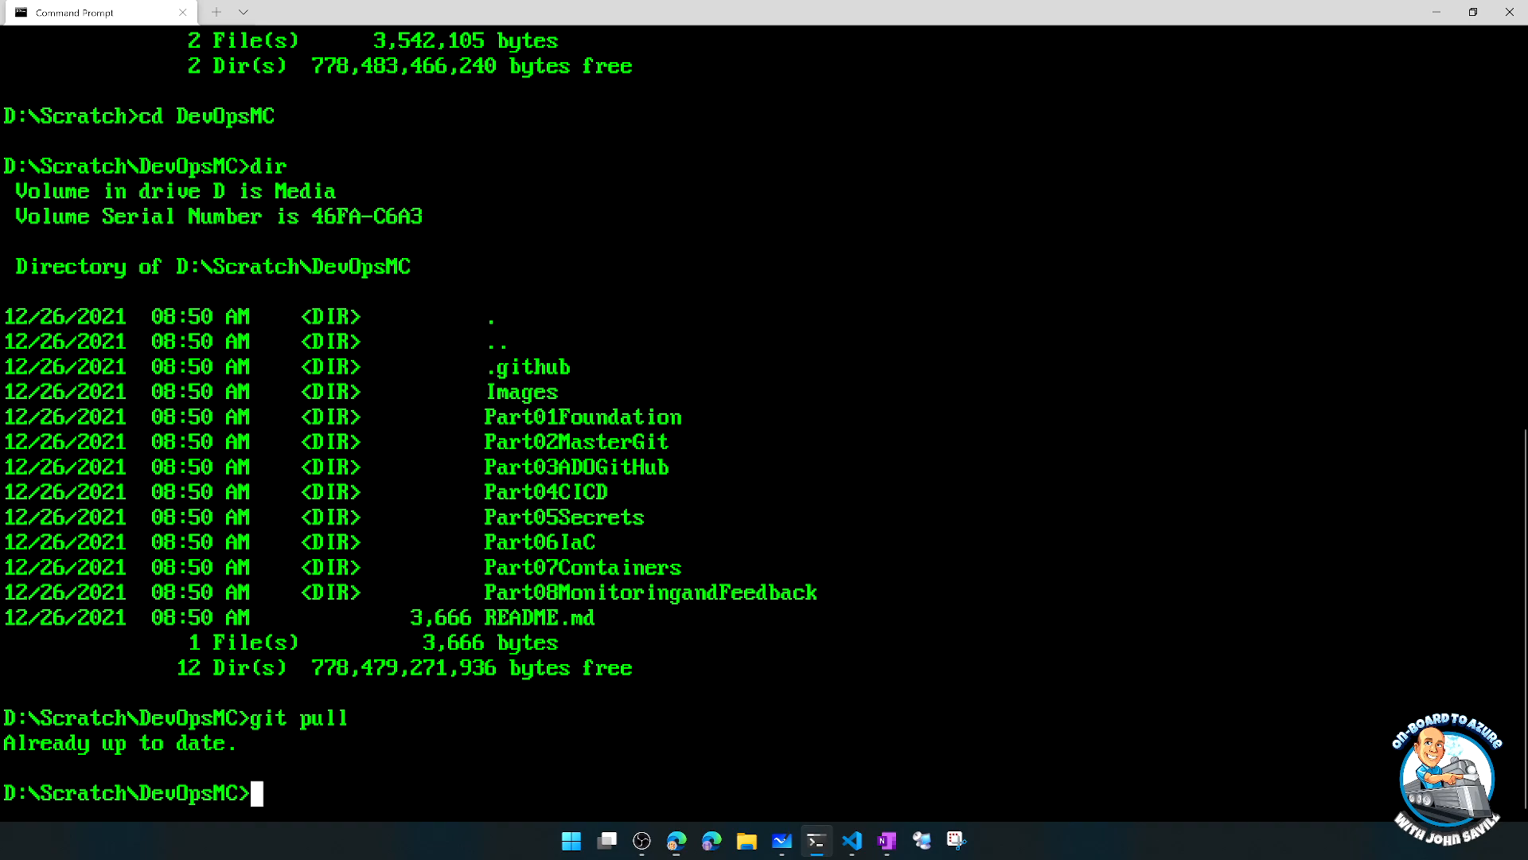
pyautogui.write('git remote -v')
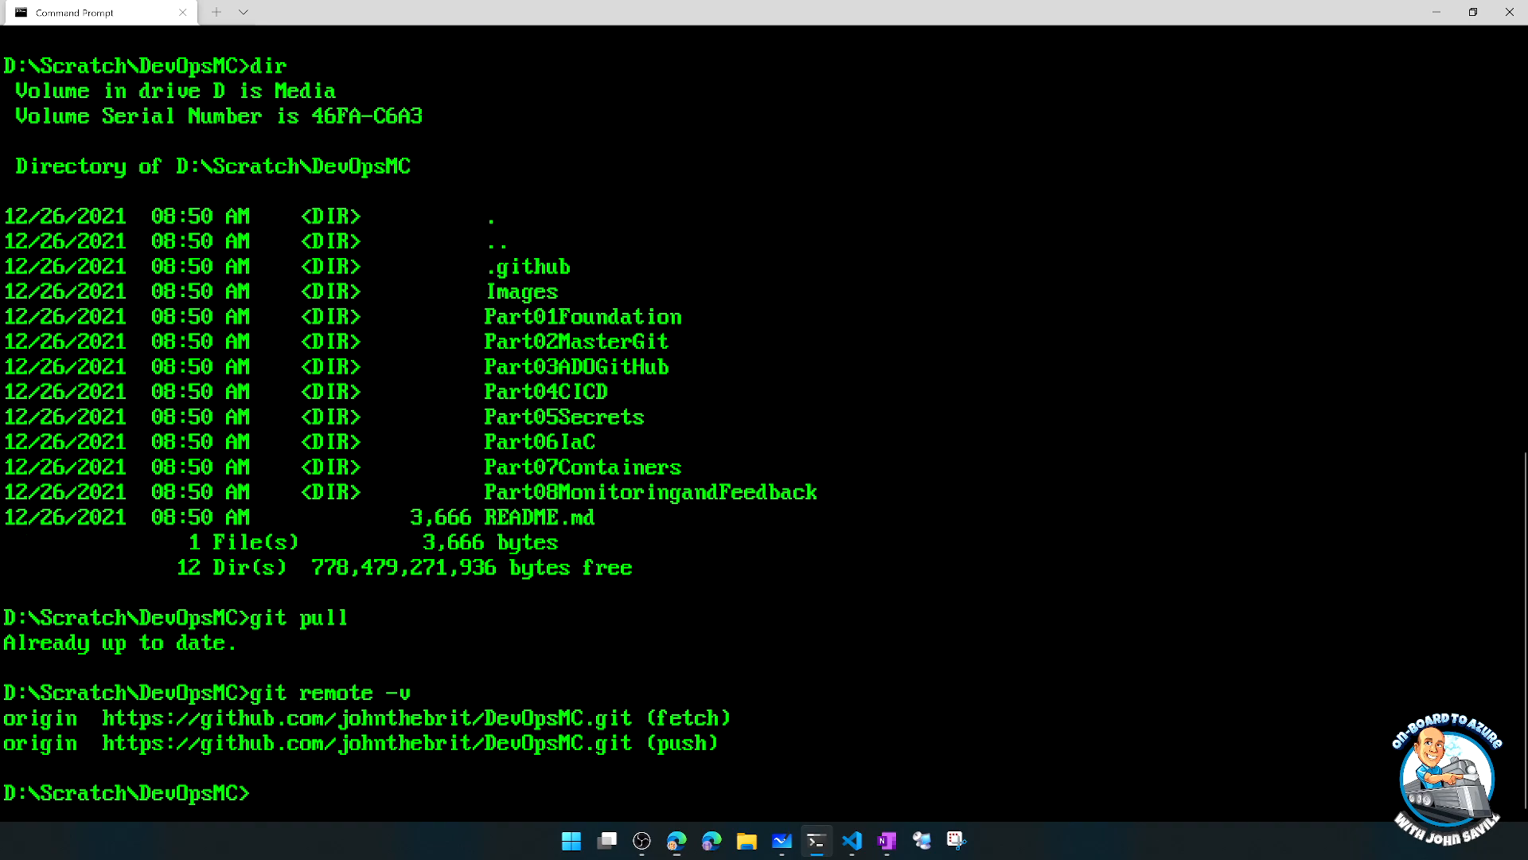
pyautogui.moveTo(715, 631)
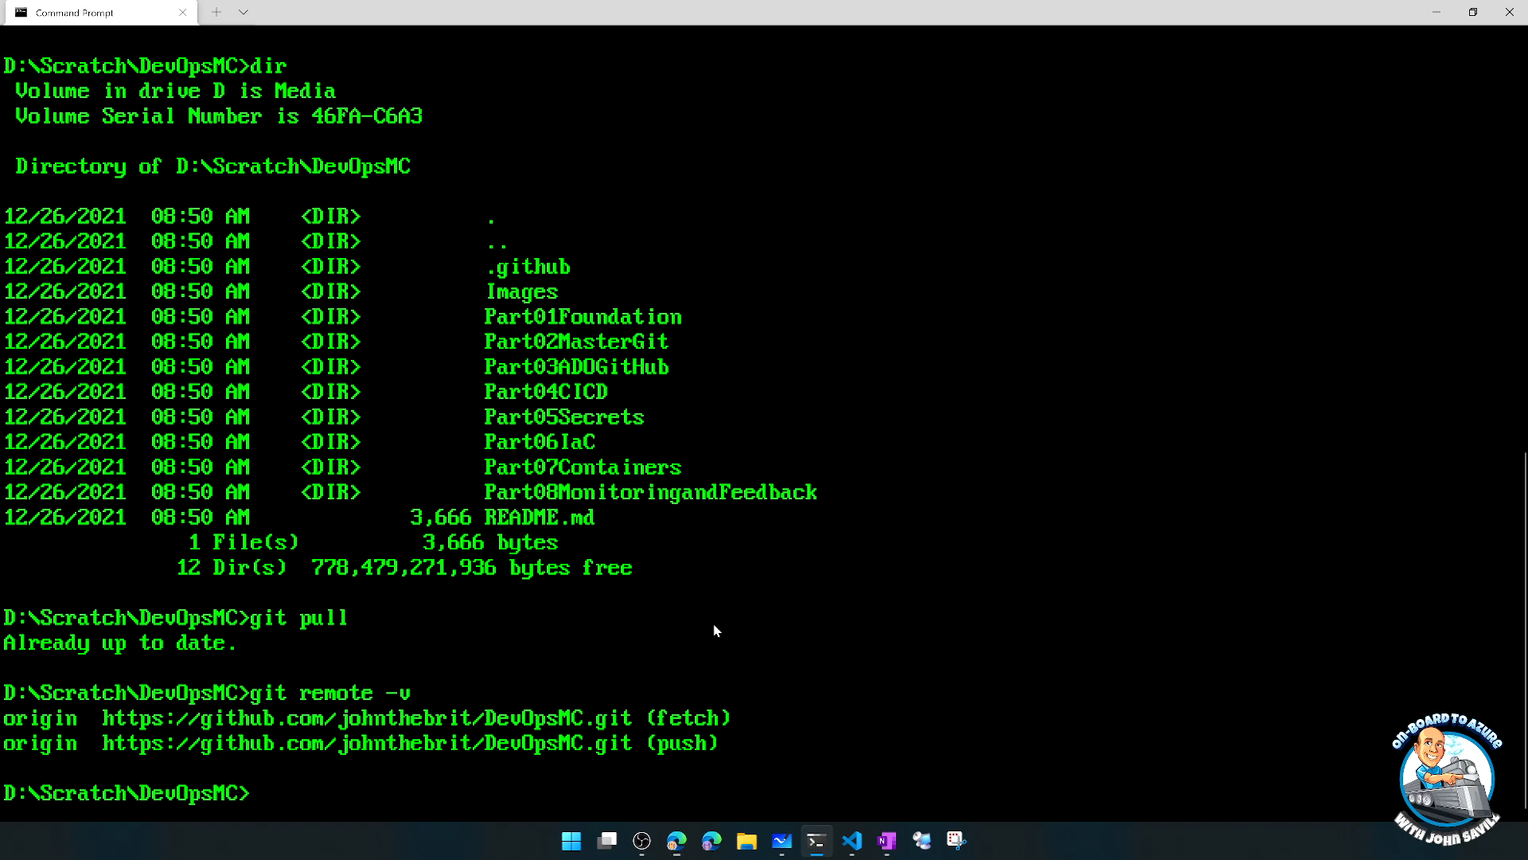
pyautogui.moveTo(697, 619)
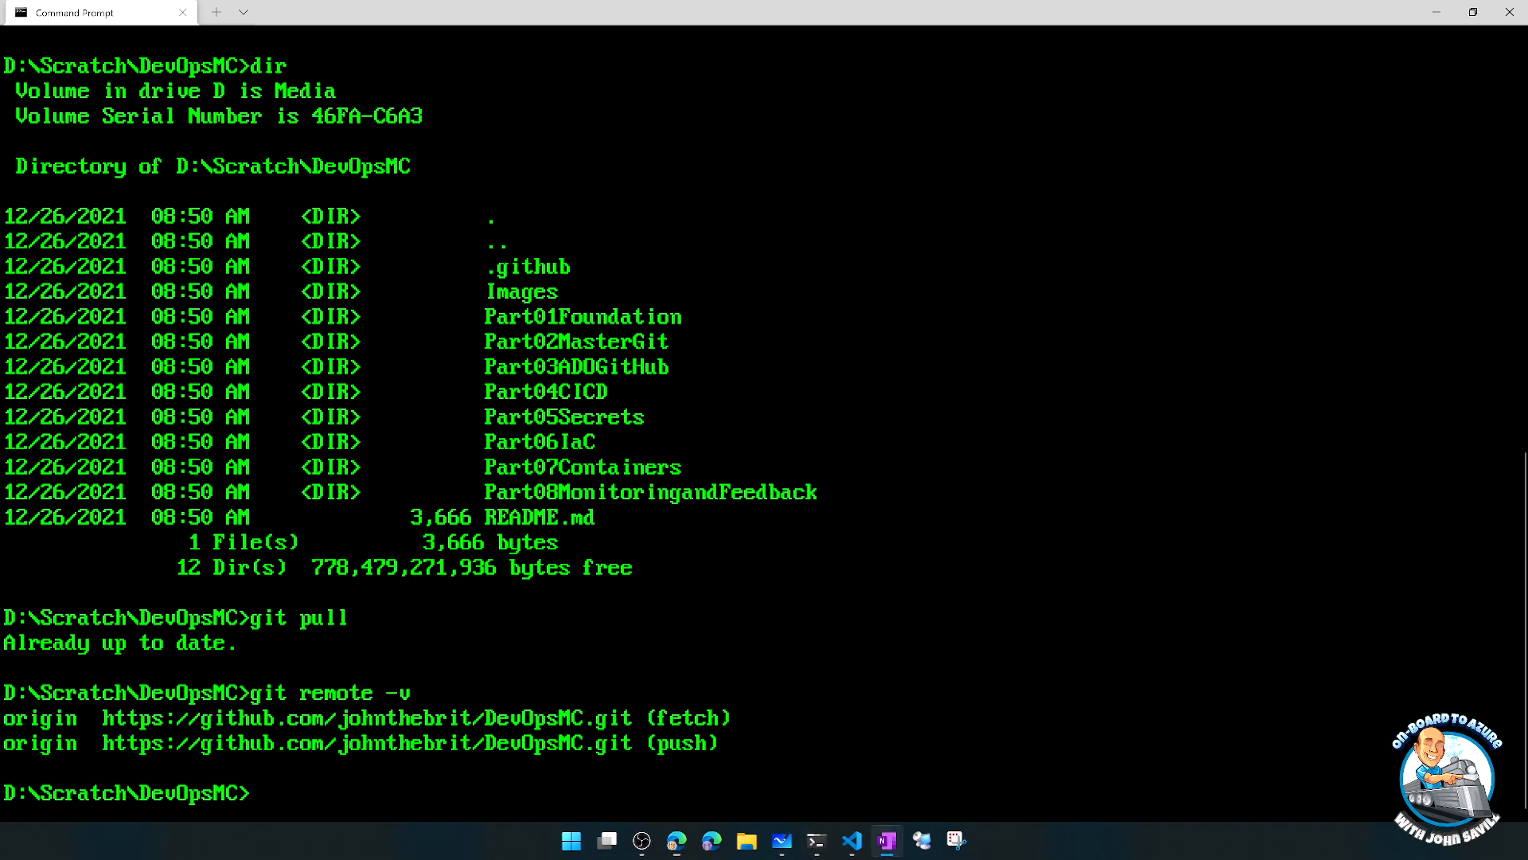
pyautogui.moveTo(861, 728)
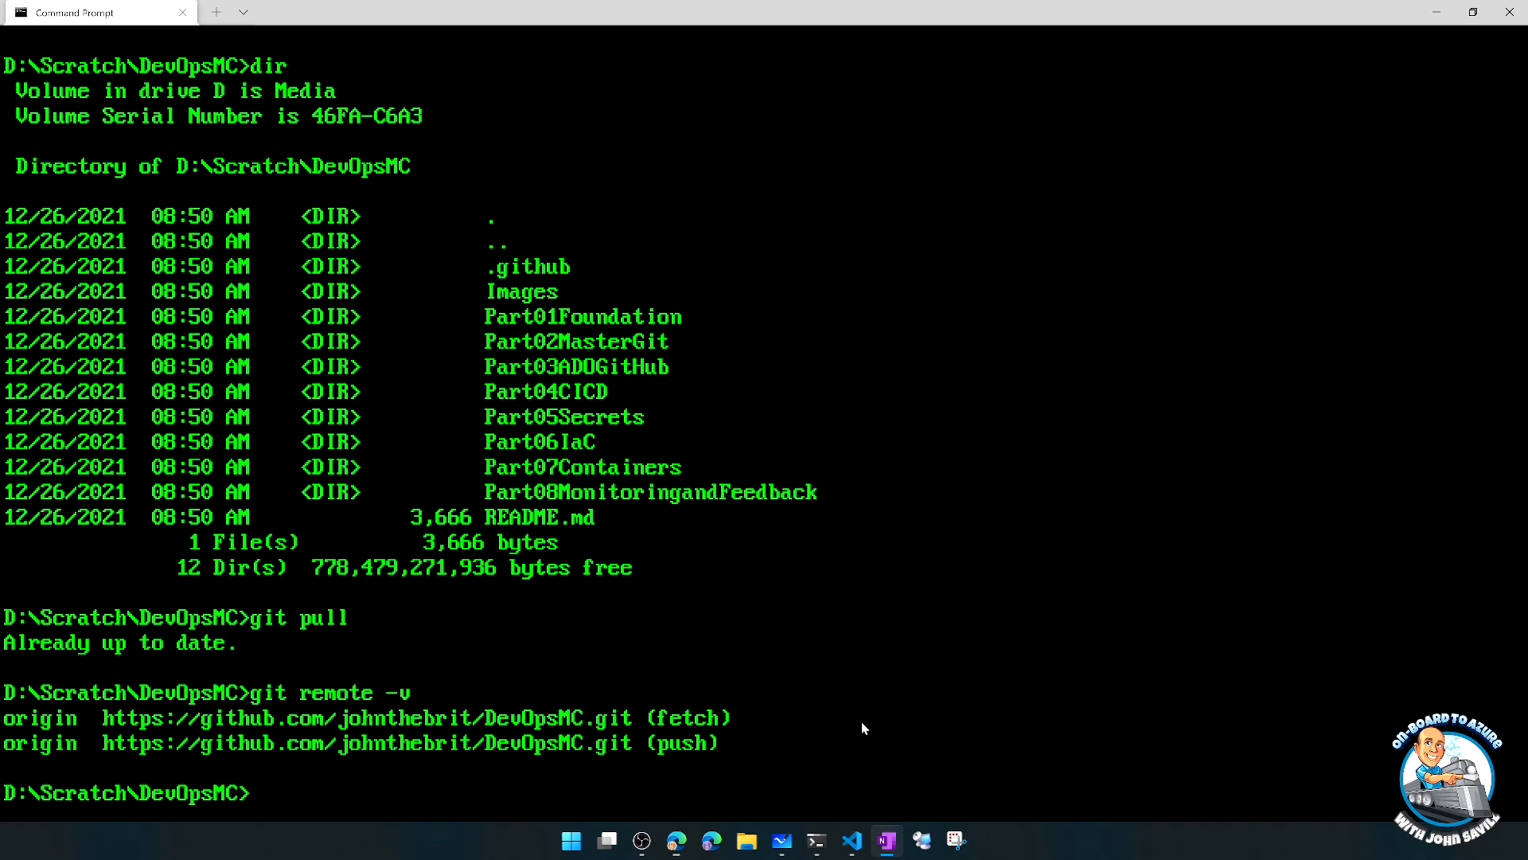
pyautogui.click(850, 840)
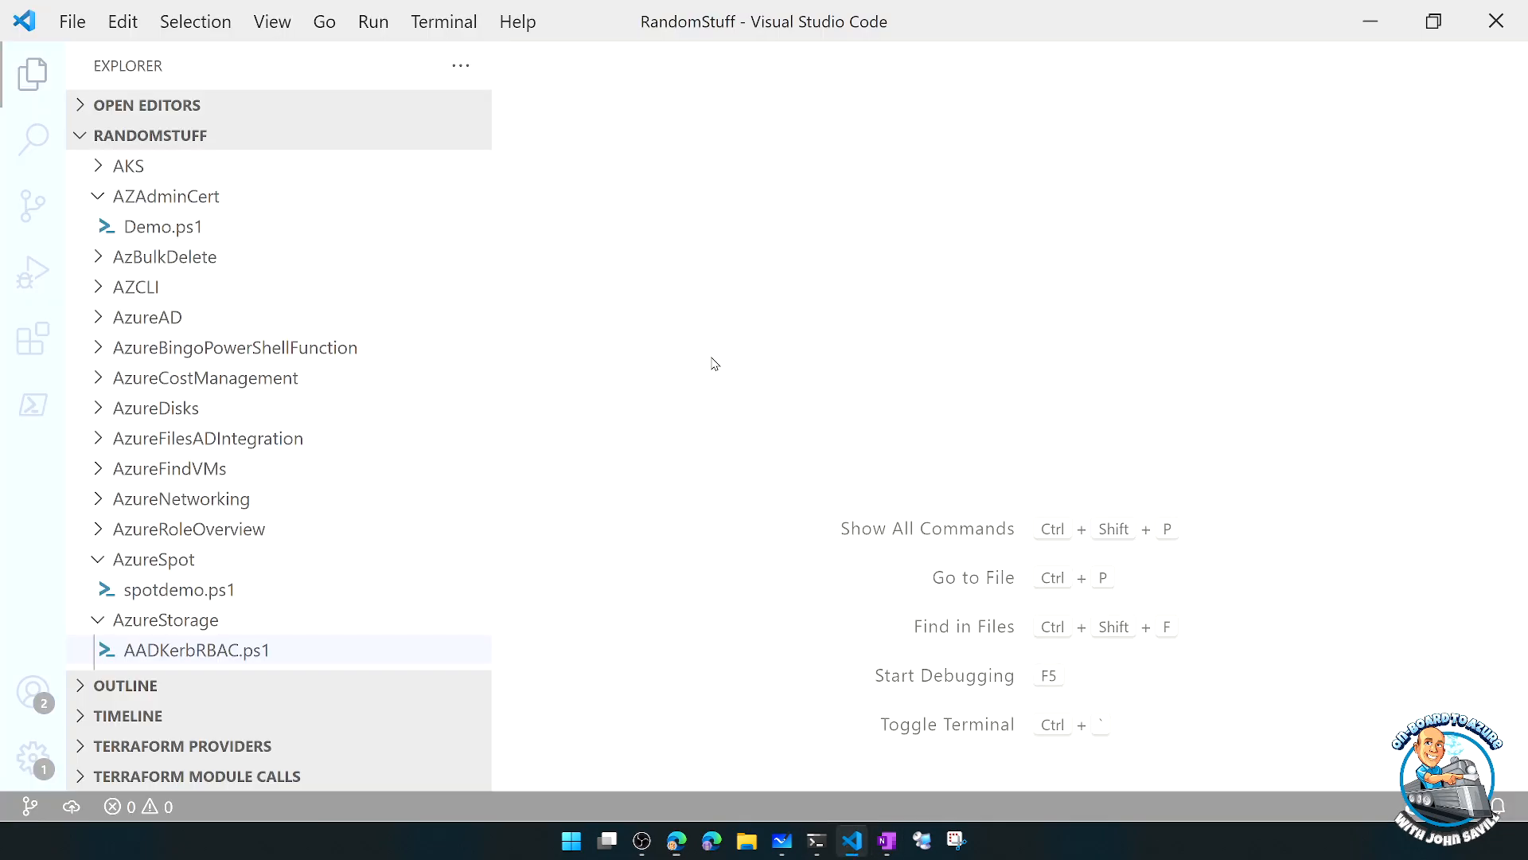
pyautogui.moveTo(217, 160)
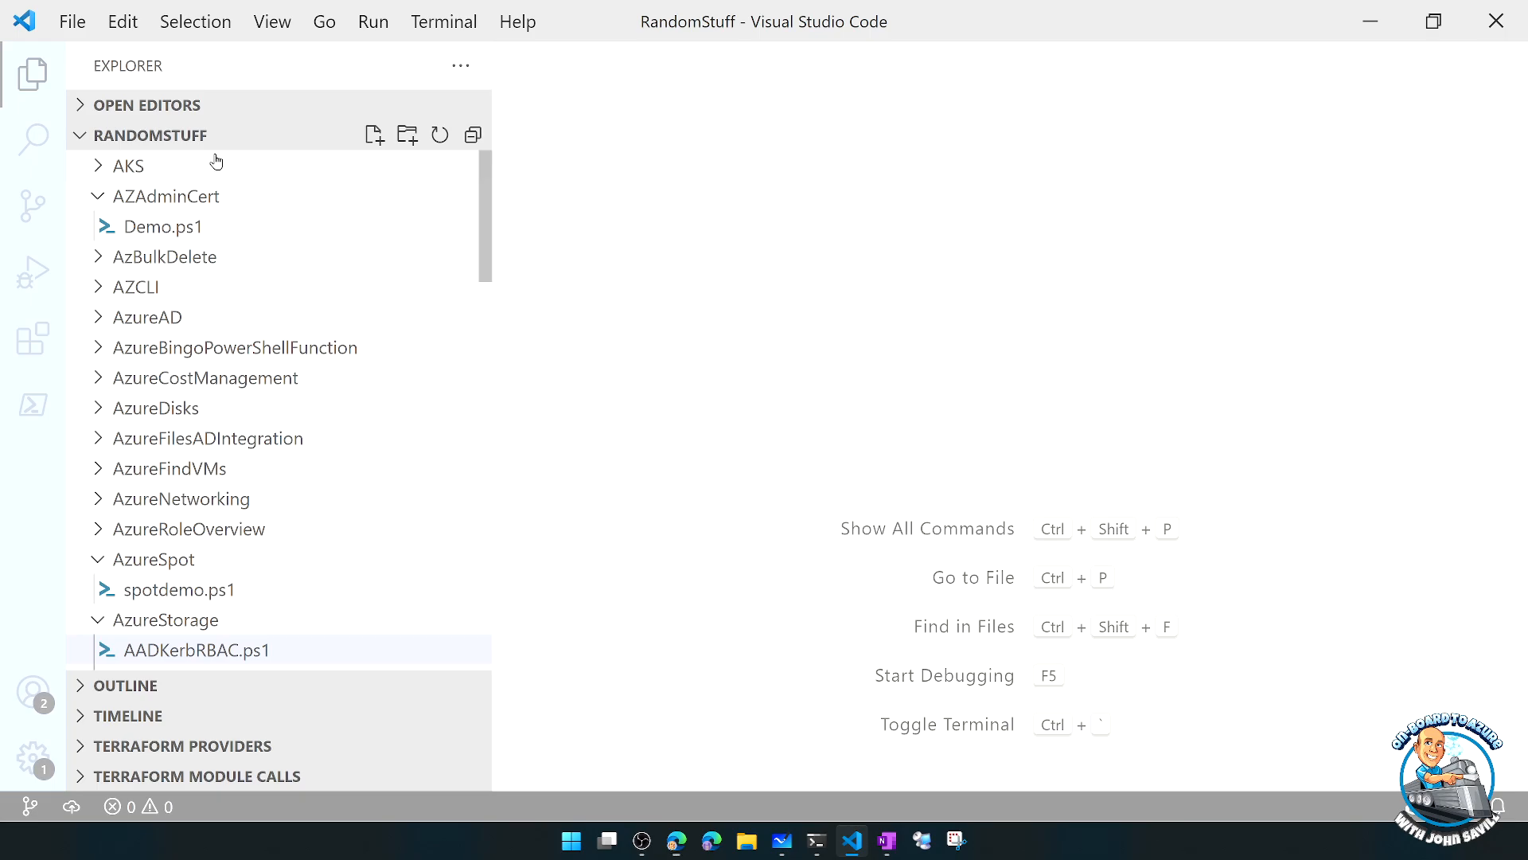
# - Open the D:\Scratch\DevOpsMC folder in the editor via Open Folder
pyautogui.click(72, 21)
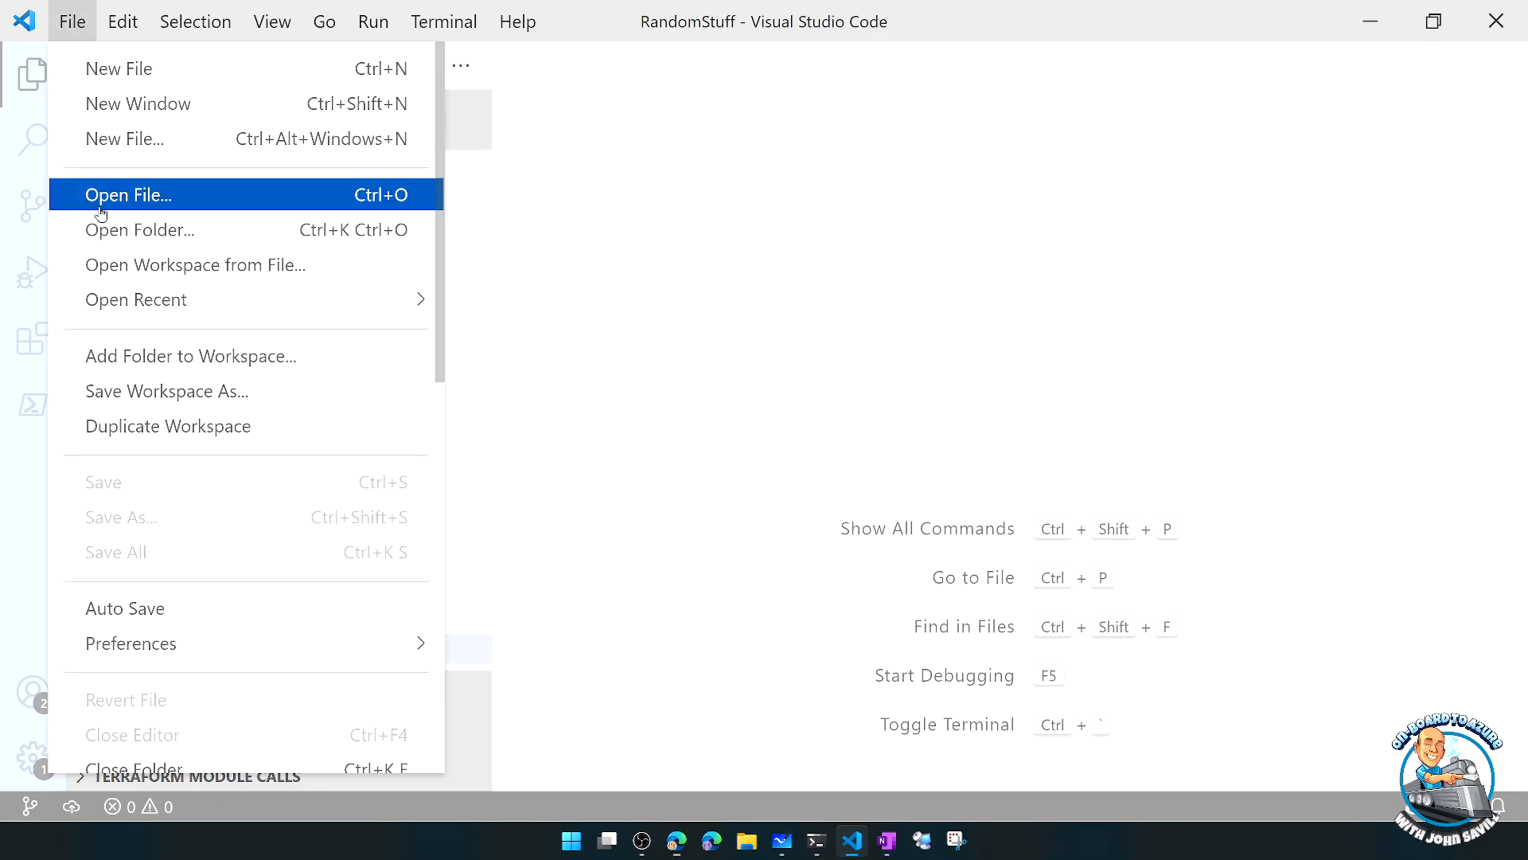
pyautogui.click(141, 230)
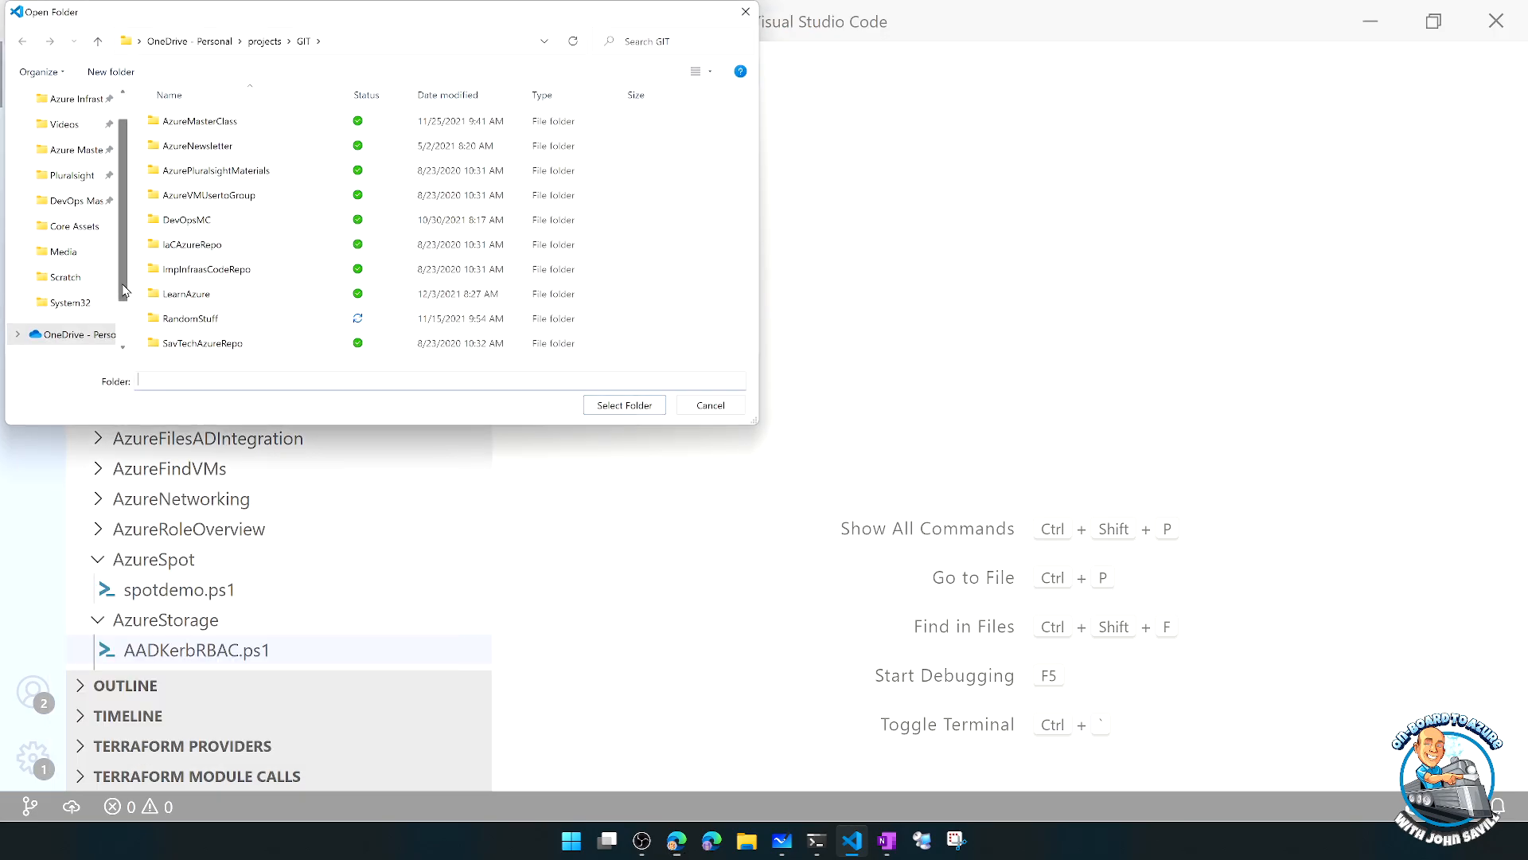
pyautogui.click(57, 290)
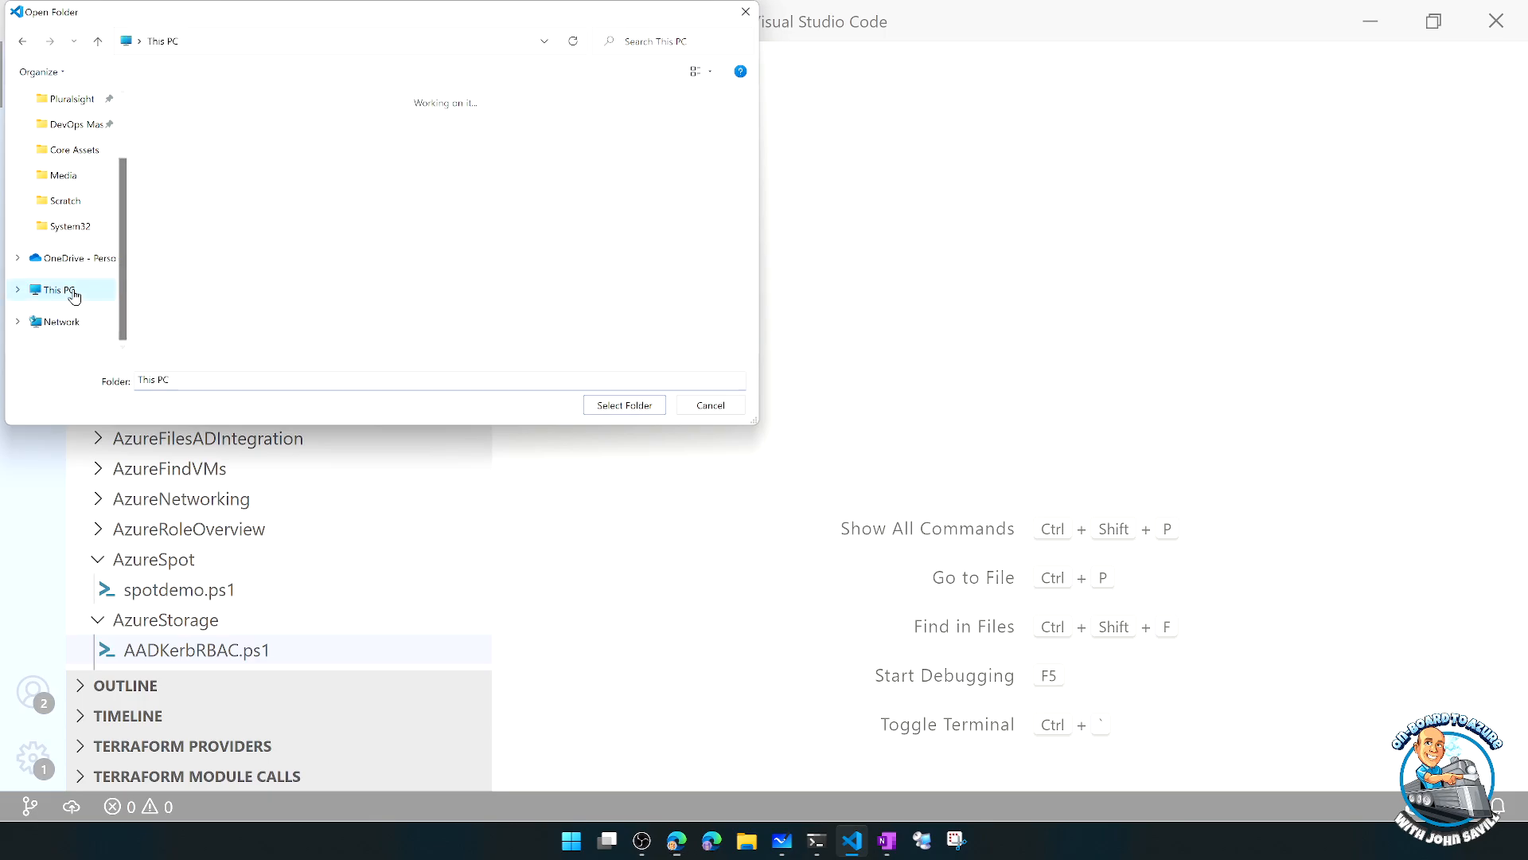
pyautogui.doubleClick(63, 176)
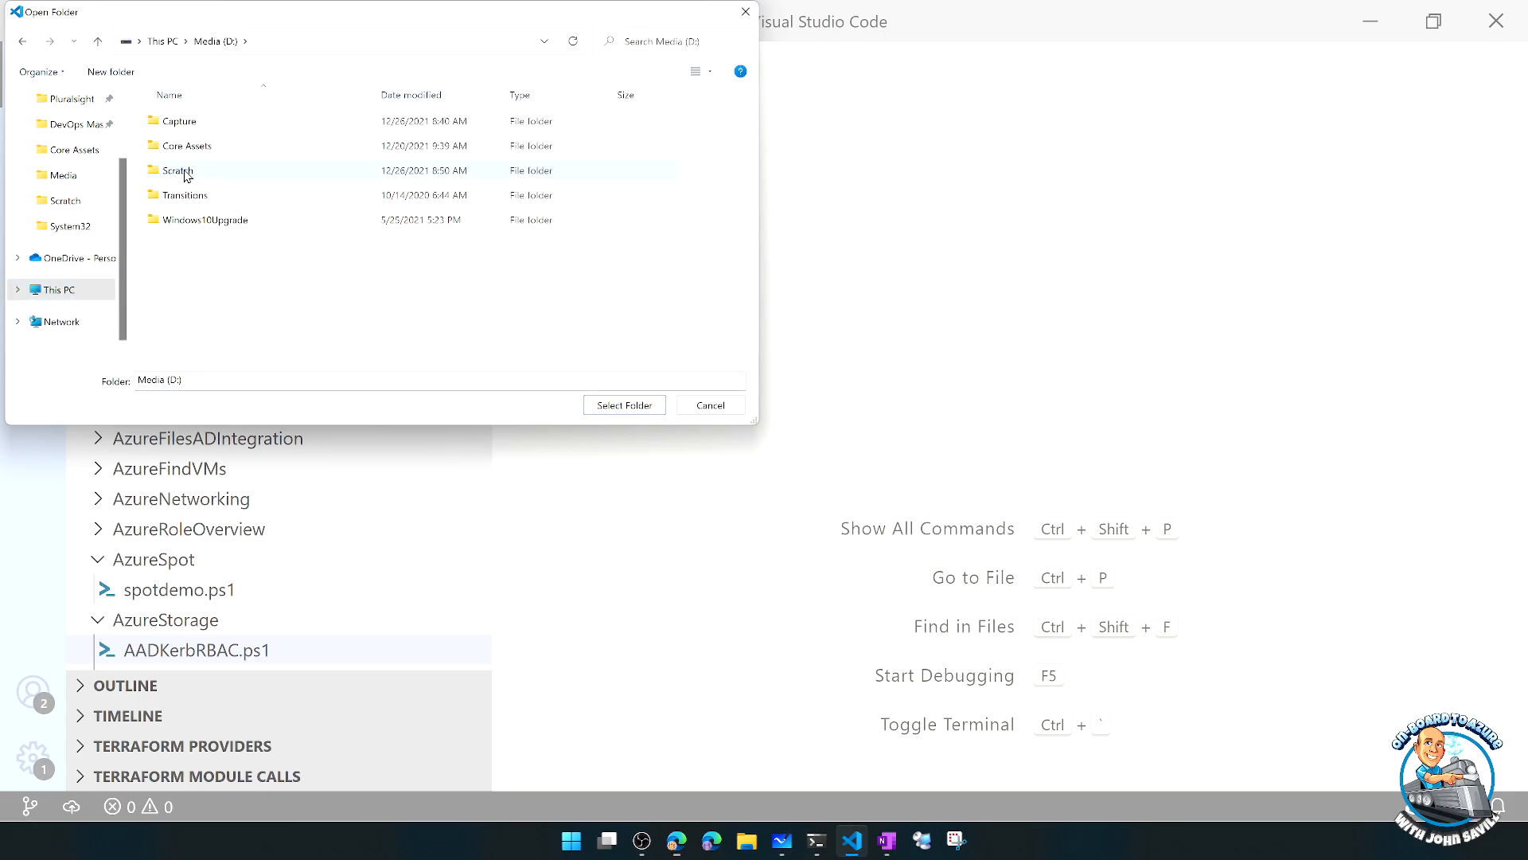
pyautogui.doubleClick(182, 170)
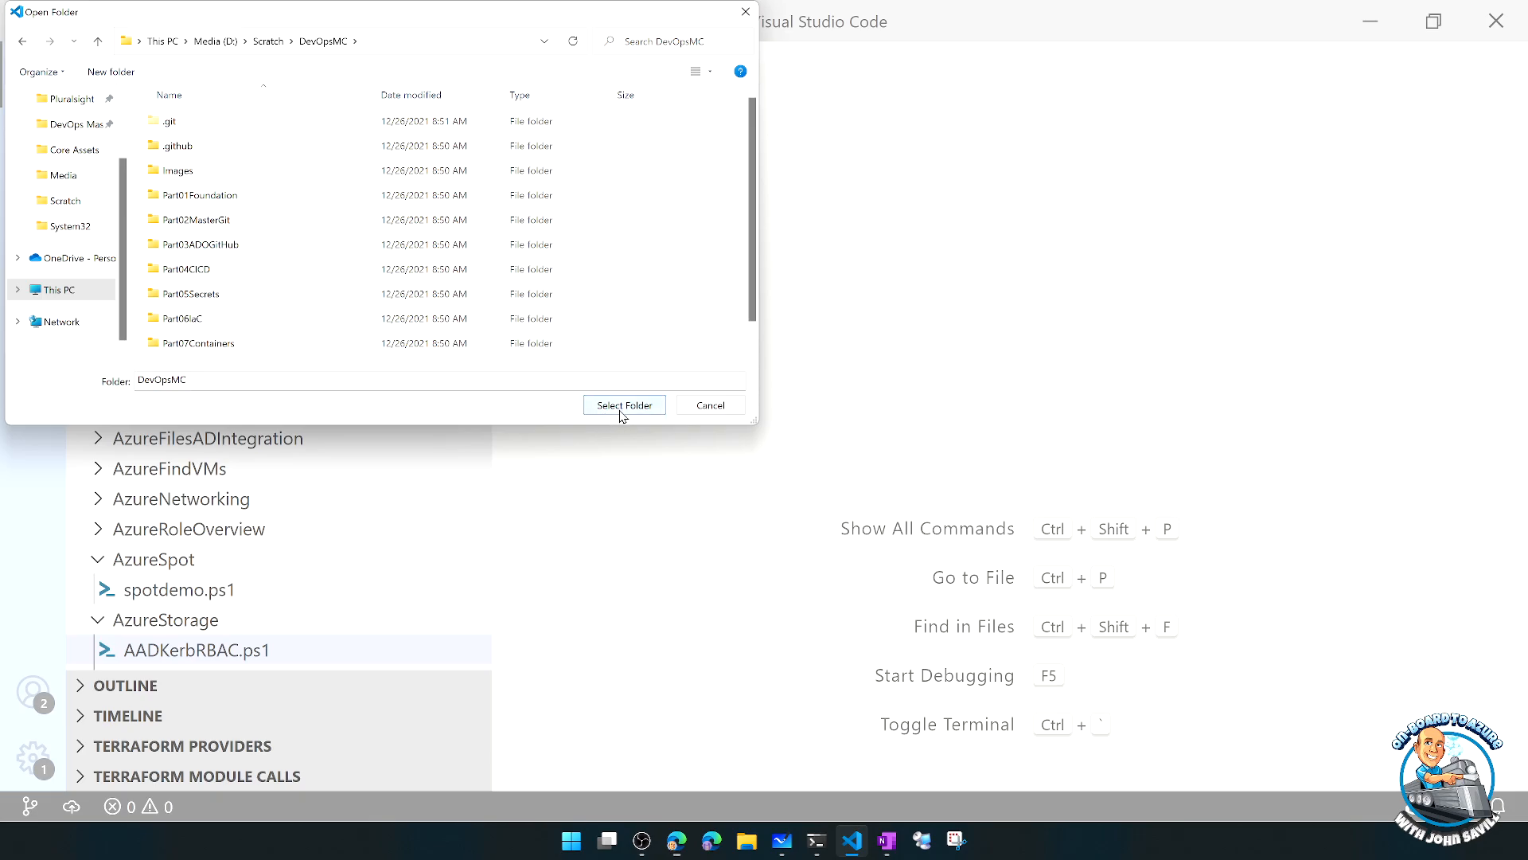
pyautogui.click(624, 405)
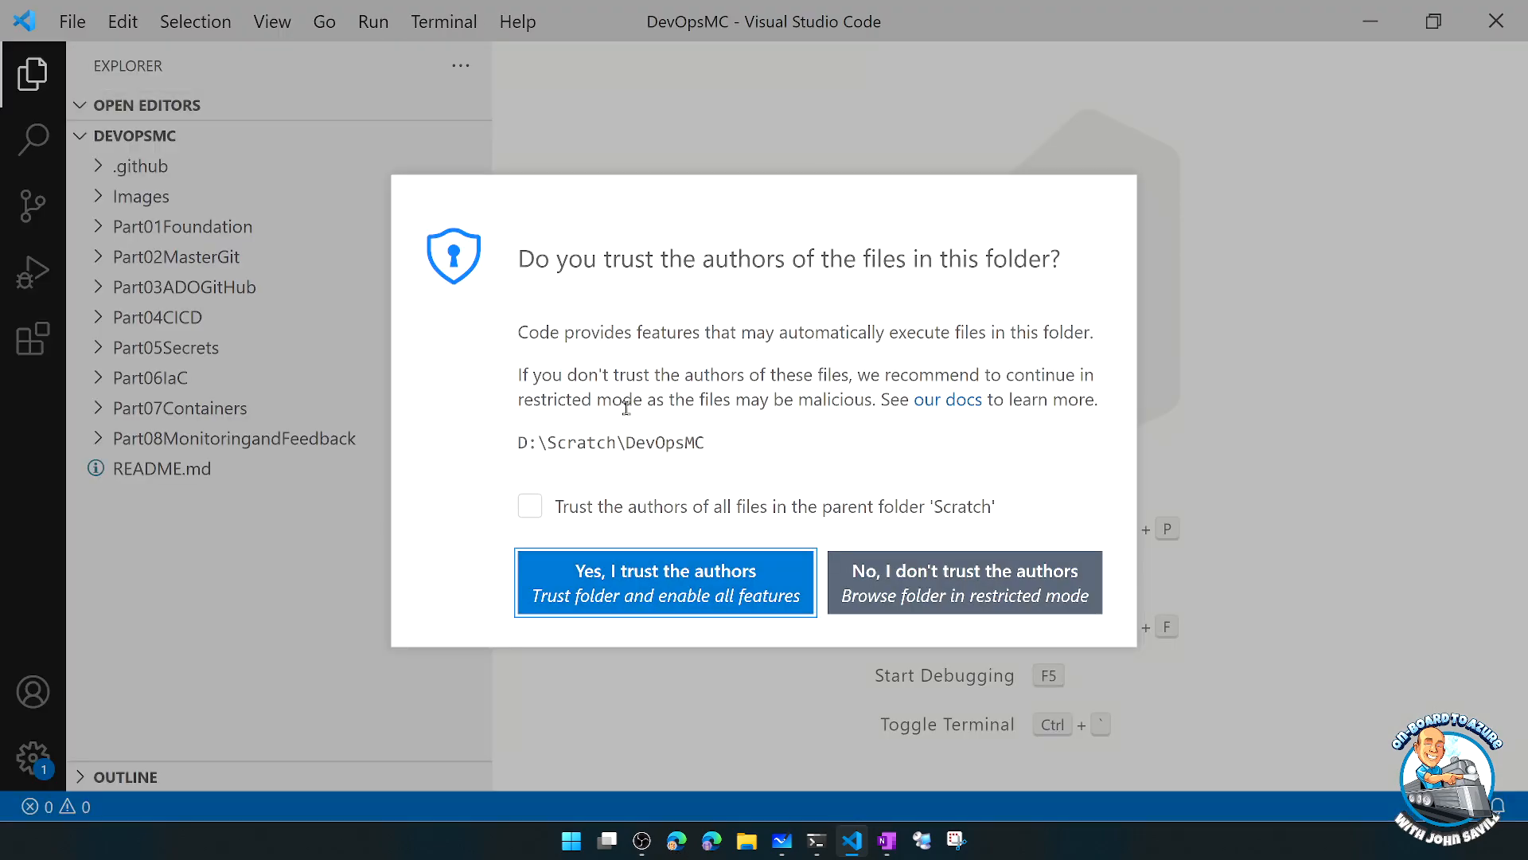
# - Trust the folder's authors and expand Part01Foundation to show its files
pyautogui.click(666, 582)
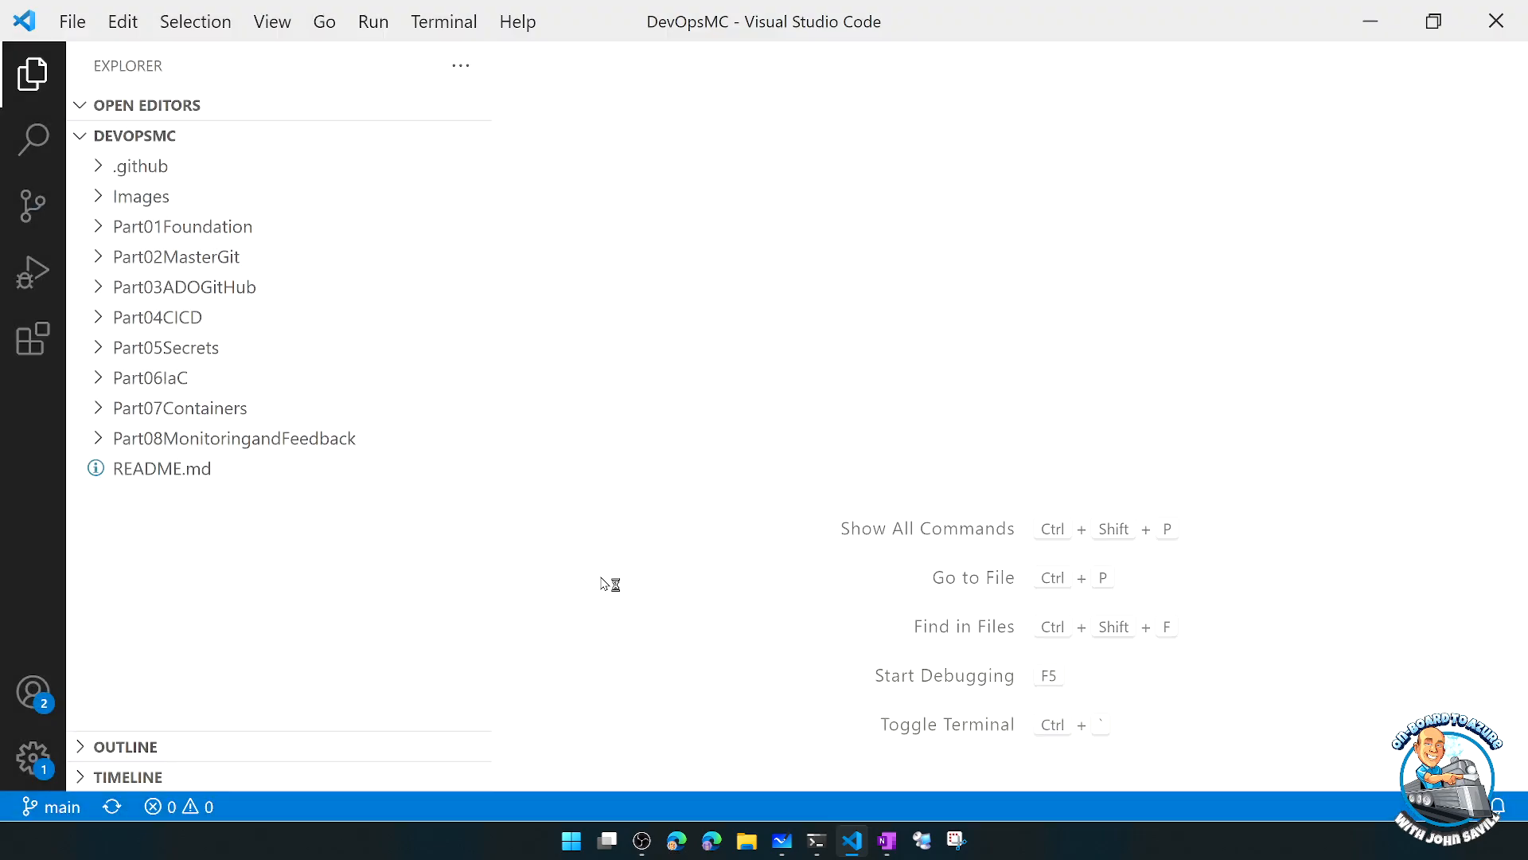
pyautogui.moveTo(105, 180)
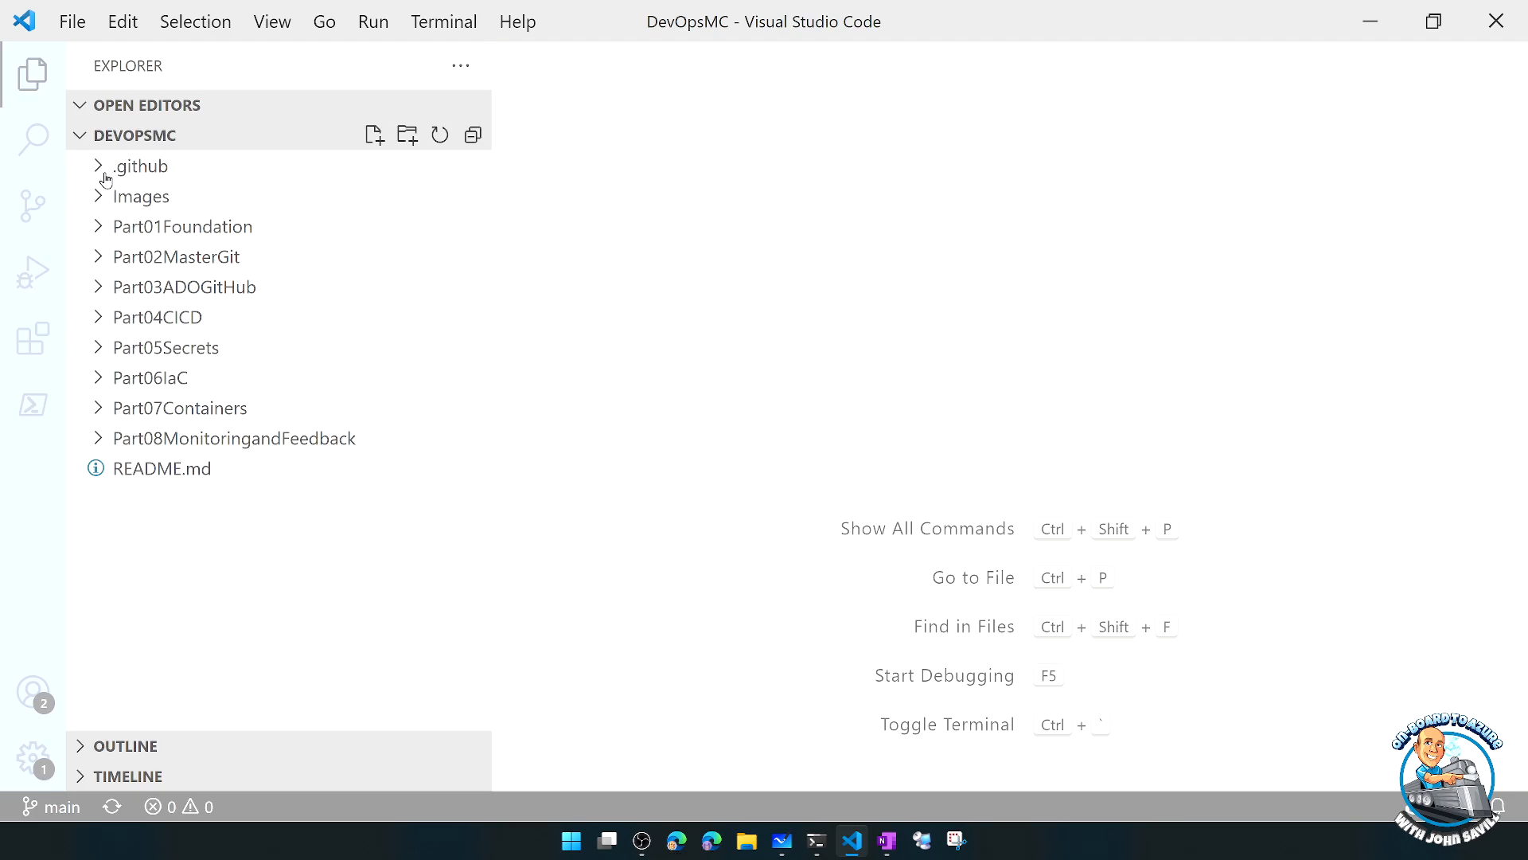
pyautogui.click(185, 226)
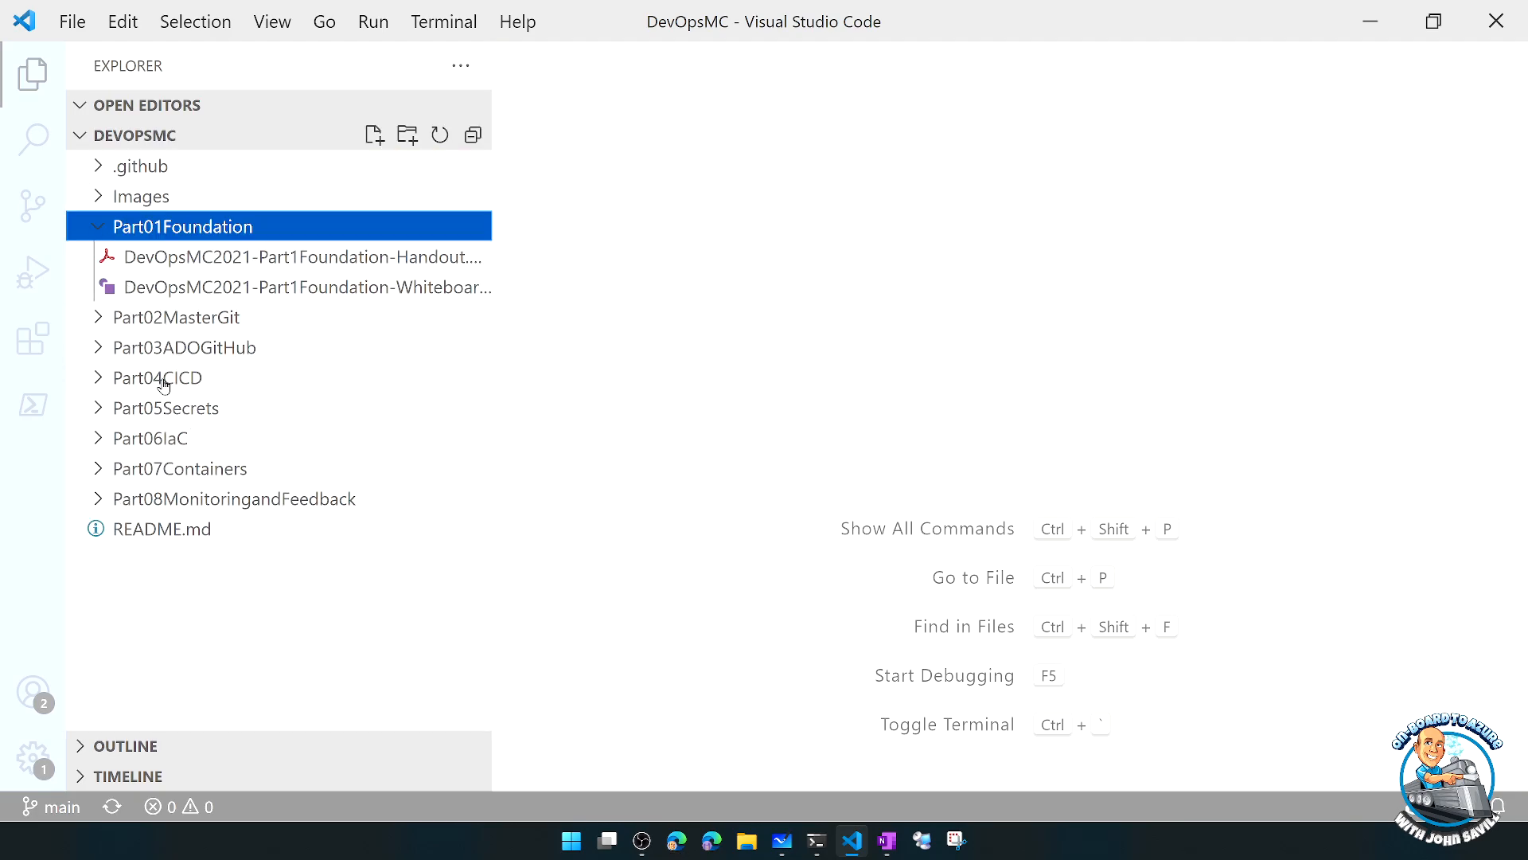
pyautogui.moveTo(32, 207)
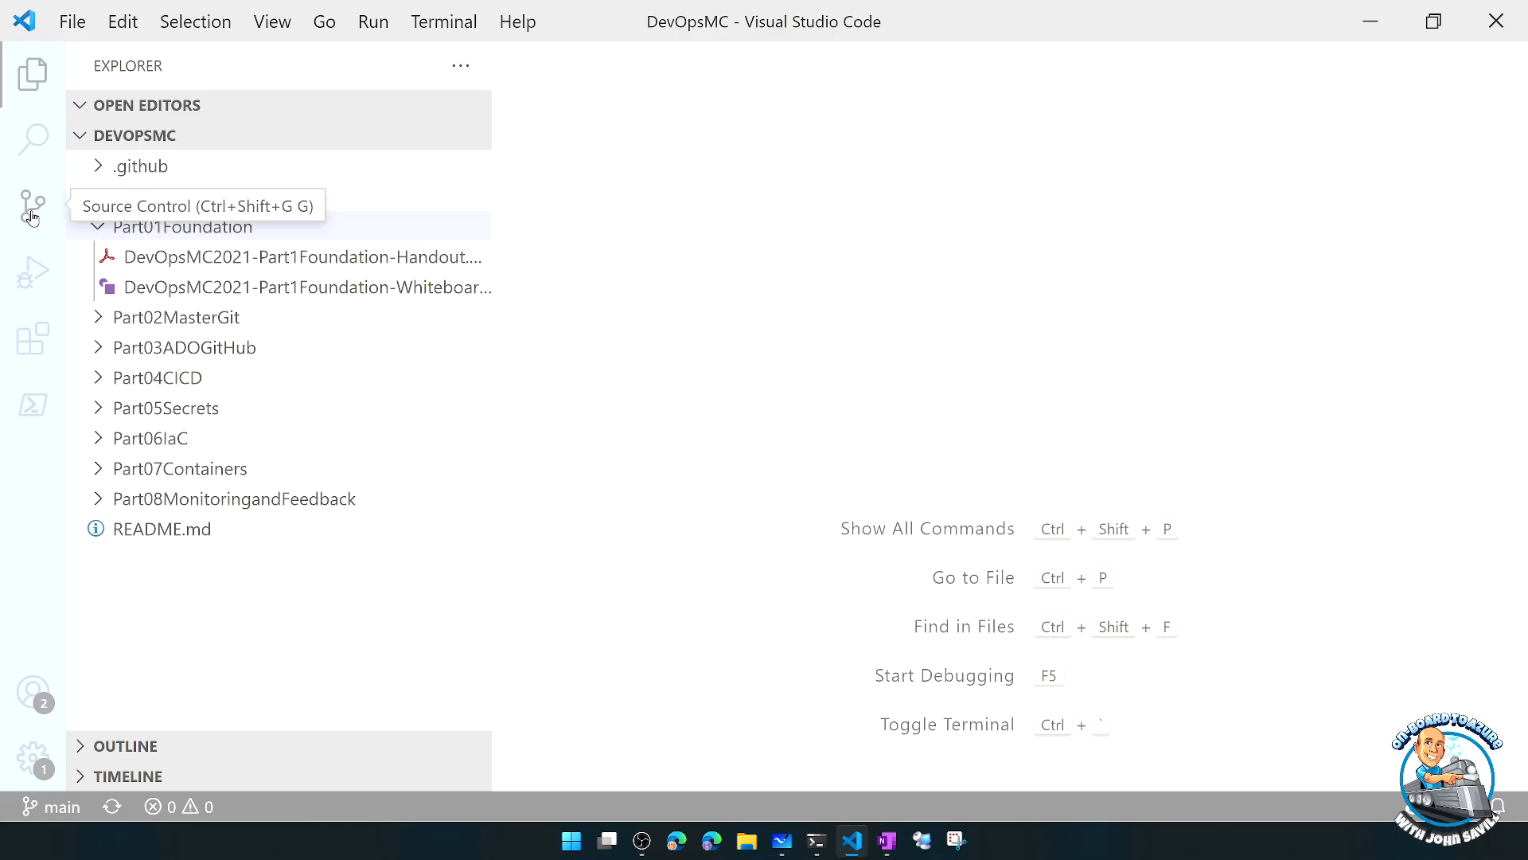
# - Show the Source Control view with no changes, browse its more-actions menu and expand File History
pyautogui.click(32, 206)
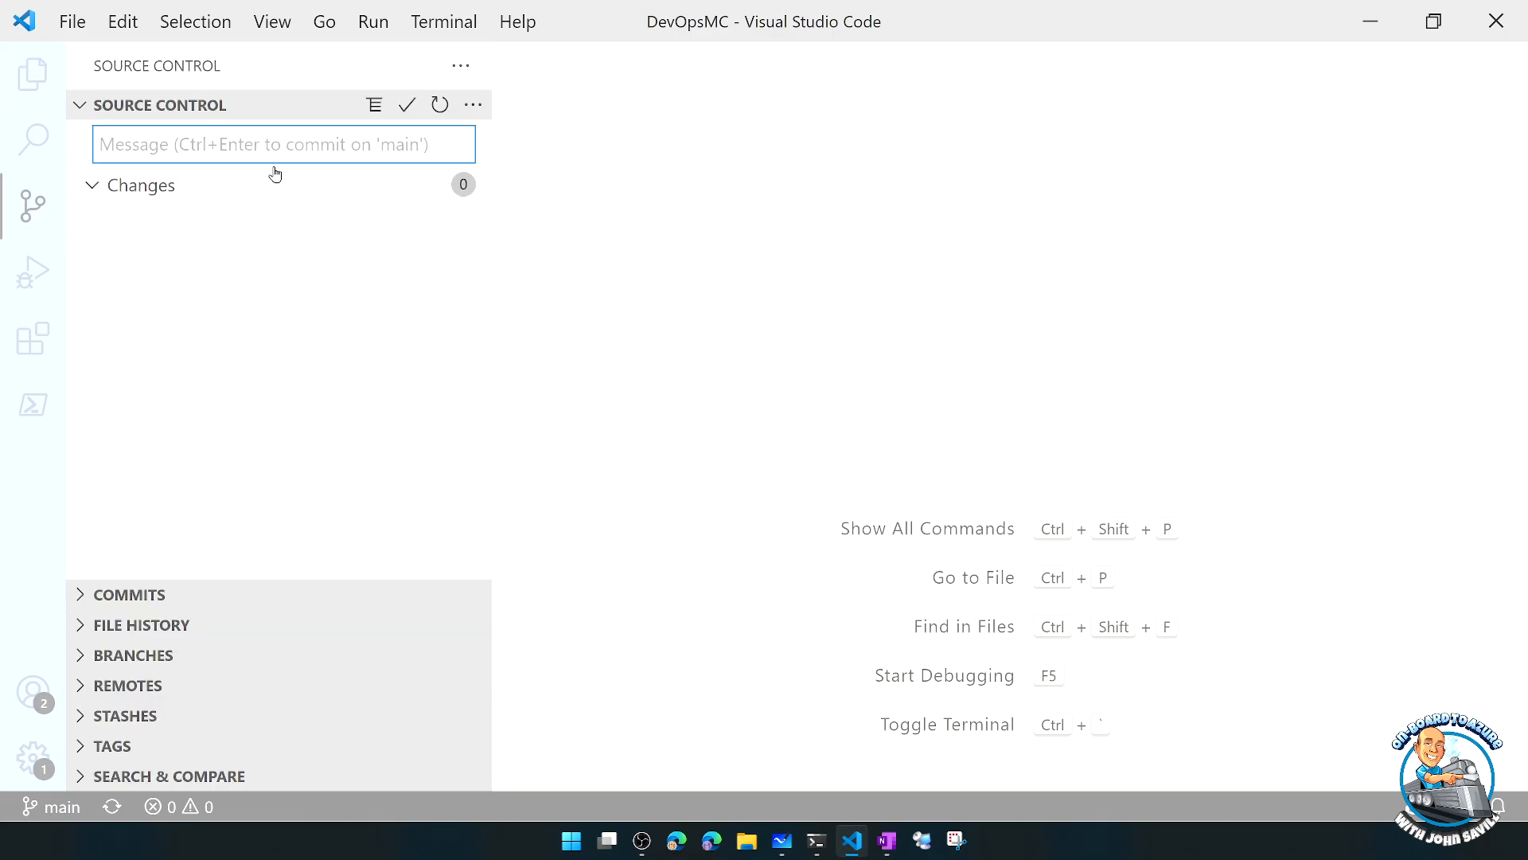
pyautogui.click(473, 105)
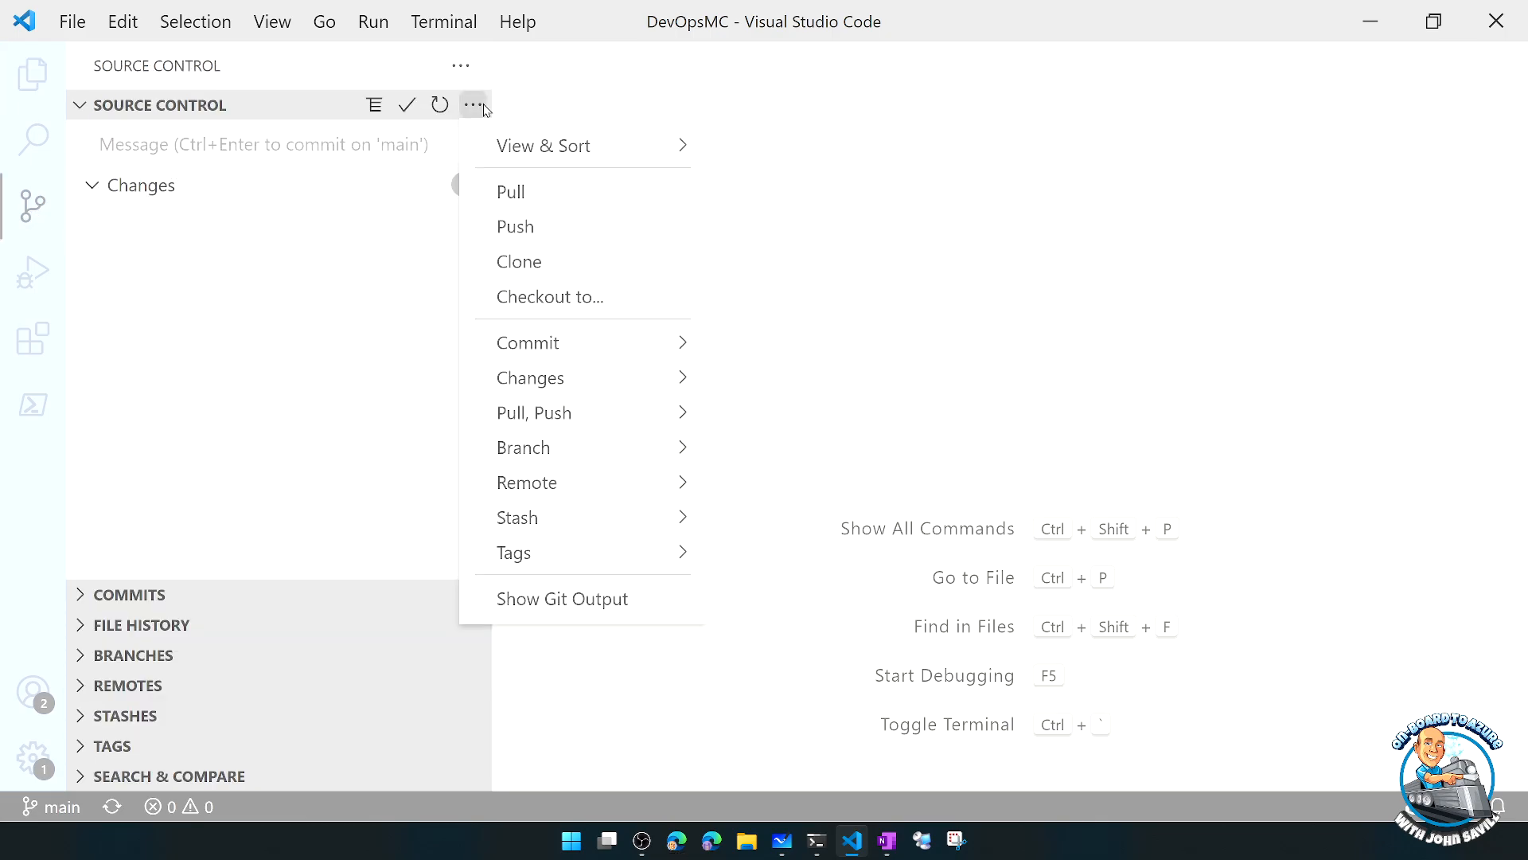
pyautogui.moveTo(535, 411)
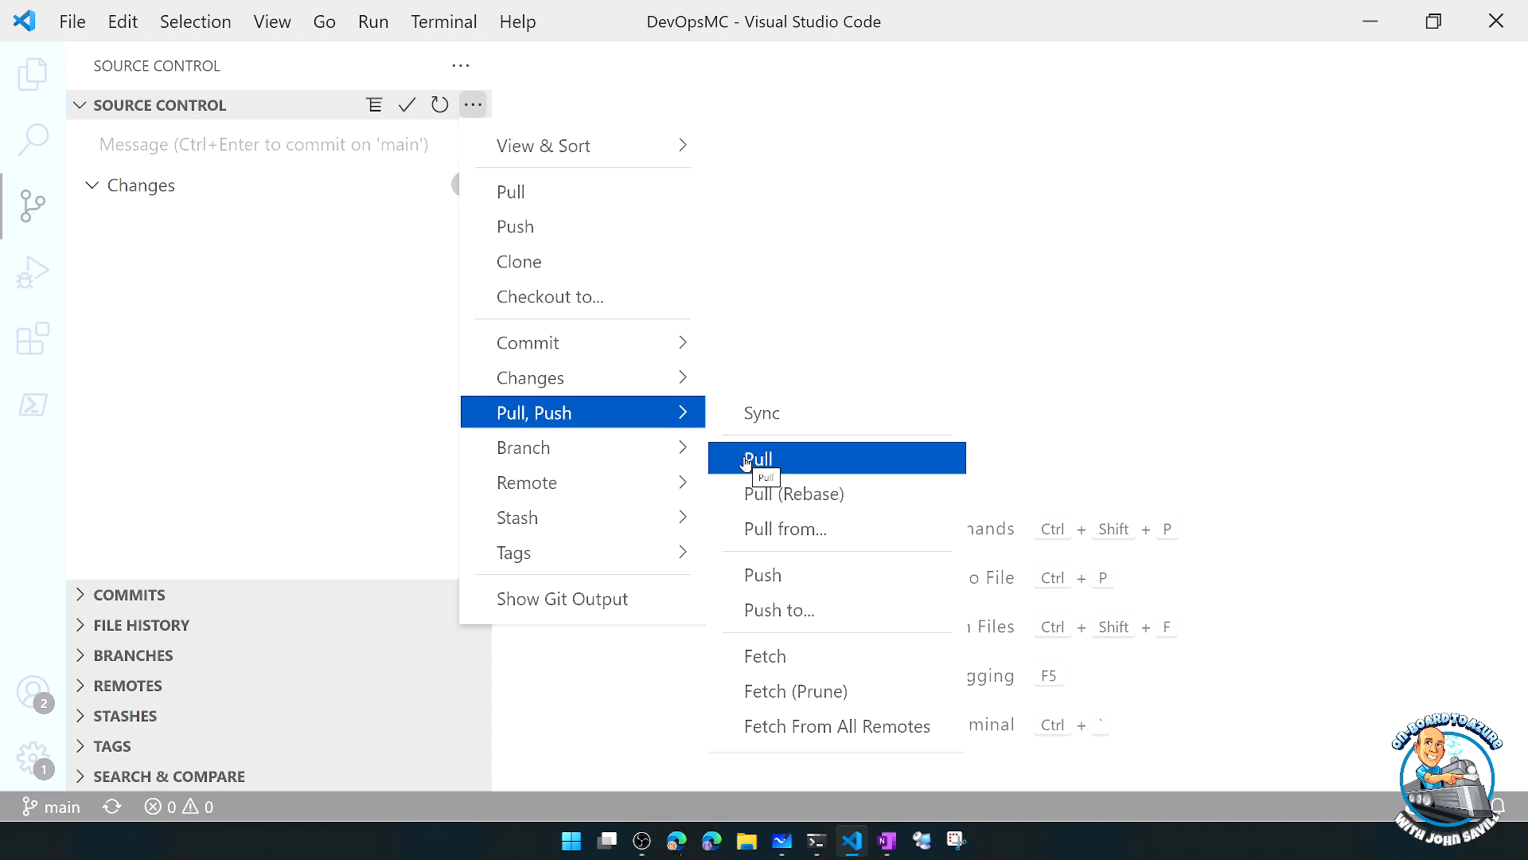
pyautogui.moveTo(761, 412)
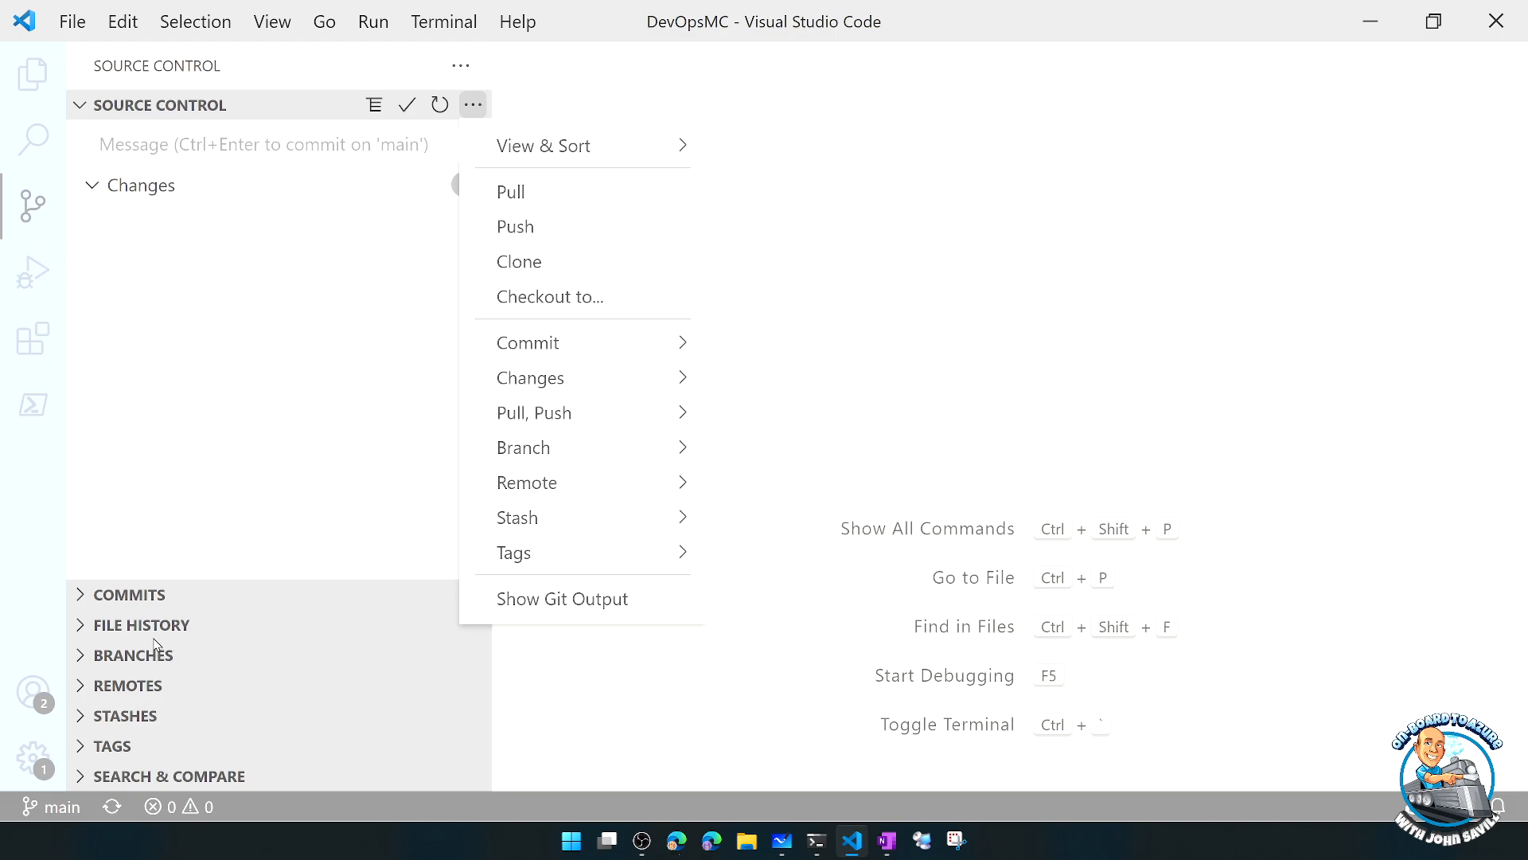
pyautogui.moveTo(97, 632)
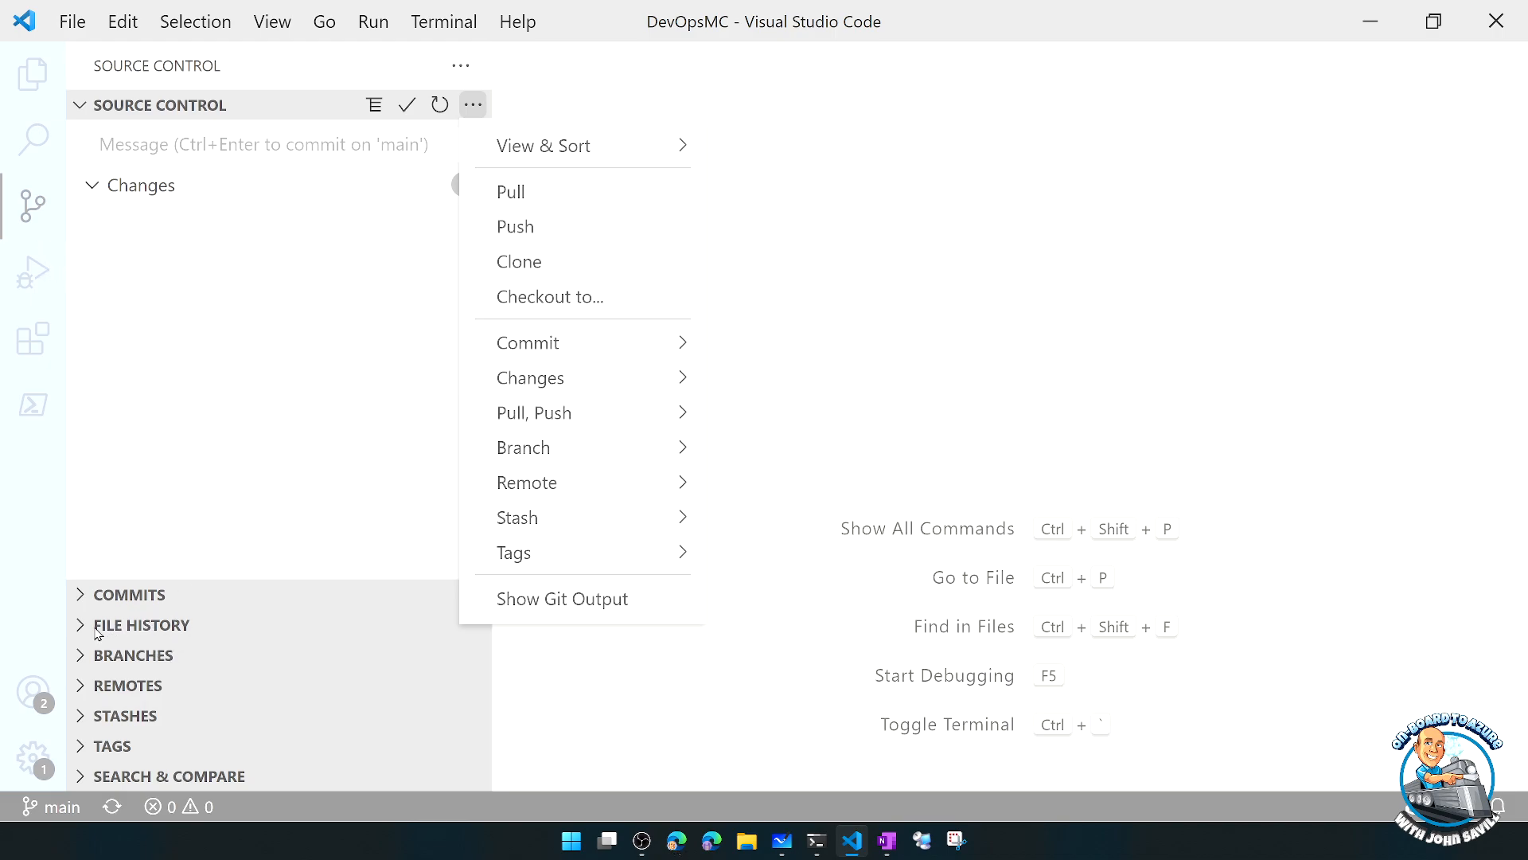
pyautogui.moveTo(83, 629)
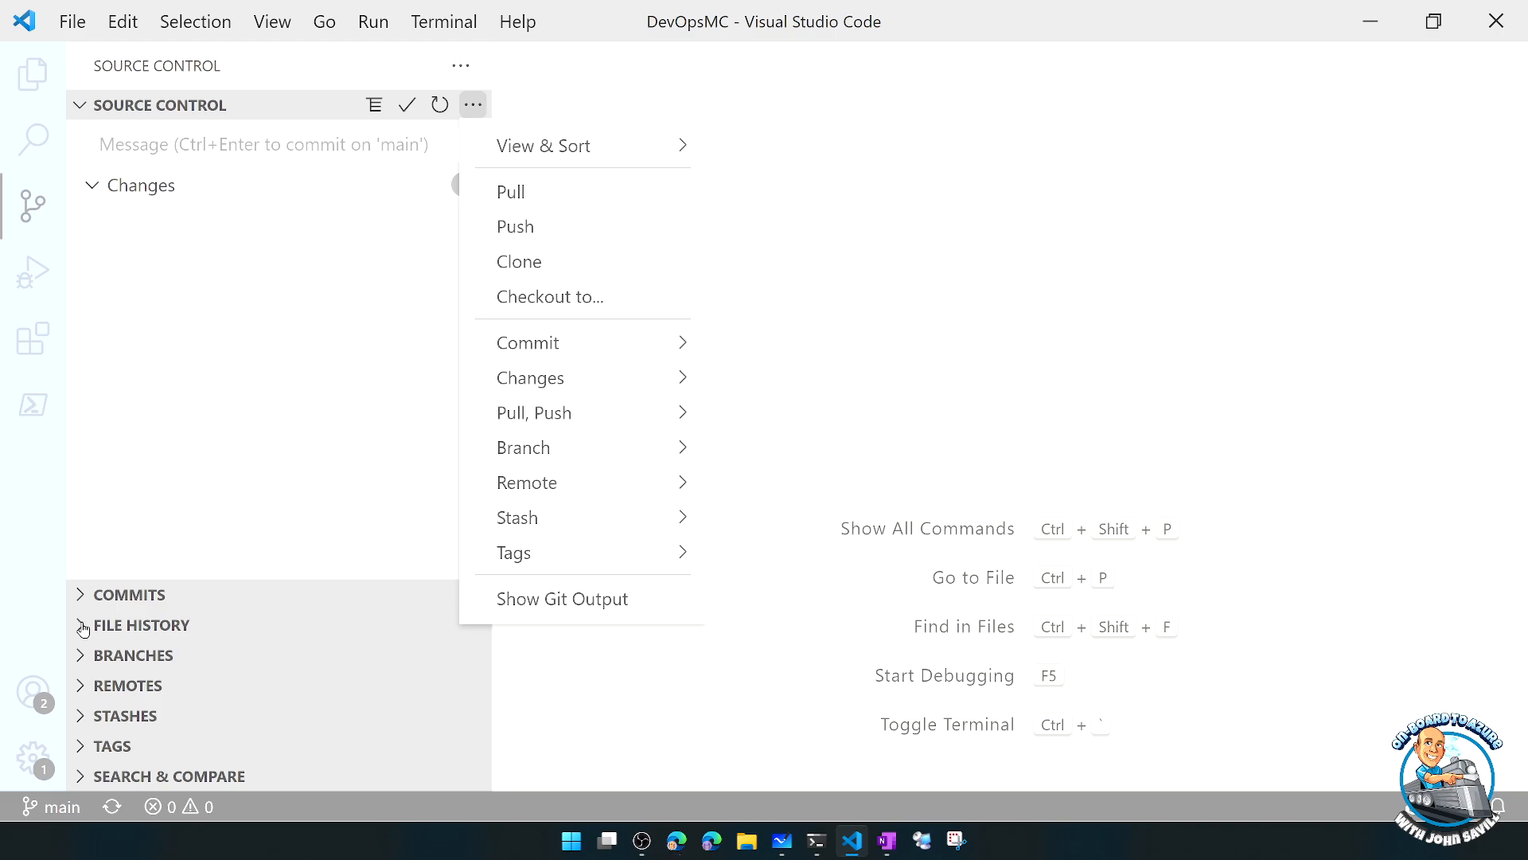
pyautogui.click(138, 625)
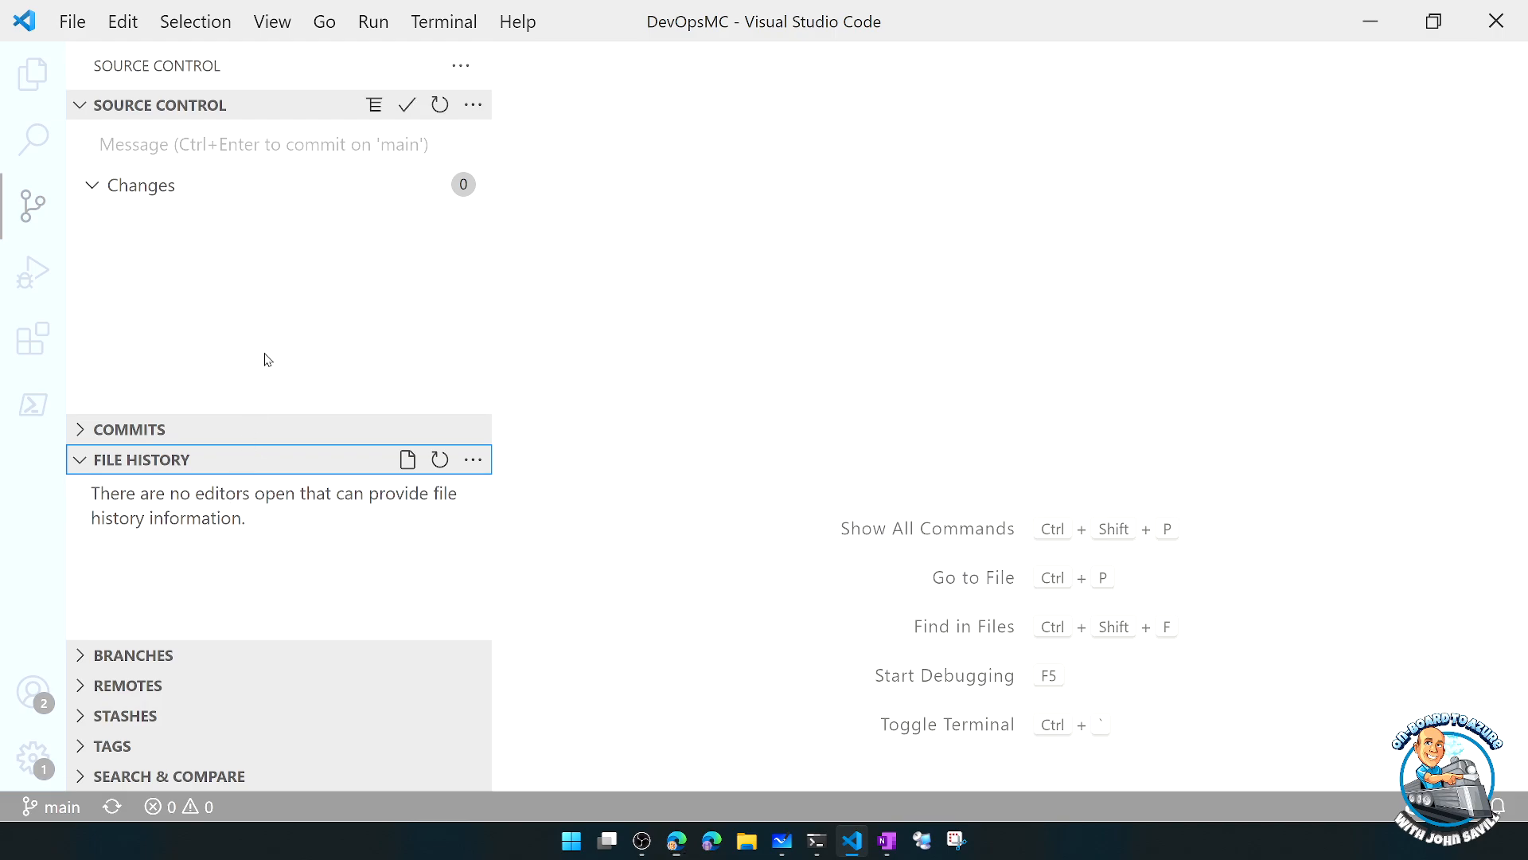
pyautogui.moveTo(323, 20)
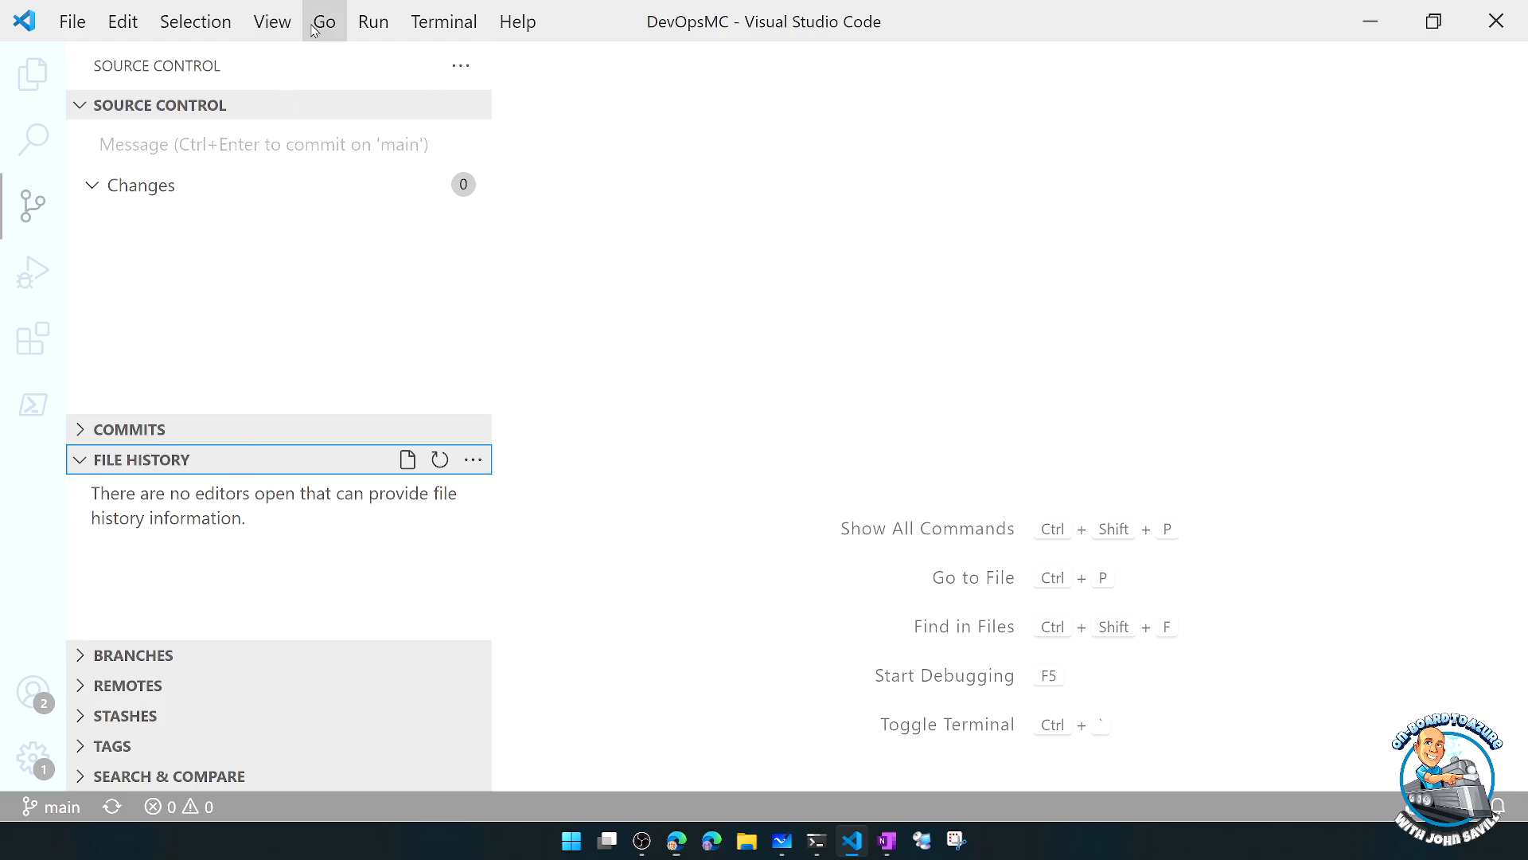
pyautogui.moveTo(293, 27)
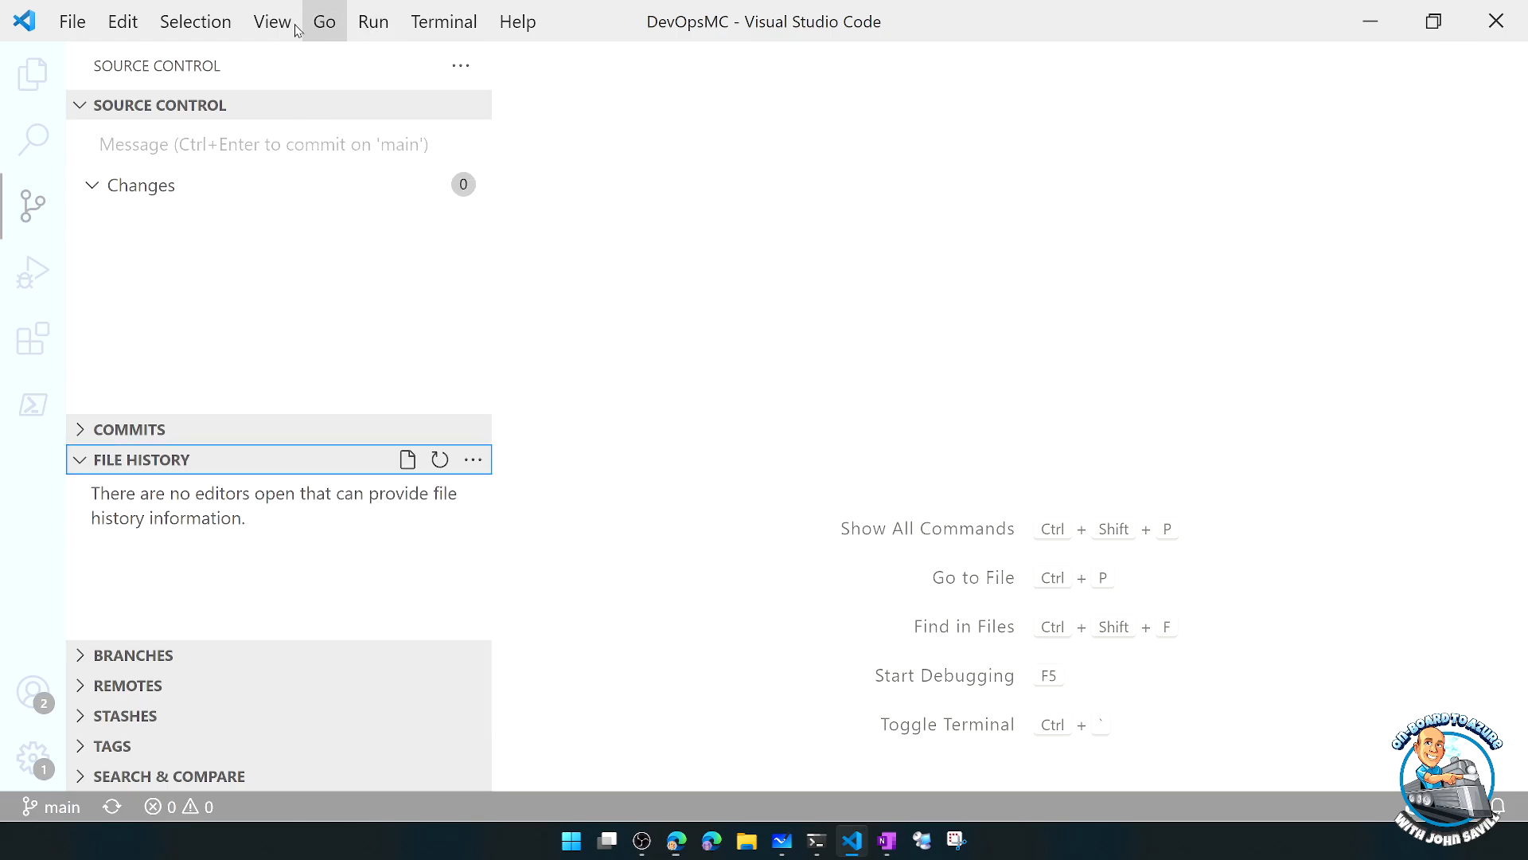
# - Open user settings.json from the command palette to show the git.path entry, then close it
pyautogui.press('ctrl+shift+p')
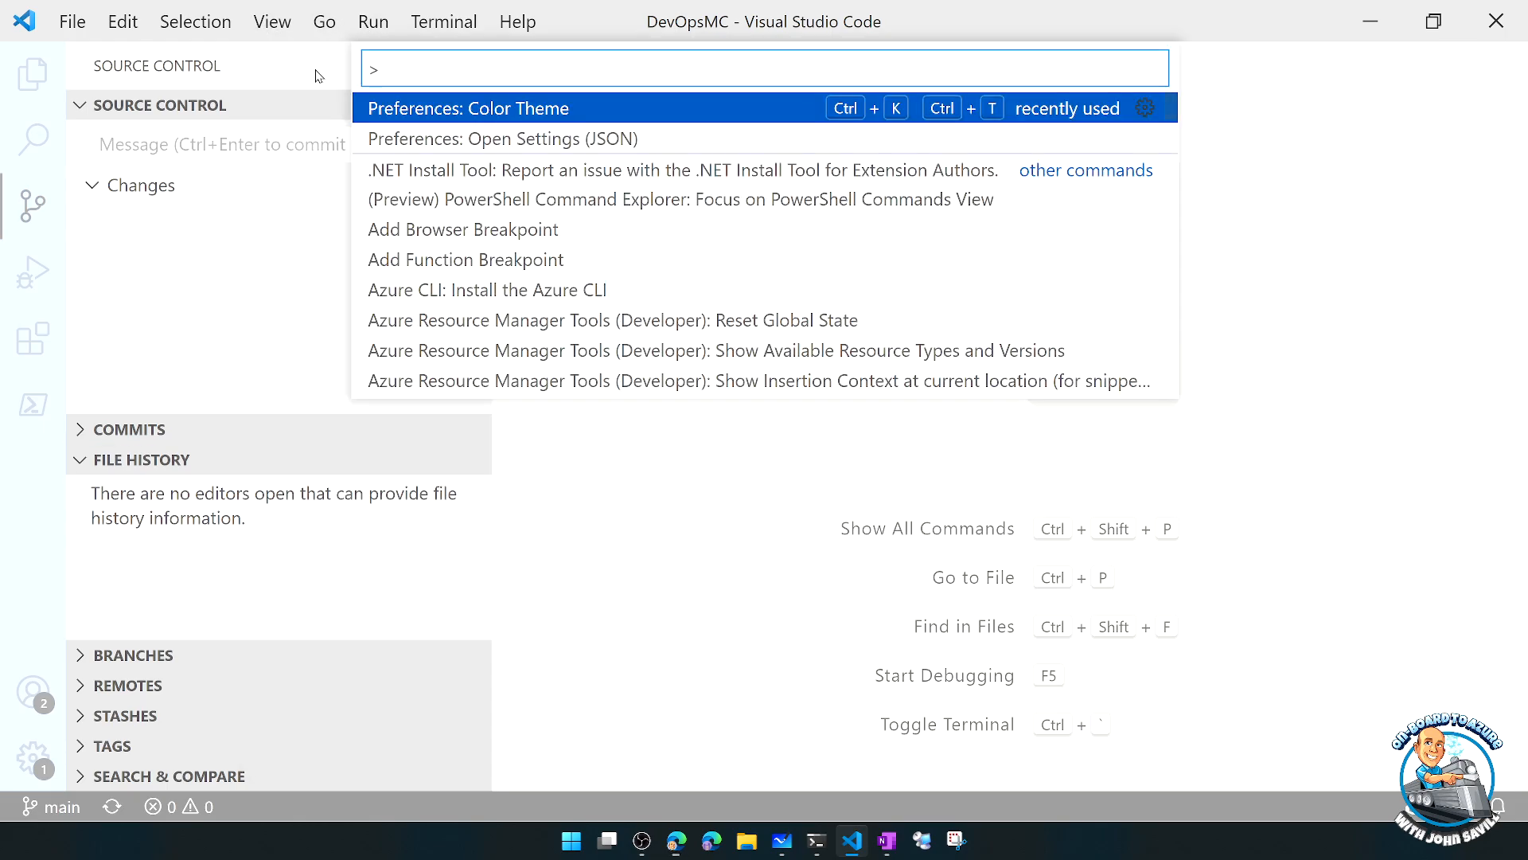
pyautogui.moveTo(508, 147)
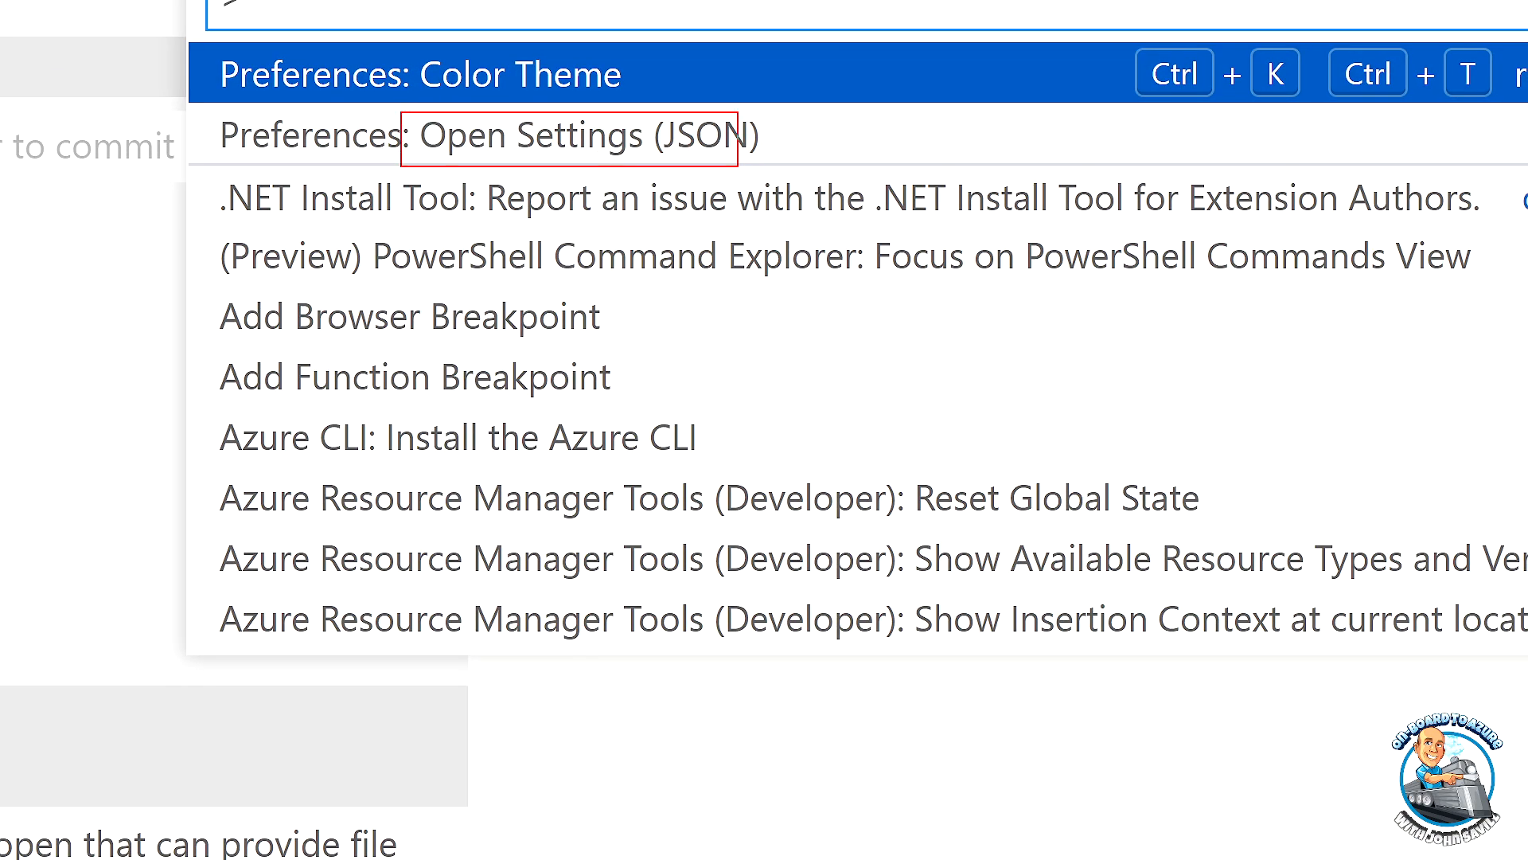
pyautogui.press('Escape')
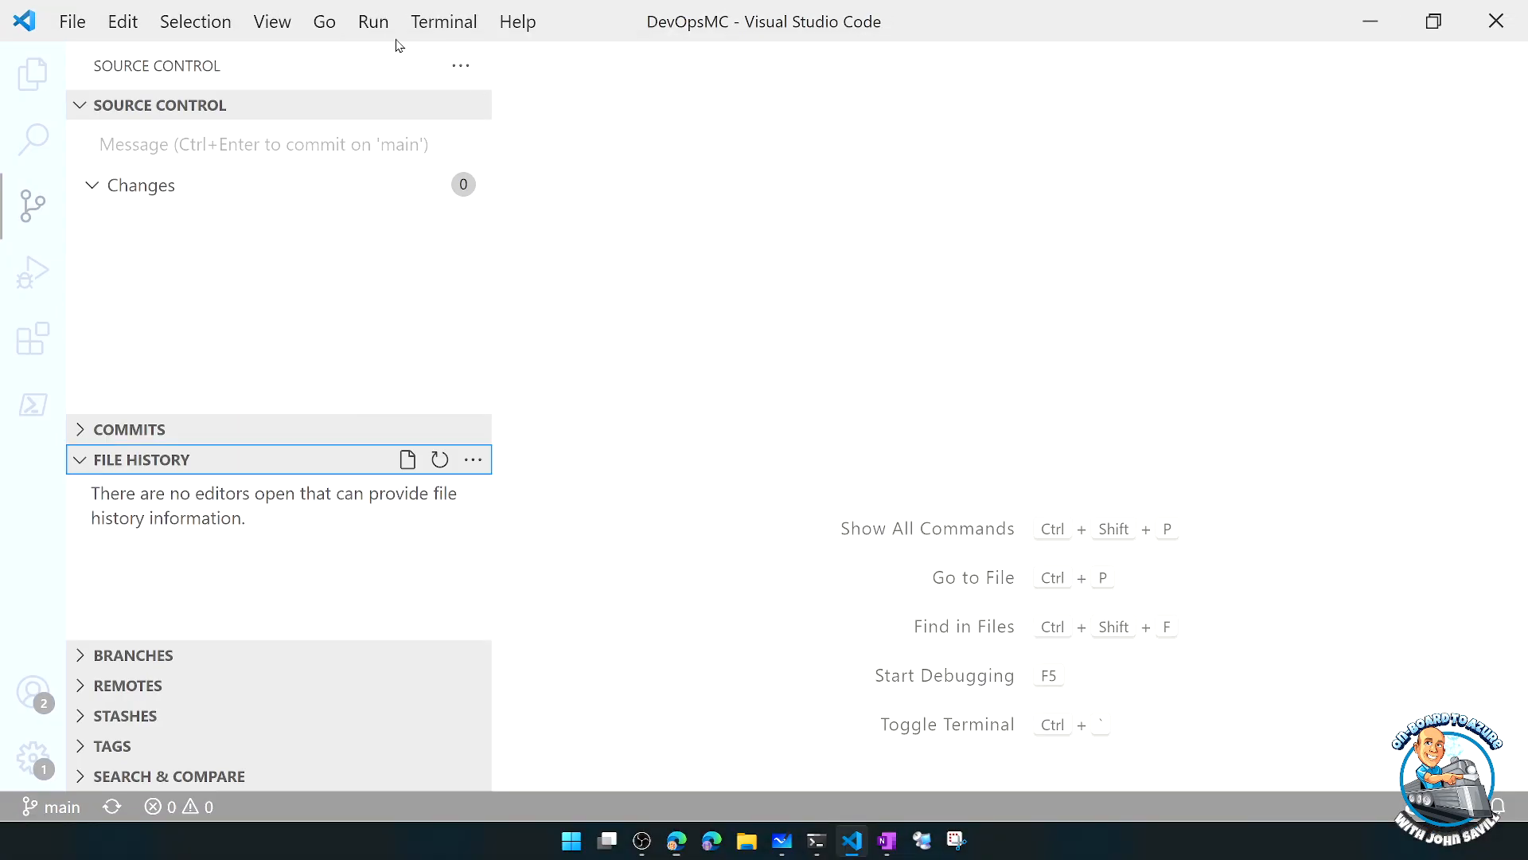
pyautogui.press('ctrl+shift+p')
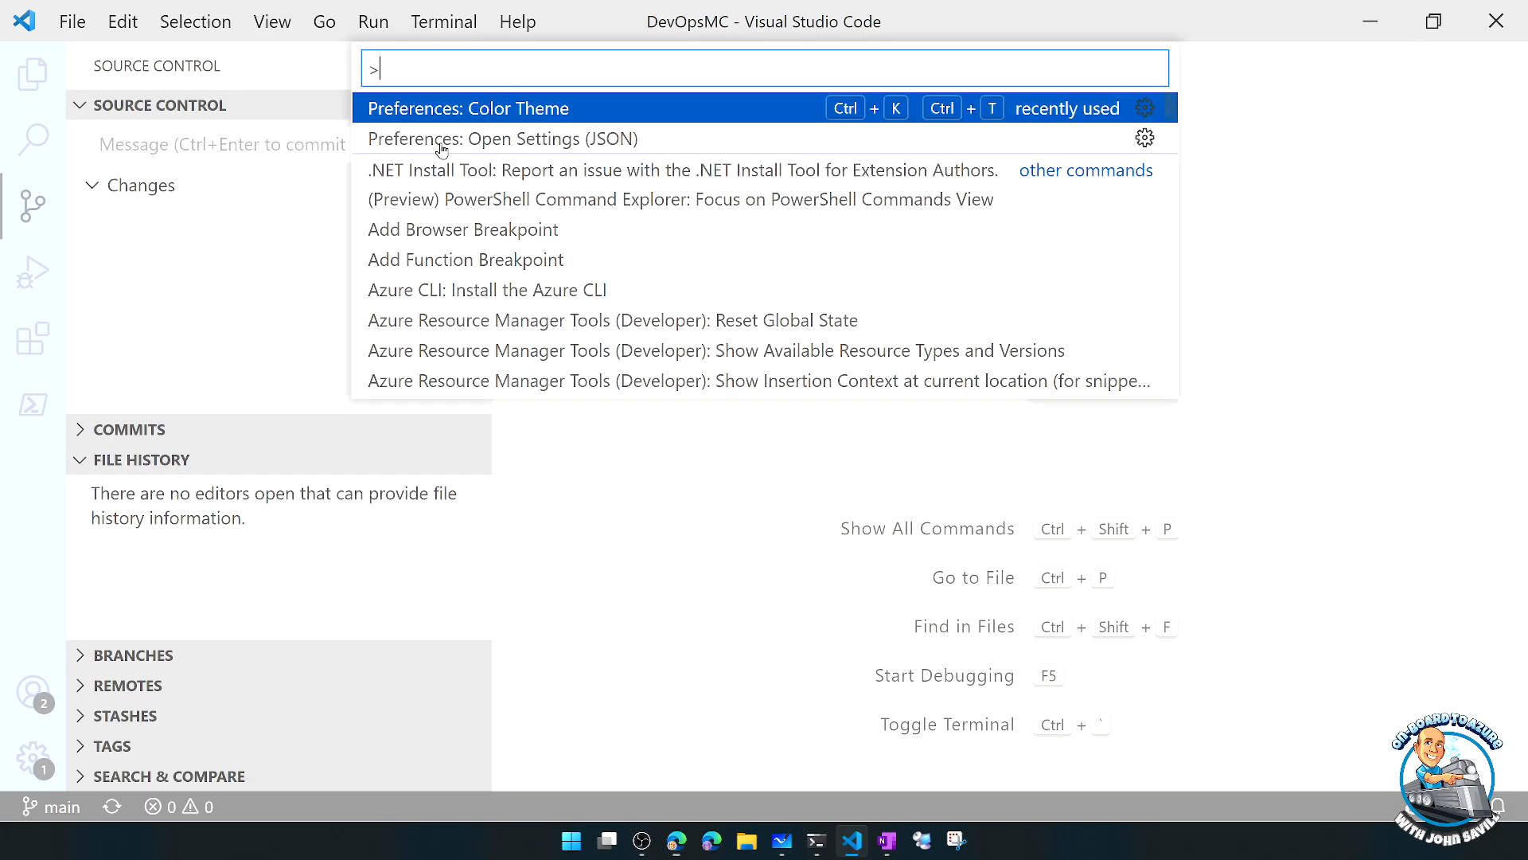
pyautogui.click(501, 139)
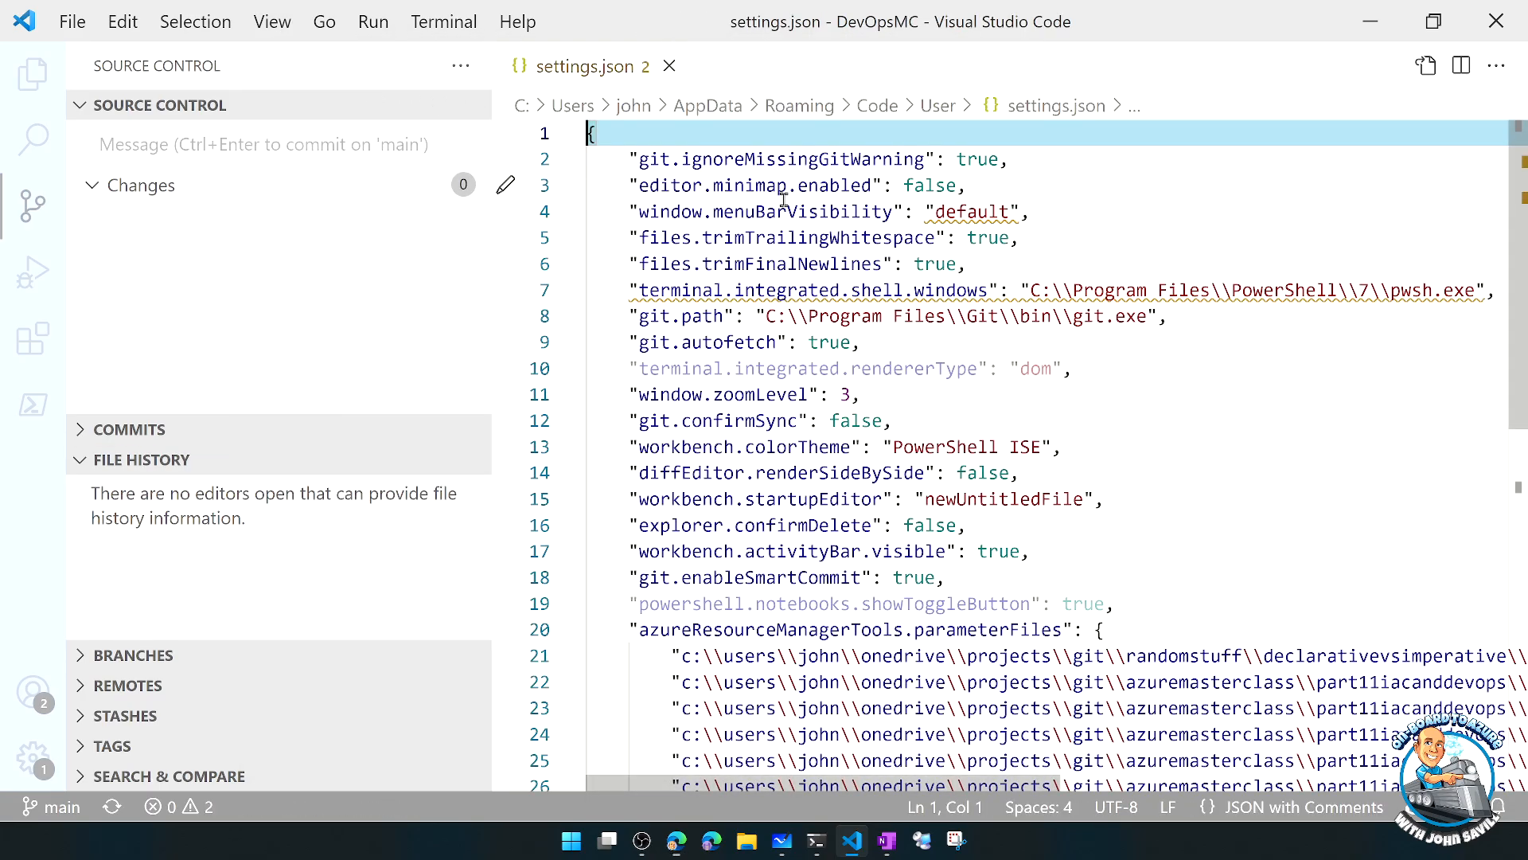
pyautogui.moveTo(858, 290)
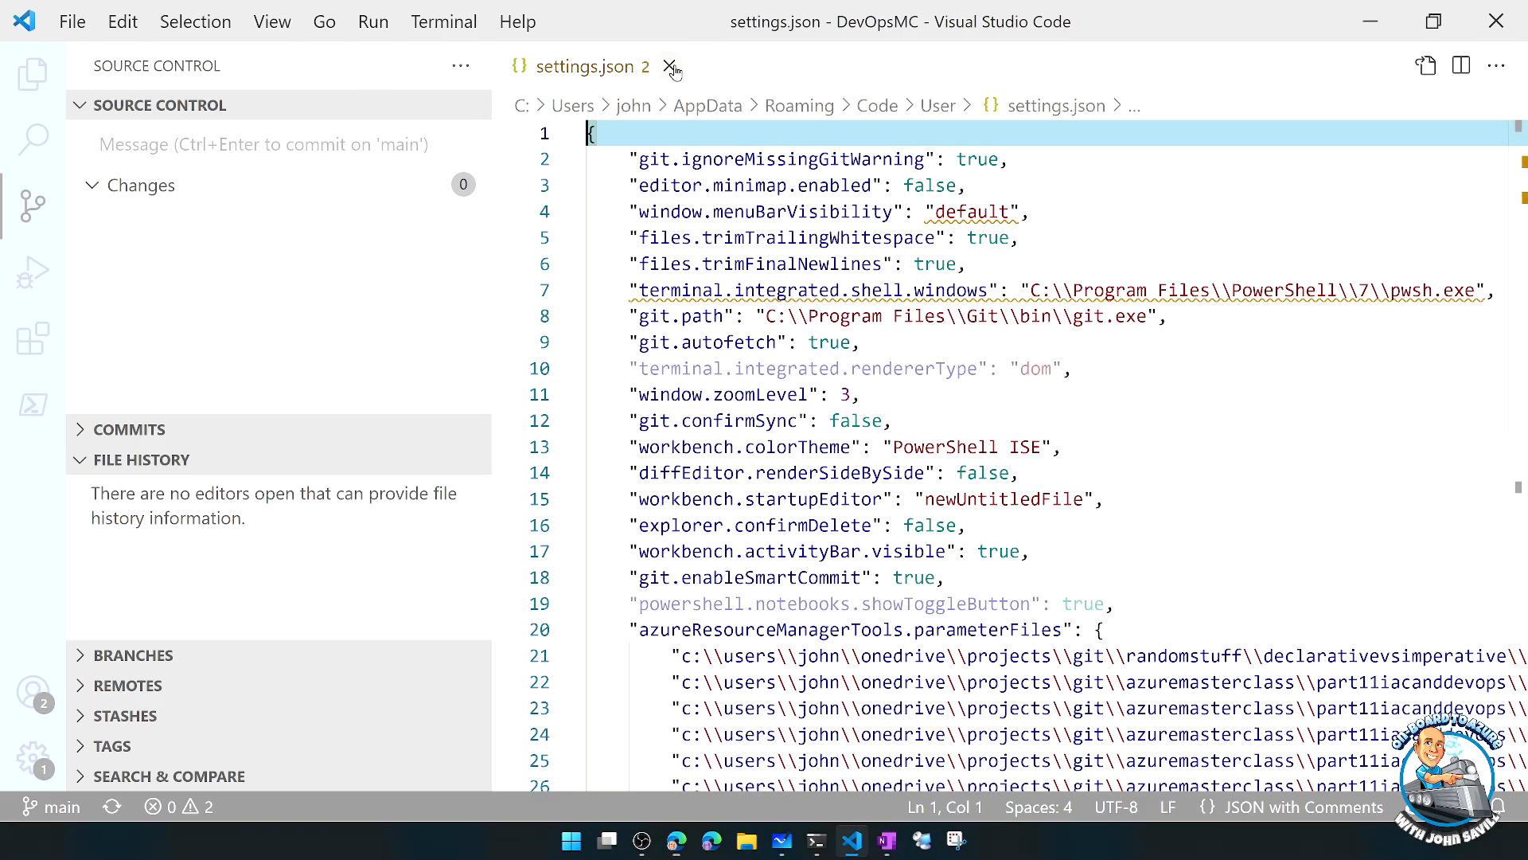
pyautogui.click(672, 67)
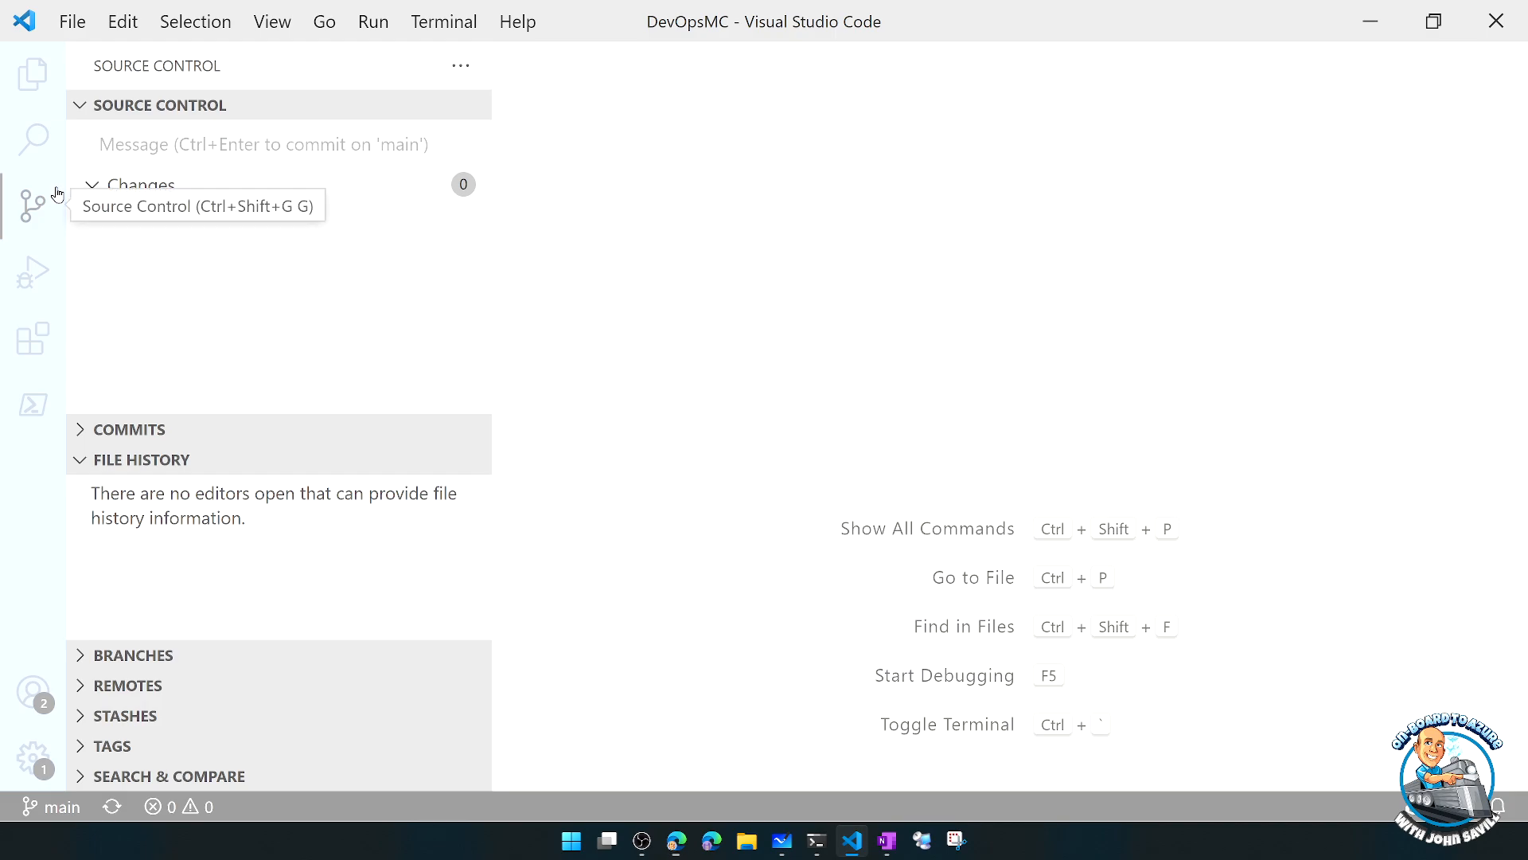
pyautogui.moveTo(31, 75)
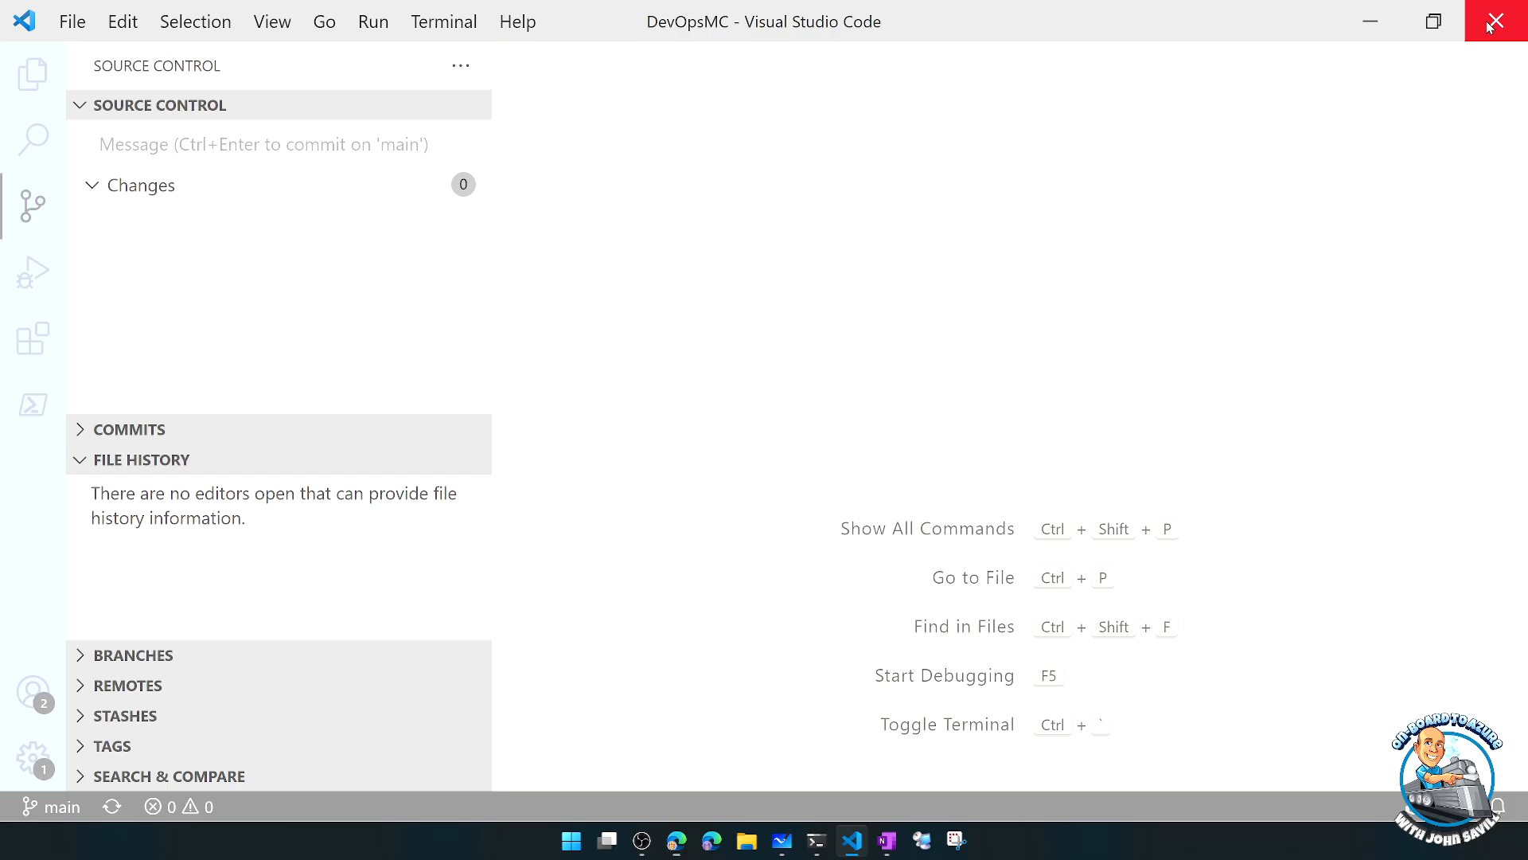
# - Close the Visual Studio Code window, returning to the Command Prompt inside DevOpsMC
pyautogui.click(815, 841)
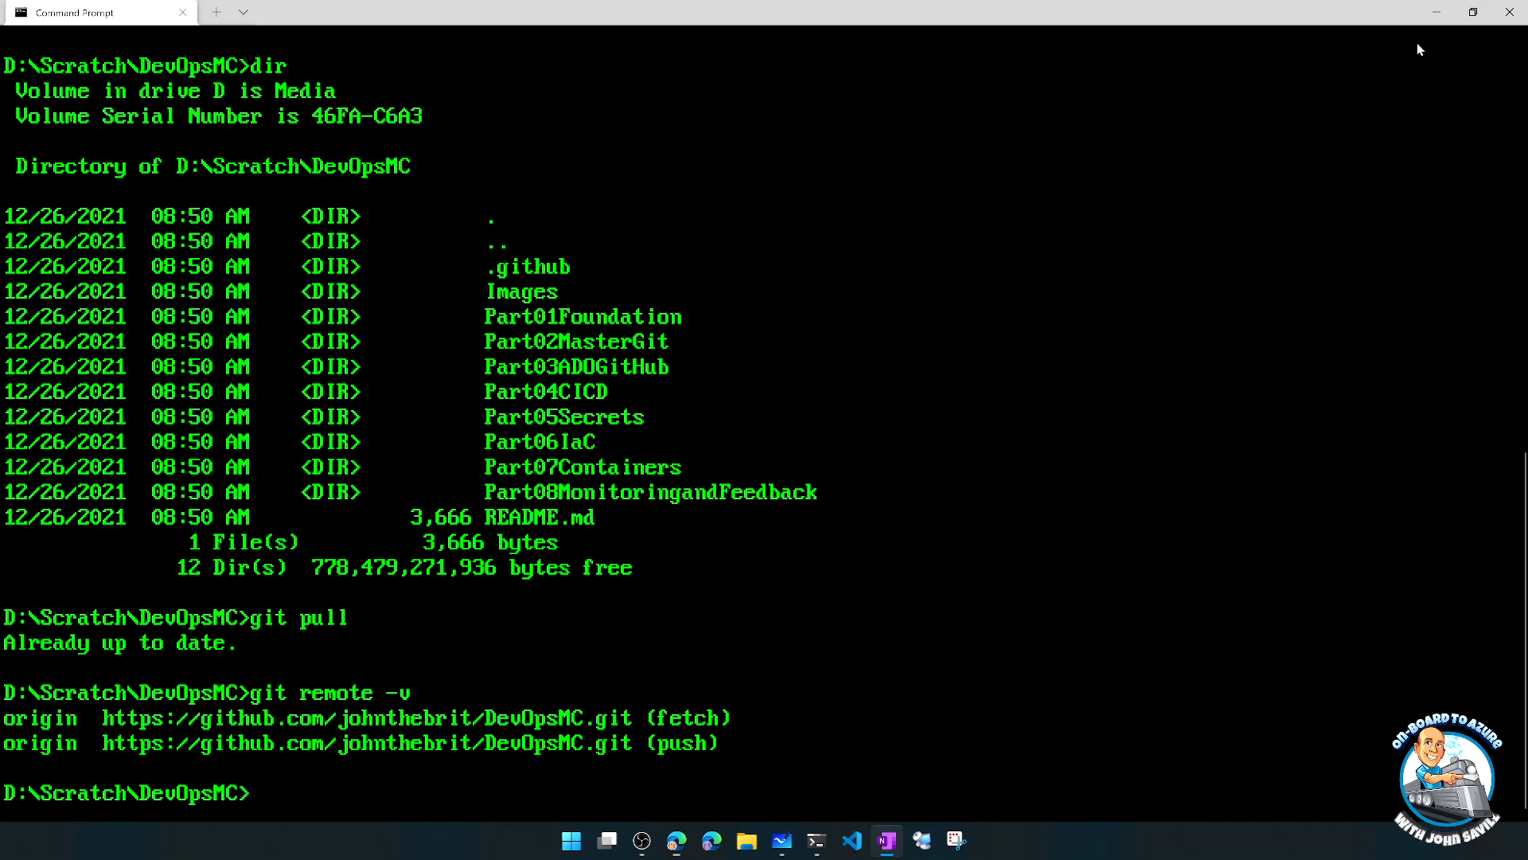